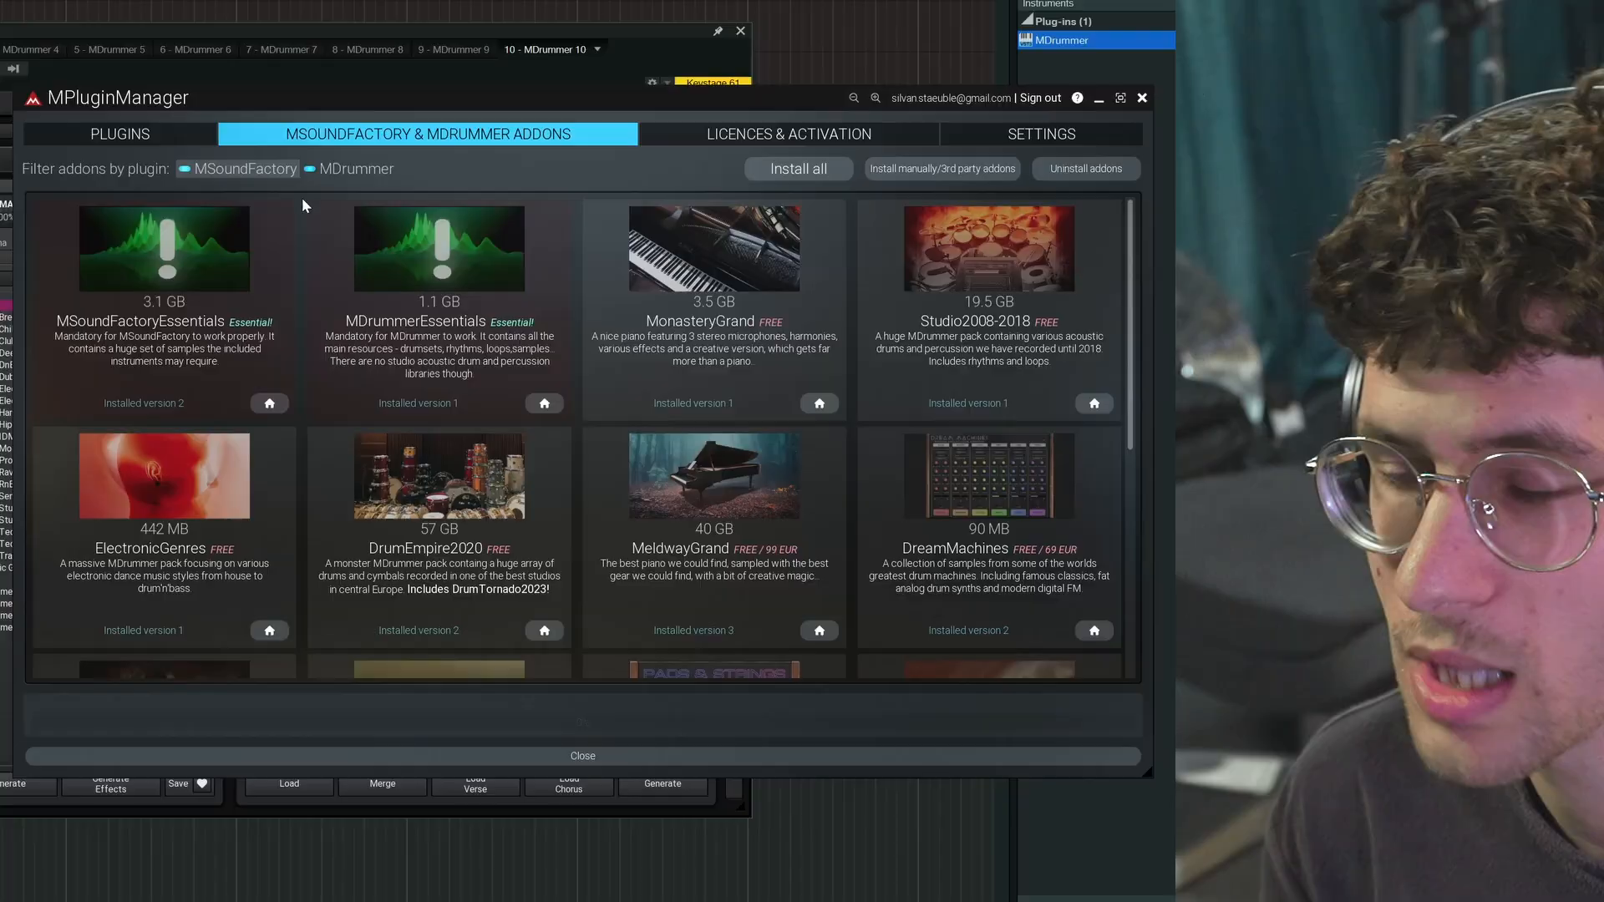
Step: Filter the addon catalogue to MDrummer packs only, dimming MSoundFactory-only packs
{"action": "left_click", "coordinate": [183, 169]}
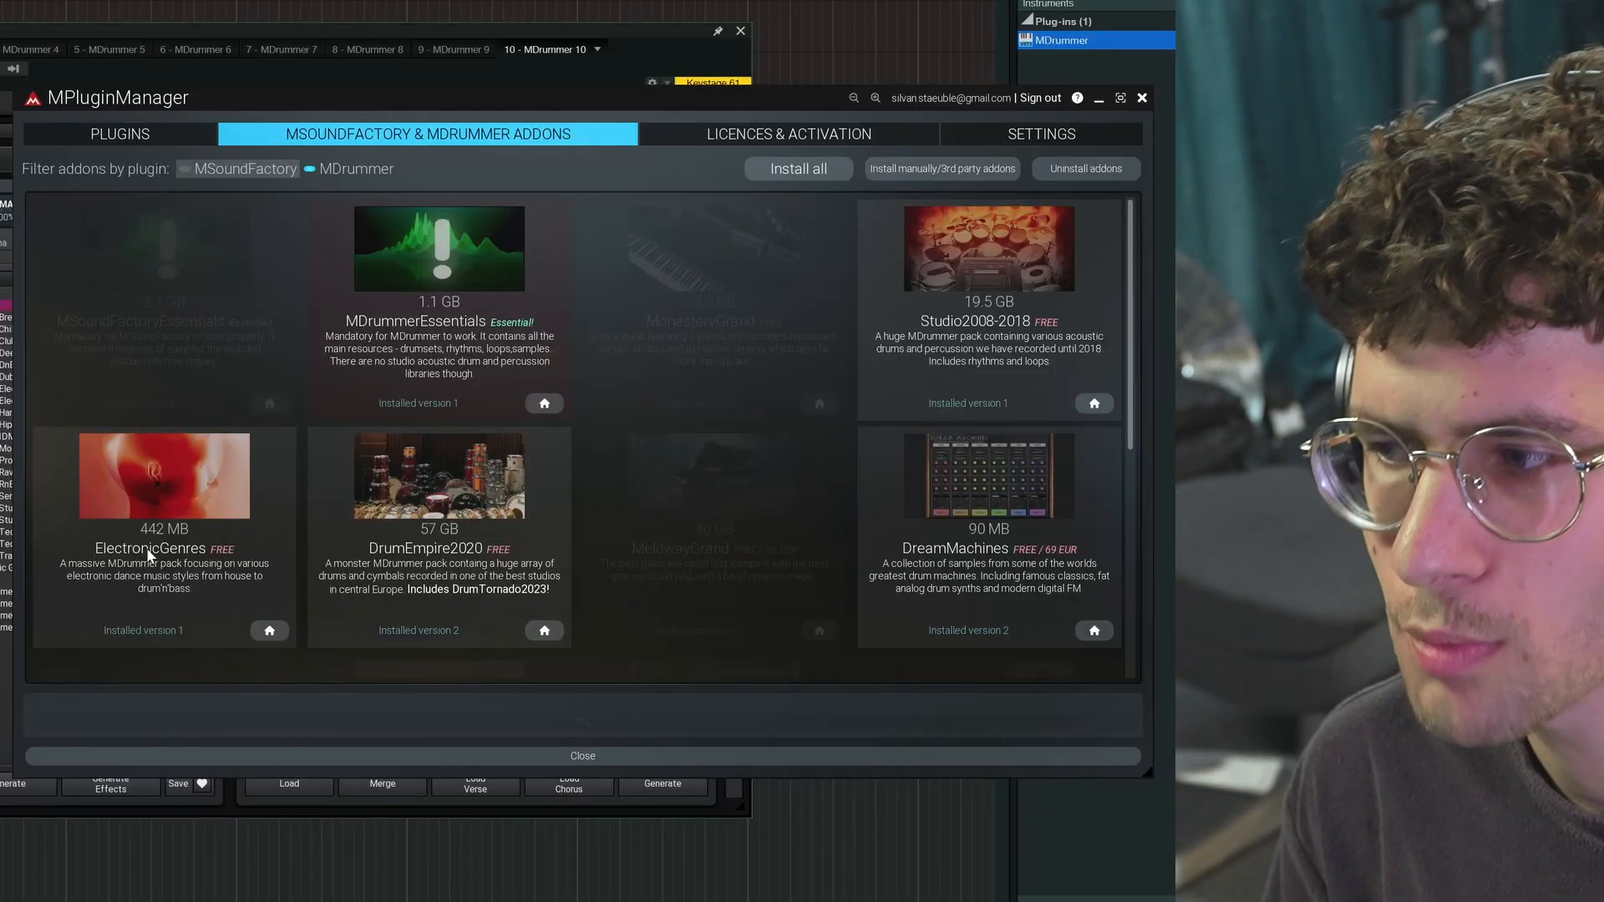
{"action": "mouse_move", "coordinate": [951, 353]}
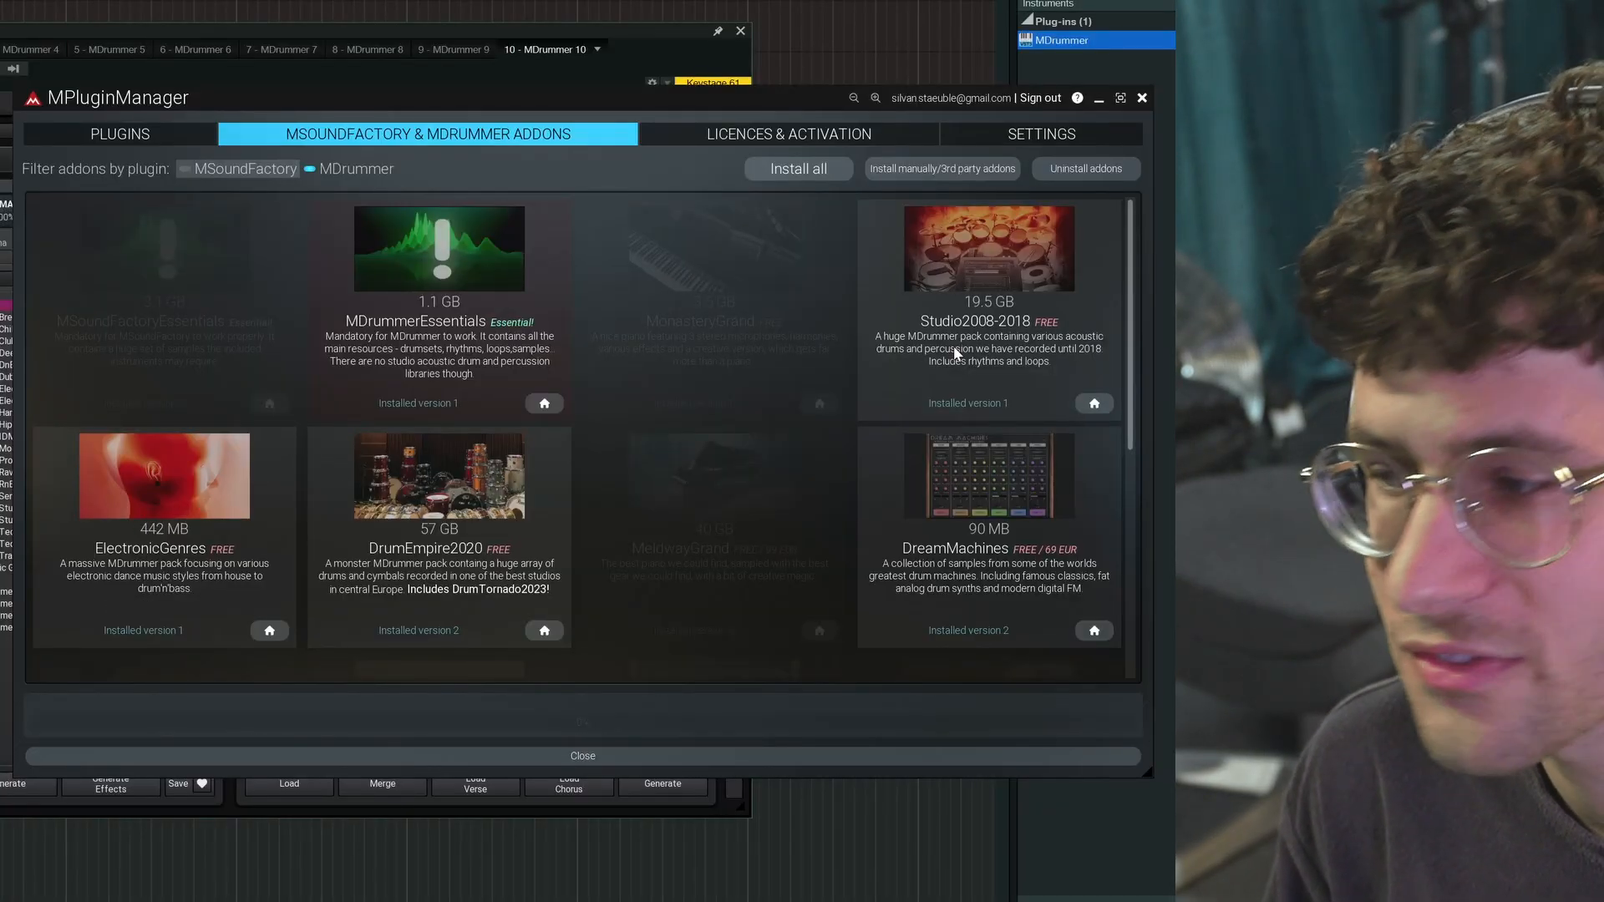
{"action": "mouse_move", "coordinate": [955, 352]}
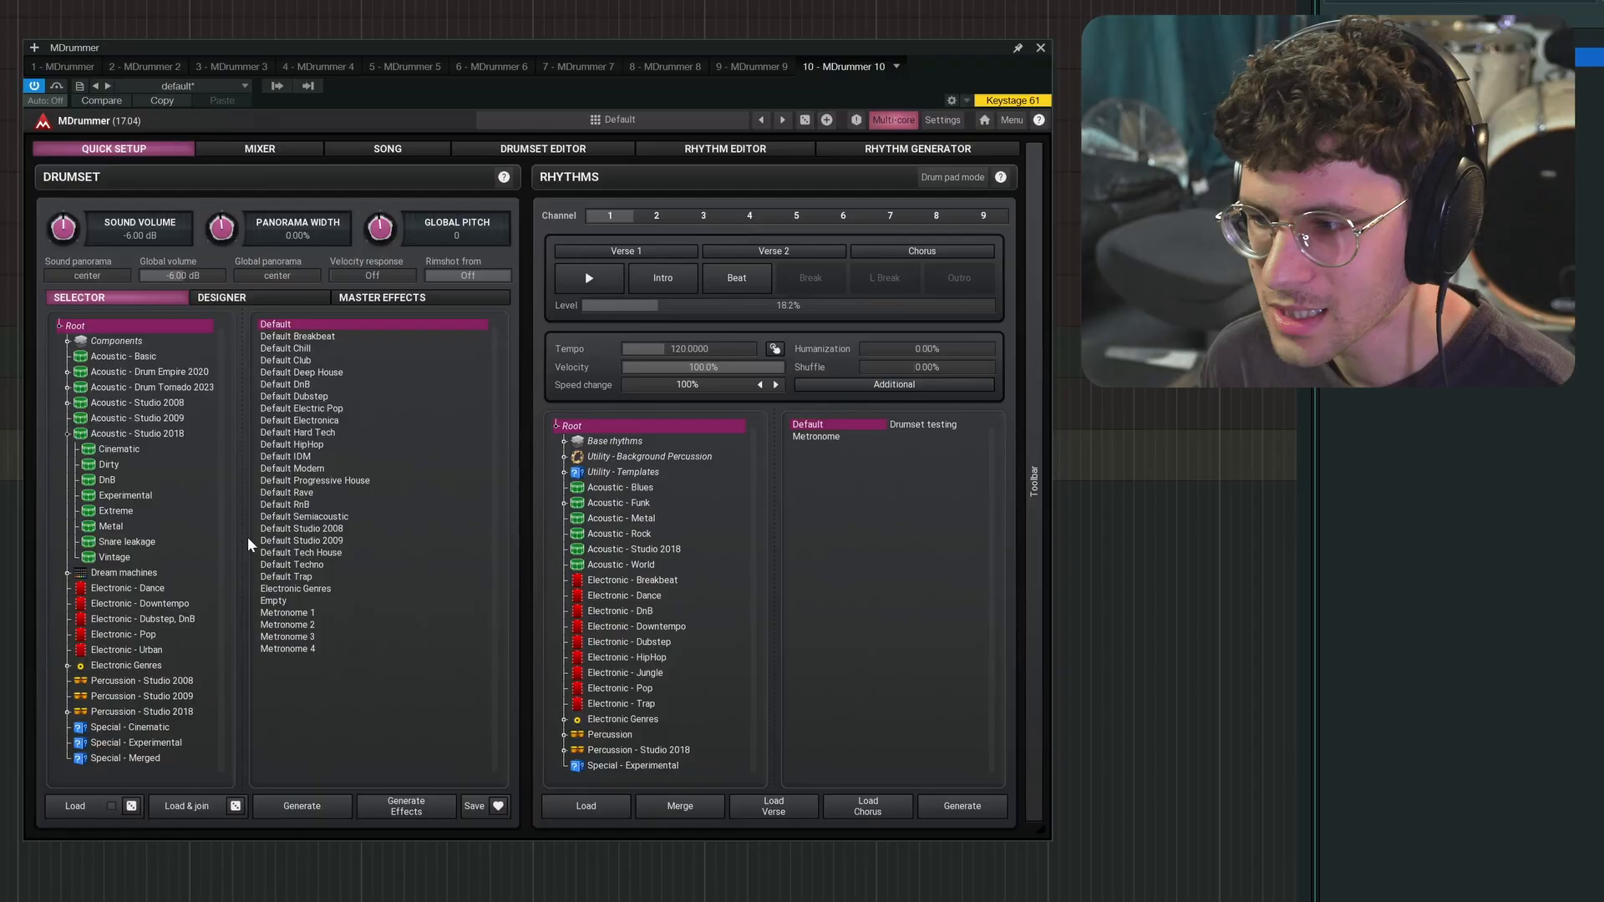
{"action": "left_click", "coordinate": [940, 120]}
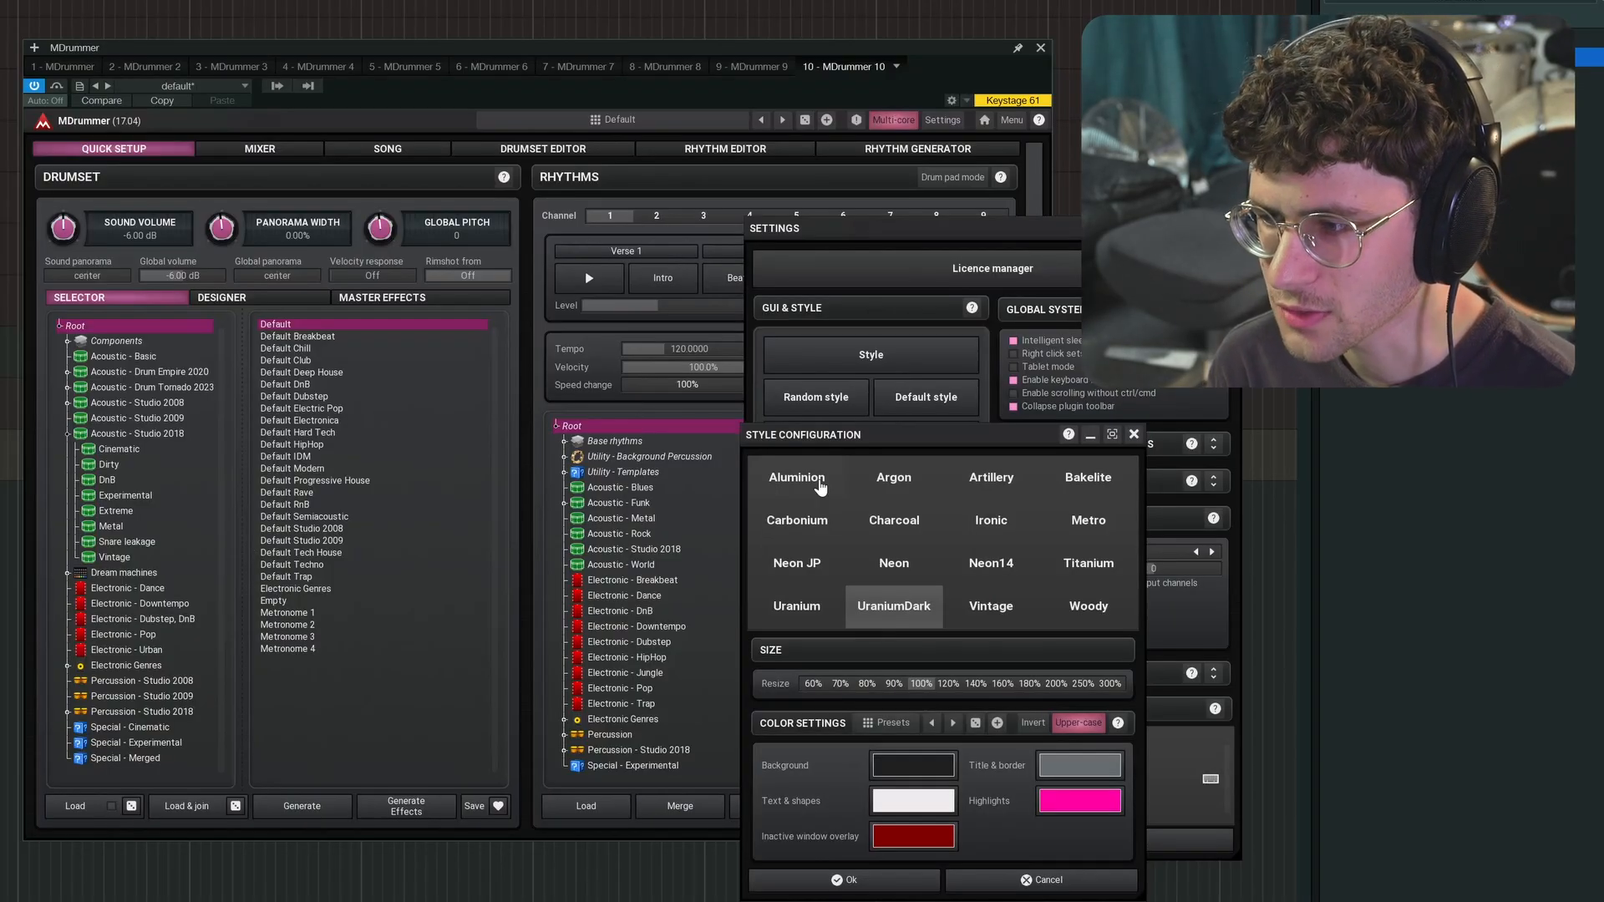
{"action": "left_click", "coordinate": [892, 521]}
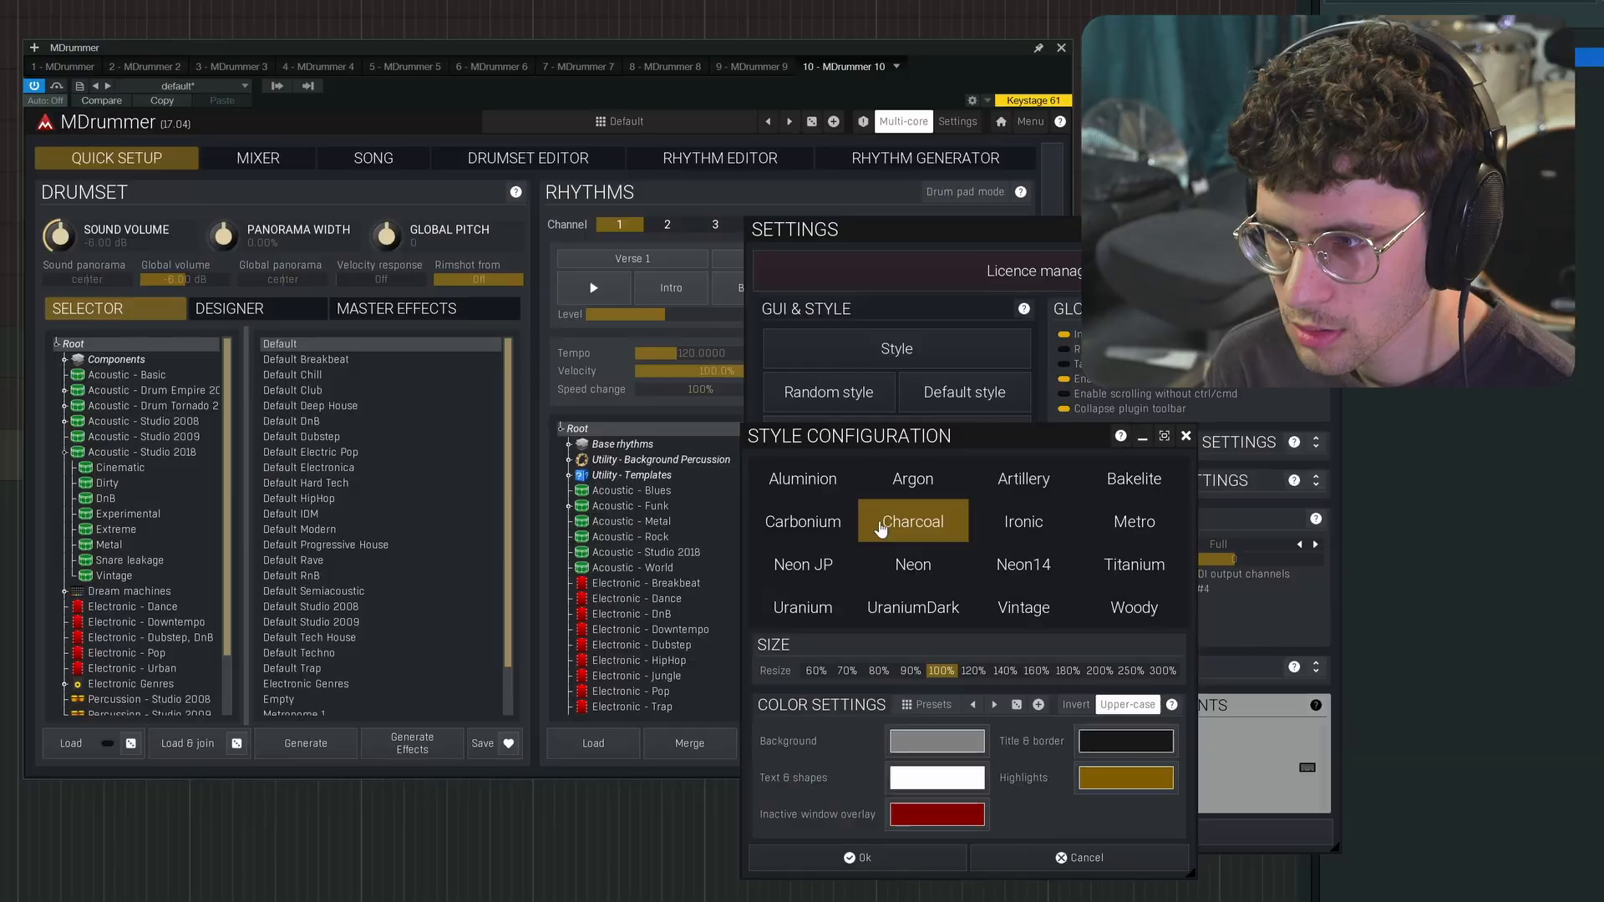
{"action": "left_click", "coordinate": [819, 521]}
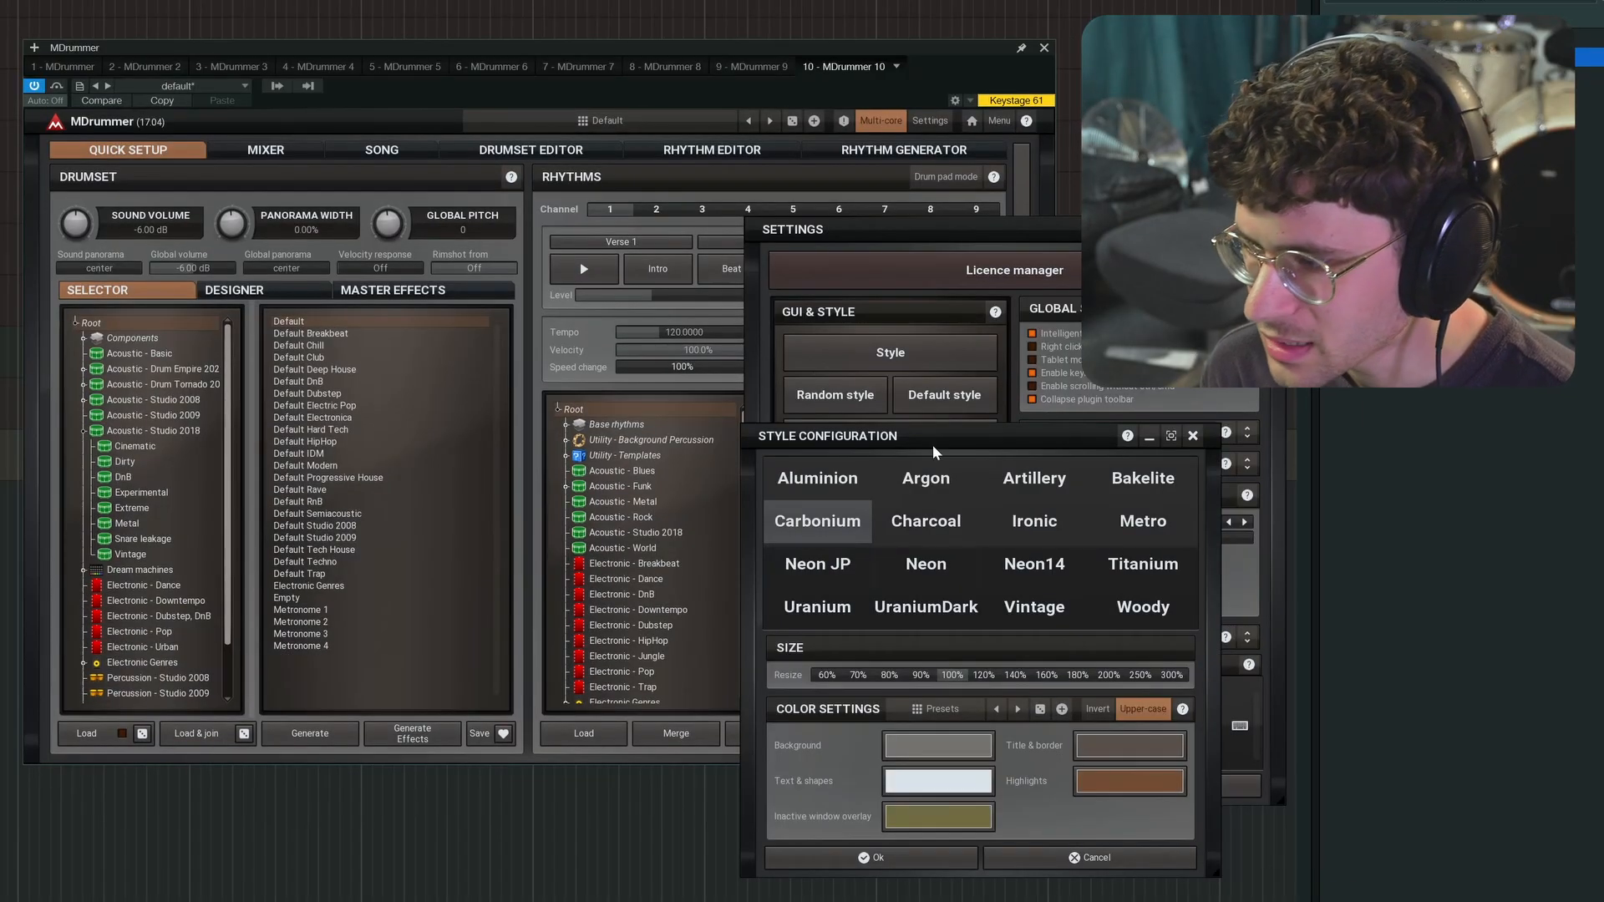
{"action": "mouse_move", "coordinate": [895, 606]}
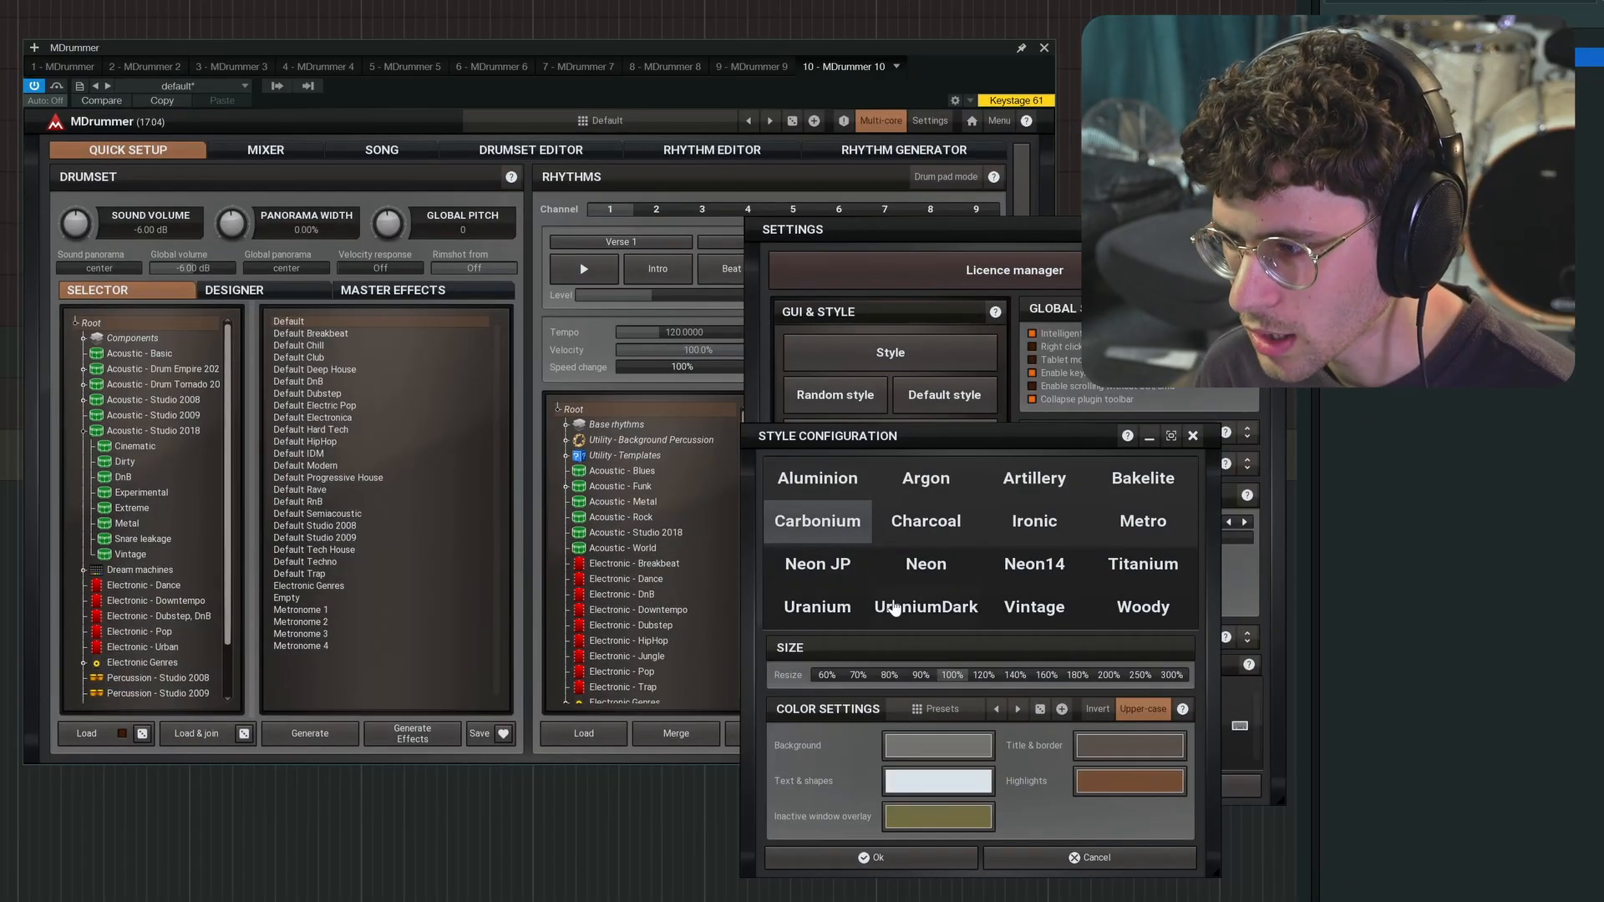
{"action": "left_click", "coordinate": [922, 606]}
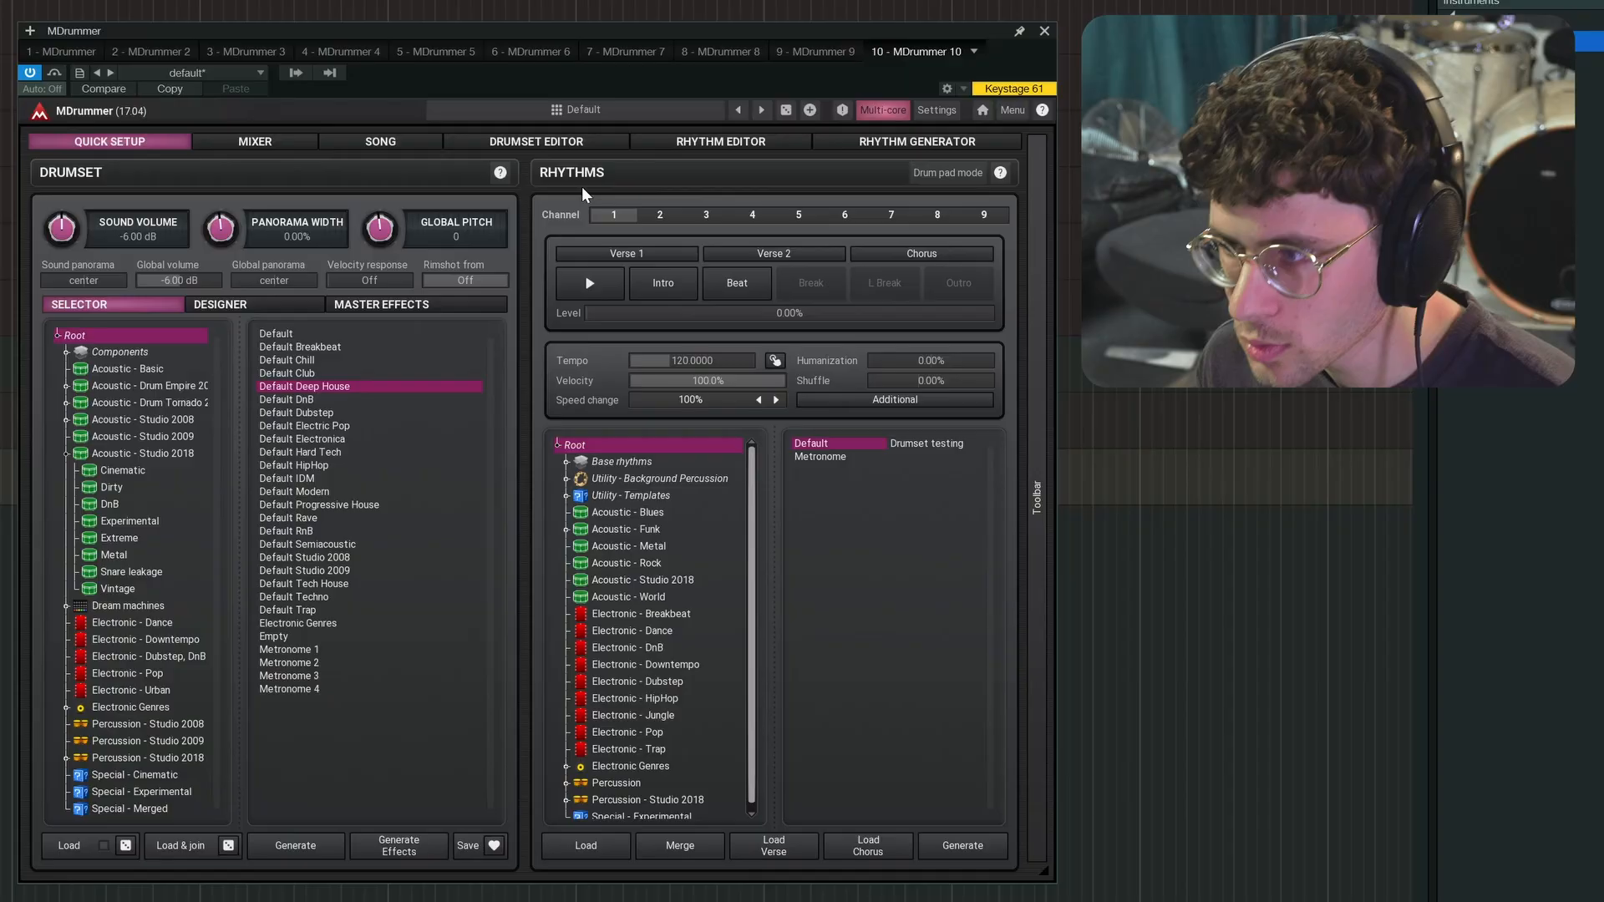
{"action": "mouse_move", "coordinate": [799, 182]}
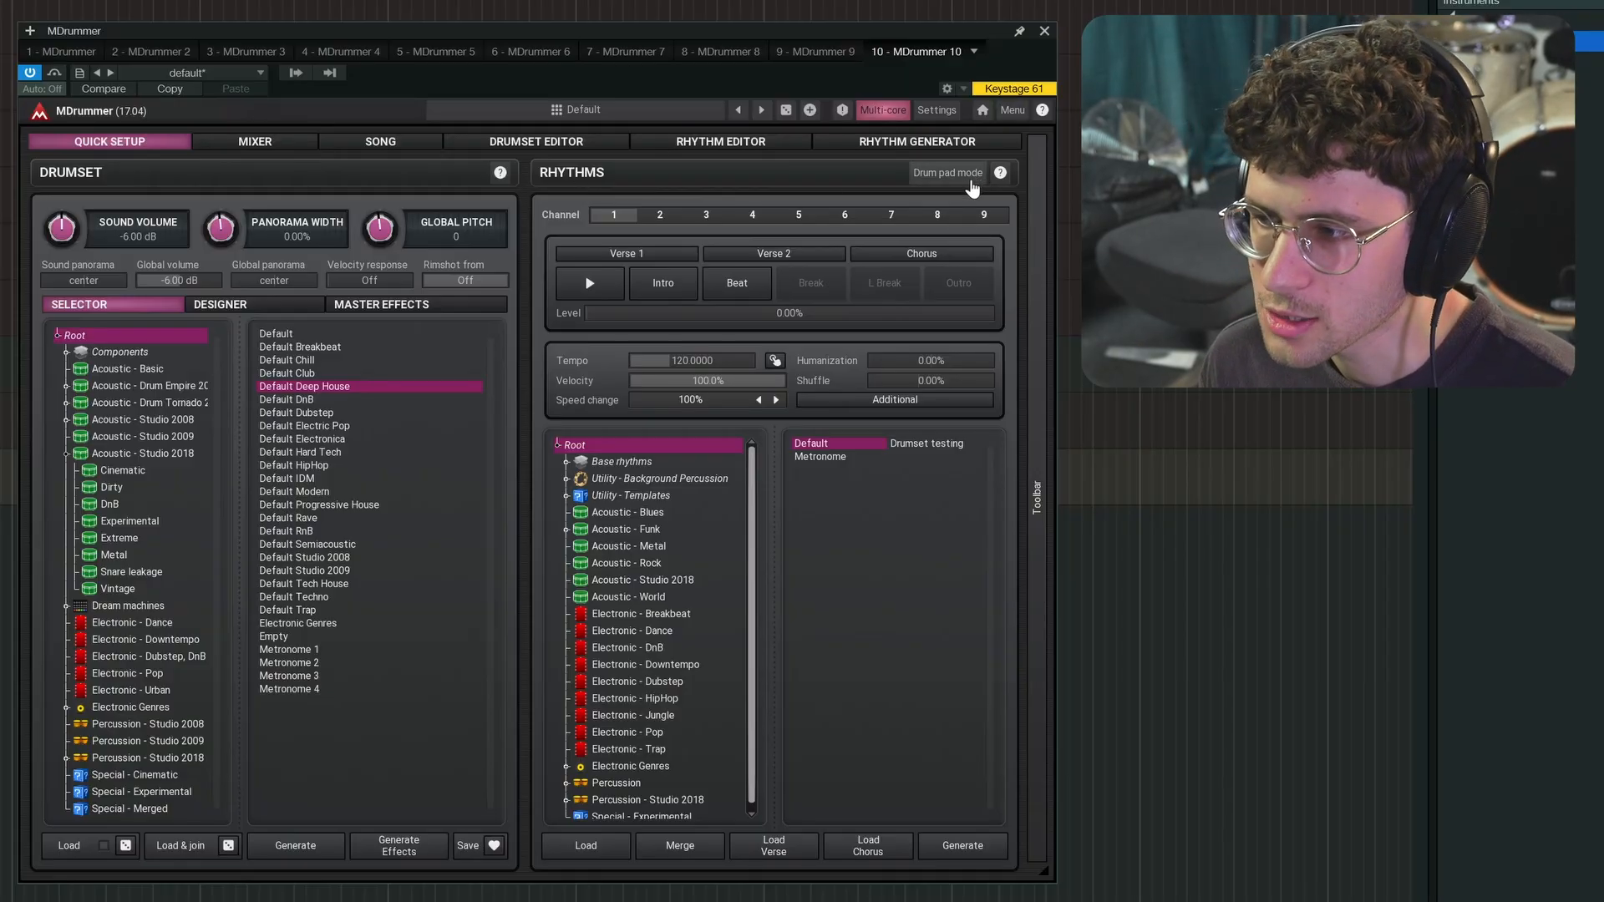
Step: Switch the Deep House kit's Rhythms panel to drum pad mode
{"action": "left_click", "coordinate": [945, 172]}
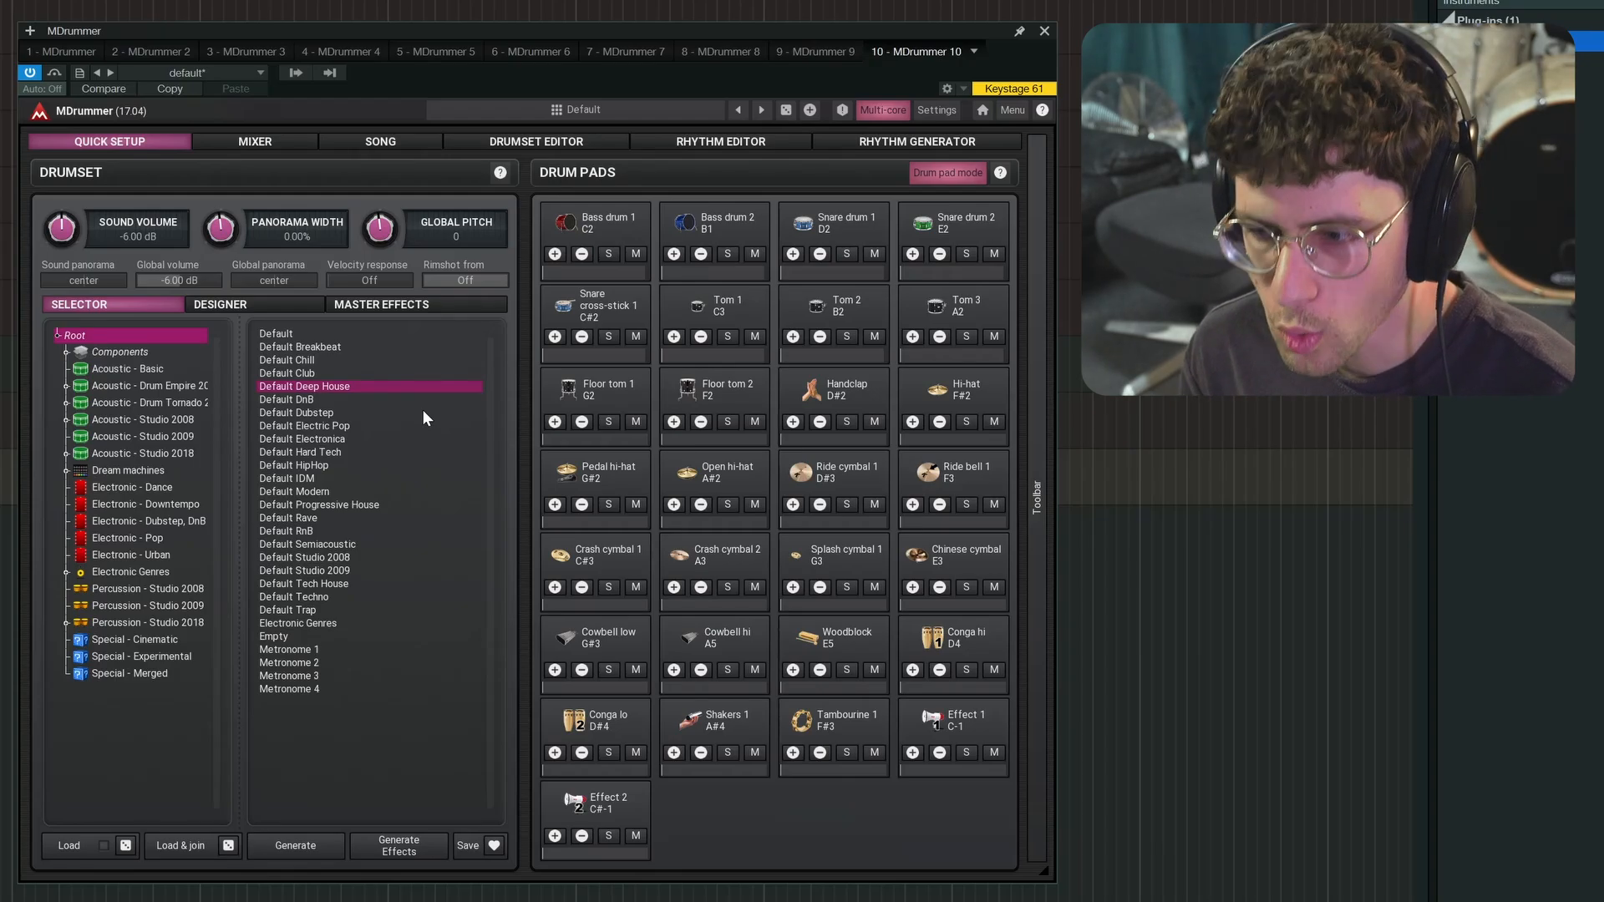
Step: Load the Wooden cooler kit from Acoustic - Studio 2018 and audition its bass drum pad
{"action": "left_click", "coordinate": [144, 453]}
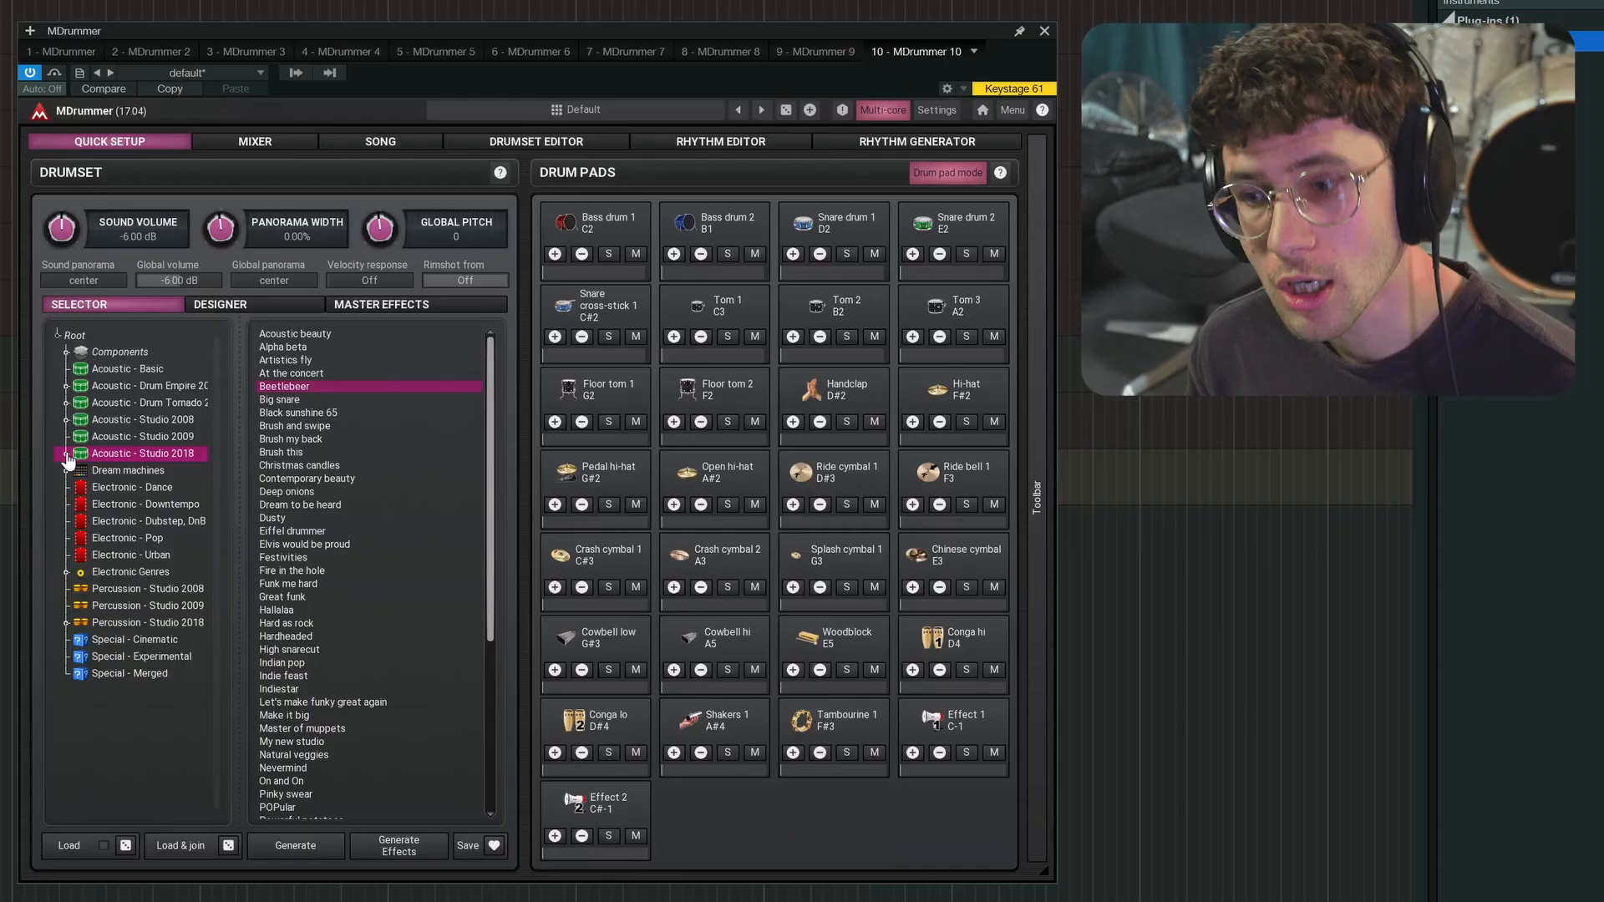
{"action": "left_click", "coordinate": [65, 453]}
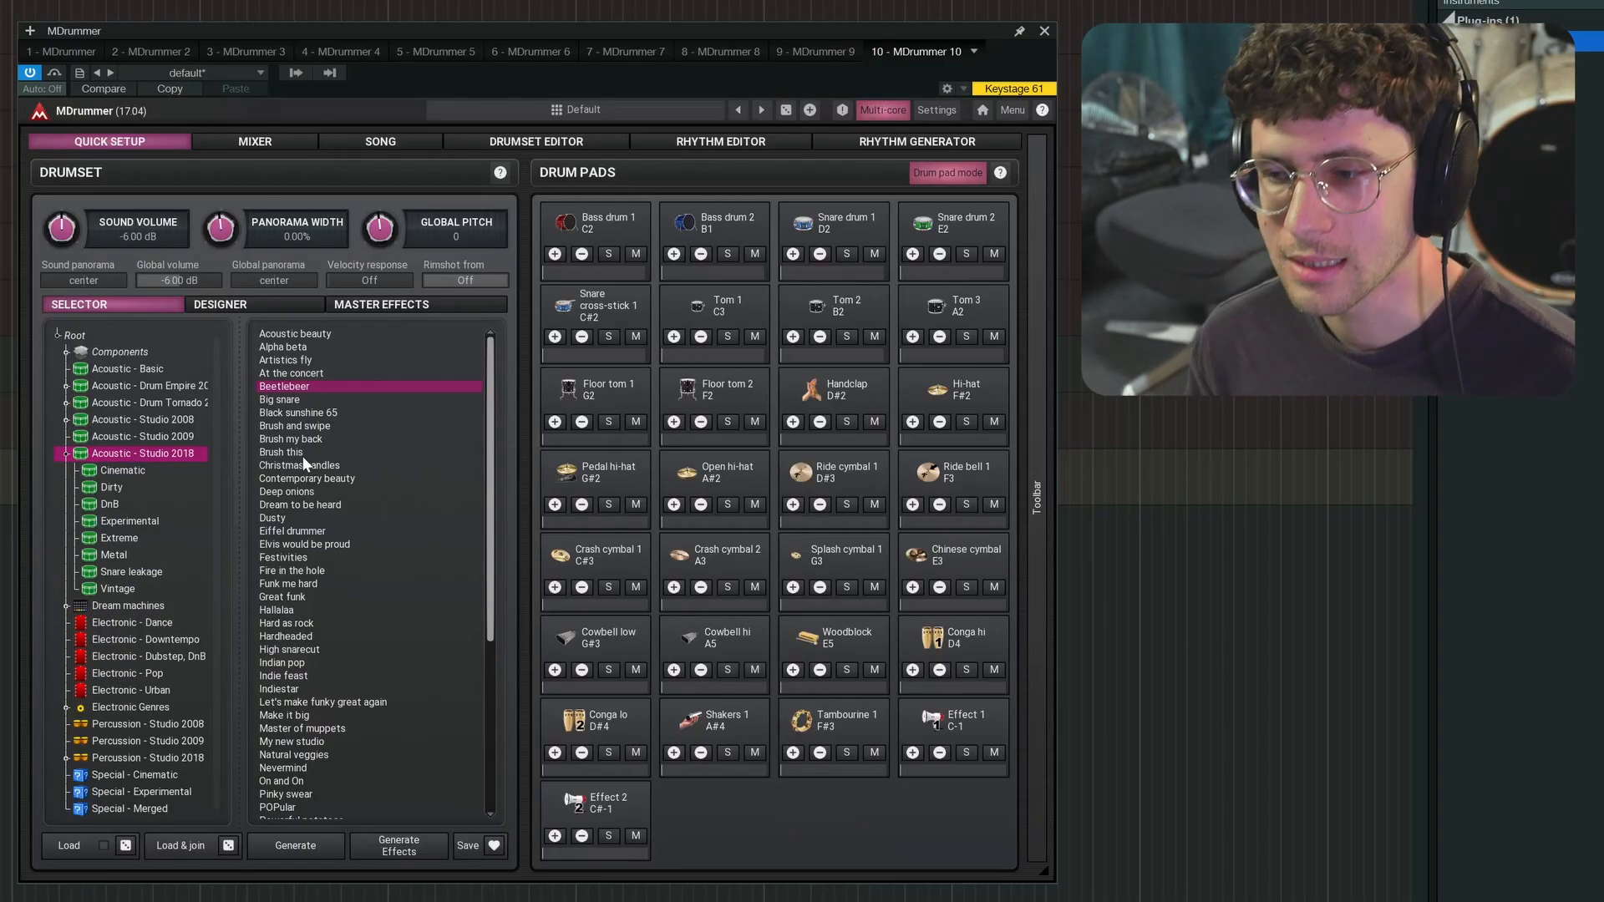
{"action": "scroll", "scroll_direction": "down", "scroll_amount": 3}
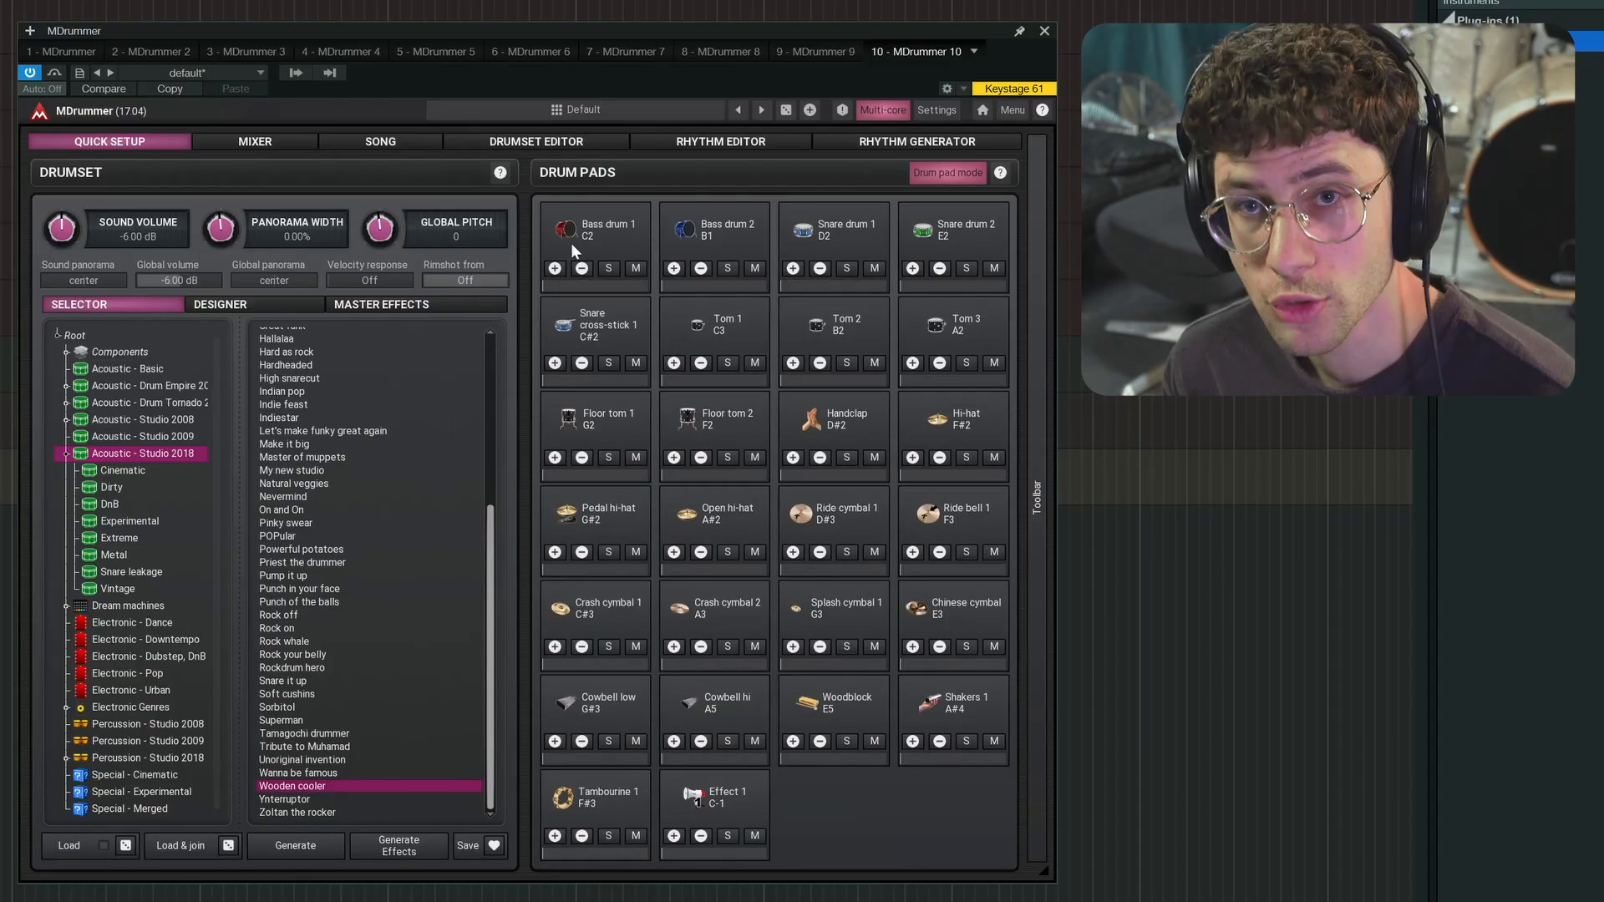
{"action": "mouse_move", "coordinate": [951, 473]}
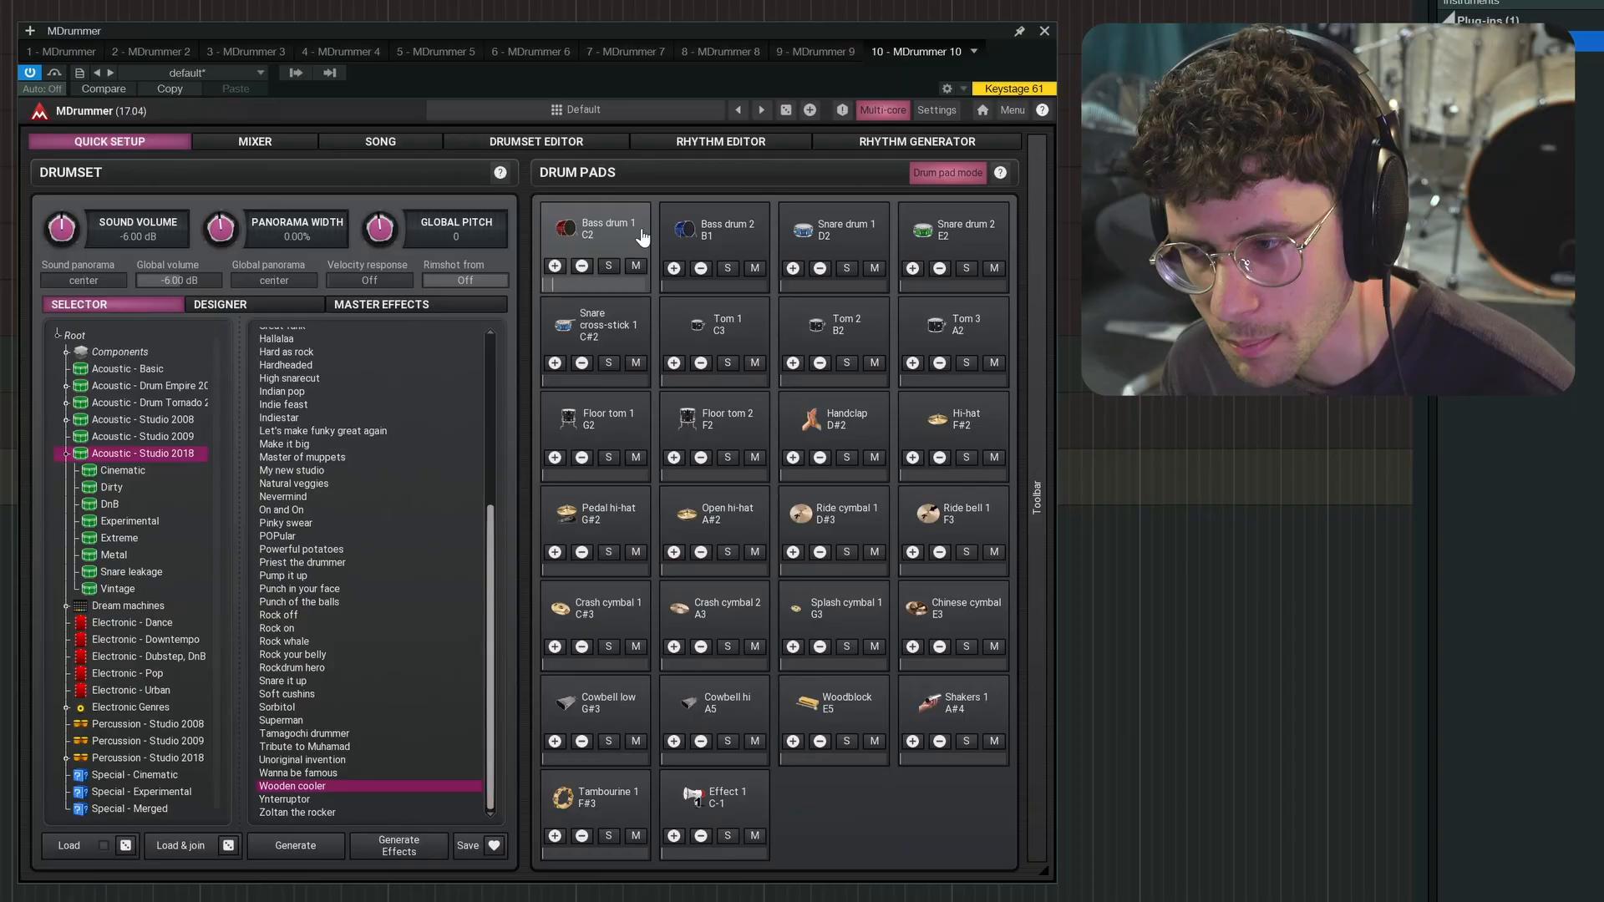
{"action": "mouse_move", "coordinate": [727, 338]}
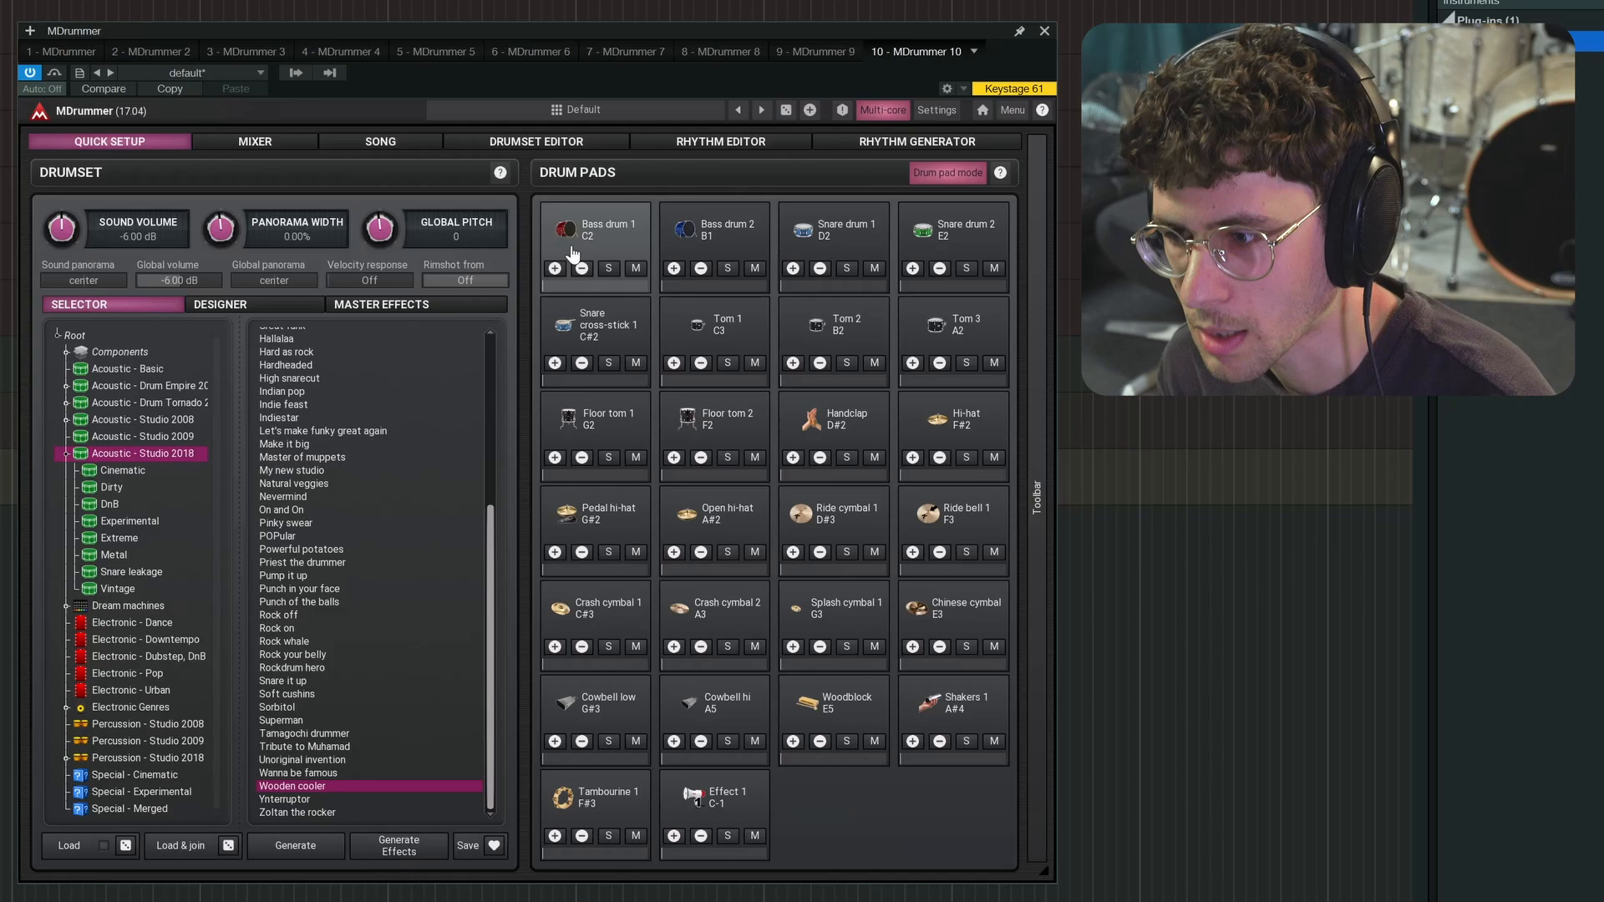
{"action": "mouse_move", "coordinate": [581, 272]}
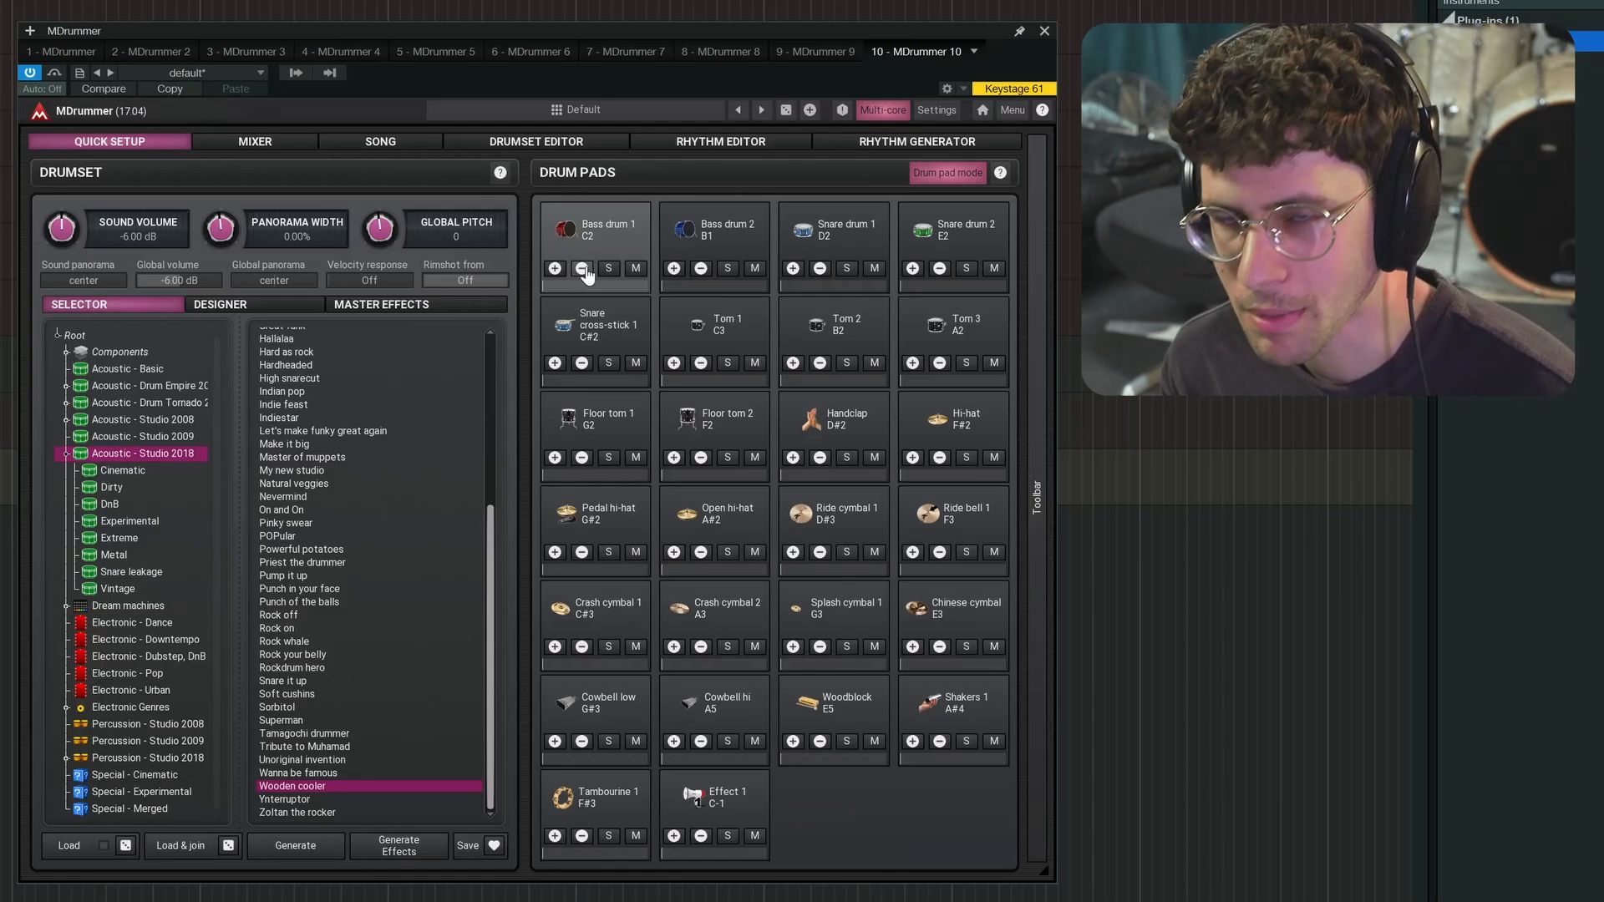
{"action": "left_click", "coordinate": [582, 268]}
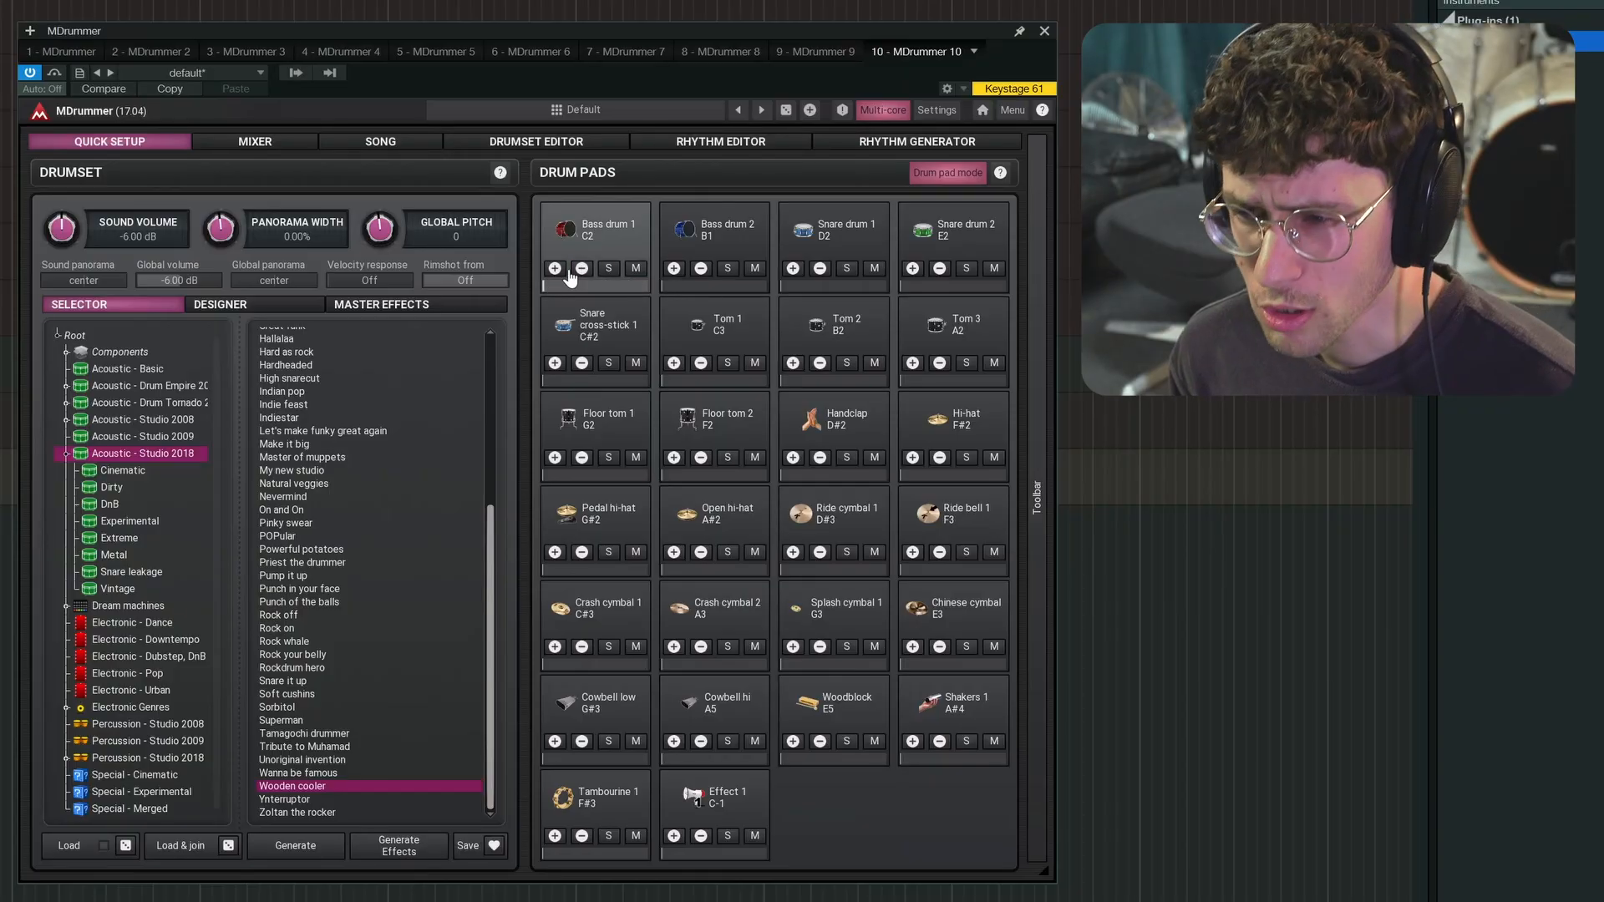
{"action": "mouse_move", "coordinate": [570, 289]}
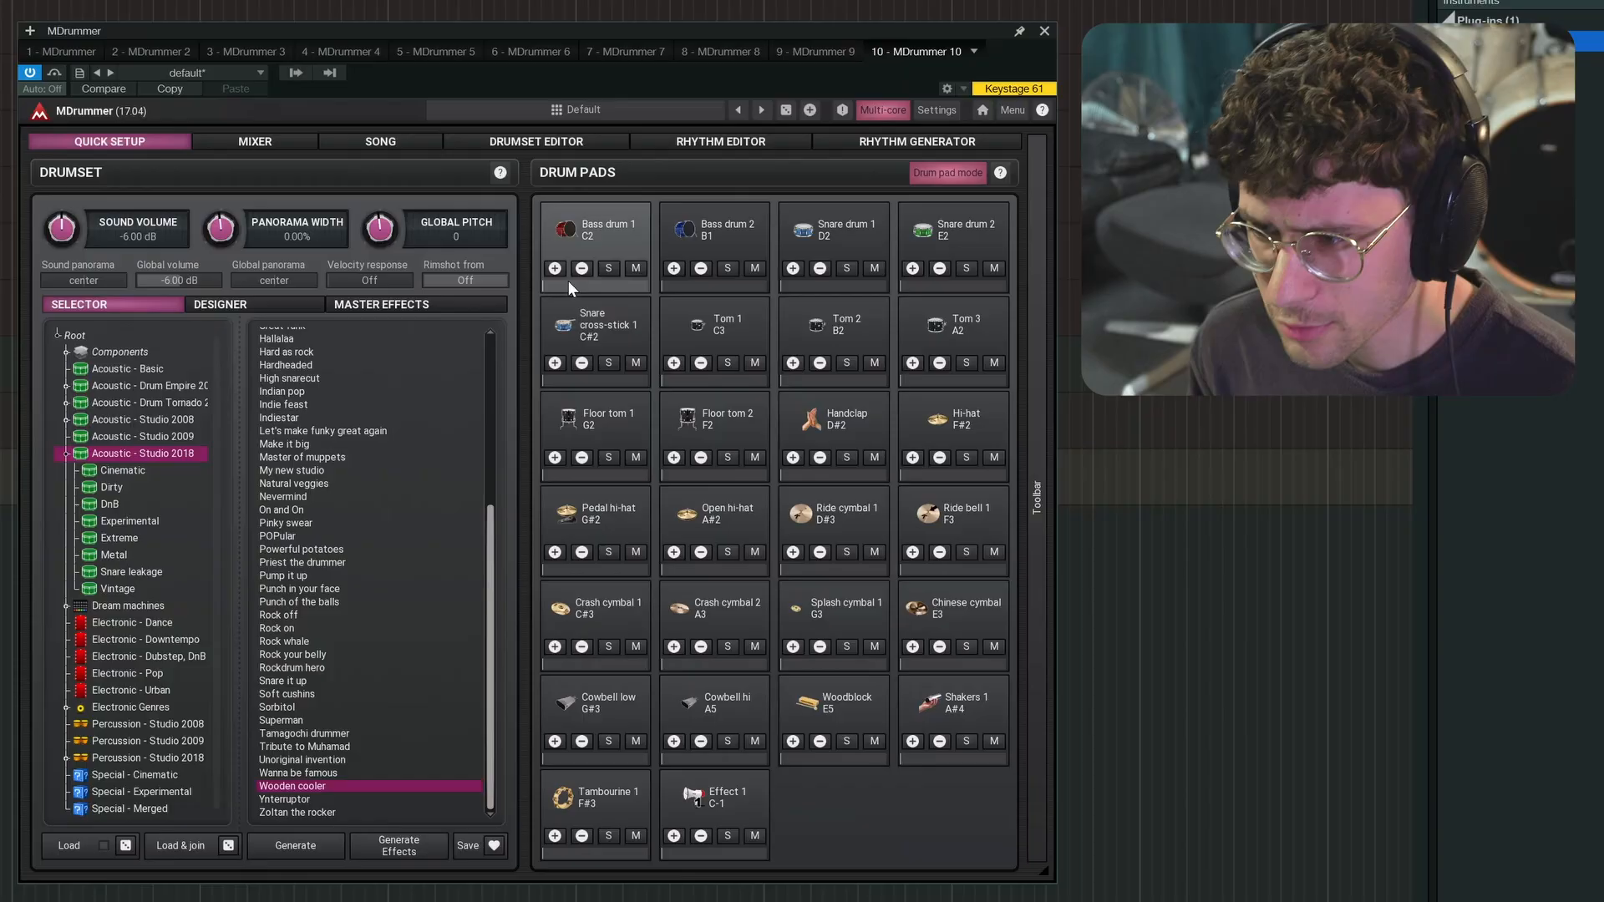
{"action": "mouse_move", "coordinate": [581, 269]}
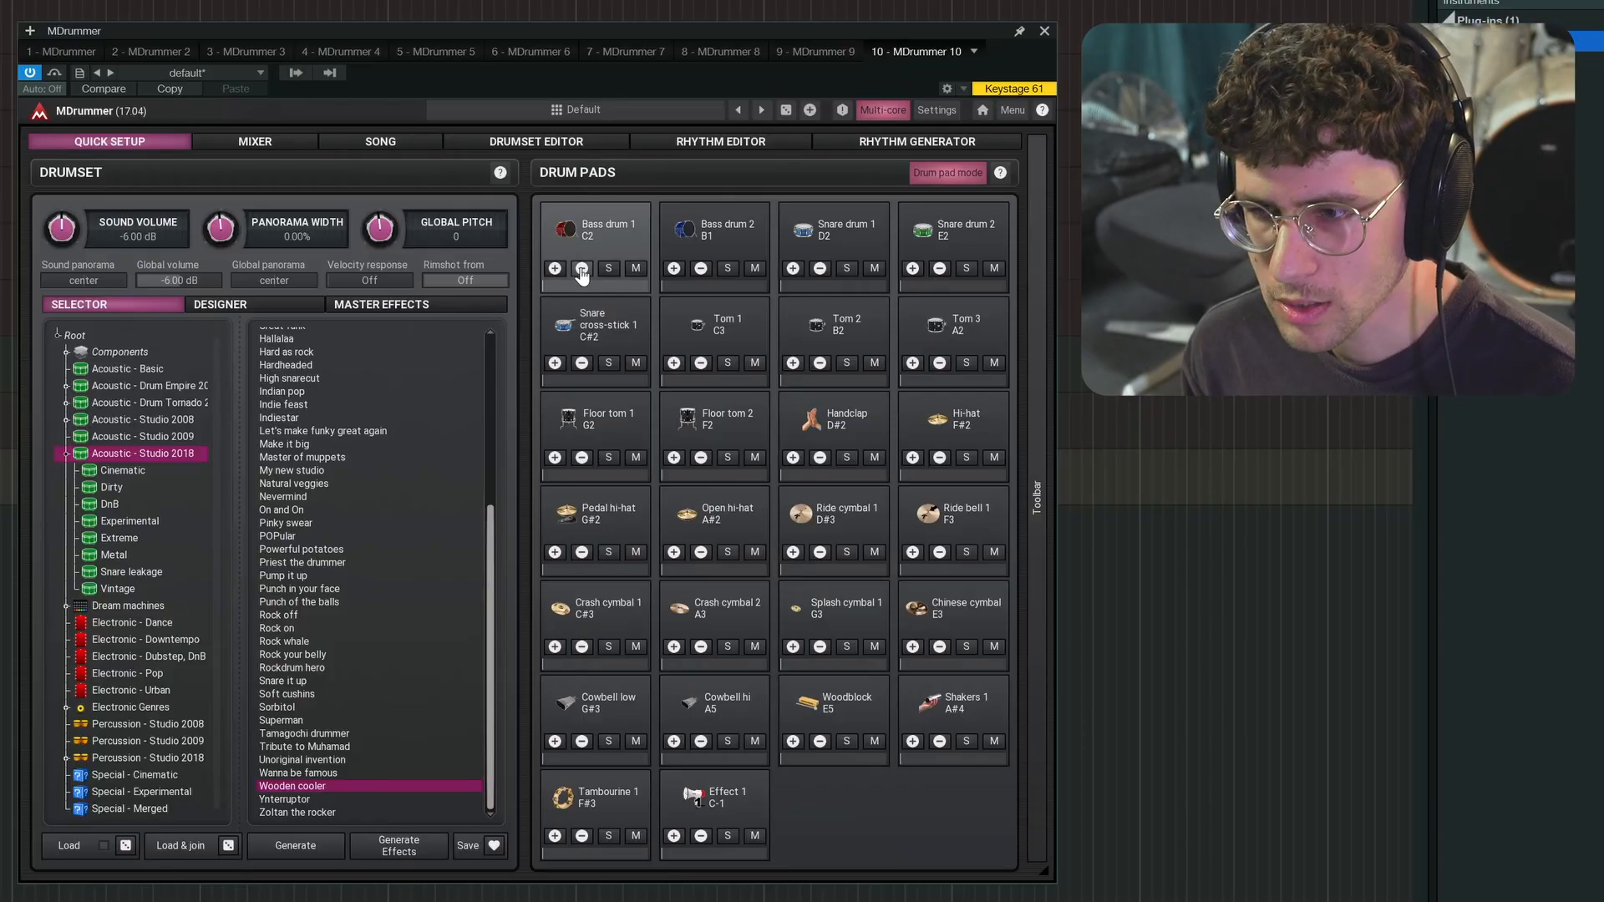
Step: Look over the Mixer and Drumset Editor pages, then return to Quick Setup
{"action": "left_click", "coordinate": [254, 140]}
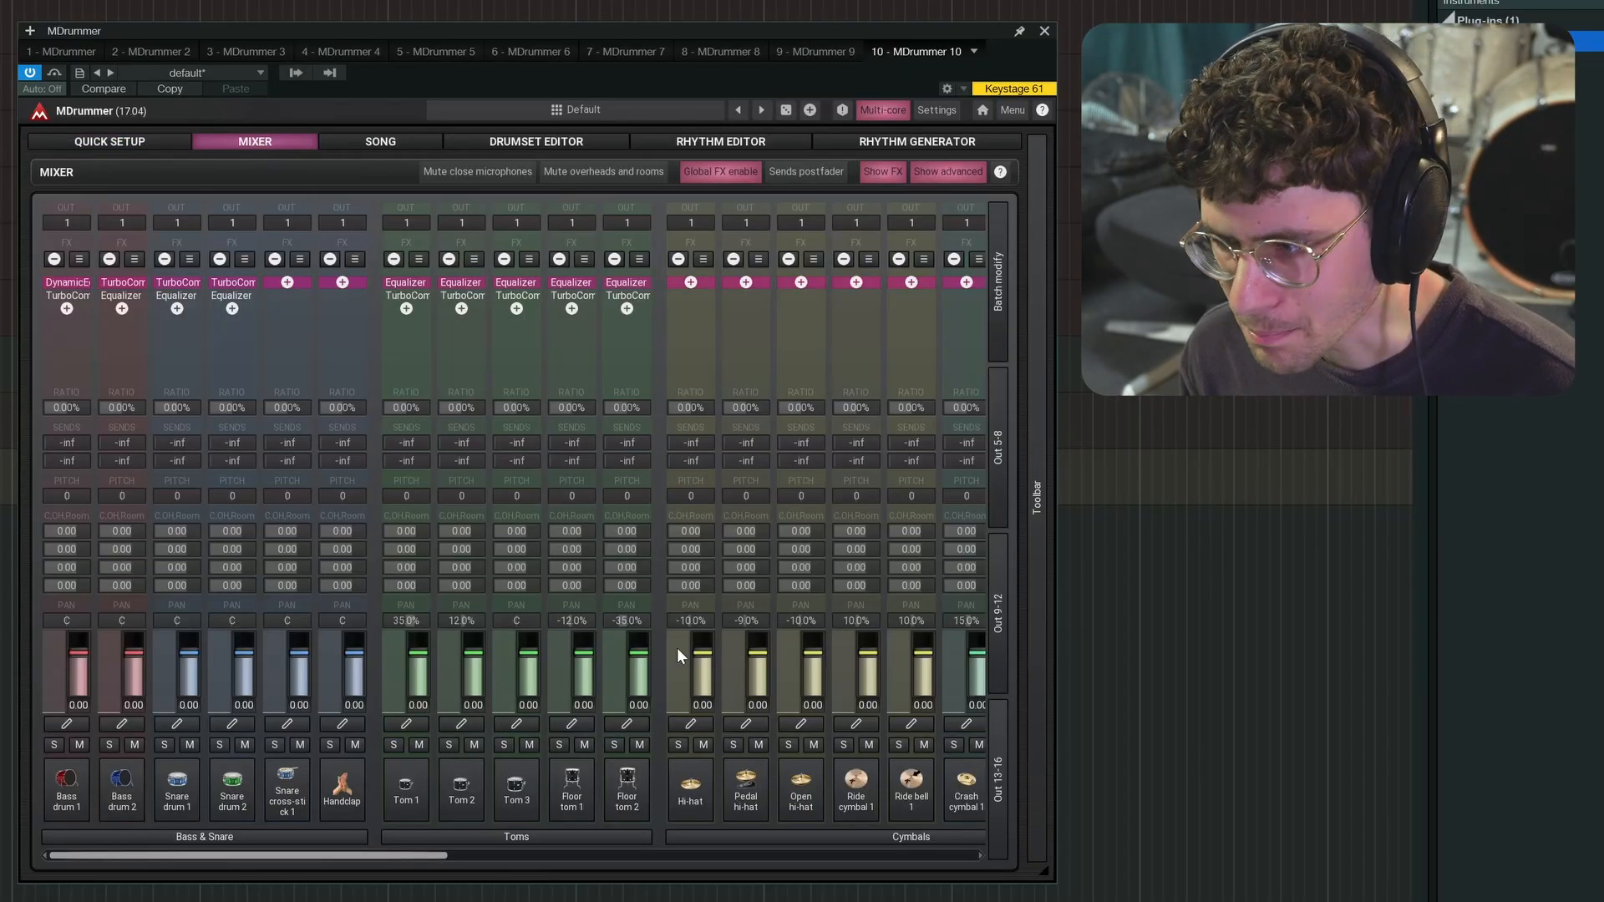
{"action": "mouse_move", "coordinate": [693, 155]}
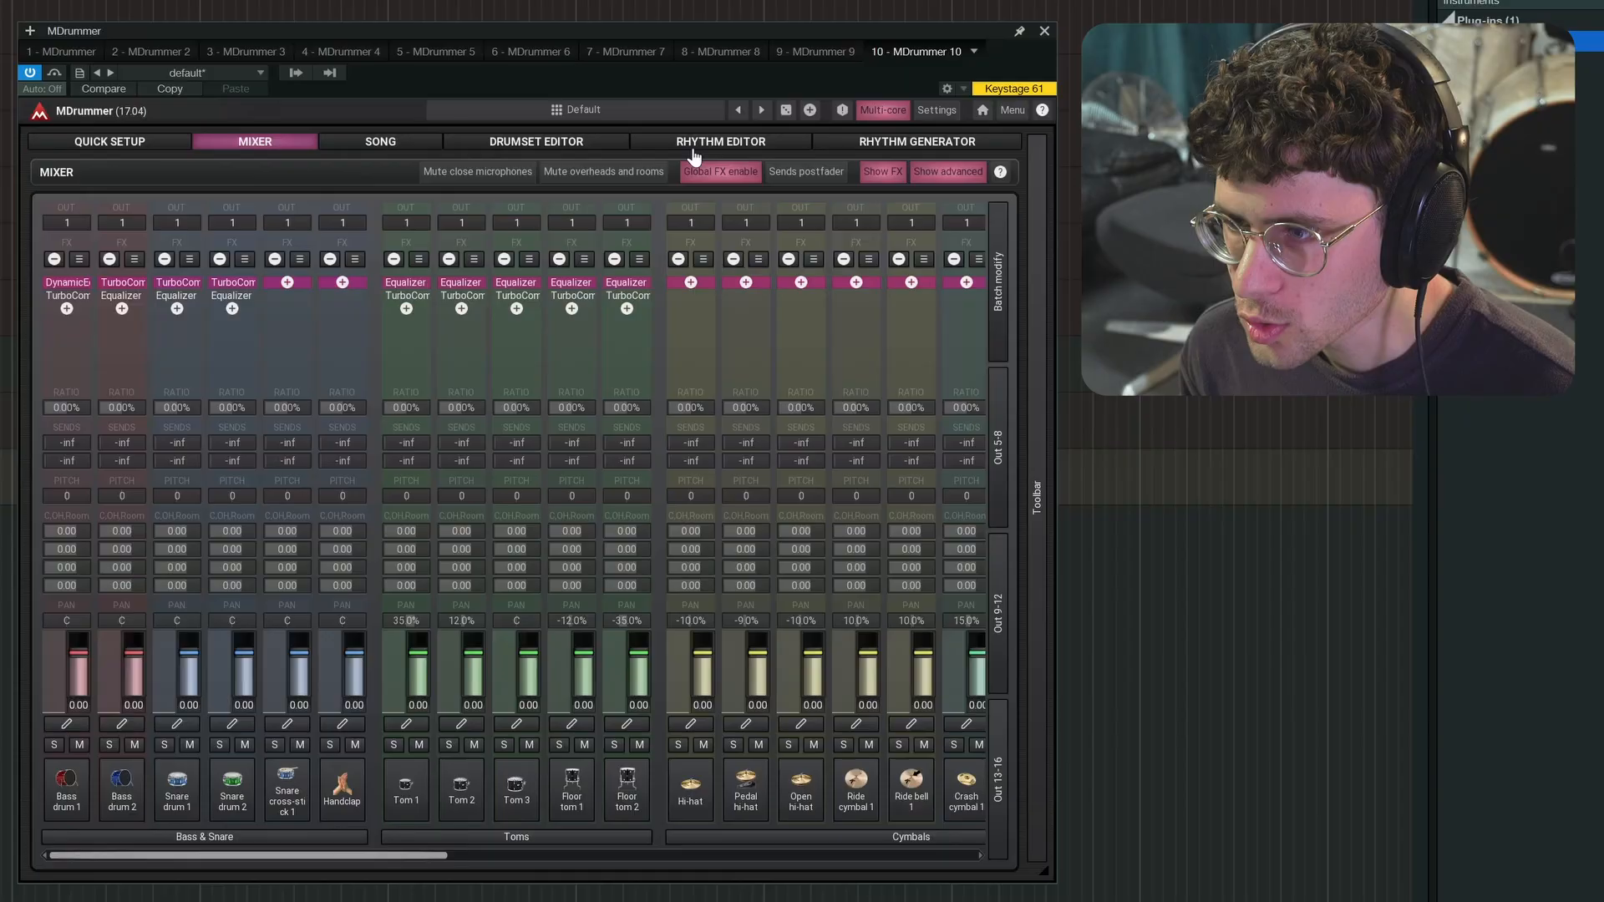
{"action": "left_click", "coordinate": [534, 140]}
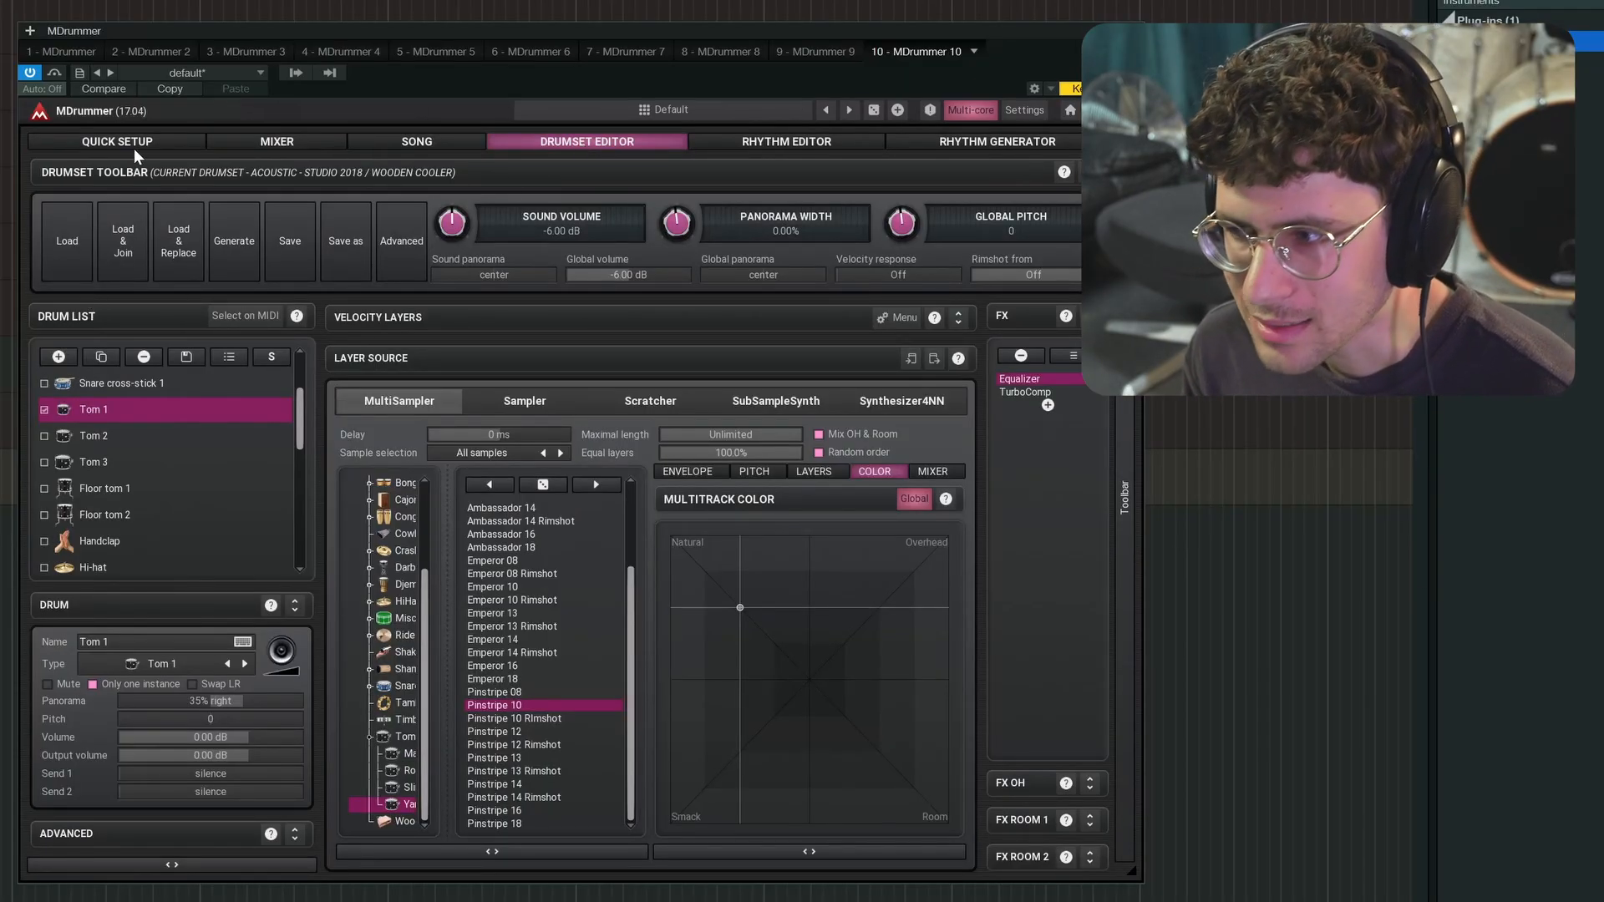
{"action": "left_click", "coordinate": [115, 140]}
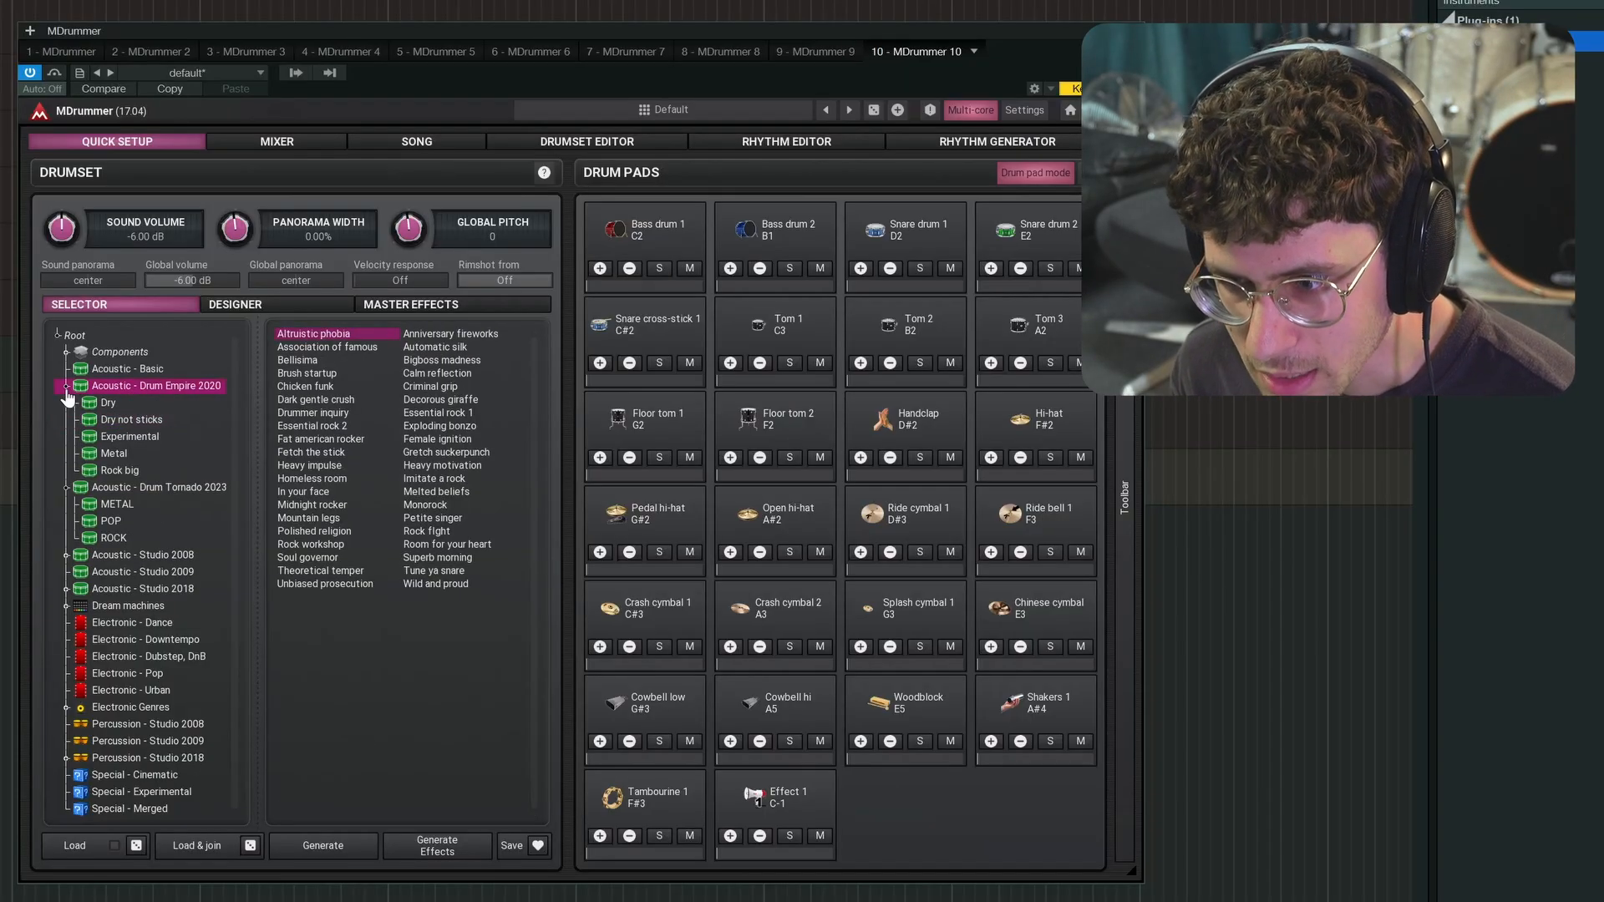
Step: Generate a random new drum kit with Kick, Bonga, Conga and Timbale pads
{"action": "left_click", "coordinate": [66, 386]}
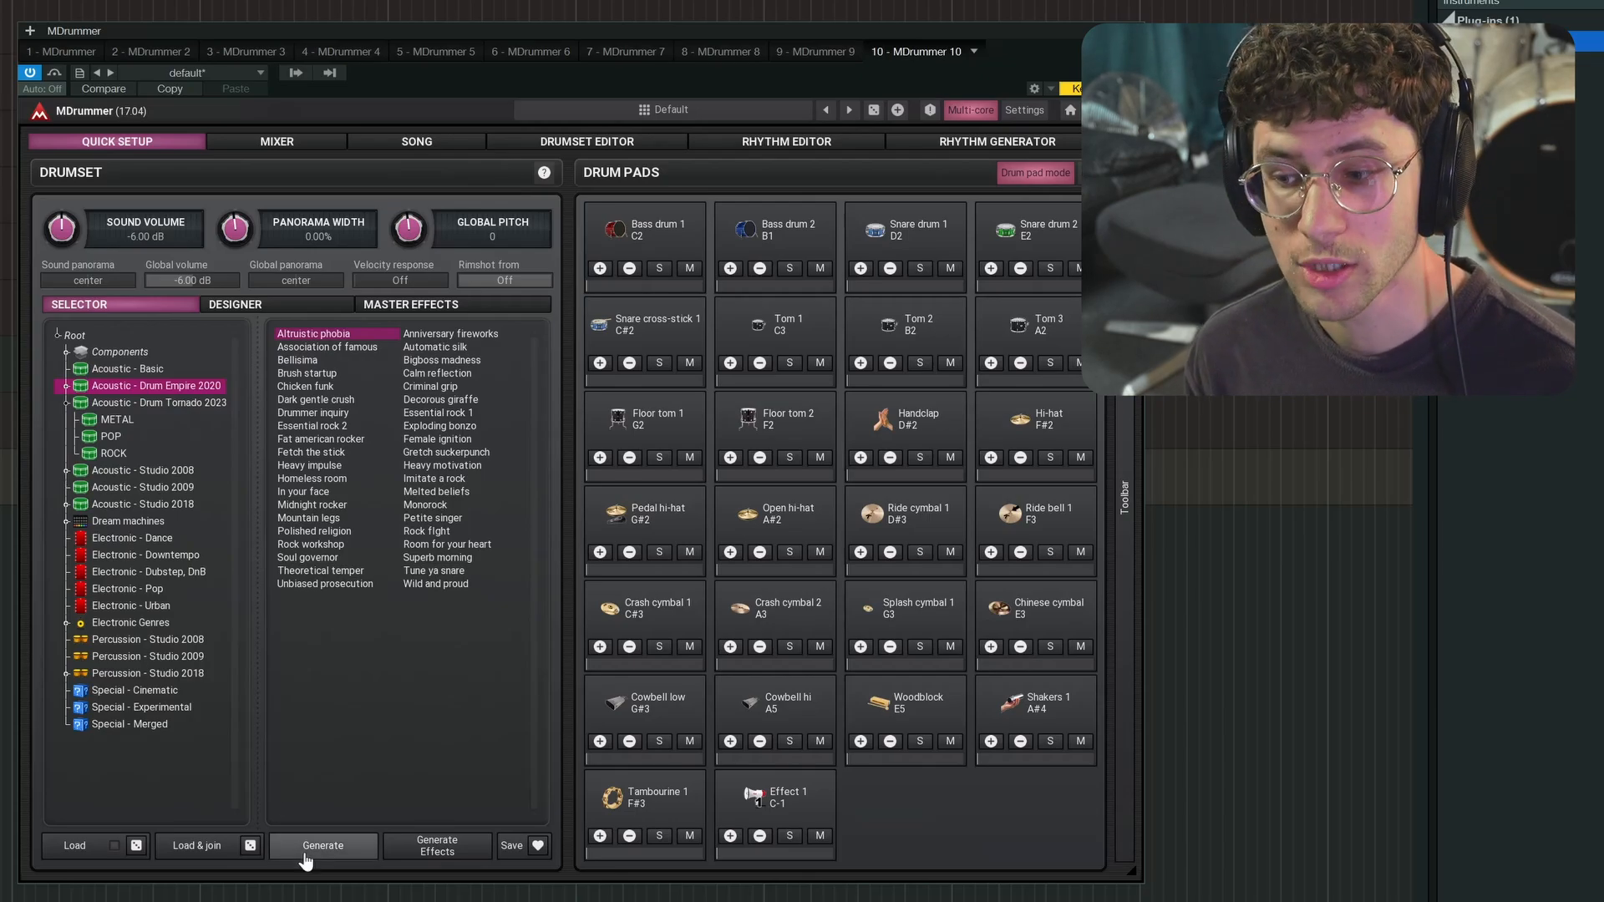
{"action": "left_click", "coordinate": [322, 845]}
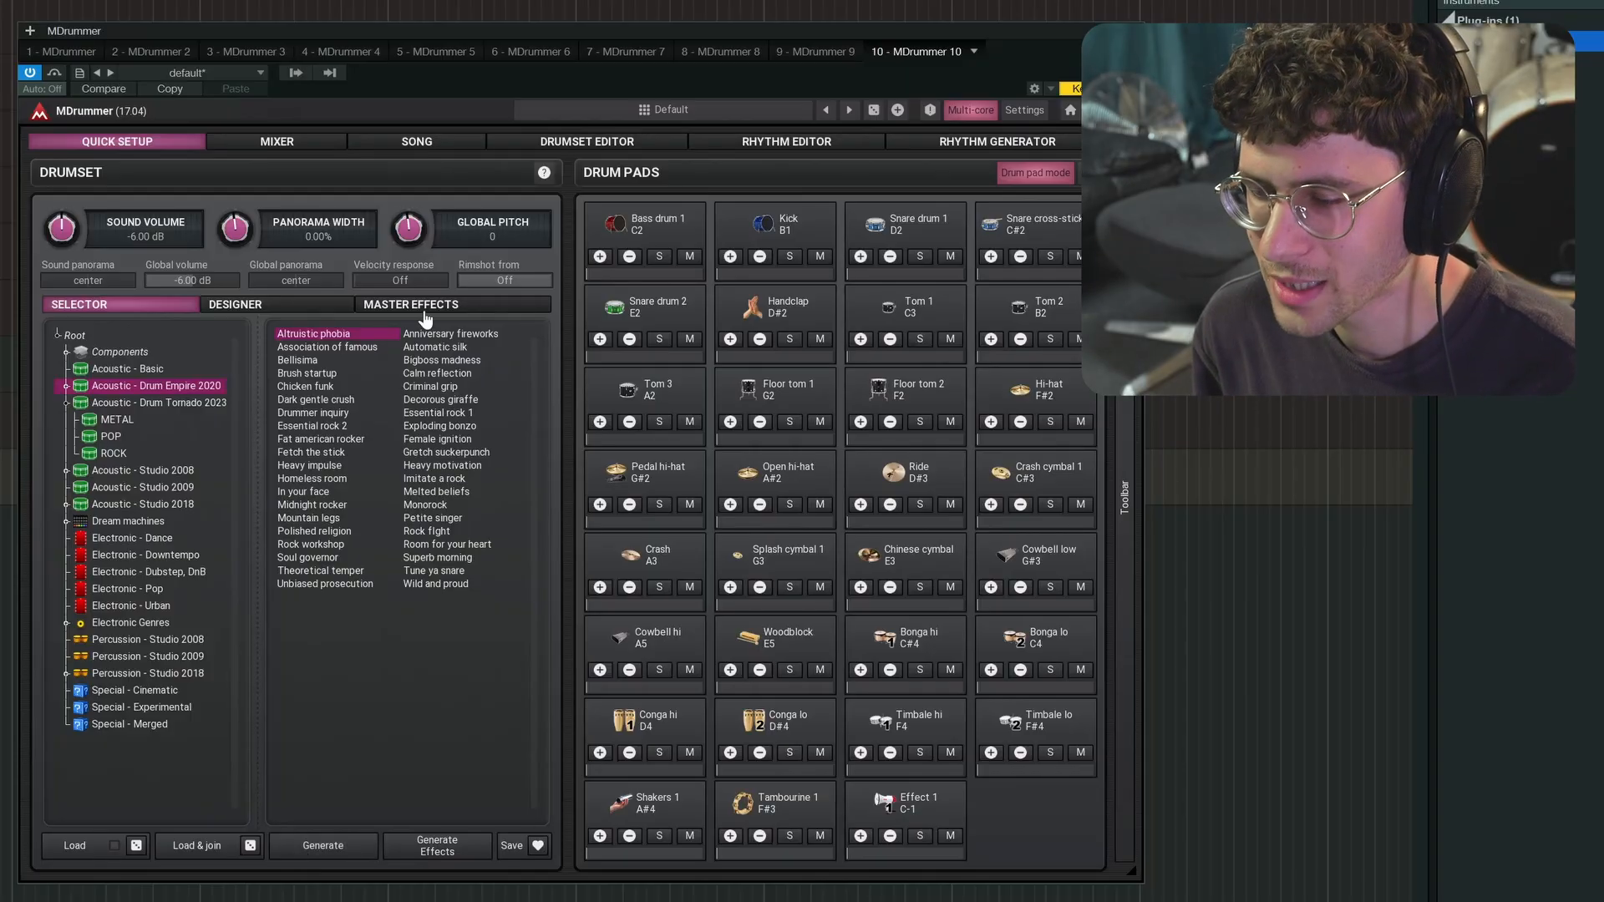
{"action": "mouse_move", "coordinate": [315, 313]}
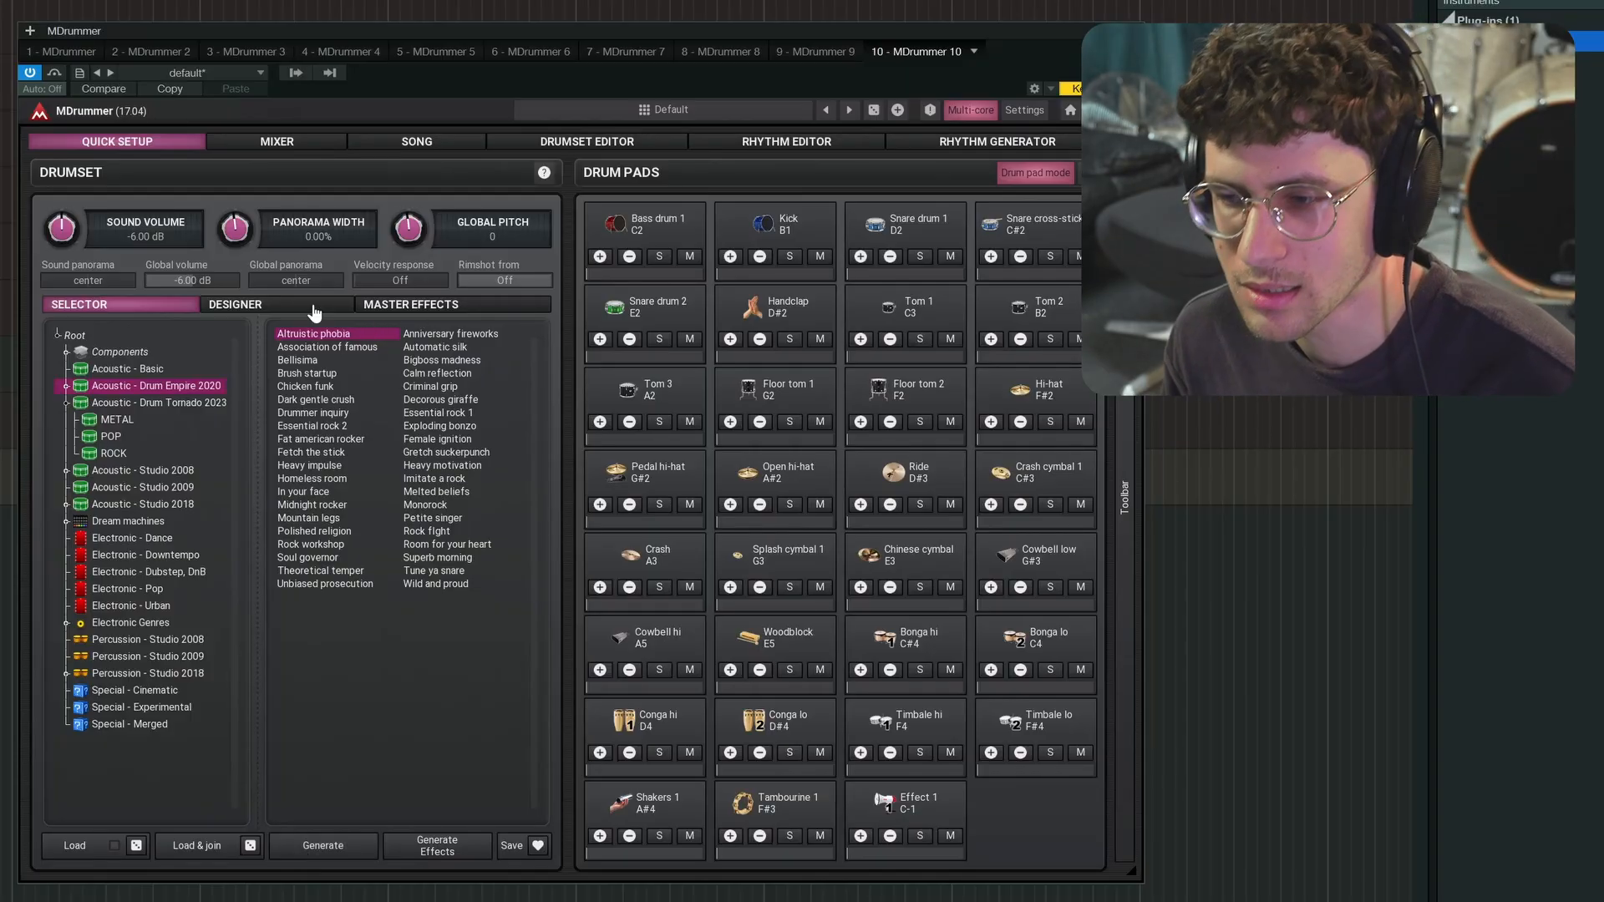
Step: Show the generated kit's drums and source samples in the Designer view
{"action": "left_click", "coordinate": [236, 304]}
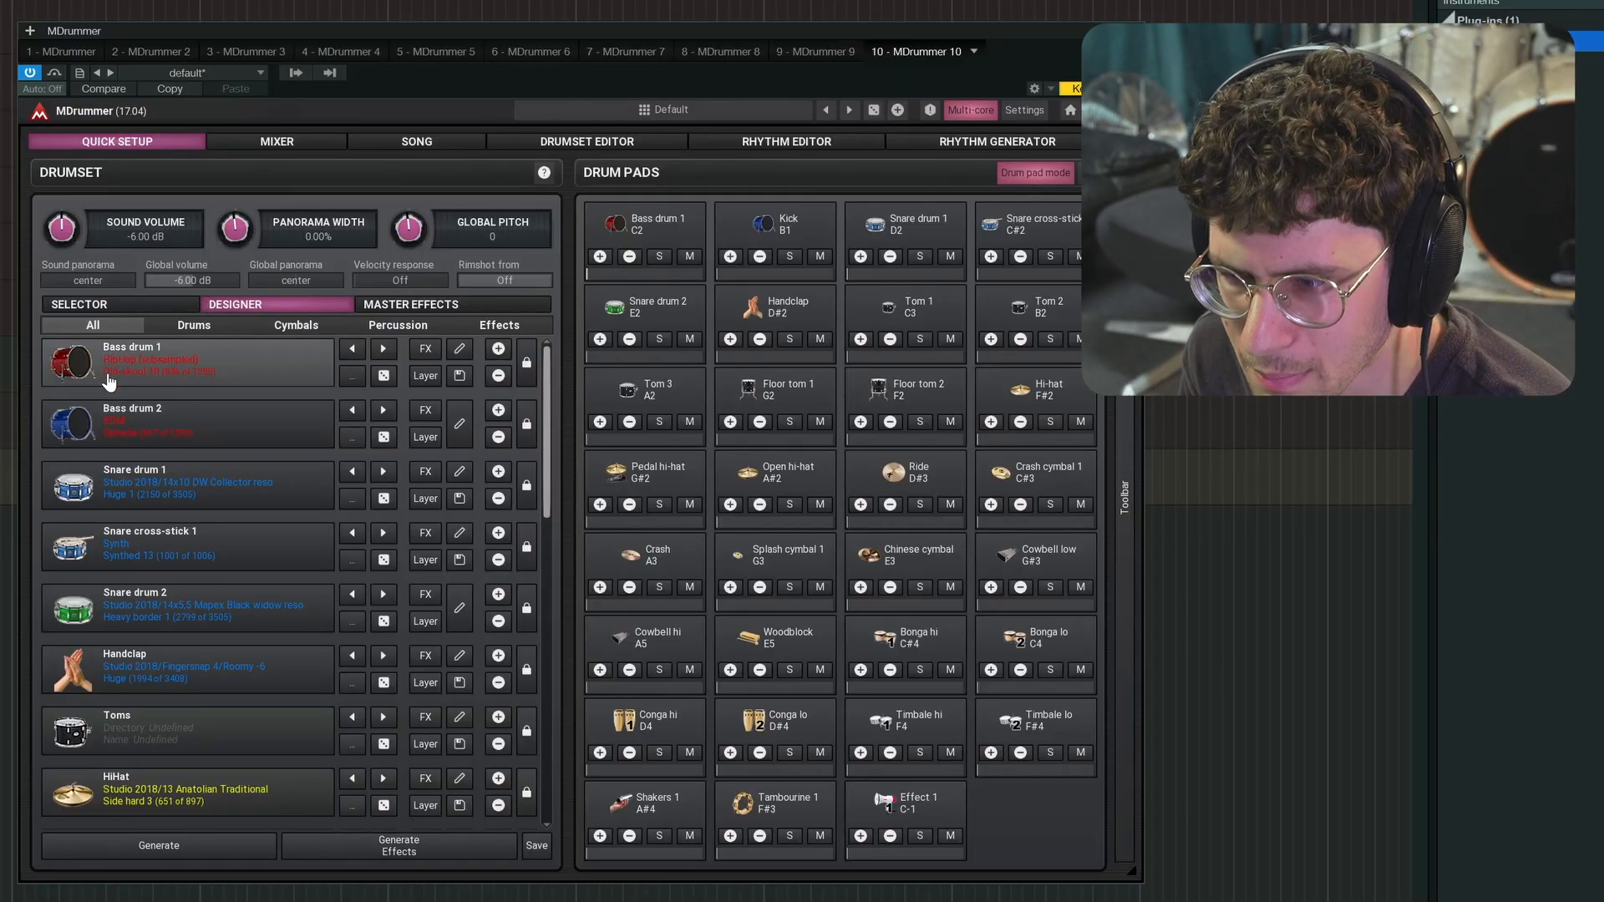
{"action": "mouse_move", "coordinate": [287, 389]}
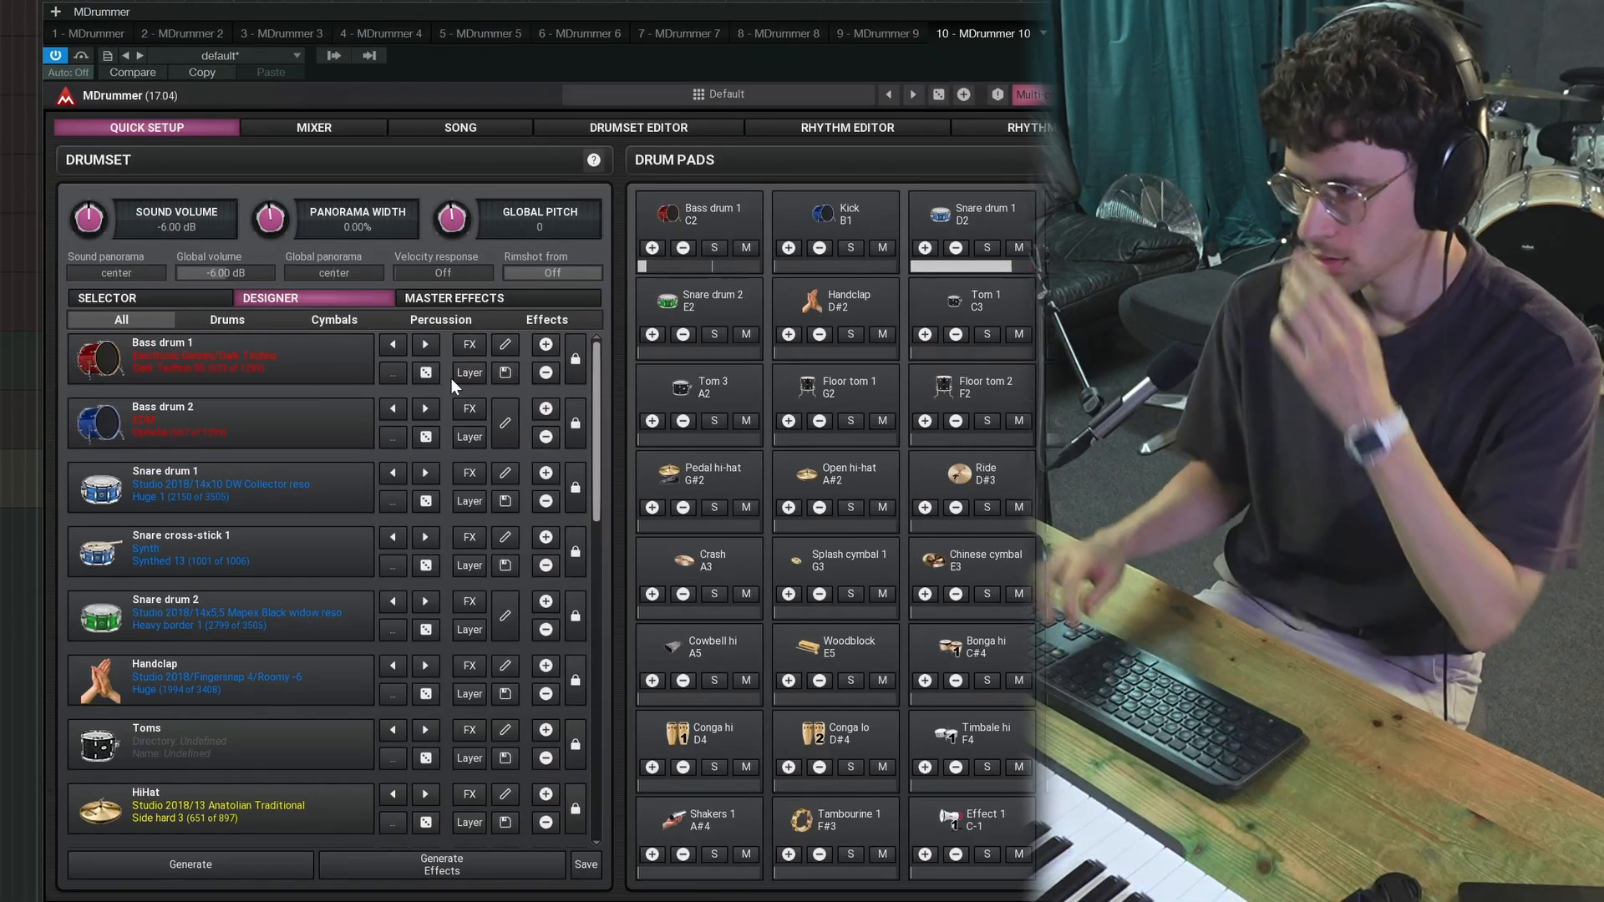
{"action": "mouse_move", "coordinate": [717, 121]}
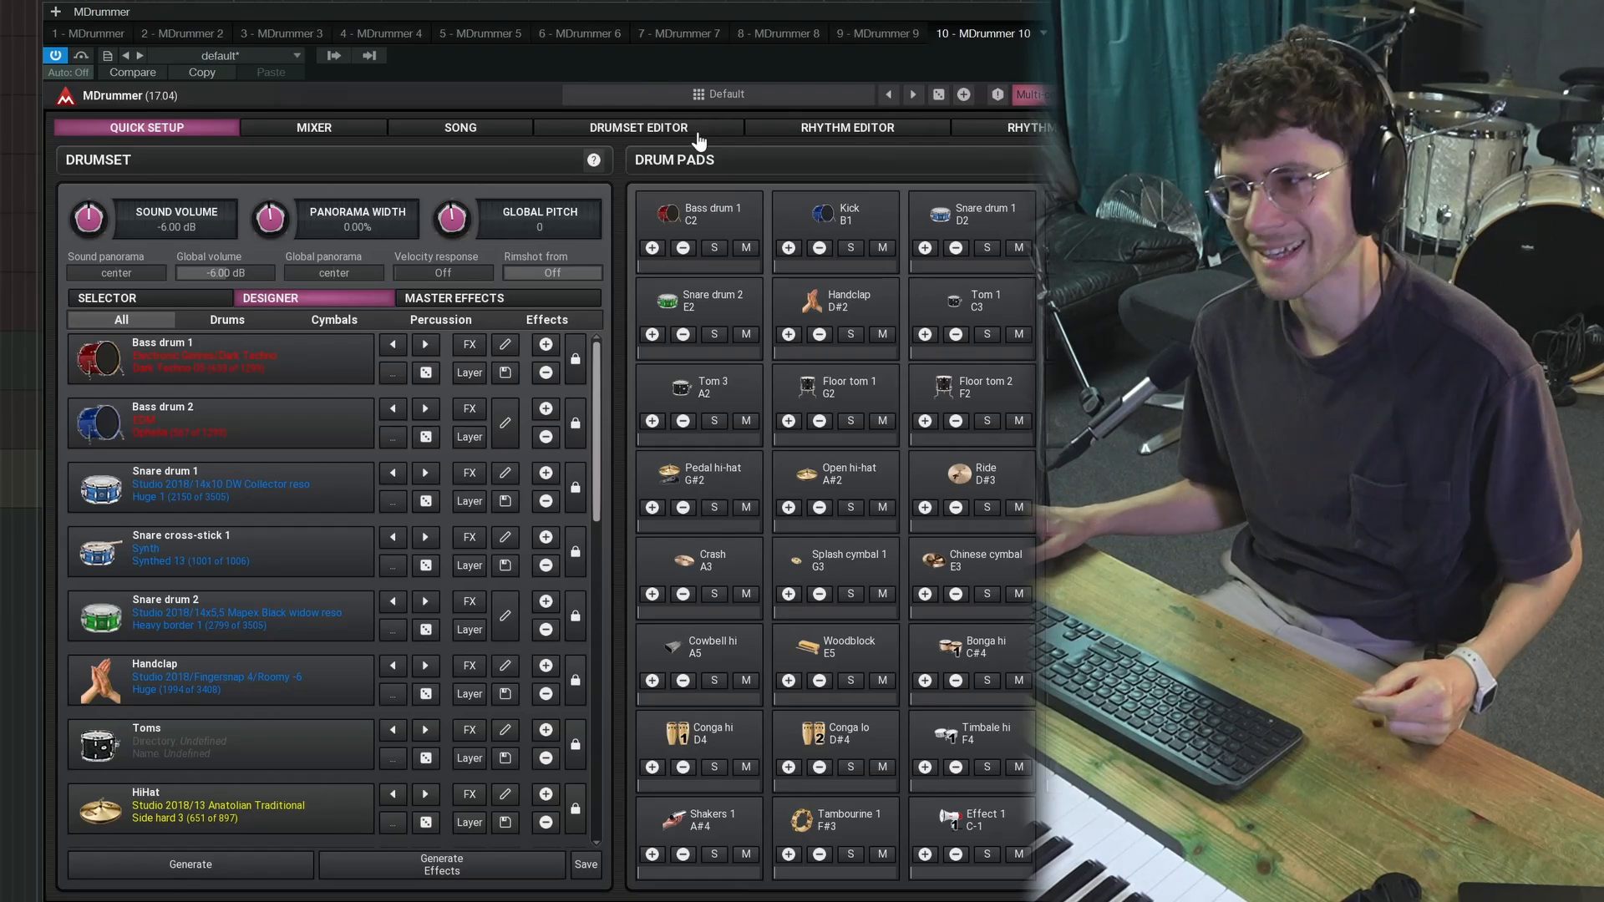
Step: Visit the drumset editor briefly and return to the quick drumset overview
{"action": "left_click", "coordinate": [637, 127]}
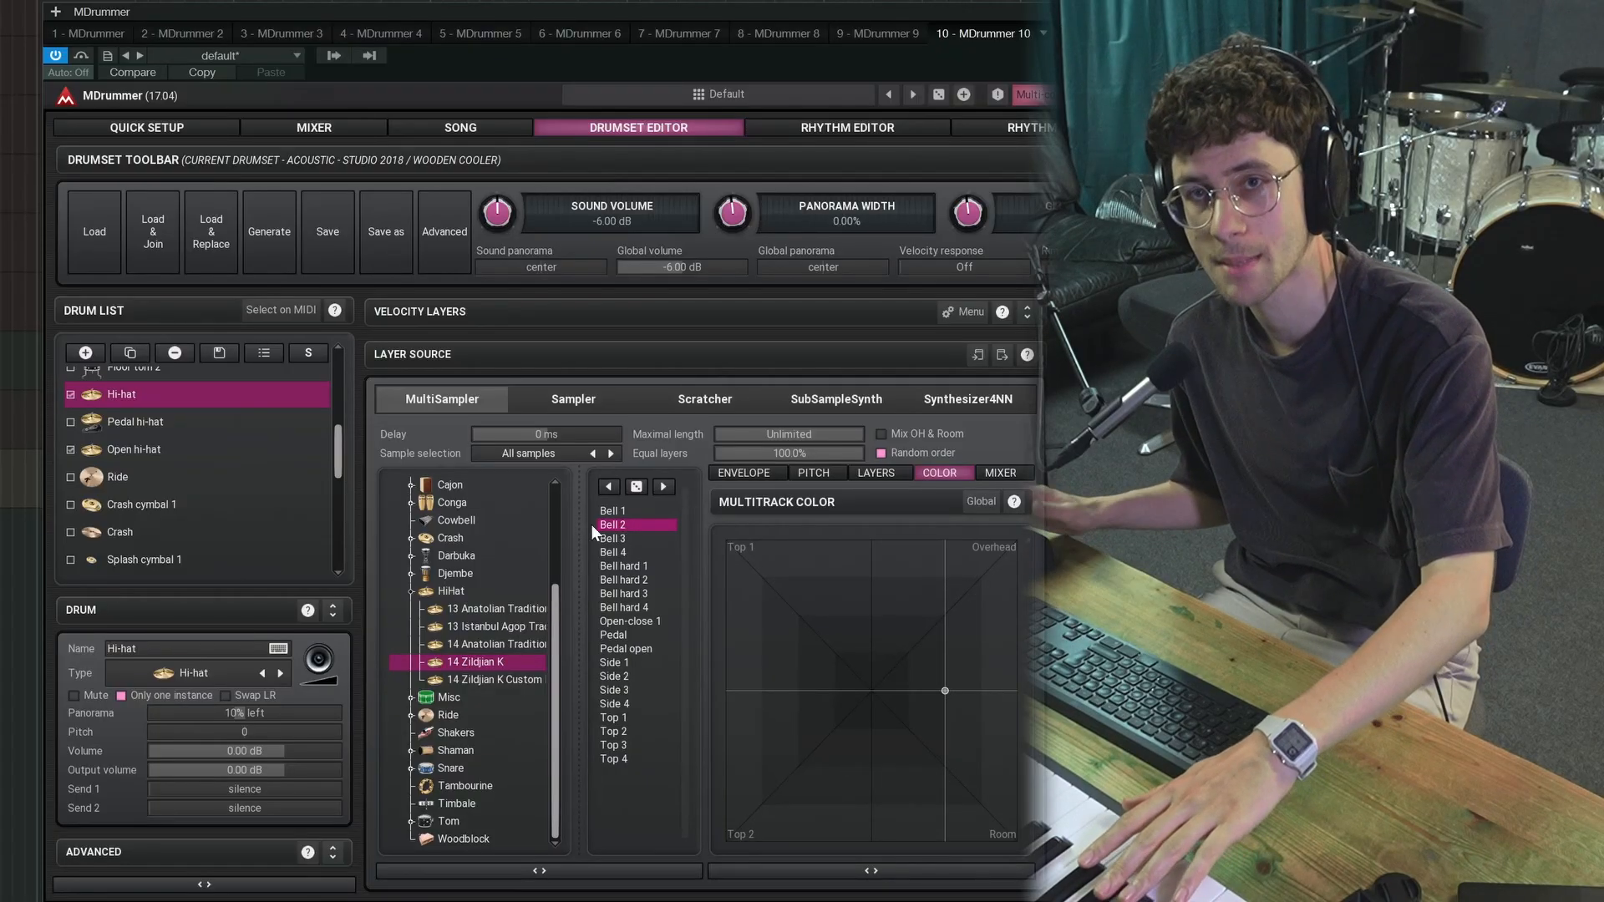
{"action": "left_click", "coordinate": [134, 421]}
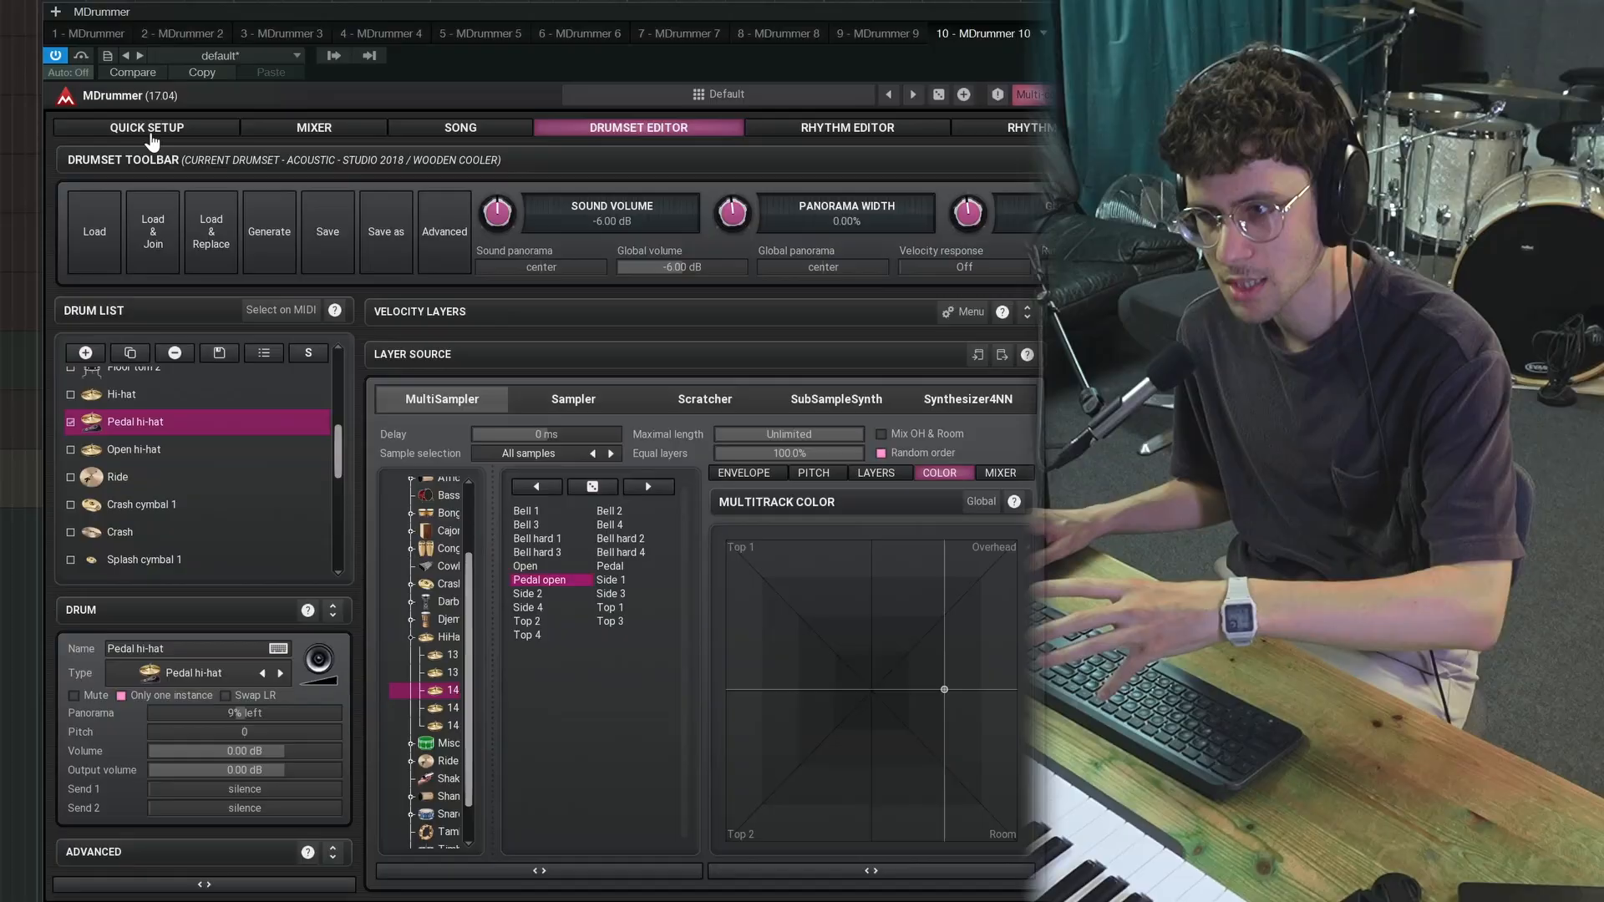
{"action": "left_click", "coordinate": [145, 127]}
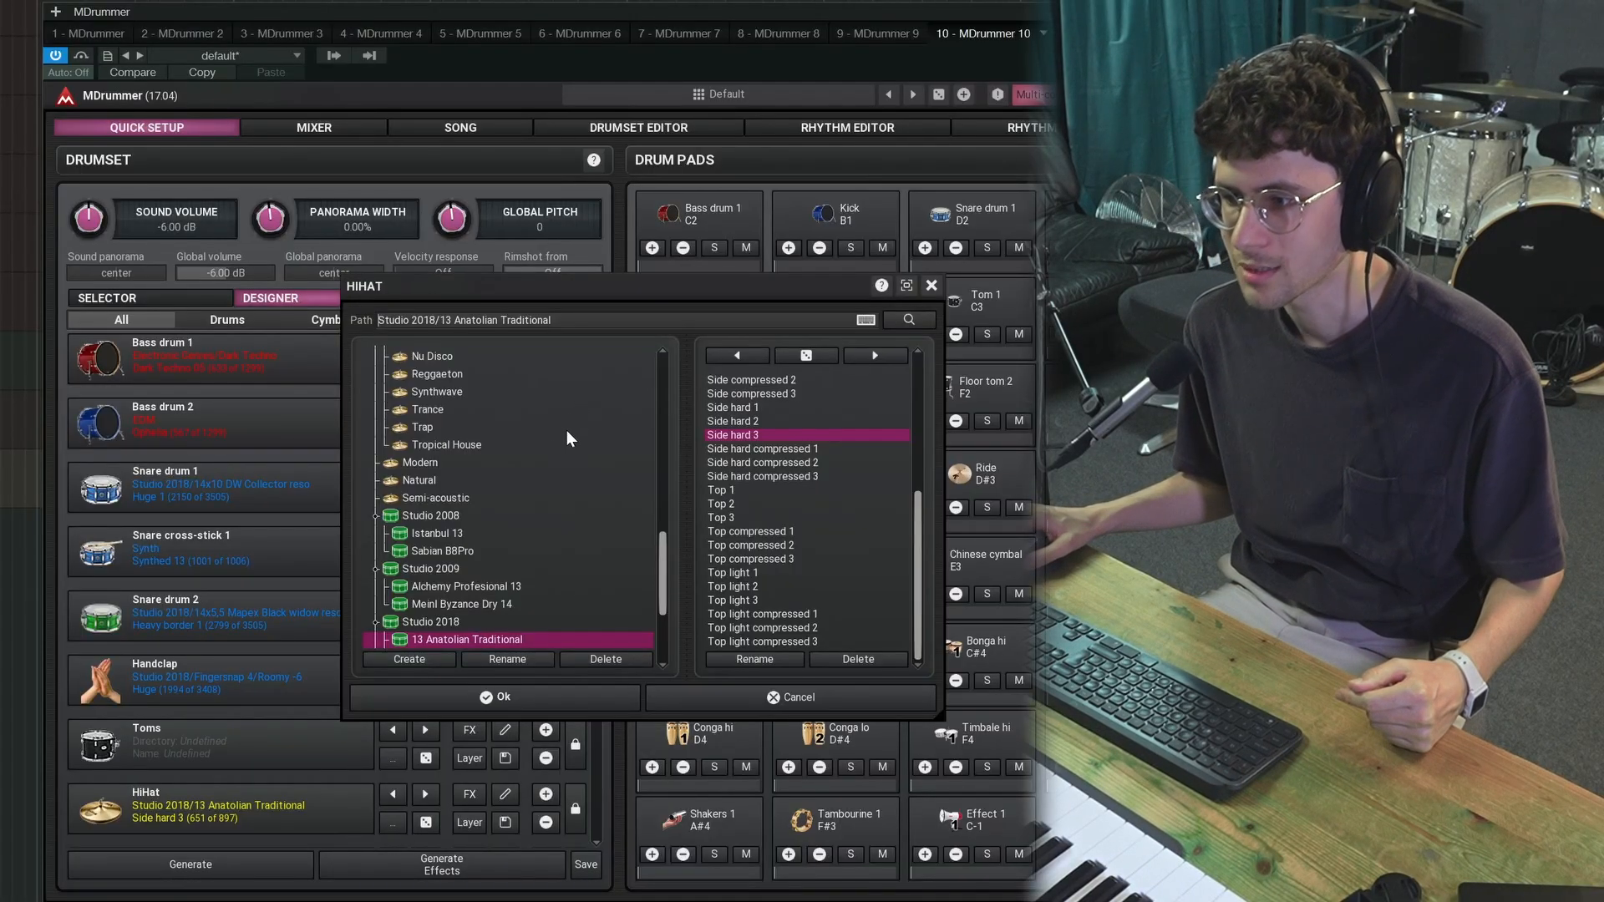
Step: Assign the Studio 2018 14 Anatolian Traditional Top 2 sample to the HiHat
{"action": "left_click", "coordinate": [466, 514]}
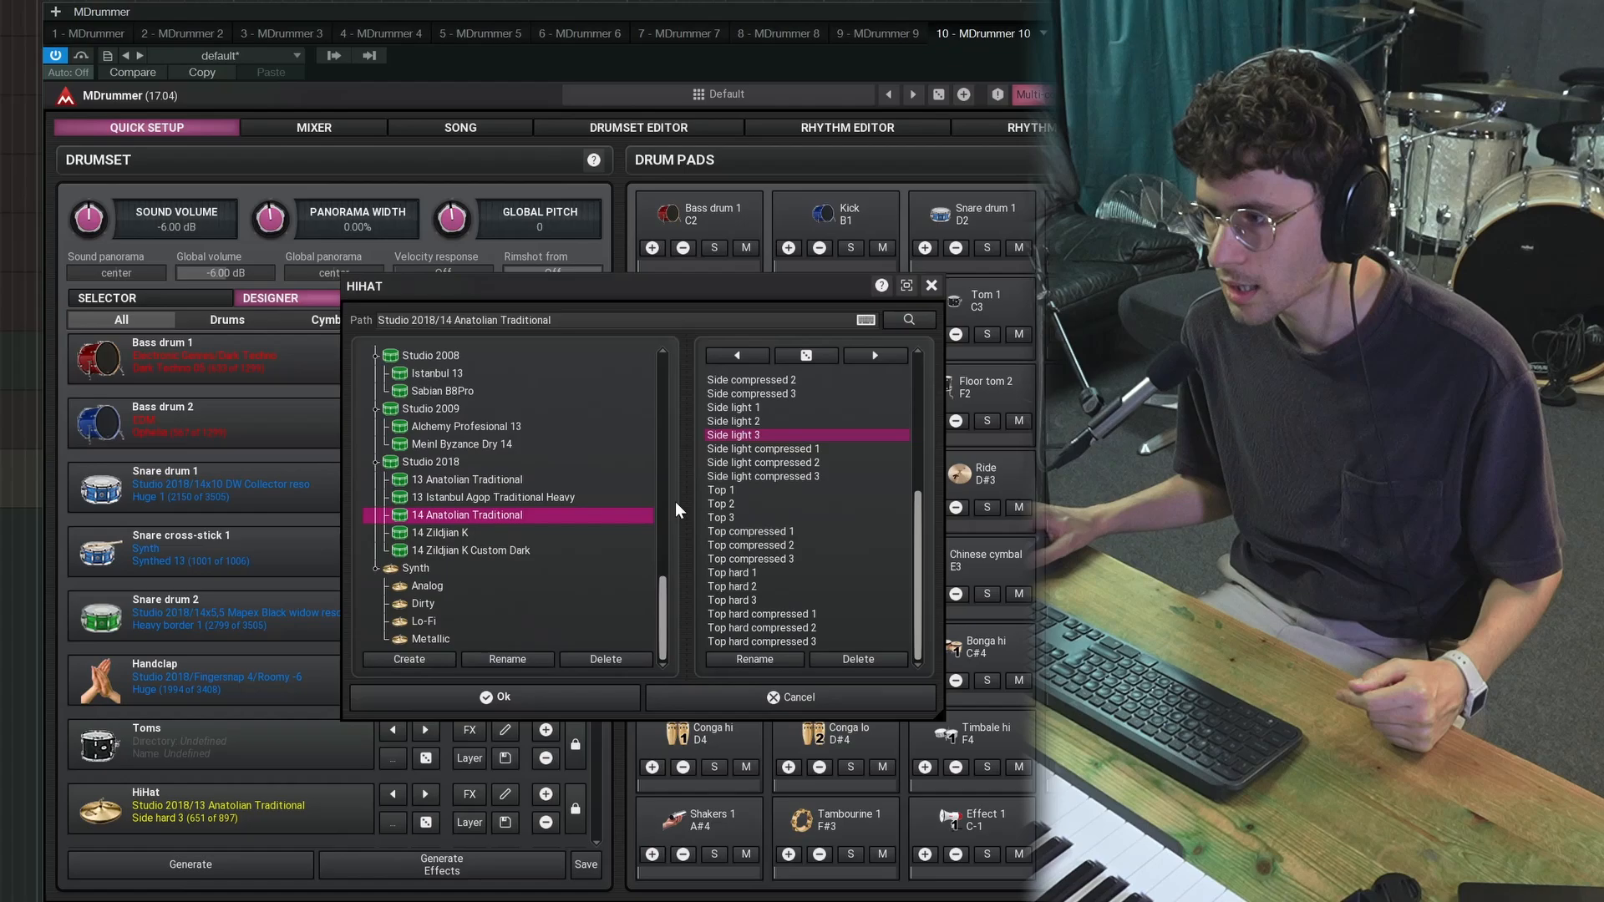
{"action": "left_click", "coordinate": [721, 503]}
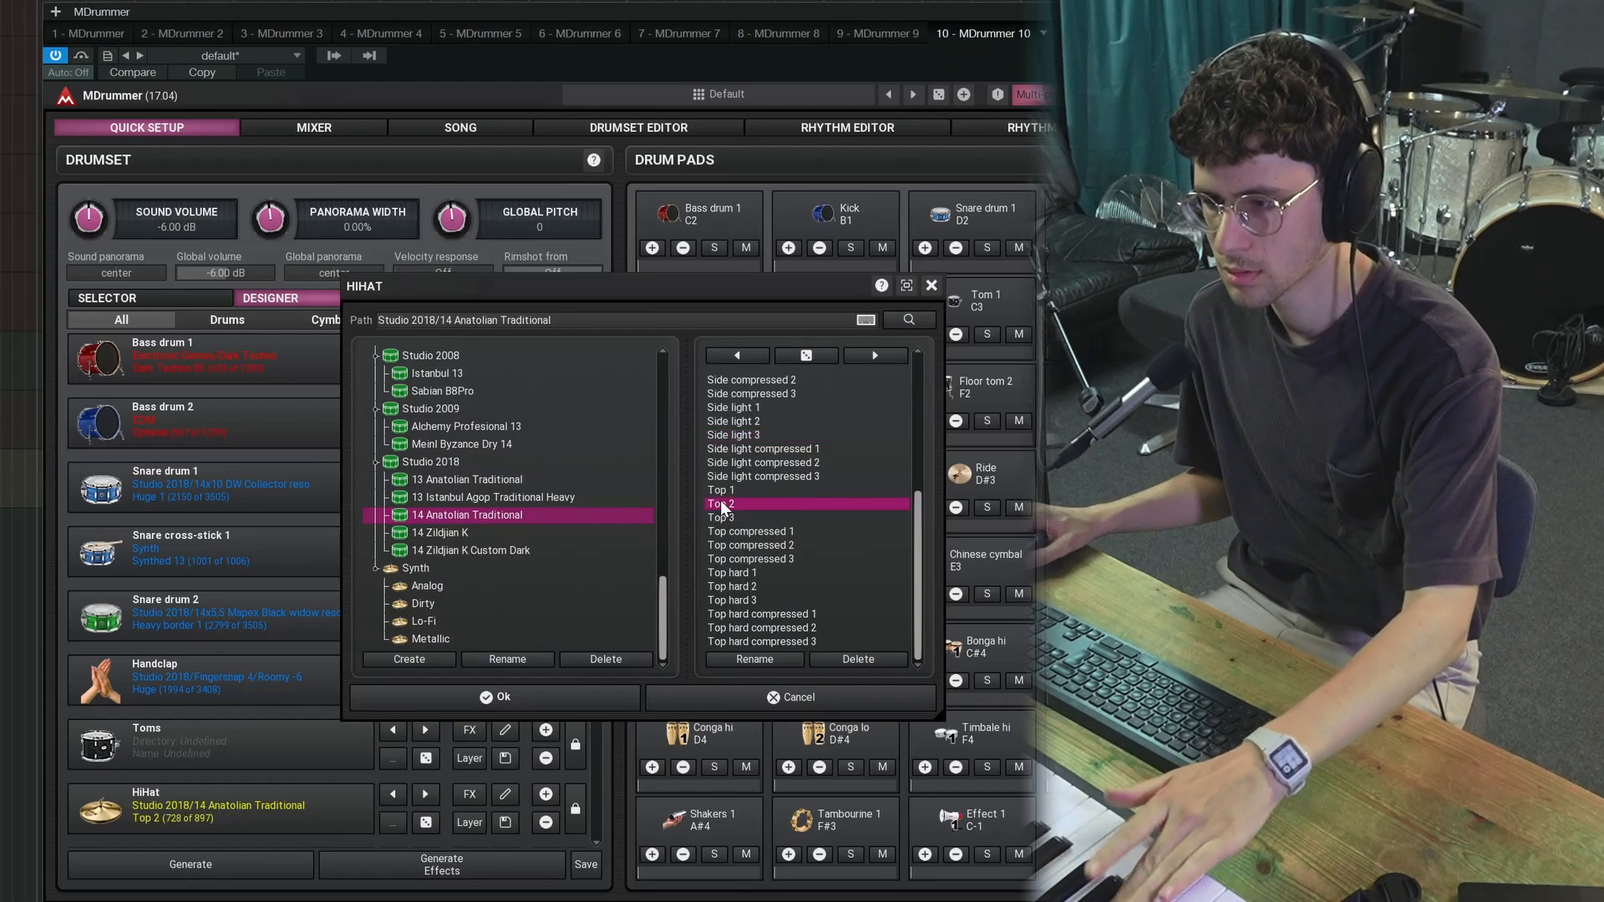
{"action": "left_click", "coordinate": [495, 696]}
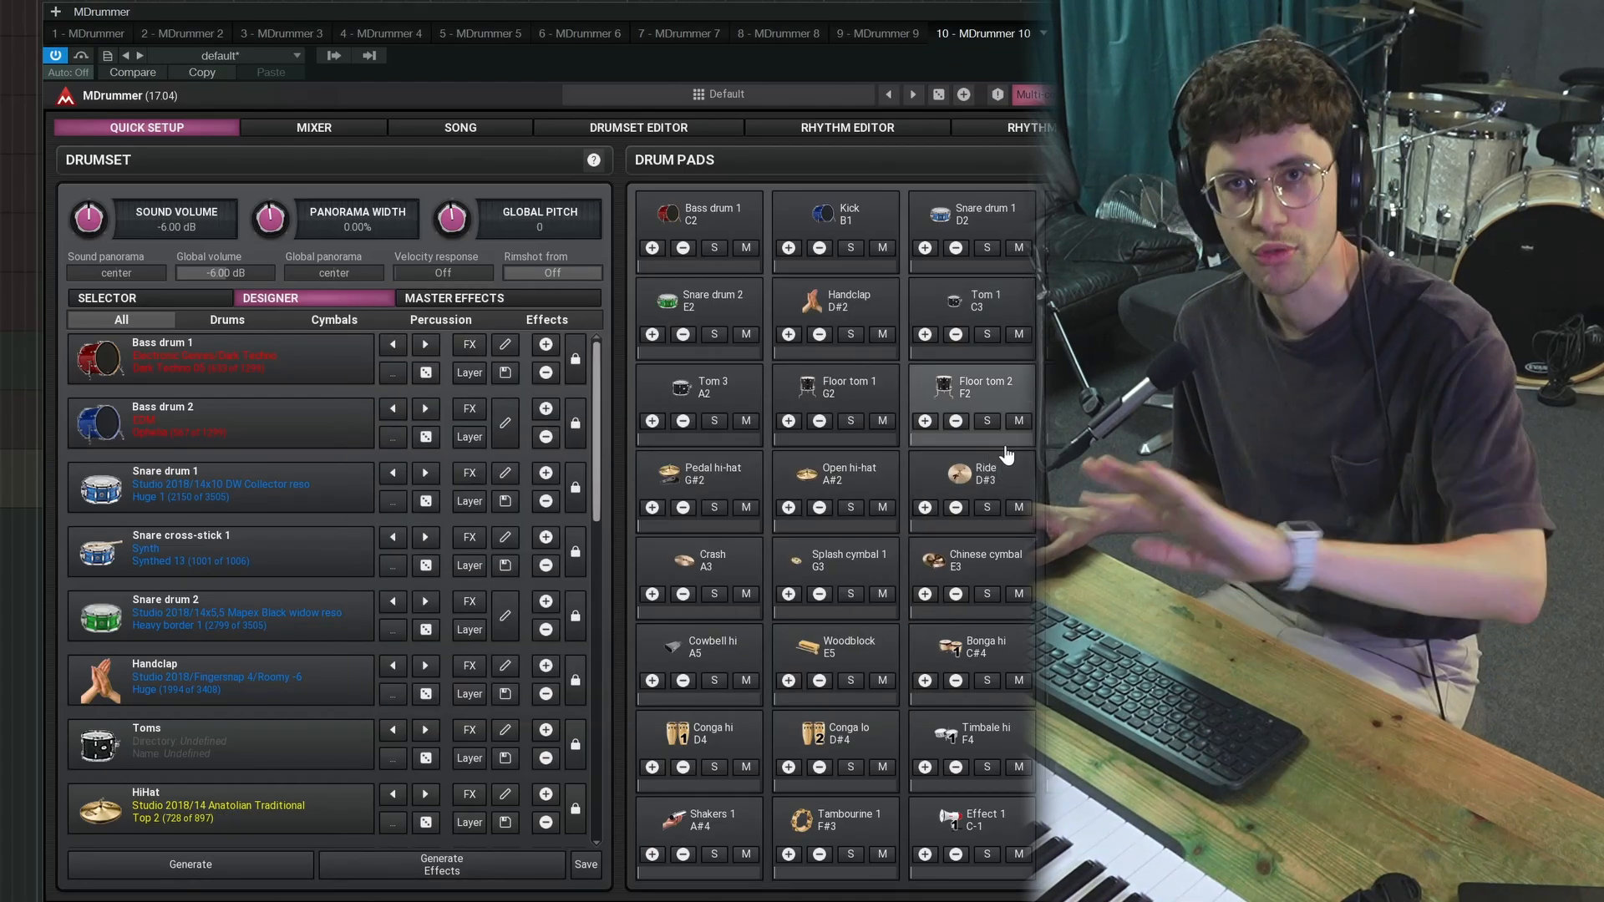
Step: Browse Bass drum 1 sounds to the Drum Tornado 2023 Rock kick samples
{"action": "left_click", "coordinate": [637, 127]}
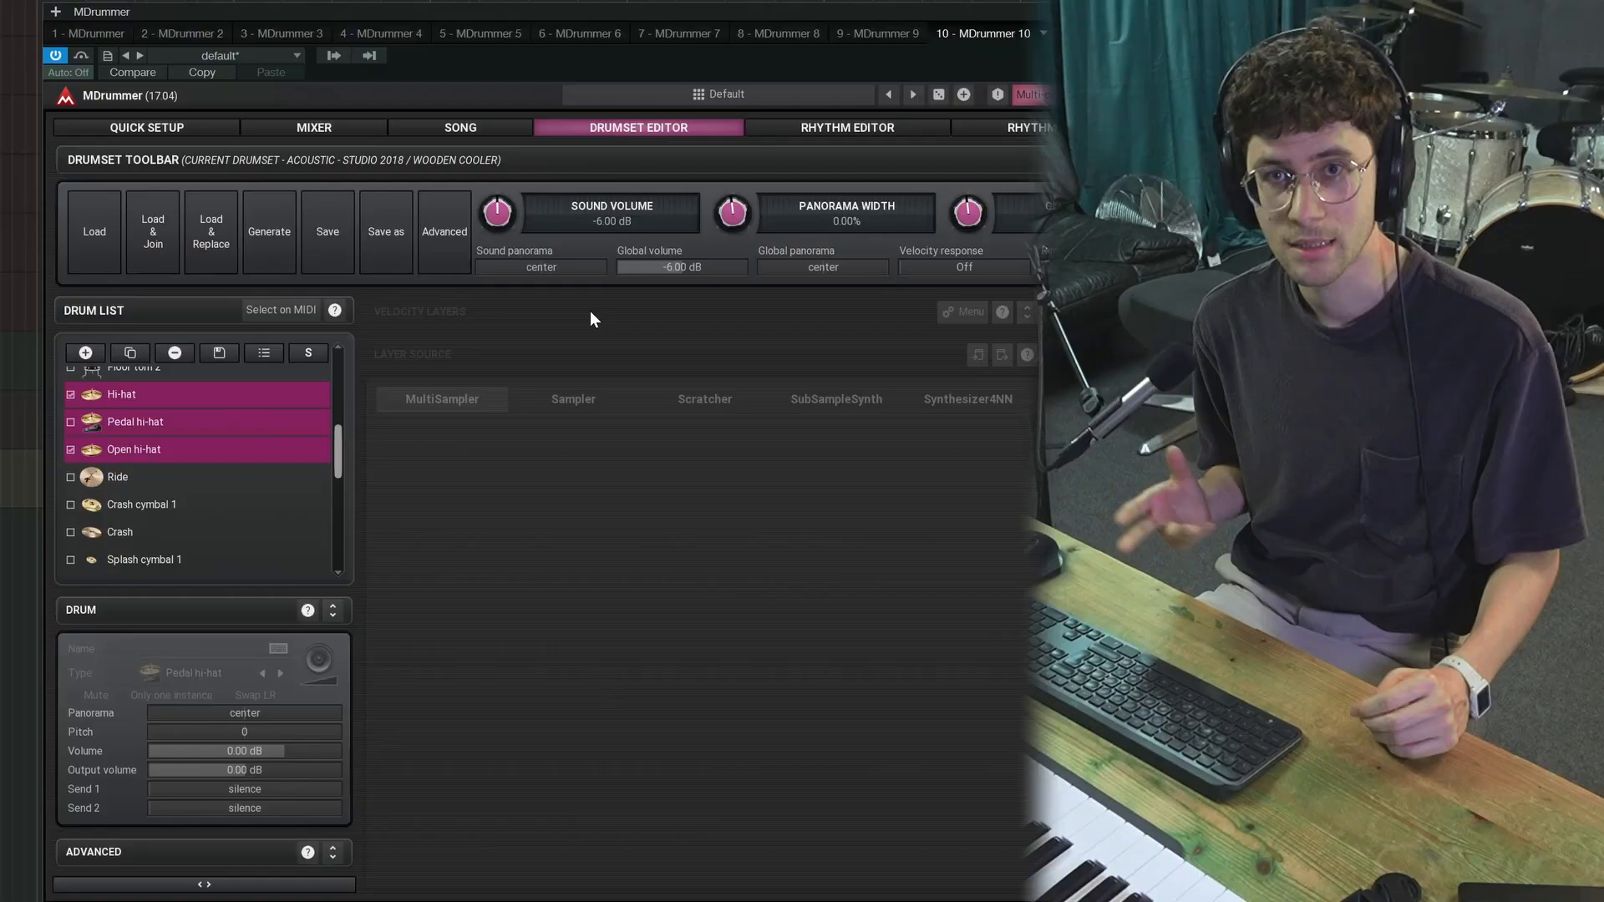
{"action": "left_click", "coordinate": [146, 127]}
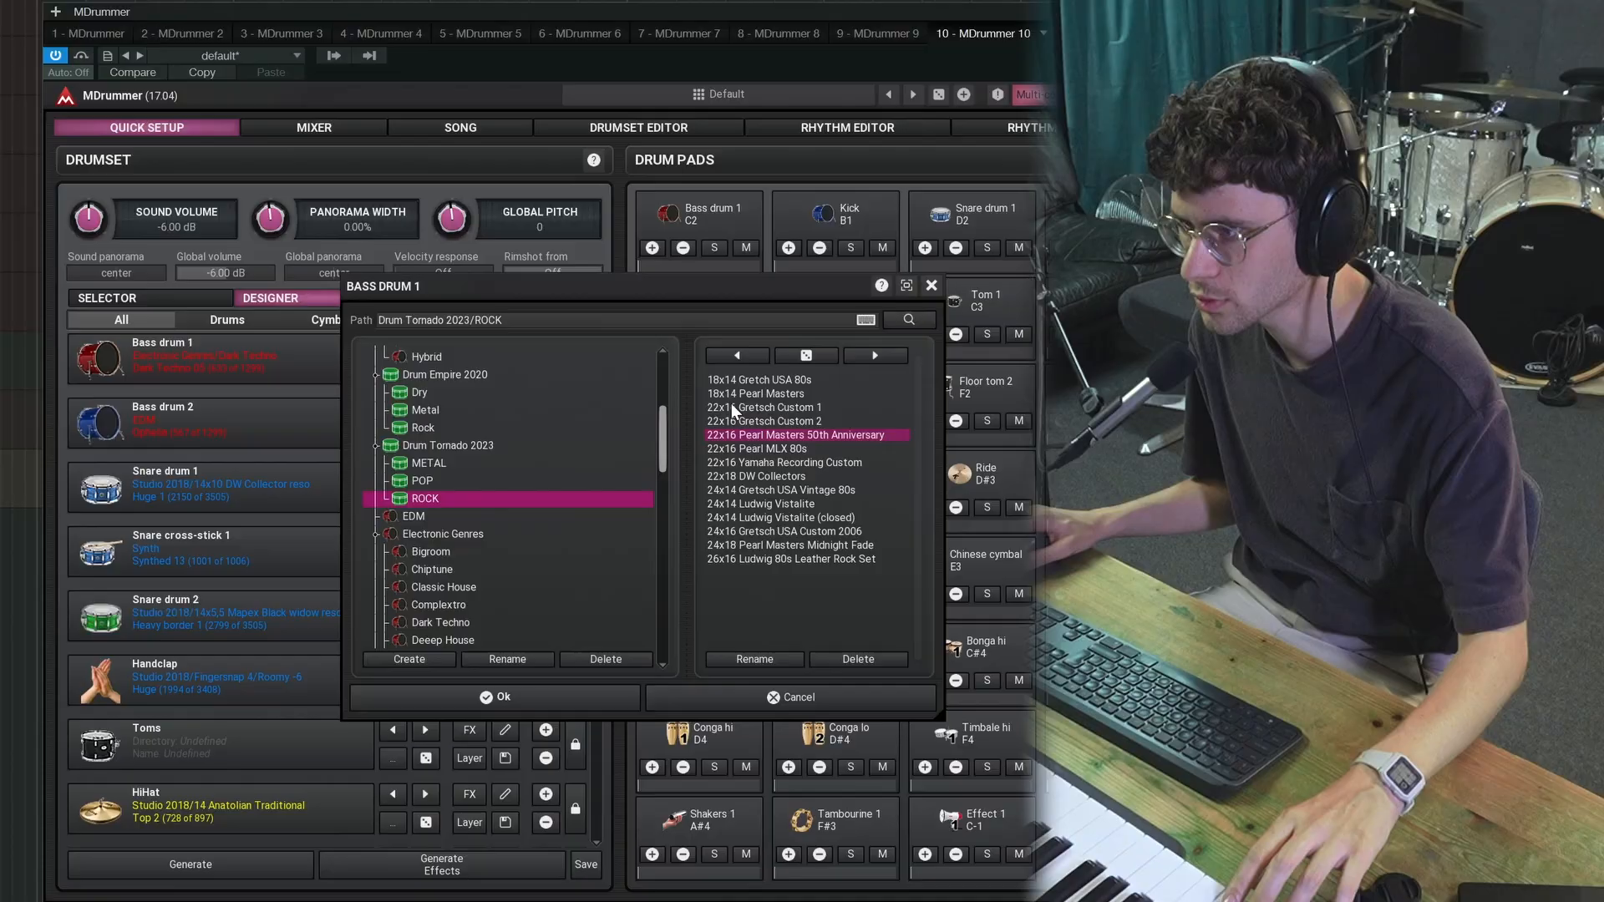
Step: Assign the Drum Tornado 2023 Rock 22x16 Gretsch Custom 1 kick to Bass drum 1
{"action": "left_click", "coordinate": [764, 407]}
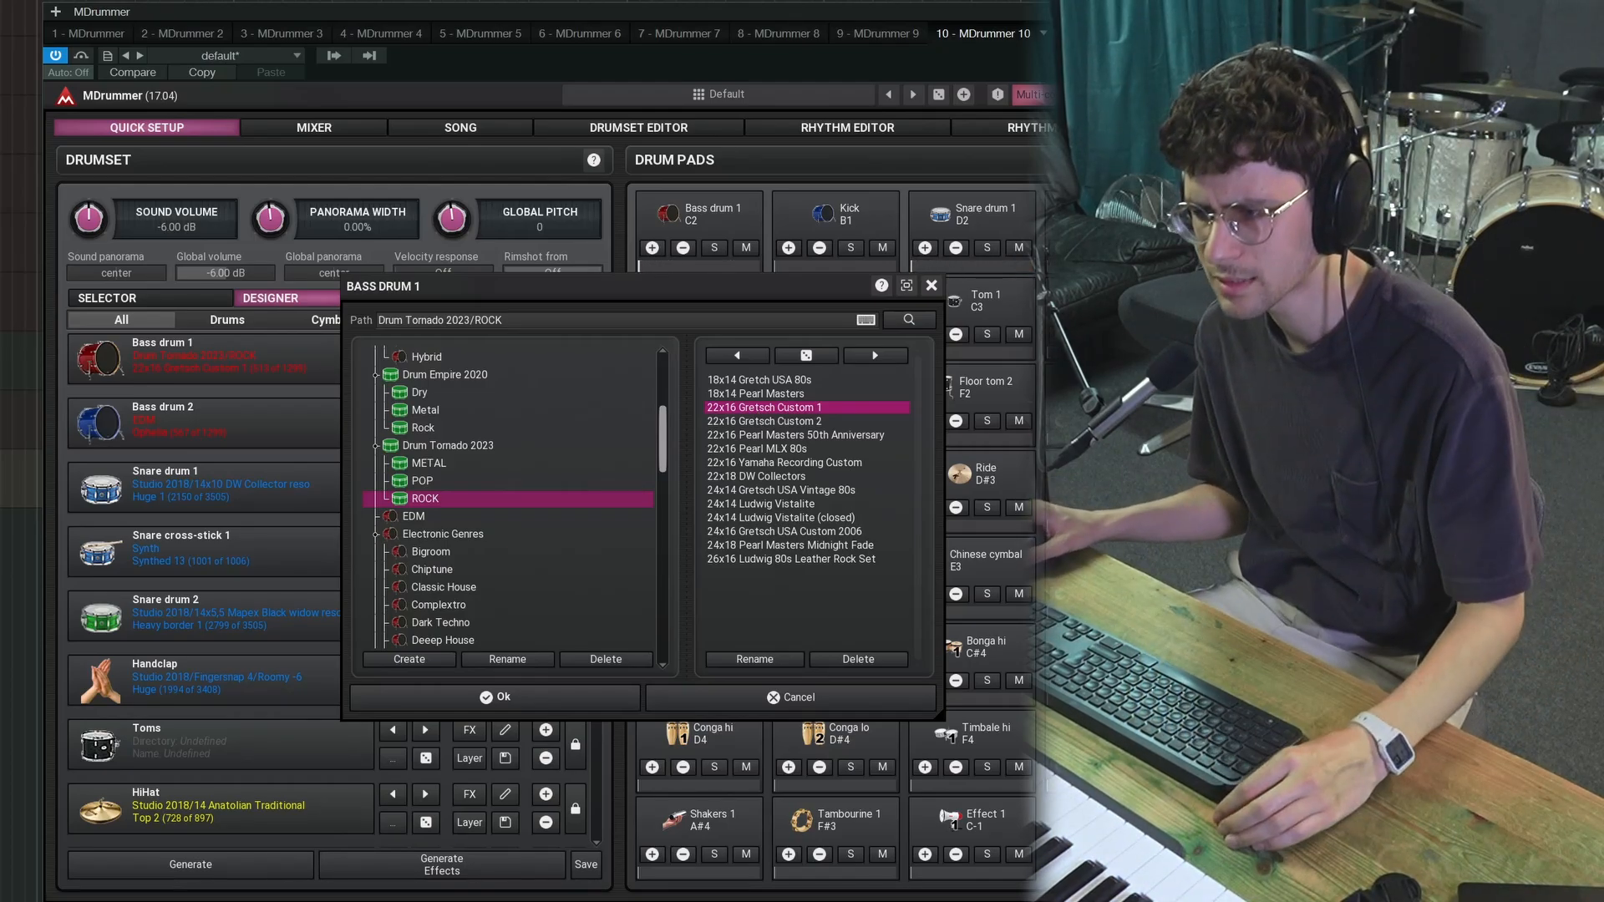
{"action": "left_click", "coordinate": [498, 696]}
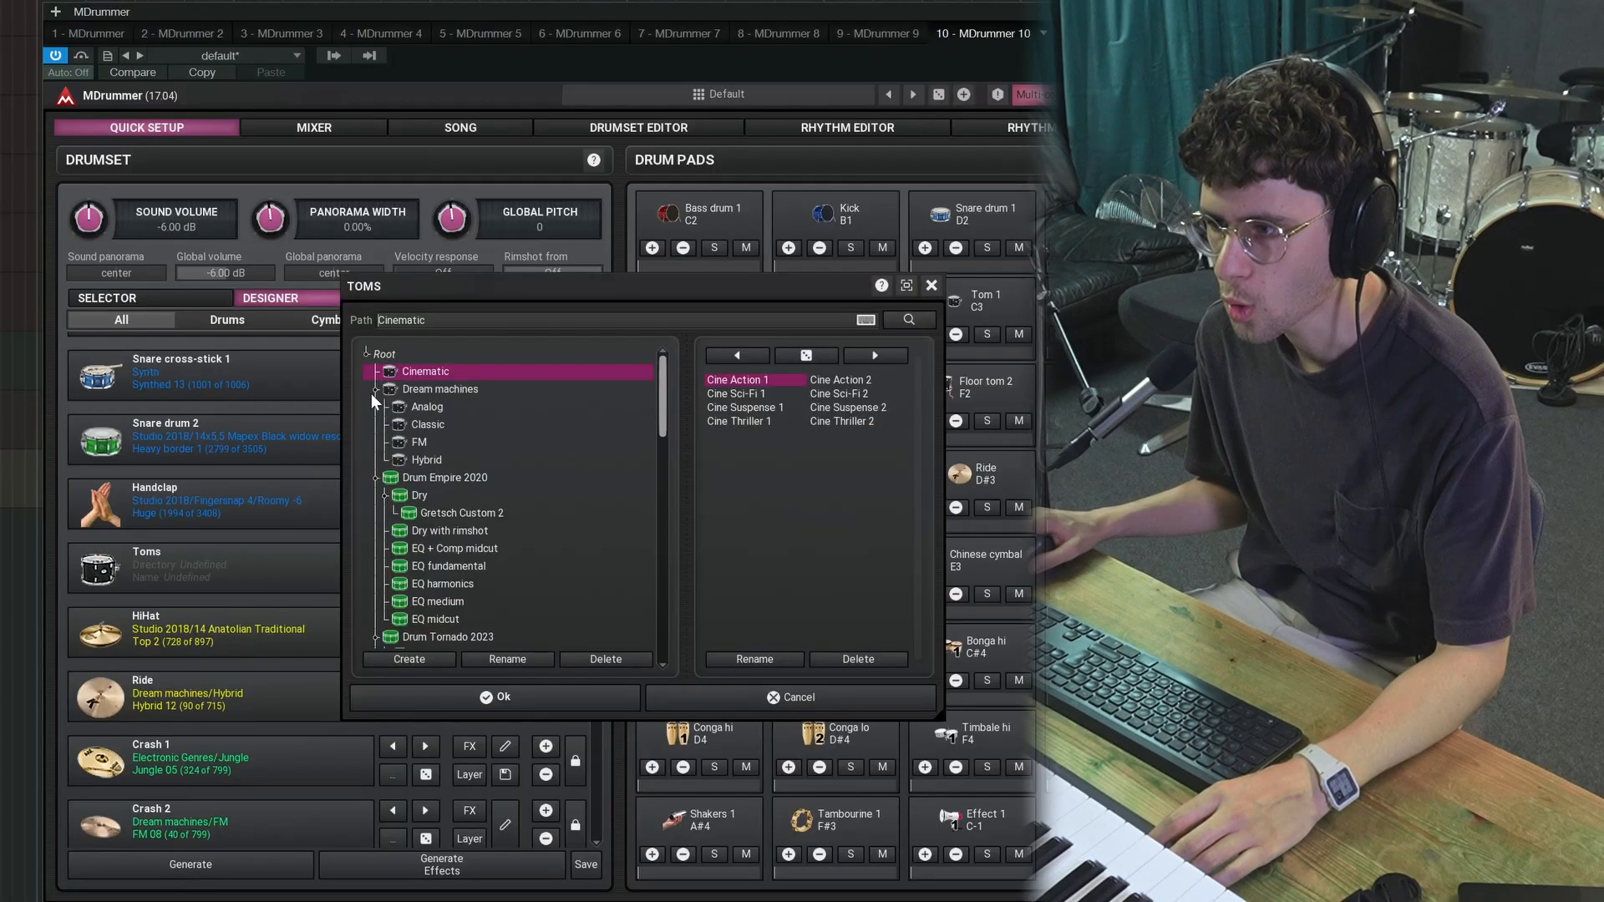
Step: Assign the Studio 2009 Stick Dry flat samples to the toms
{"action": "left_click", "coordinate": [423, 577]}
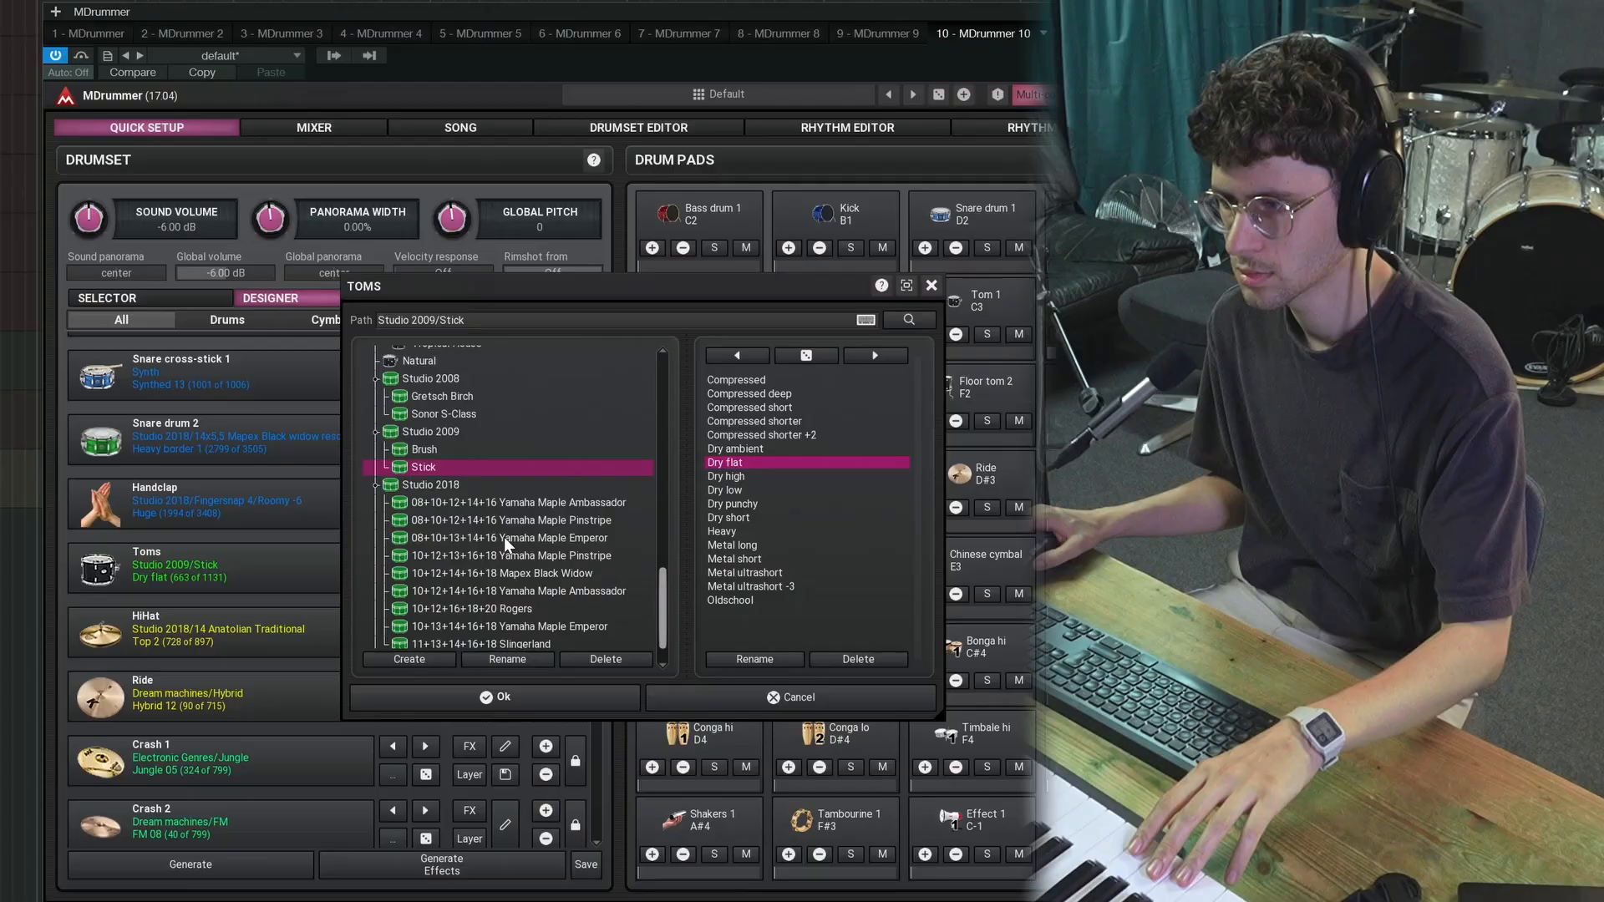
{"action": "left_click", "coordinate": [416, 548]}
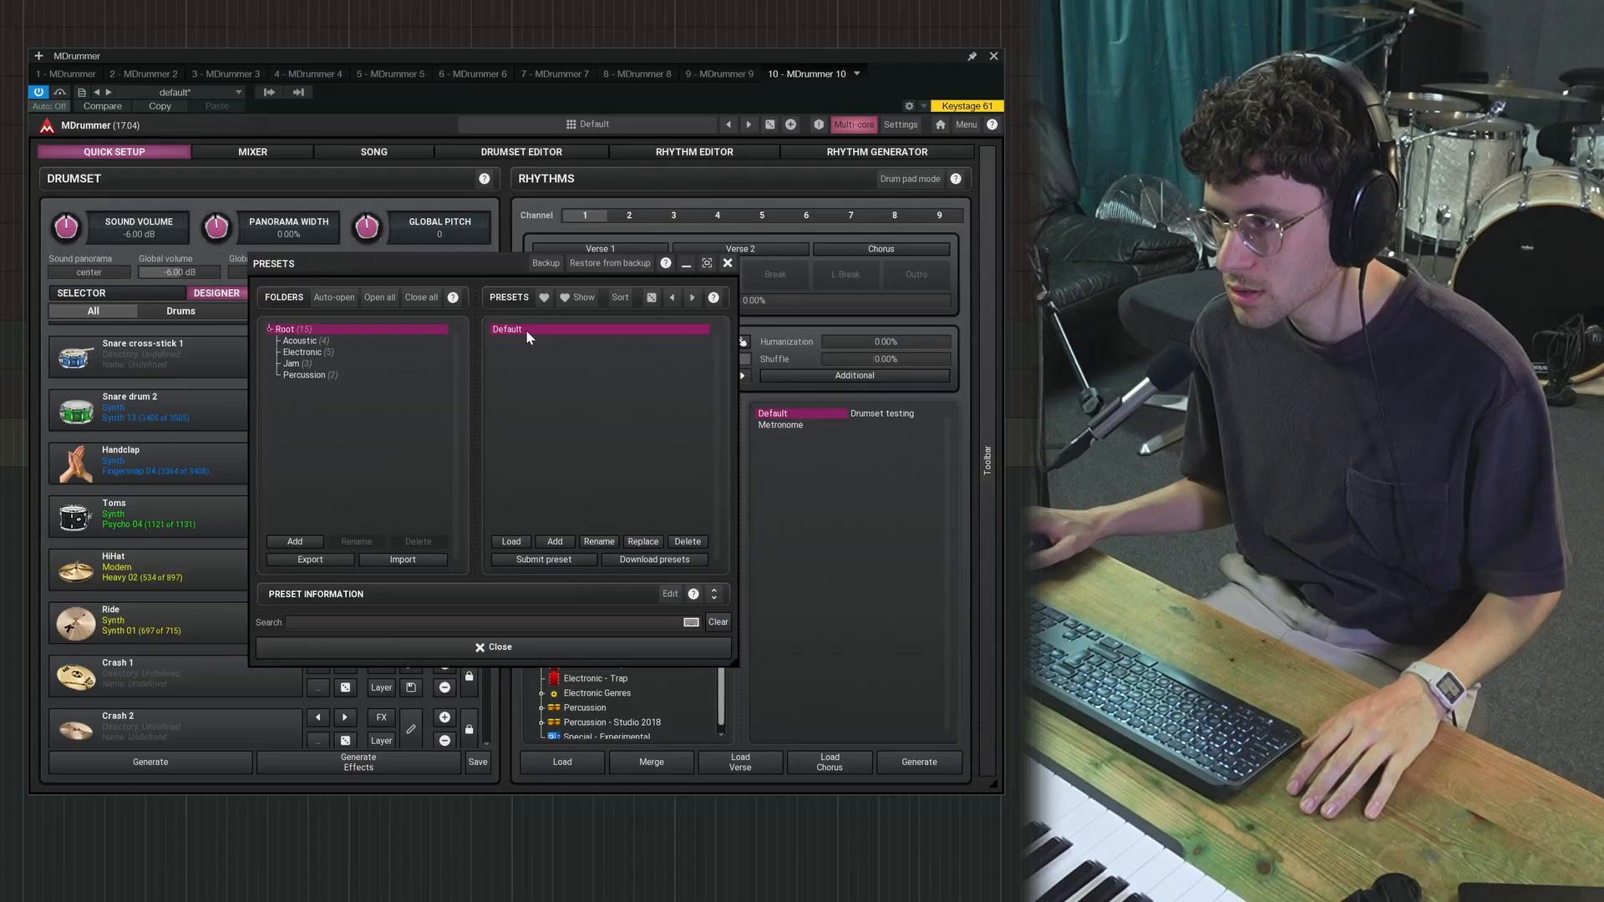
Step: Load the Default drumset preset and select the whole drum list starting from the bass drum
{"action": "left_click", "coordinate": [521, 152]}
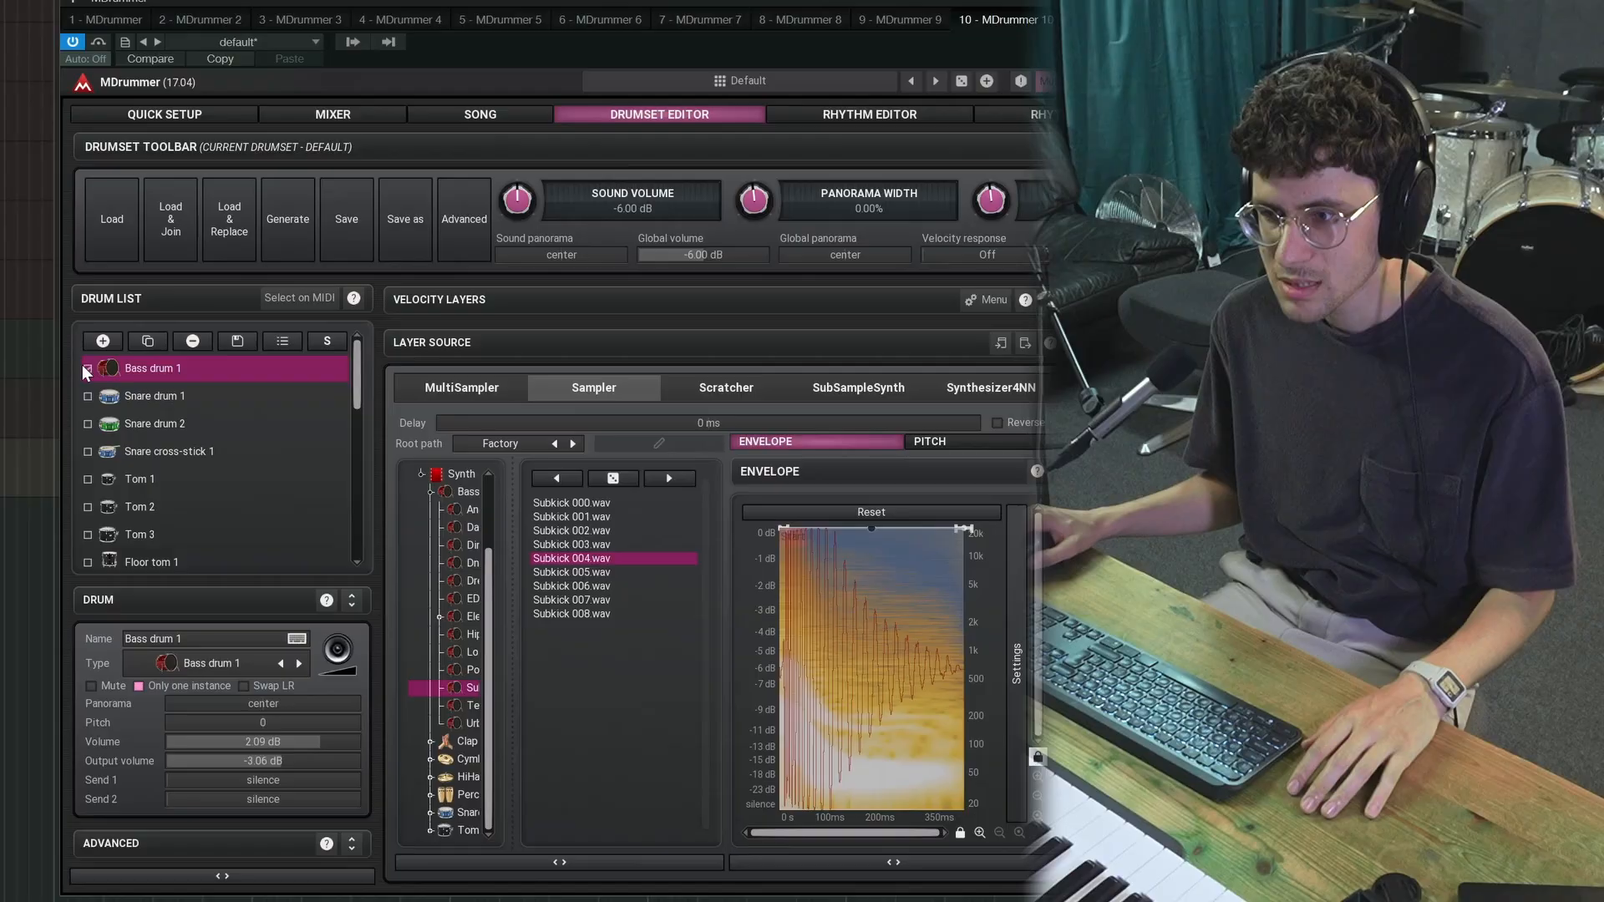
{"action": "left_click", "coordinate": [192, 341]}
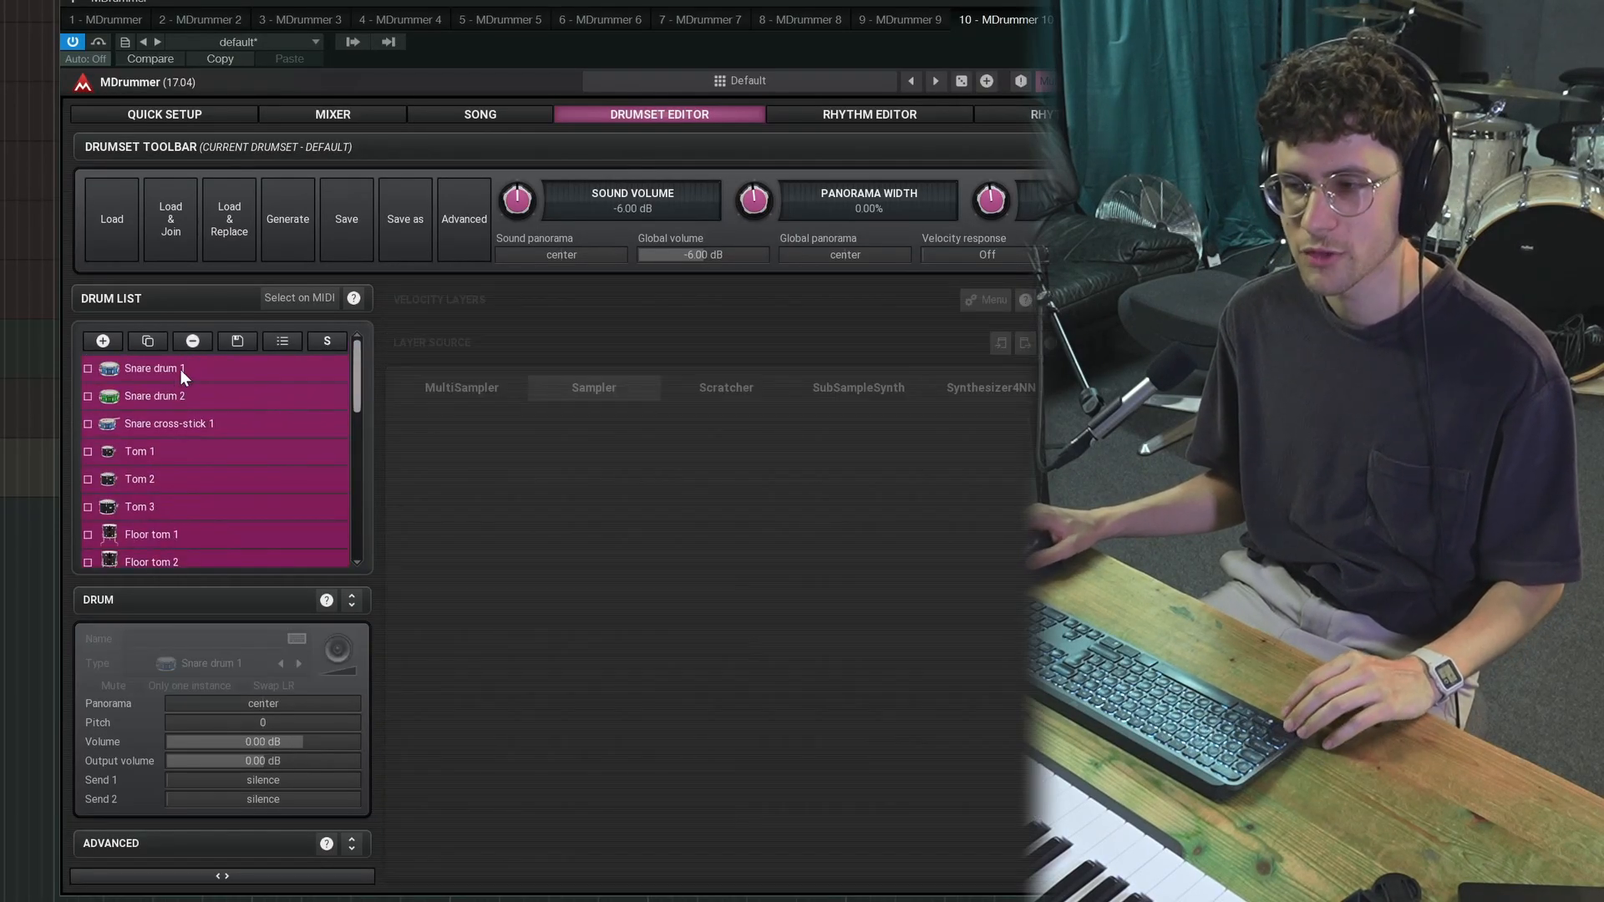
{"action": "left_click", "coordinate": [192, 341]}
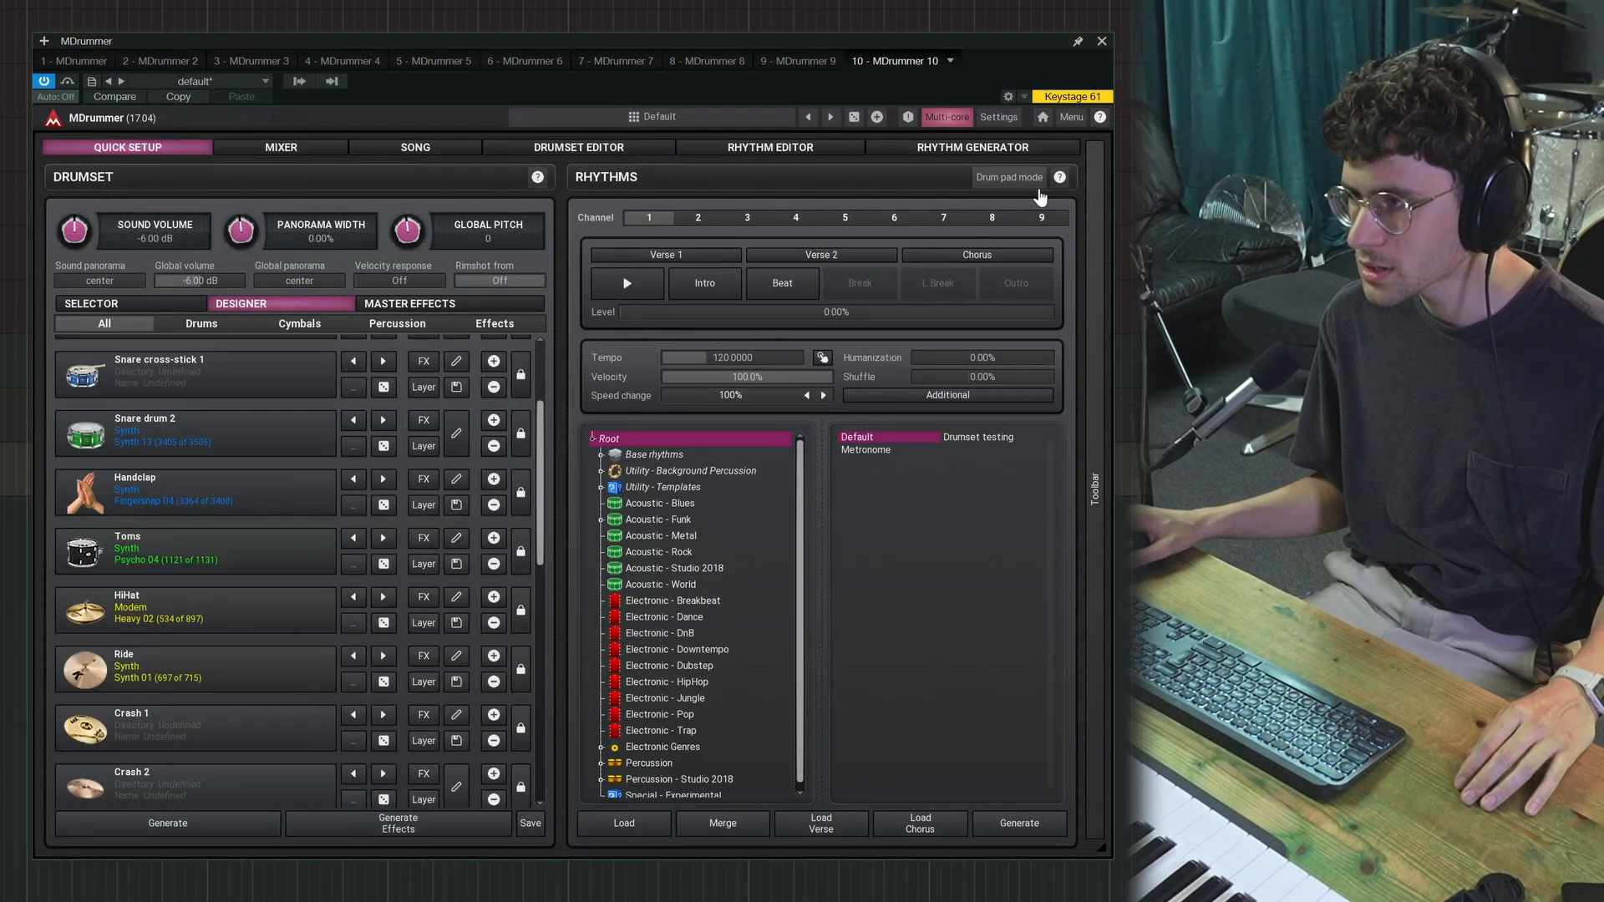
Step: Show the drum pads and give Bass drum 1 an FM kick from Dream machines
{"action": "left_click", "coordinate": [1007, 177]}
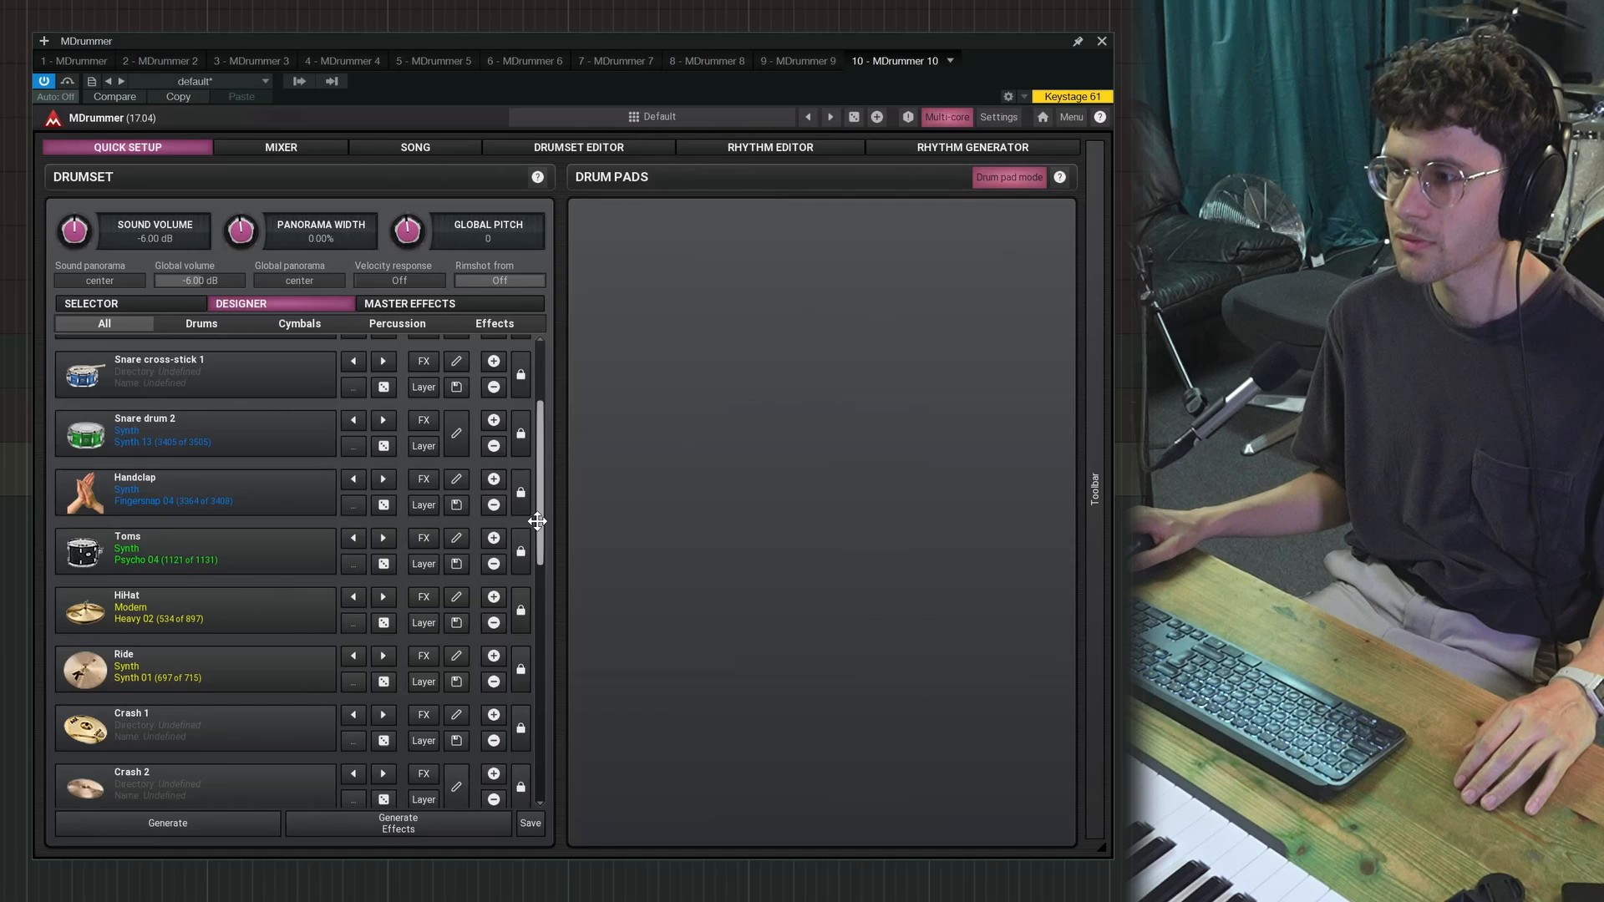
{"action": "scroll", "scroll_direction": "up", "scroll_amount": 3}
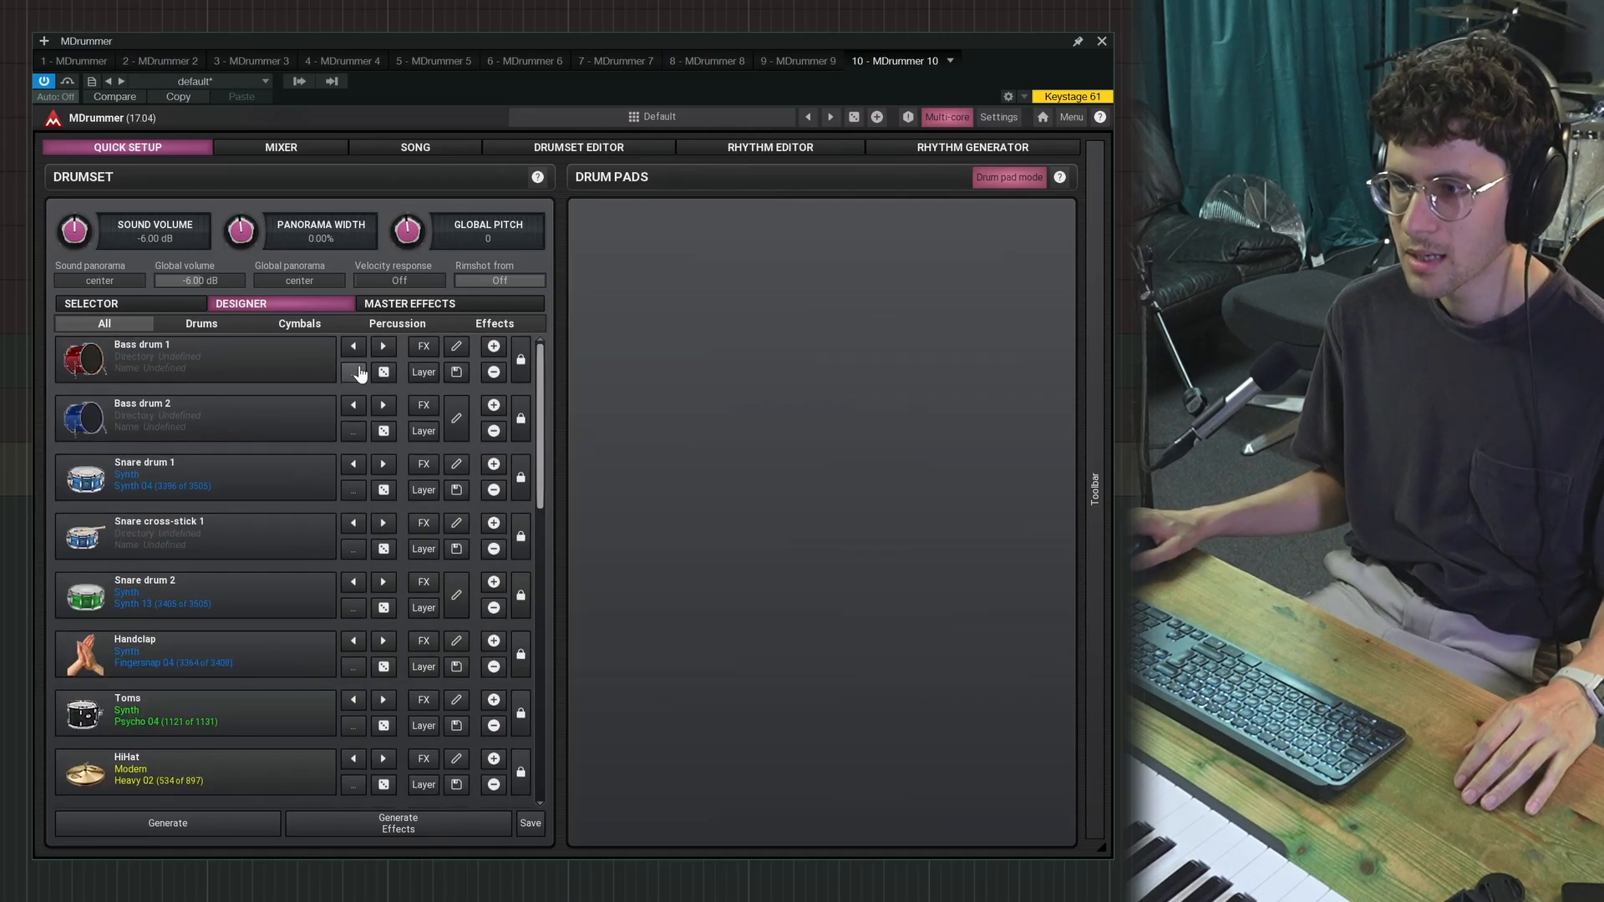
{"action": "left_click", "coordinate": [353, 371]}
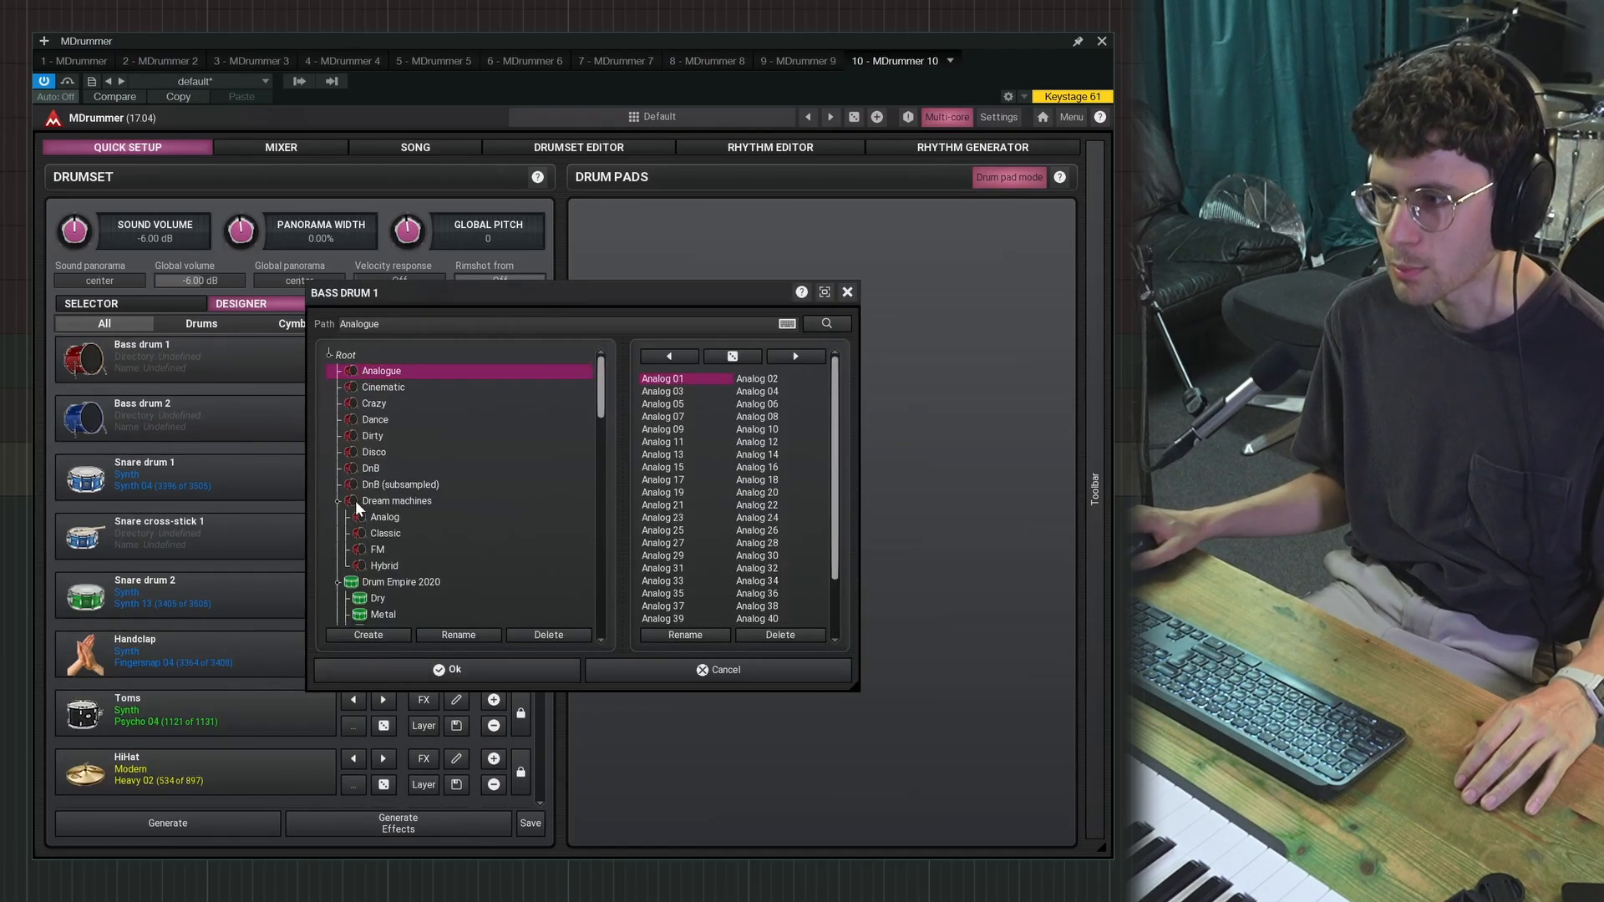
{"action": "left_click", "coordinate": [378, 549]}
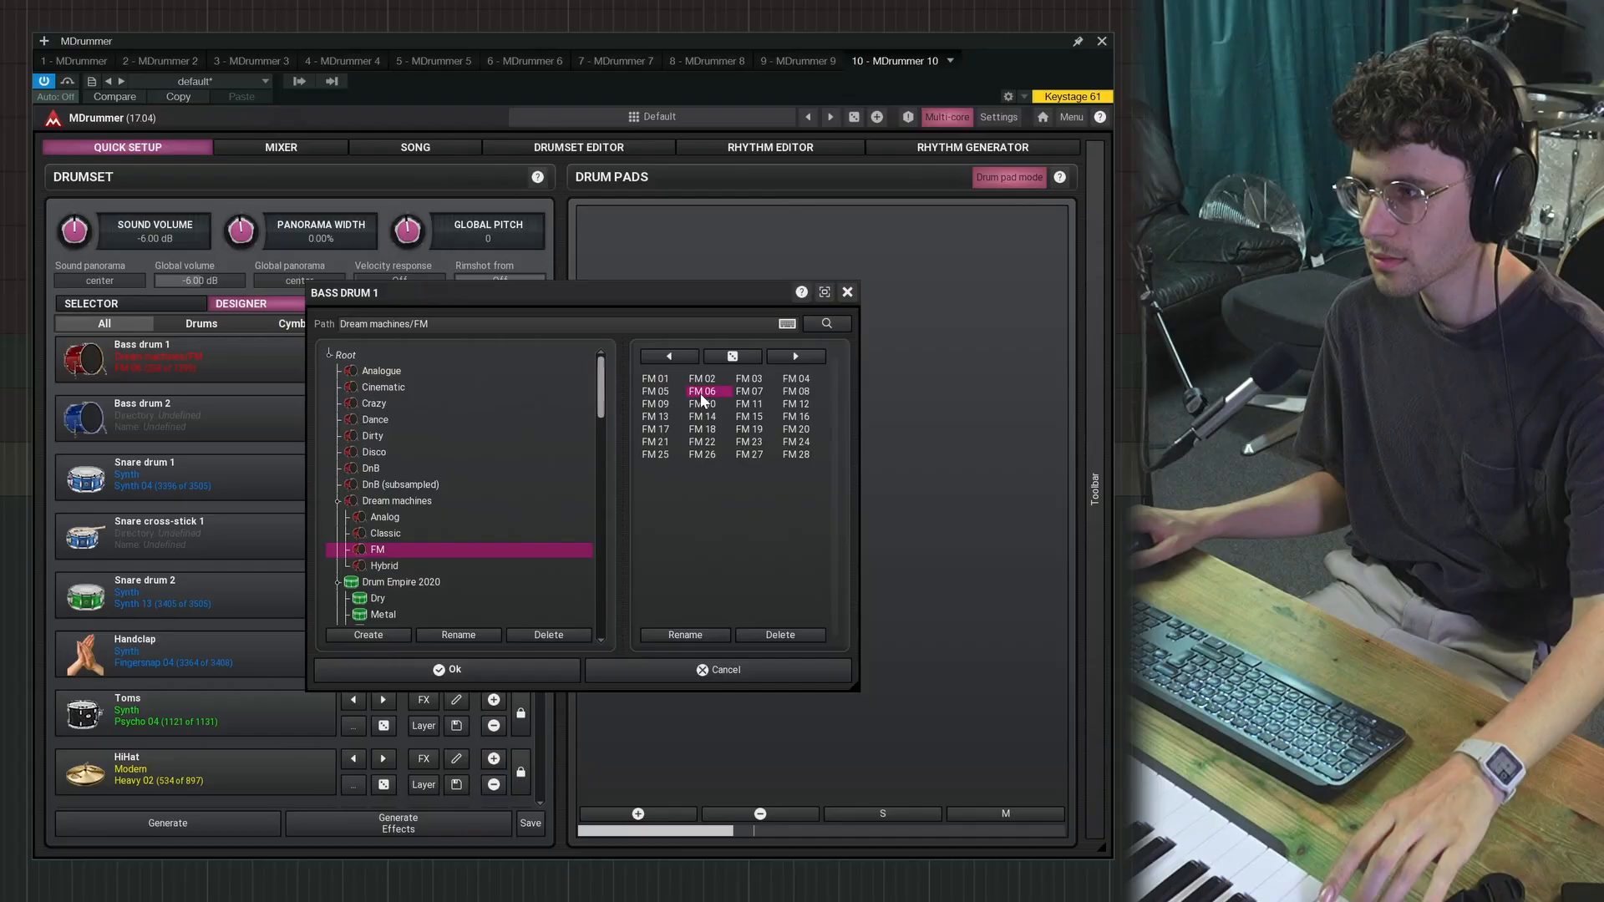
{"action": "left_click", "coordinate": [453, 669]}
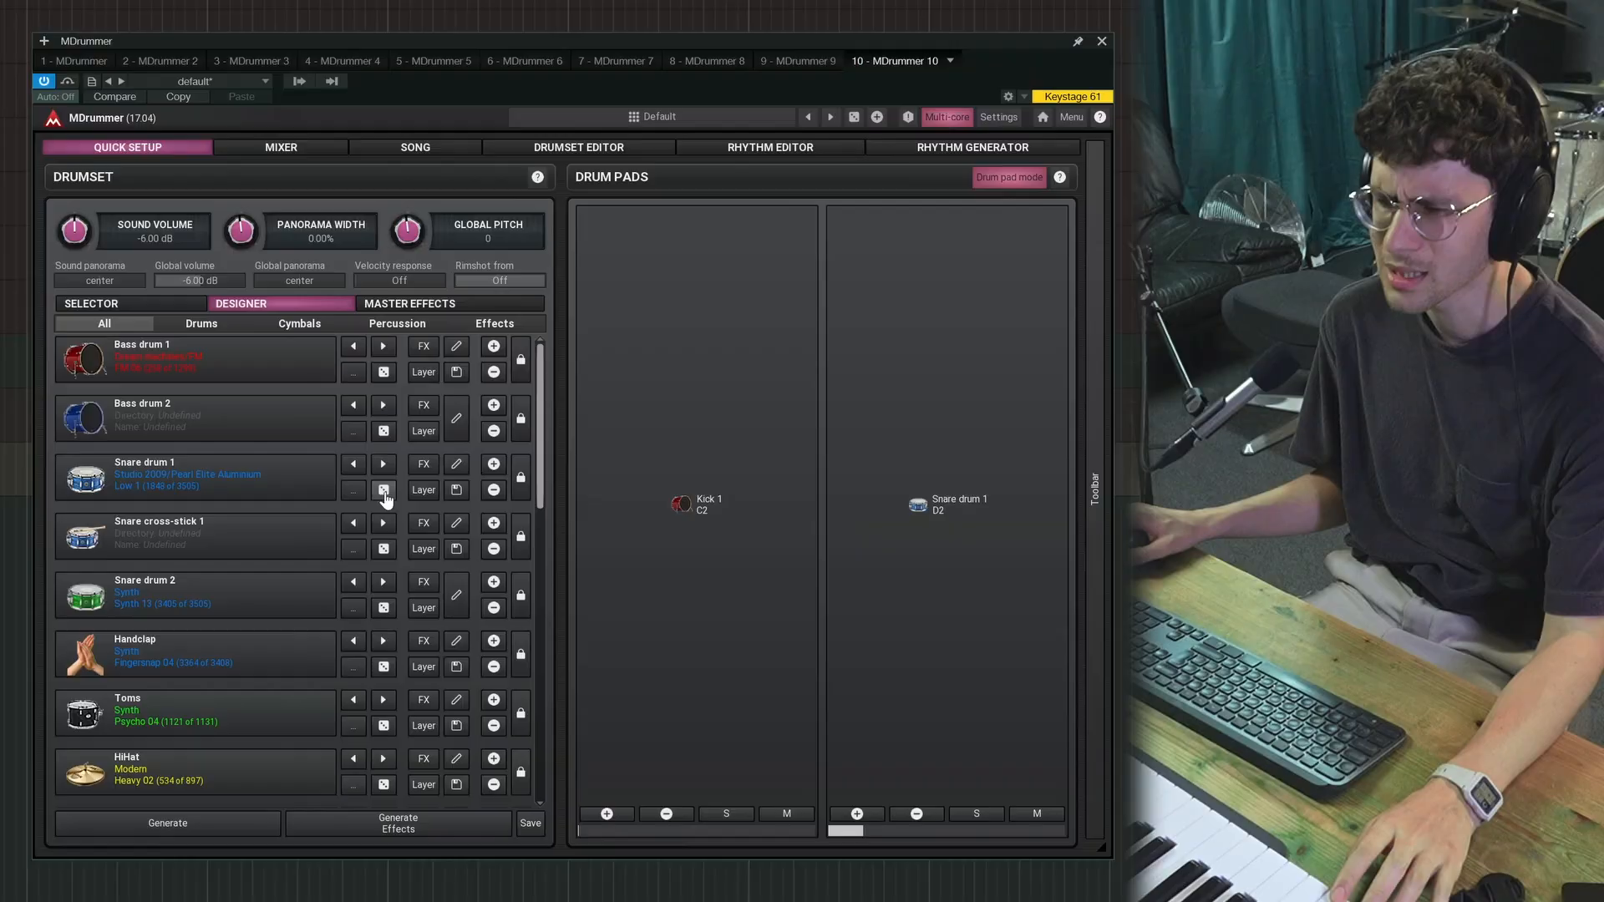
Step: Randomize Snare drum 1 twice, landing on a new Pearl Masters snare
{"action": "left_click", "coordinate": [384, 490]}
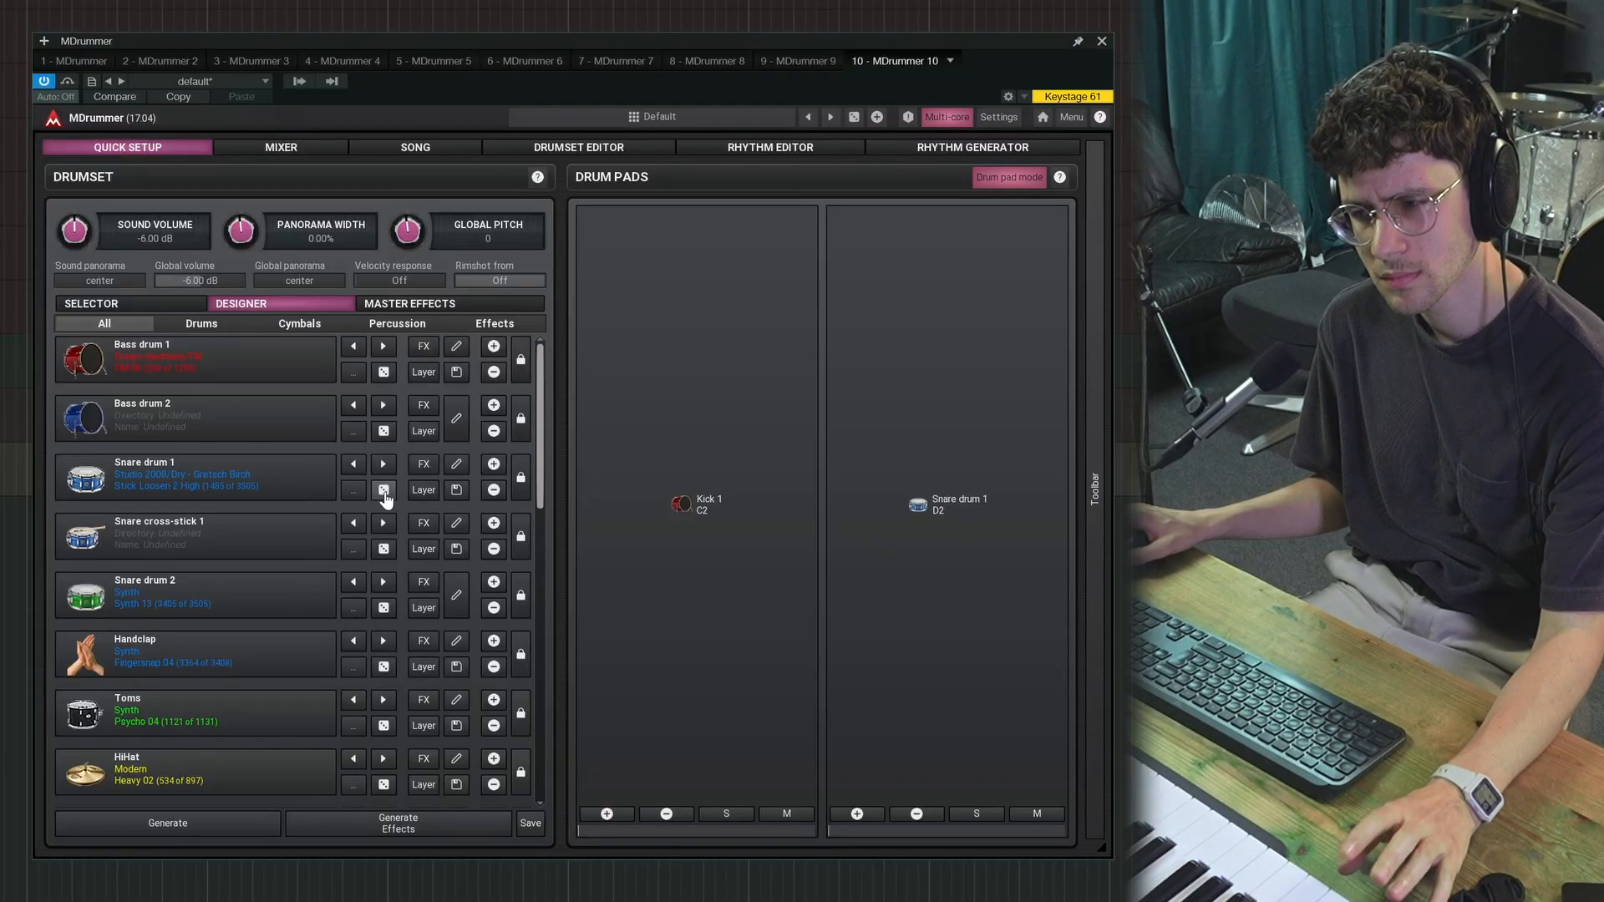
{"action": "left_click", "coordinate": [384, 489]}
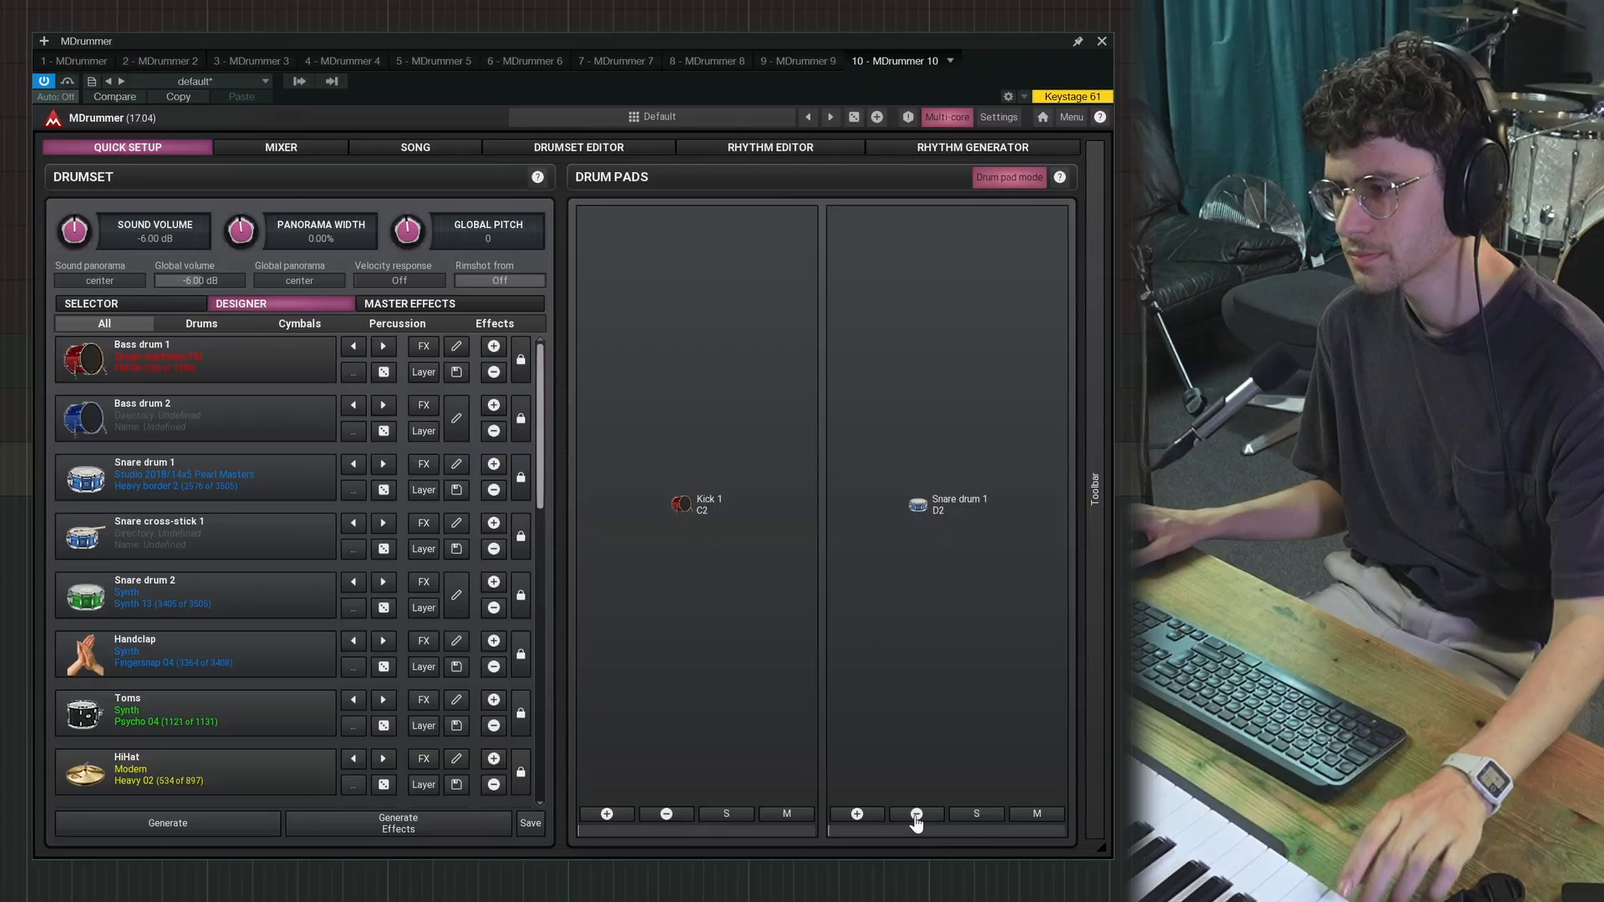
{"action": "left_click", "coordinate": [914, 814]}
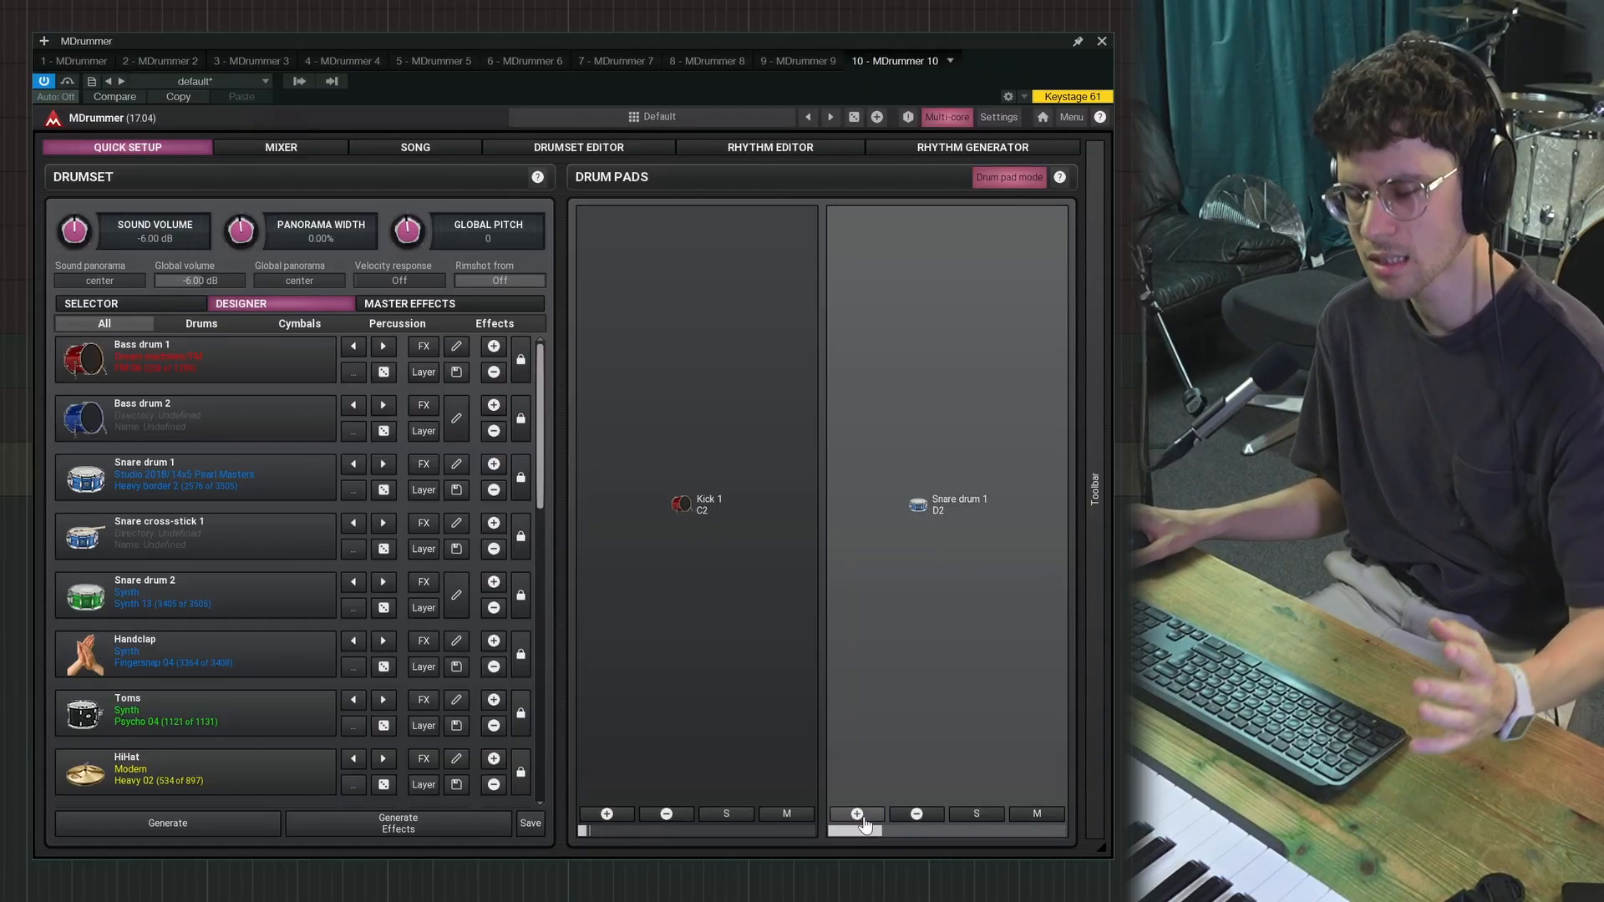
Step: Add hi-hats to the kit using Drum Empire 2020 13 Zildjian K (tambourine)
{"action": "left_click", "coordinate": [455, 758]}
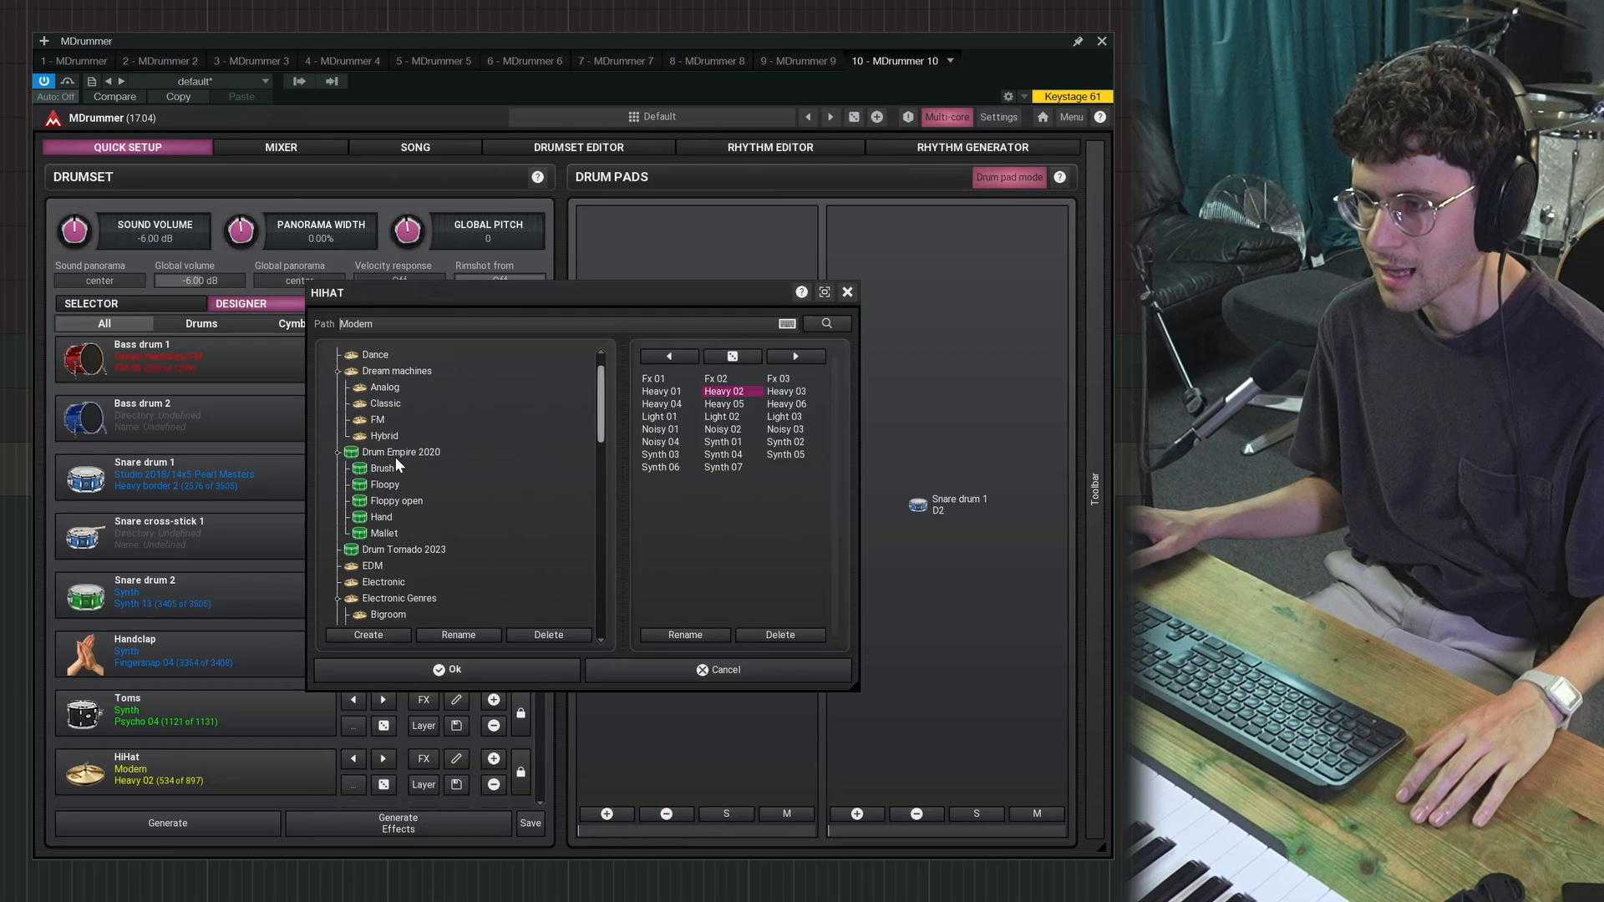
{"action": "left_click", "coordinate": [401, 451]}
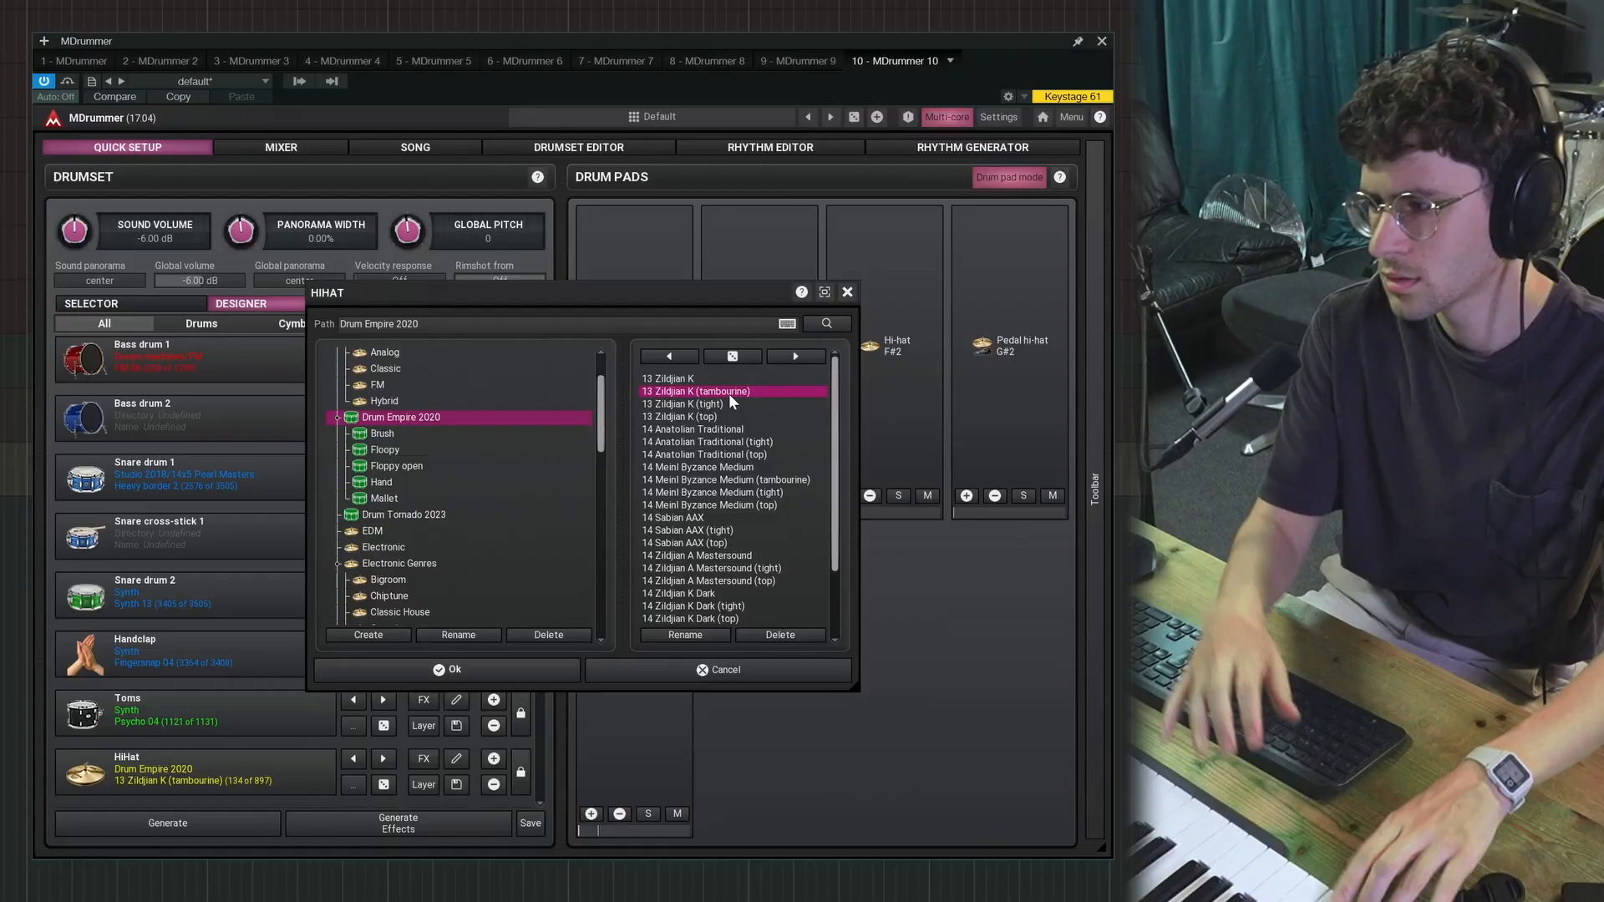
{"action": "left_click", "coordinate": [712, 491]}
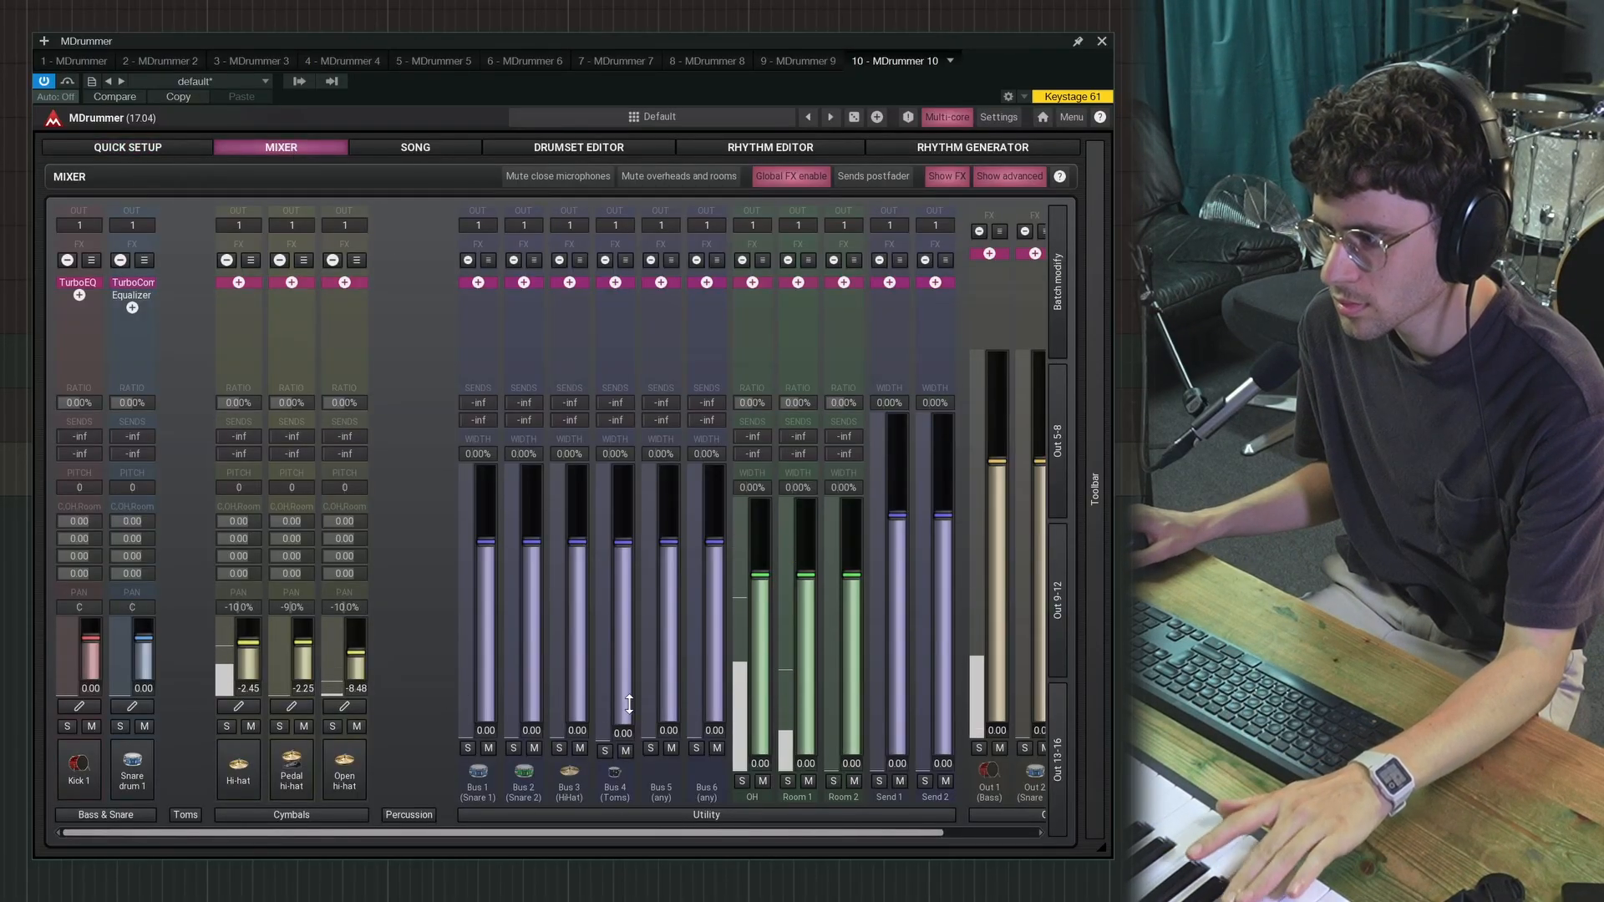
Step: Load & Join a Bass drum 1 component from Drum Empire 2020 80s rock kit 1 into the kit
{"action": "left_click", "coordinate": [550, 147]}
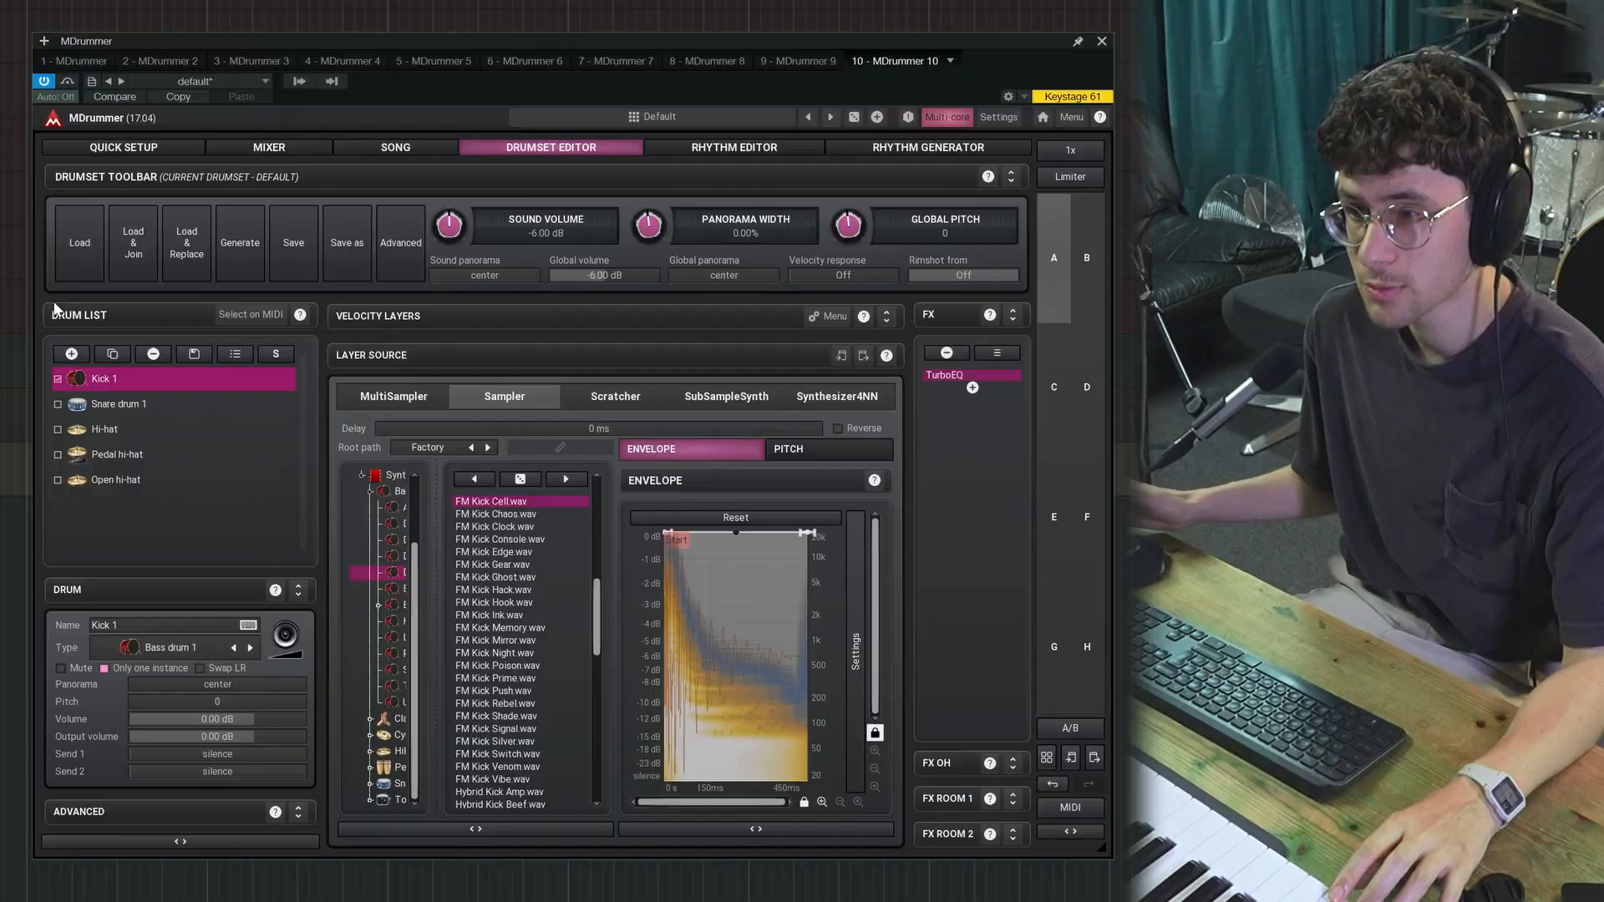
{"action": "left_click", "coordinate": [132, 242]}
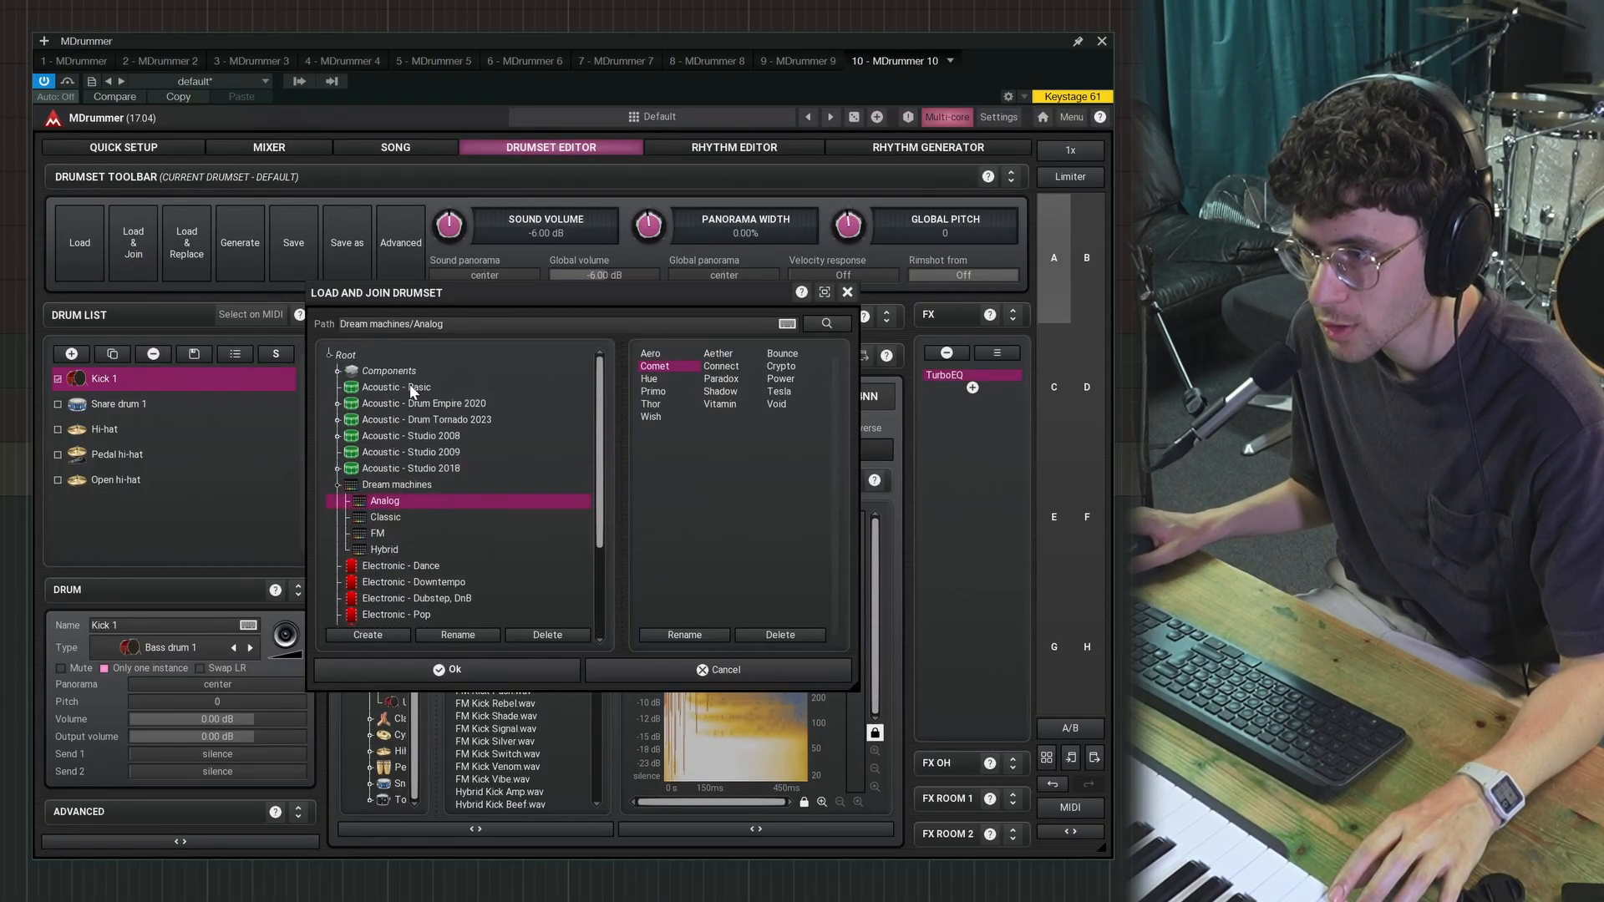
{"action": "left_click", "coordinate": [394, 386]}
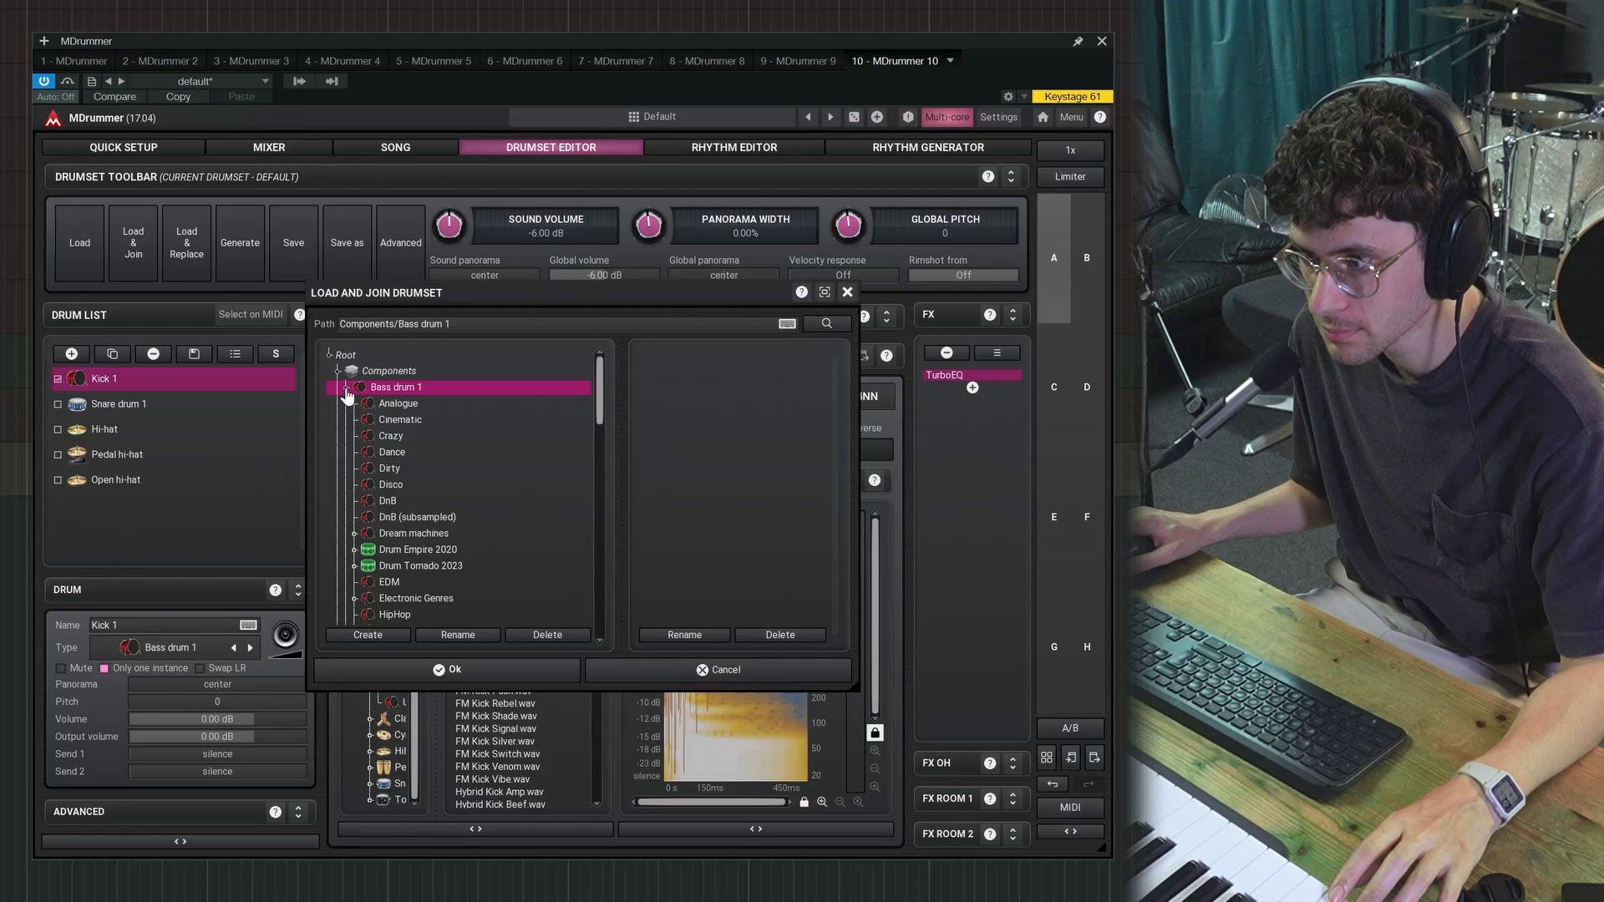
{"action": "left_click", "coordinate": [417, 549]}
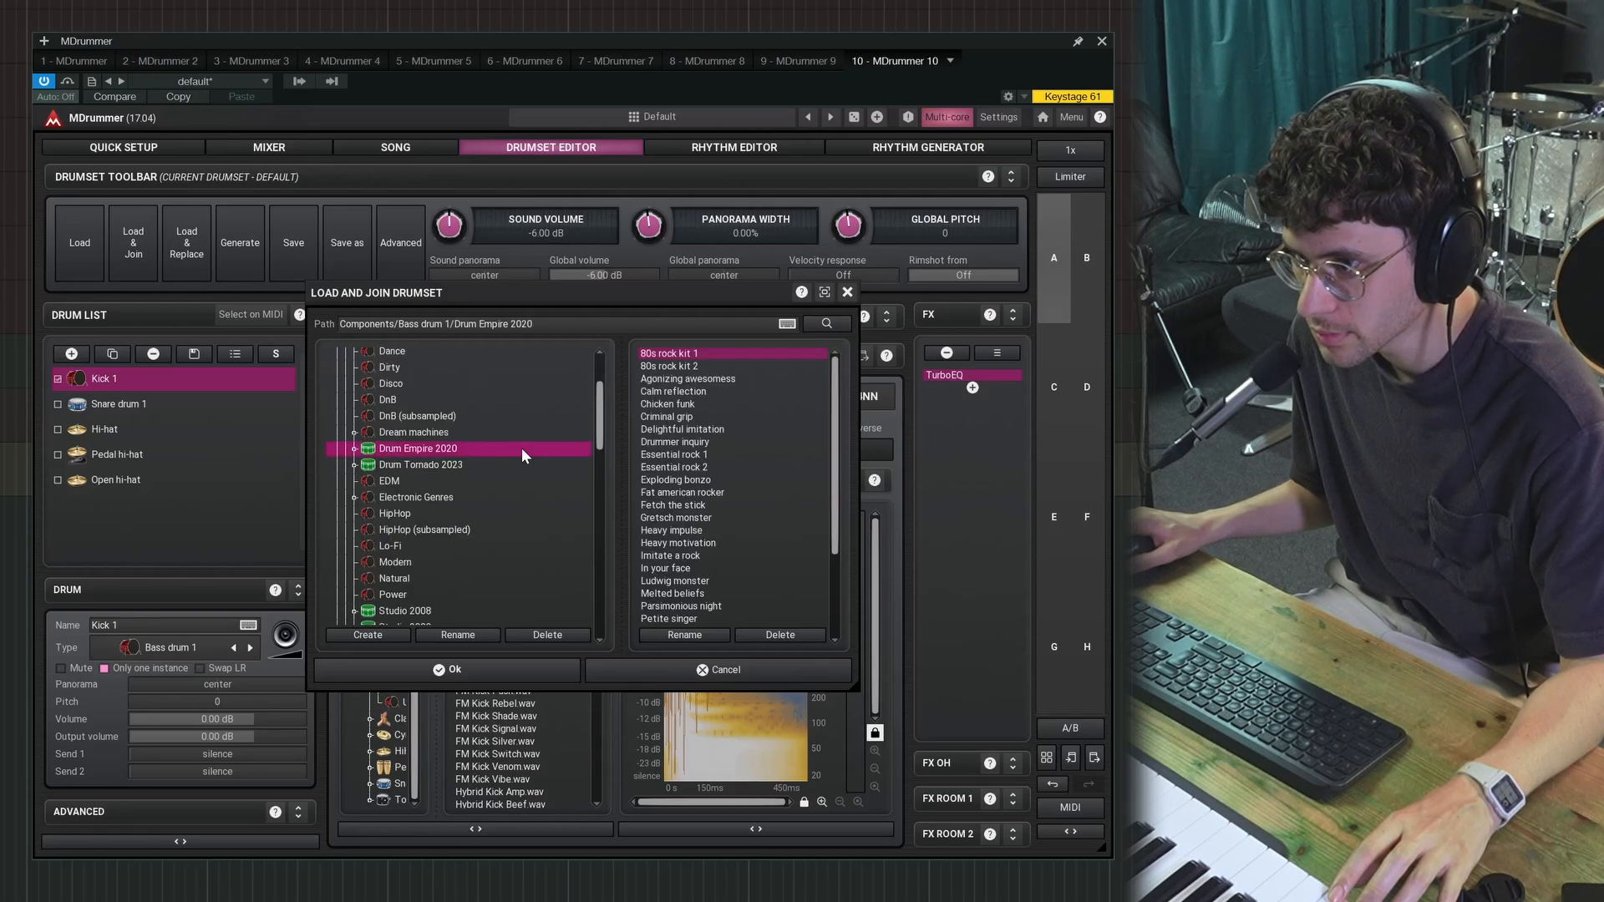
{"action": "left_click", "coordinate": [448, 669]}
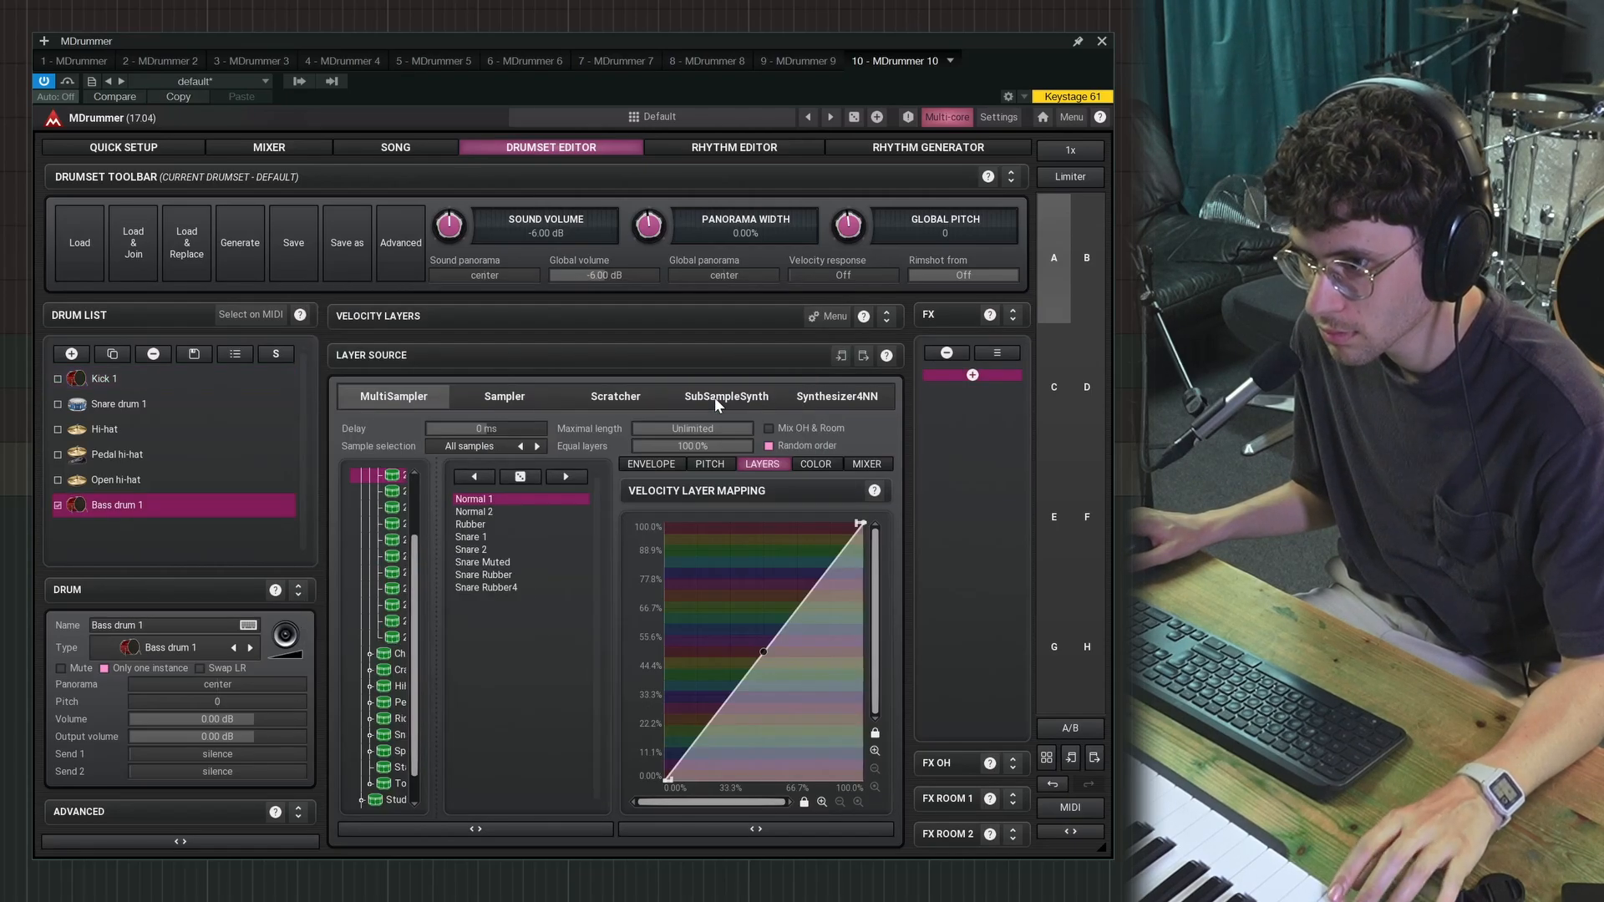
{"action": "mouse_move", "coordinate": [172, 158]}
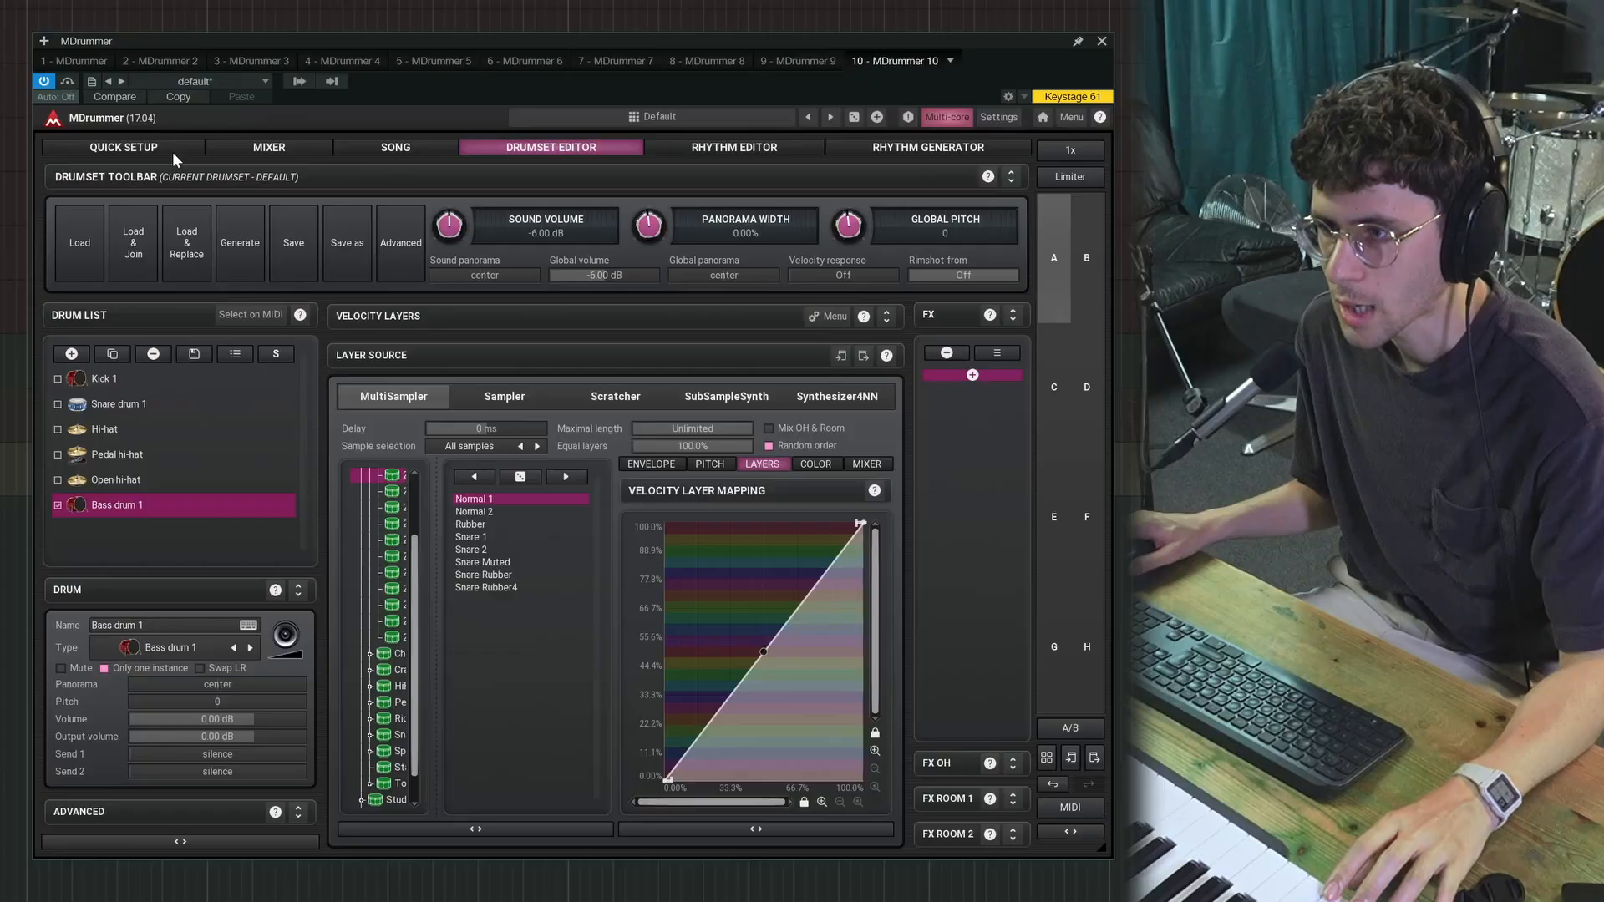
{"action": "left_click", "coordinate": [122, 147]}
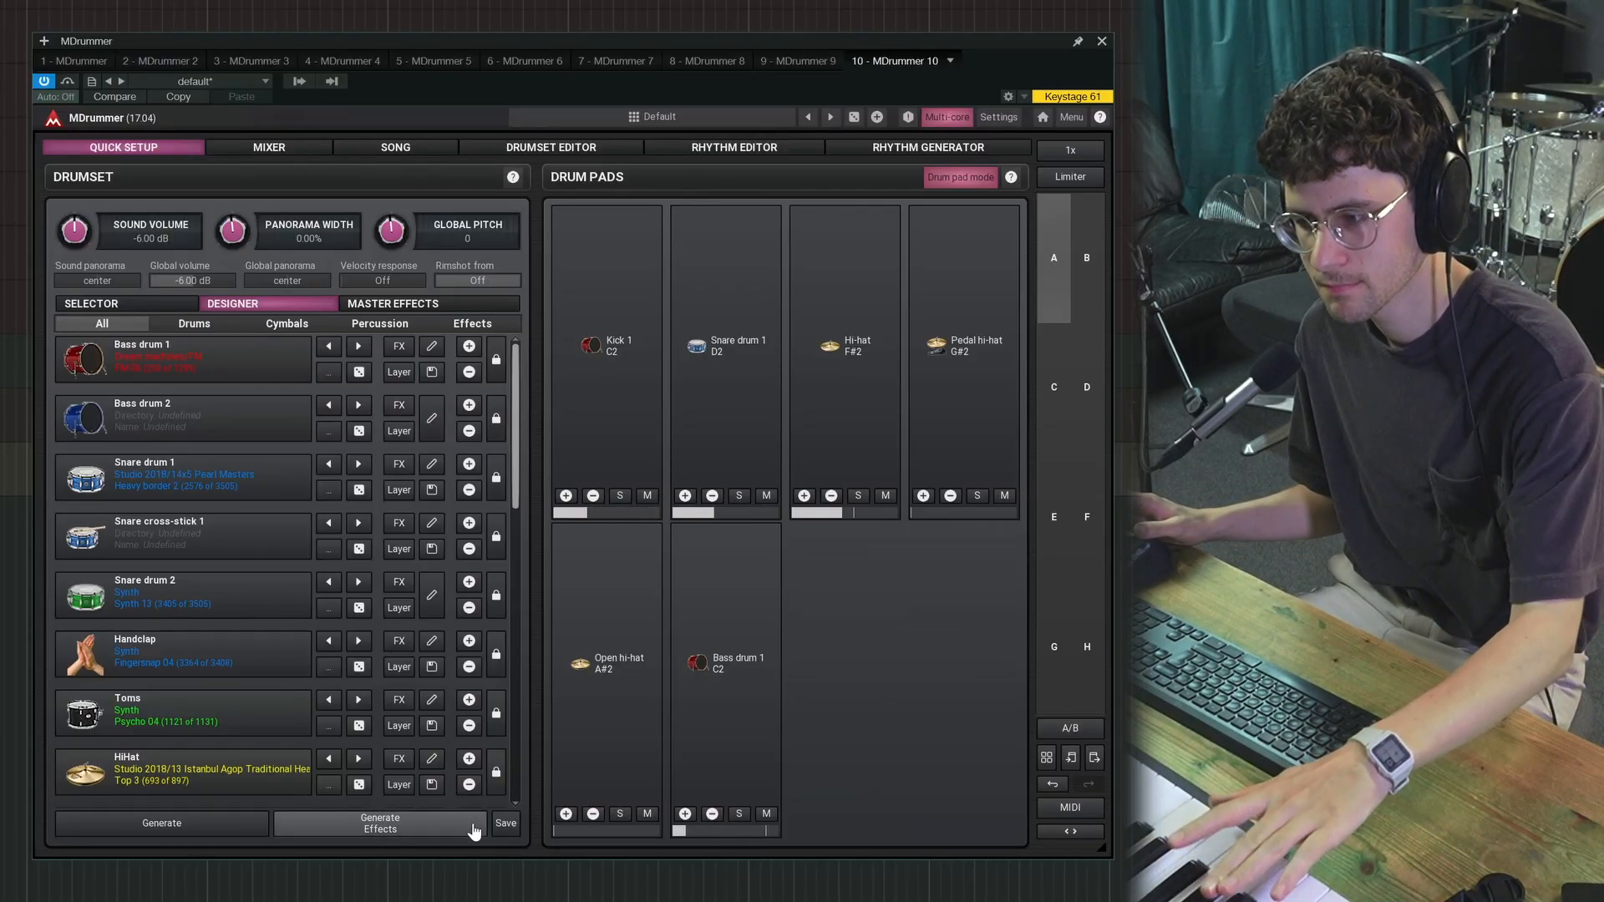
{"action": "mouse_move", "coordinate": [1026, 669]}
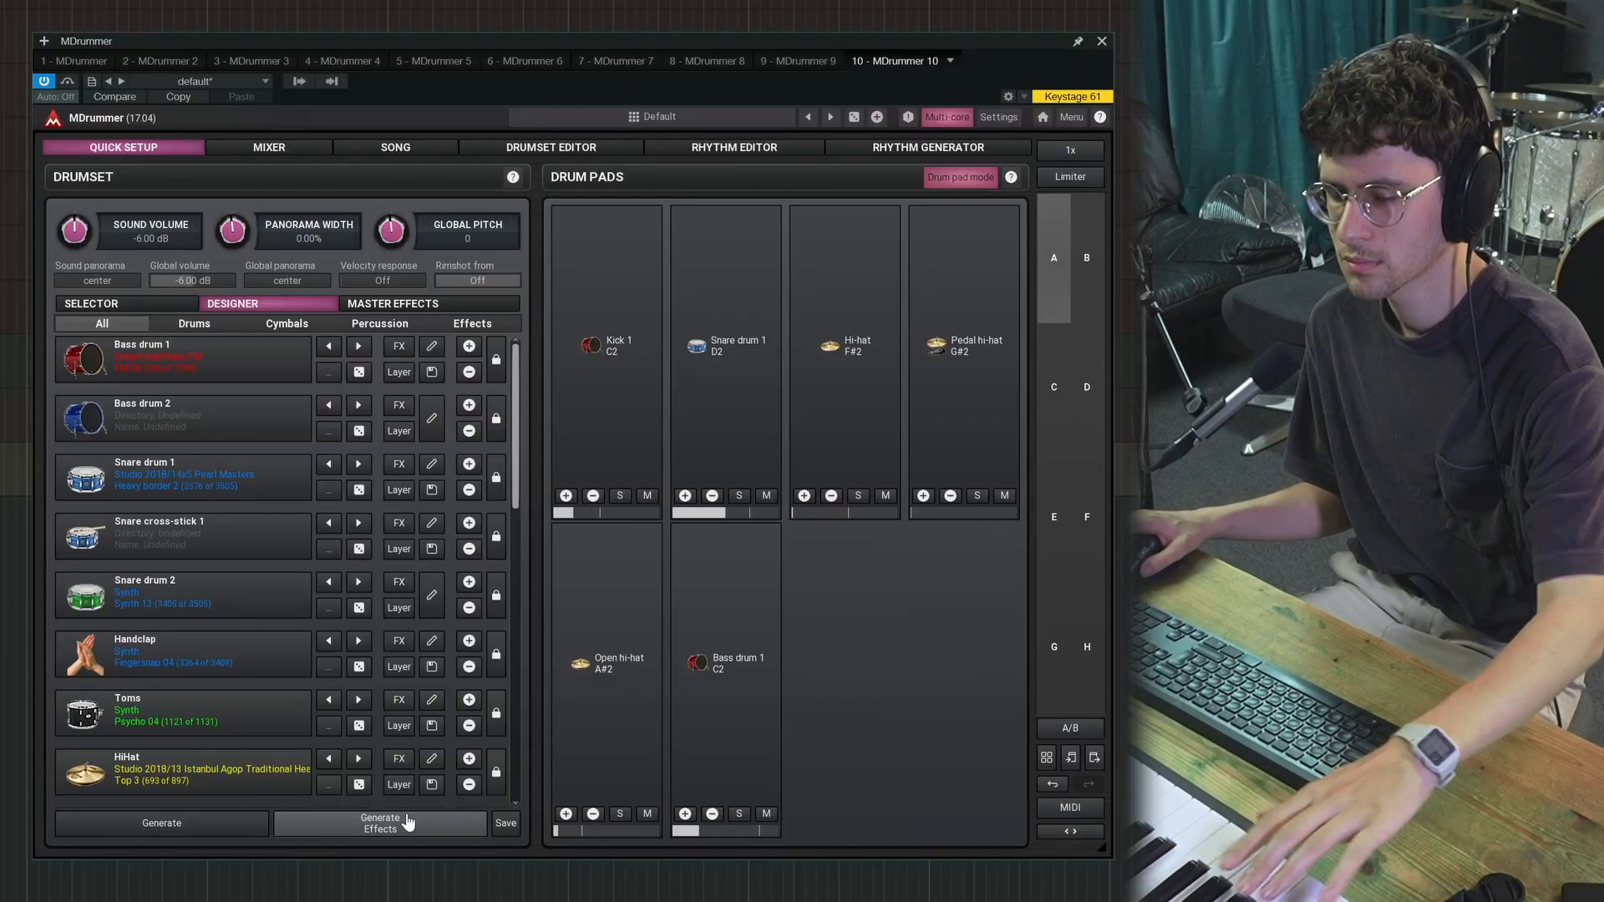
Step: Generate effects for every drum in the kit and review the FX slots in the mixer
{"action": "left_click", "coordinate": [268, 147]}
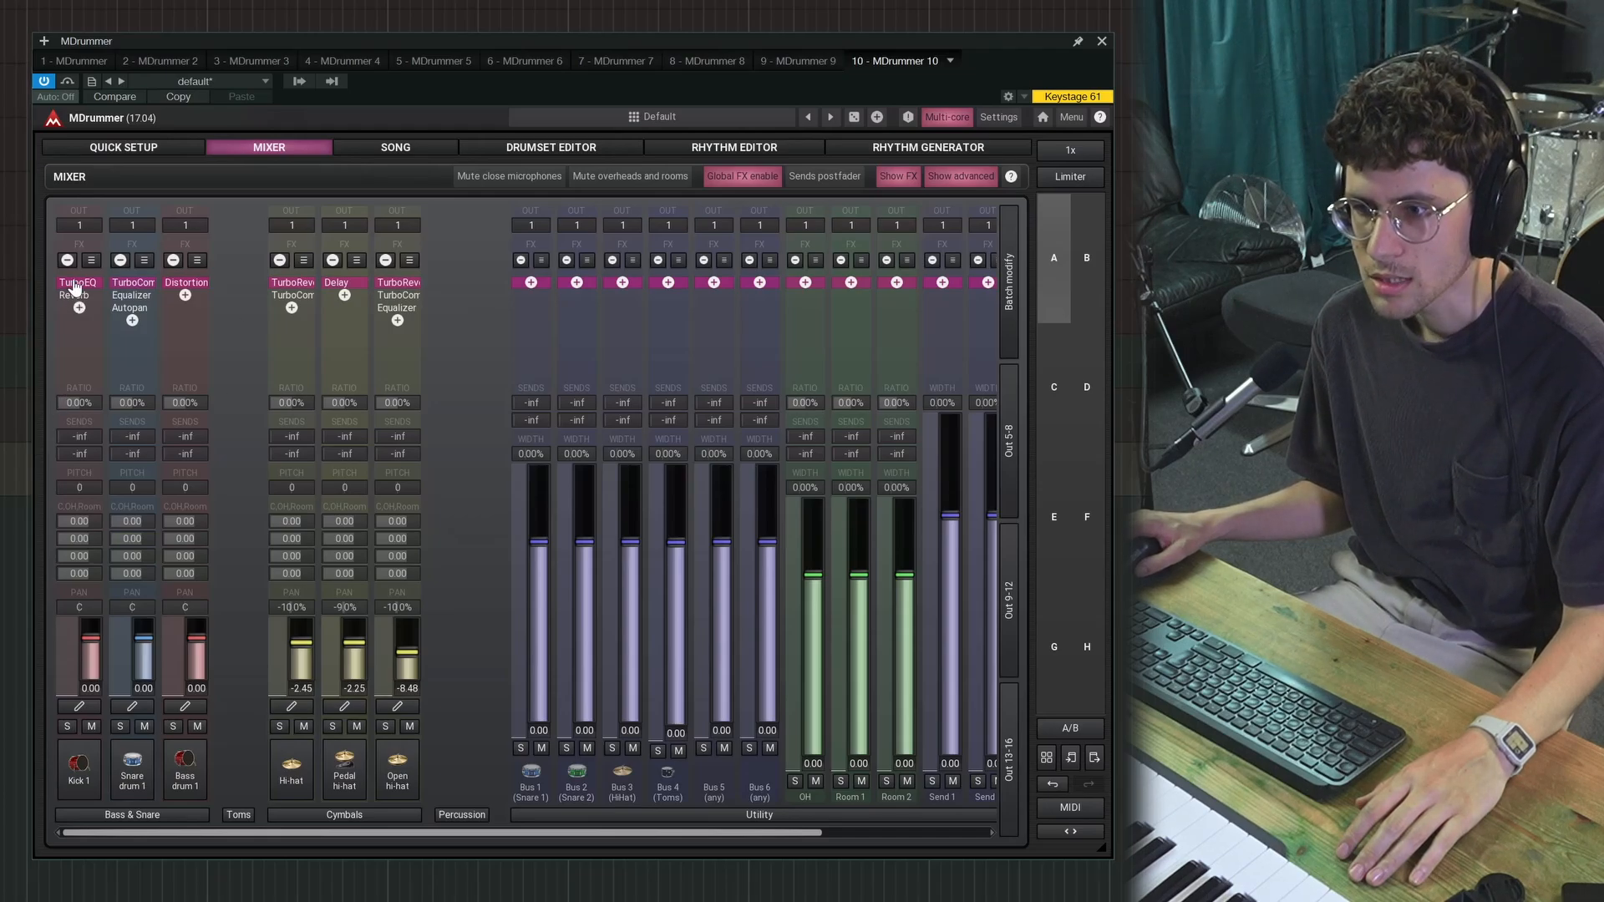
{"action": "mouse_move", "coordinate": [920, 266]}
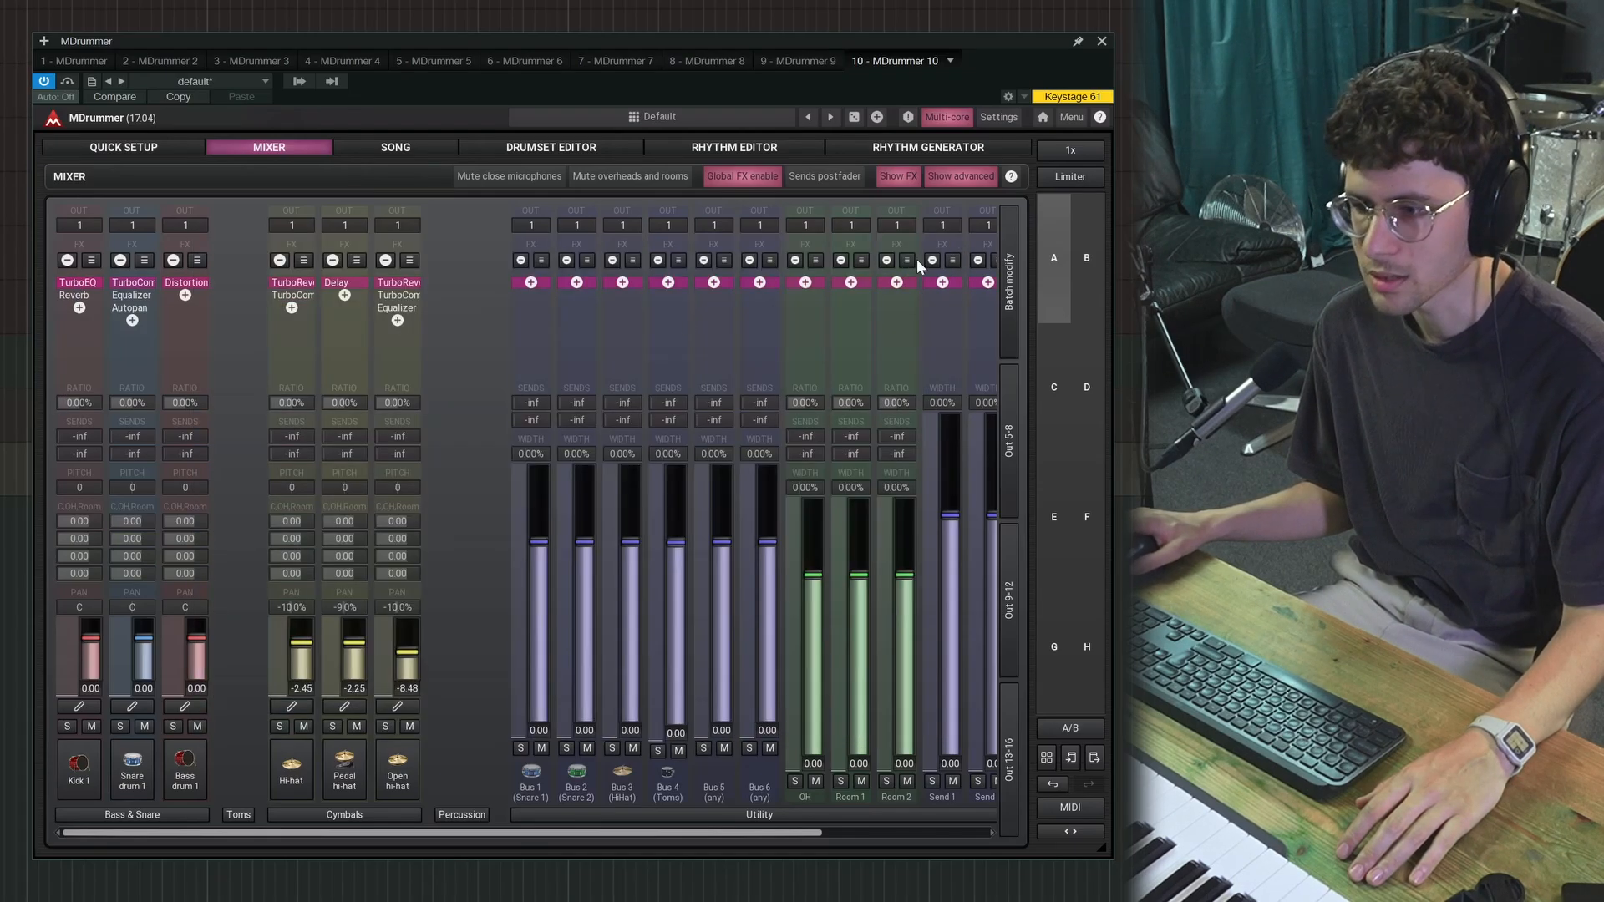
{"action": "left_click", "coordinate": [131, 284]}
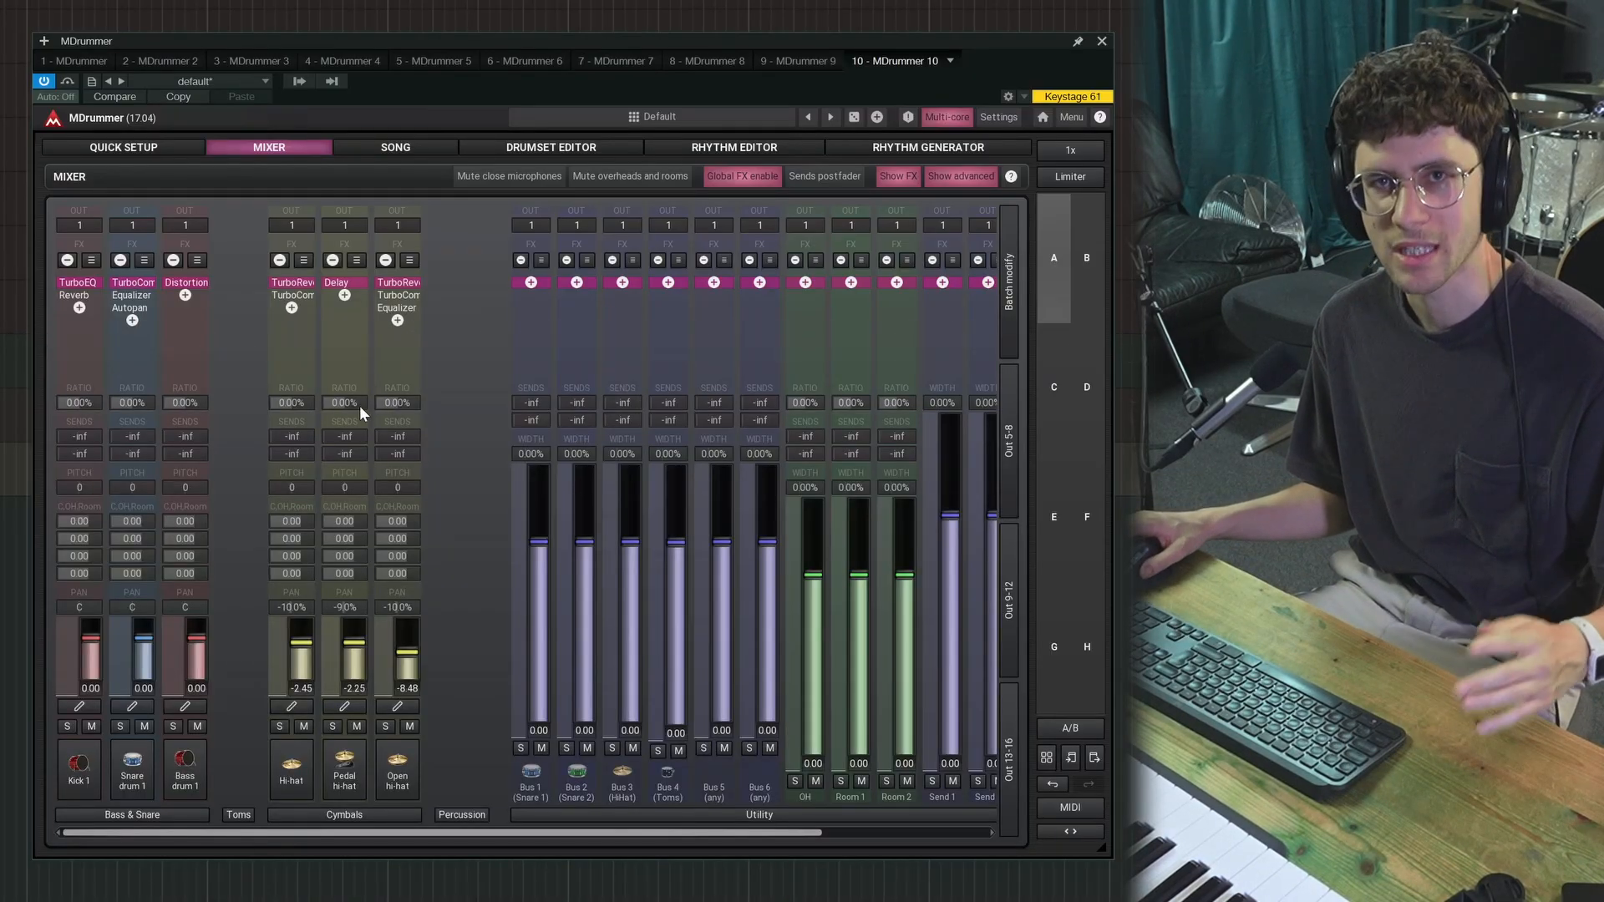
{"action": "left_click", "coordinate": [548, 147]}
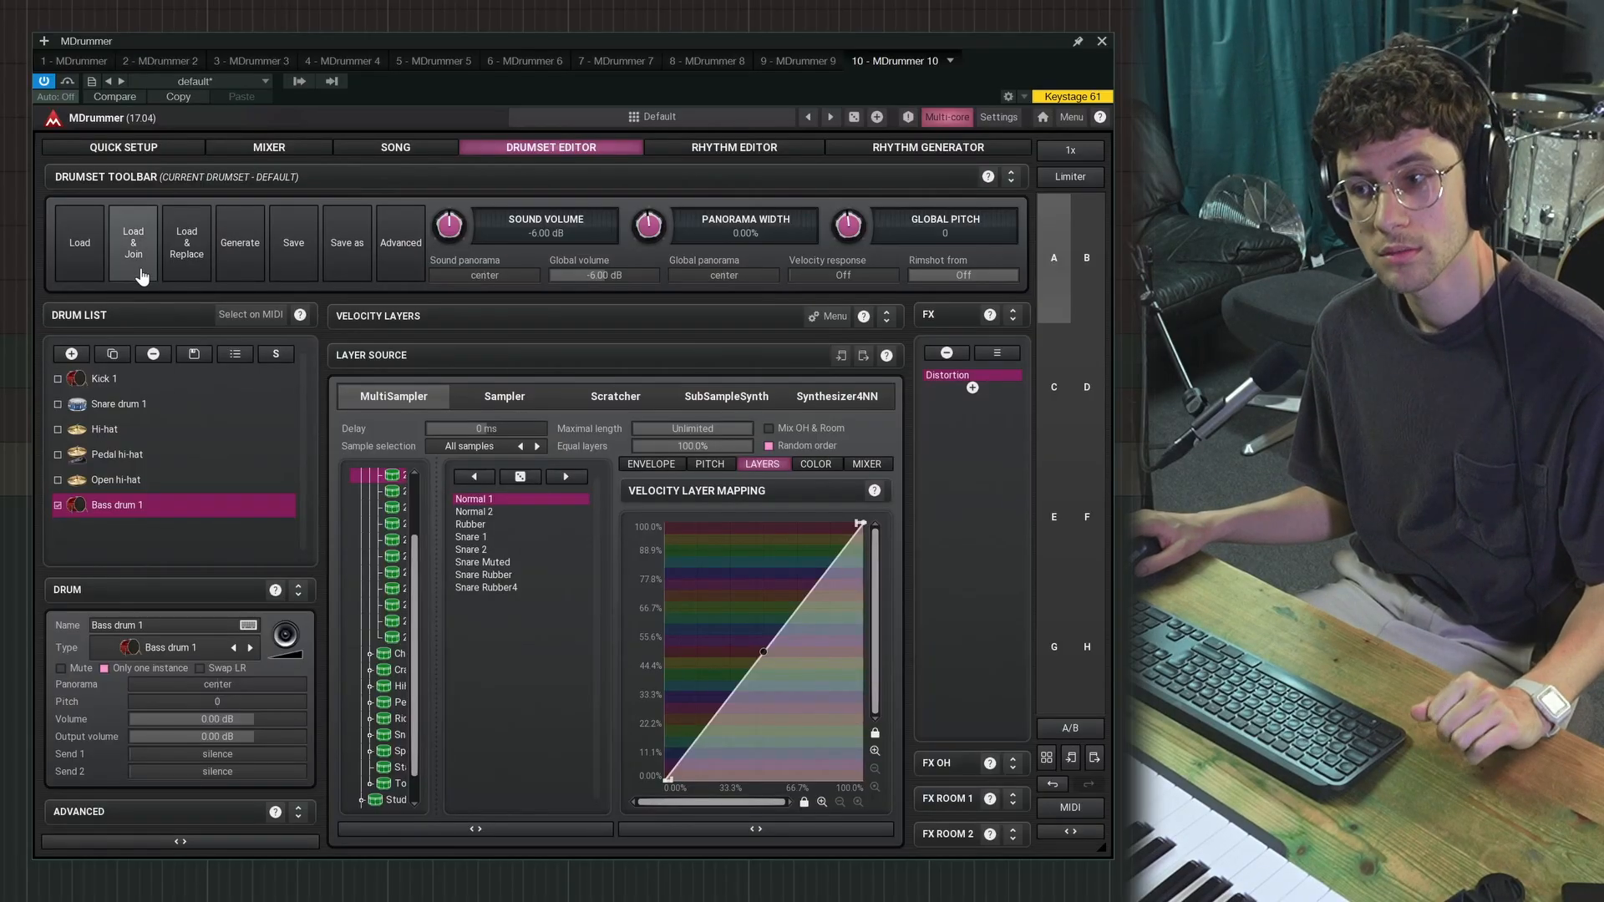
Step: Load & Join a second full drumset, adding Kick 2, extra snares, toms and percussion pads
{"action": "left_click", "coordinate": [132, 242]}
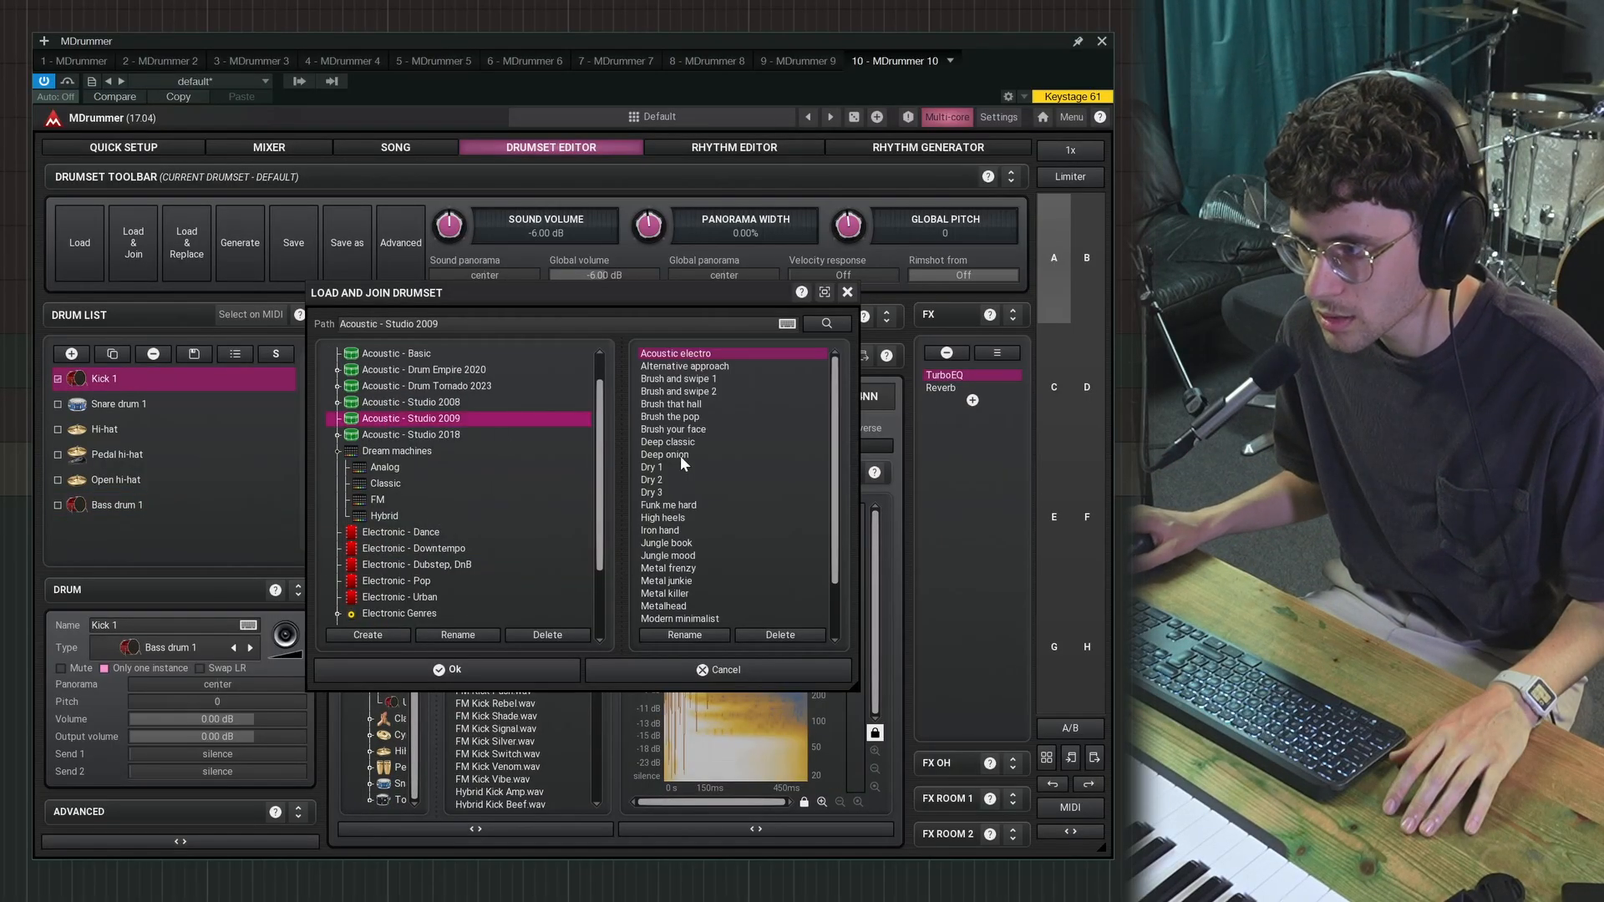
{"action": "left_click", "coordinate": [425, 369]}
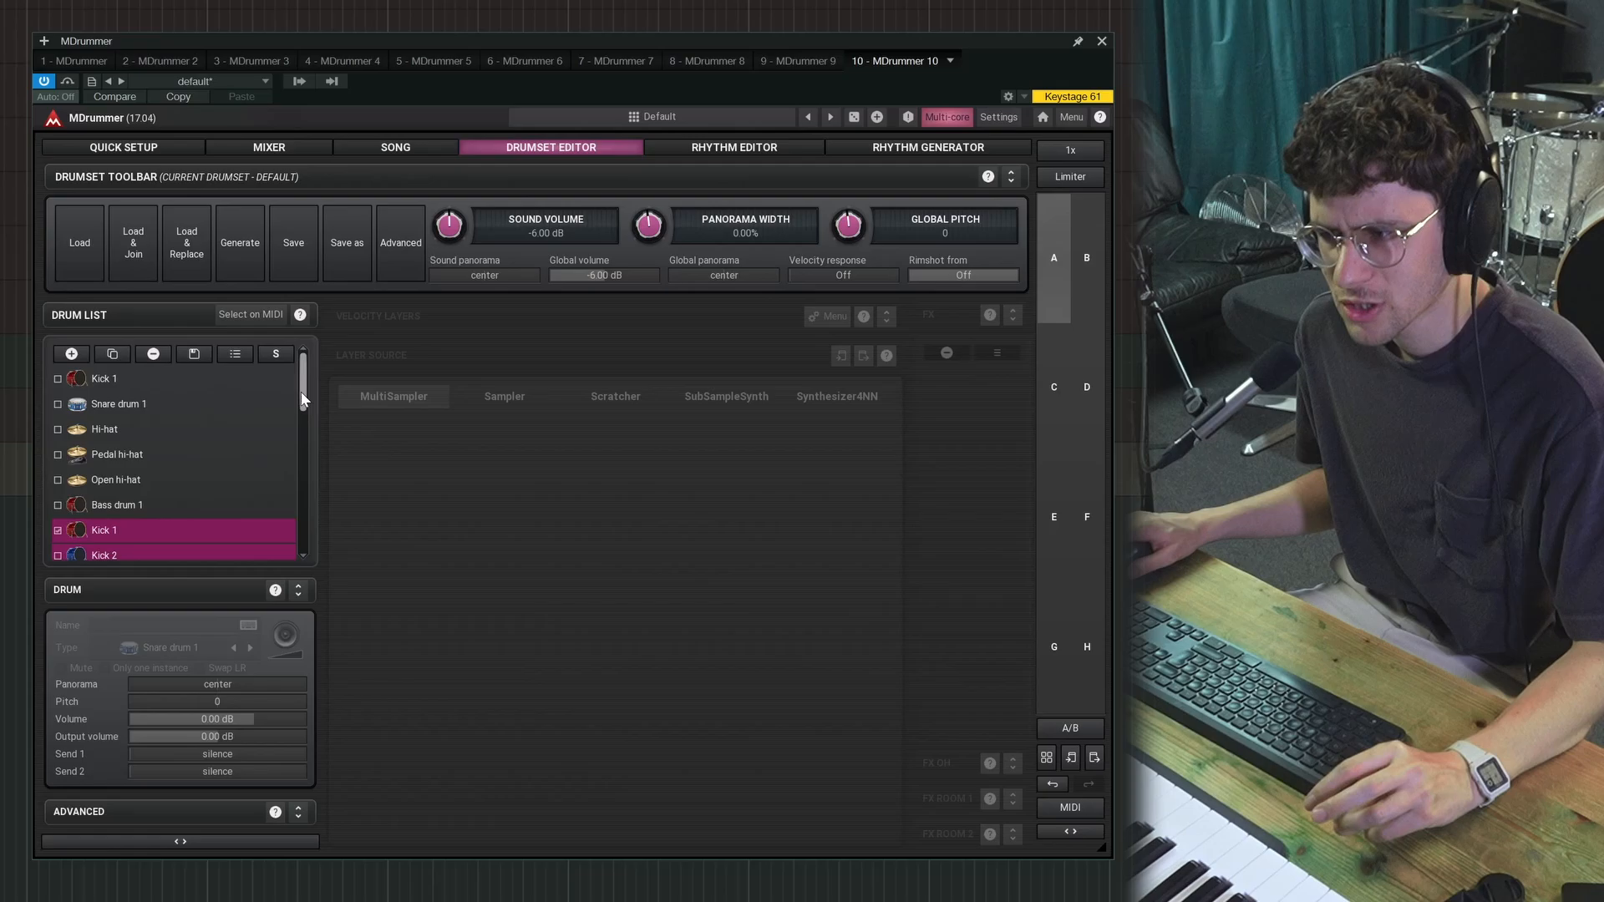
{"action": "scroll", "scroll_direction": "down", "scroll_amount": 3}
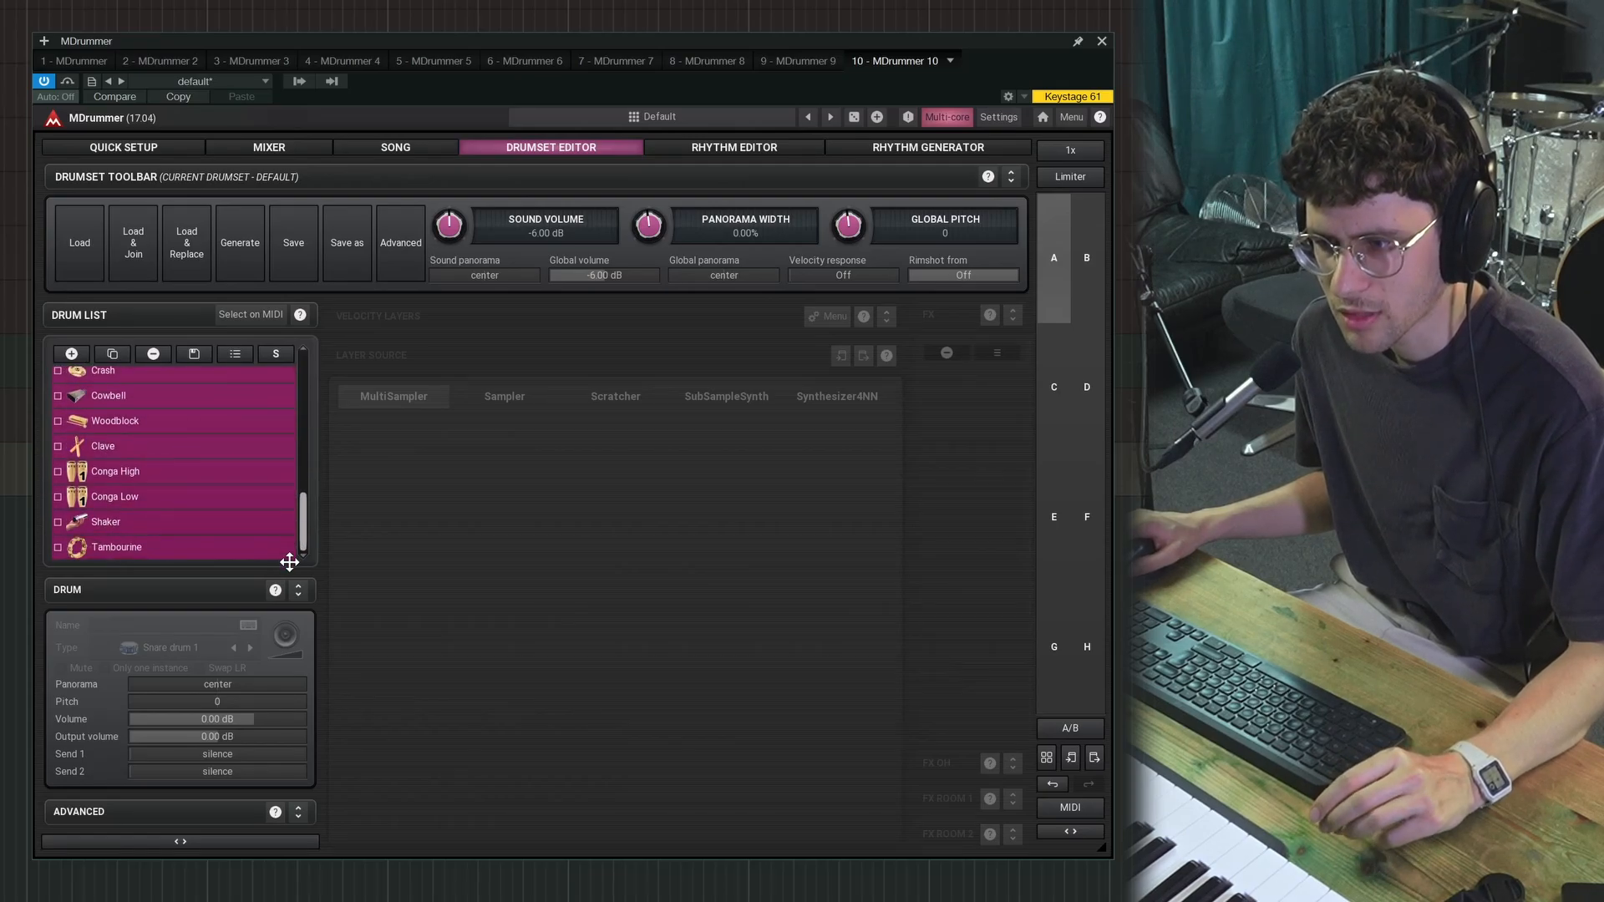
{"action": "scroll", "scroll_direction": "up", "scroll_amount": 3}
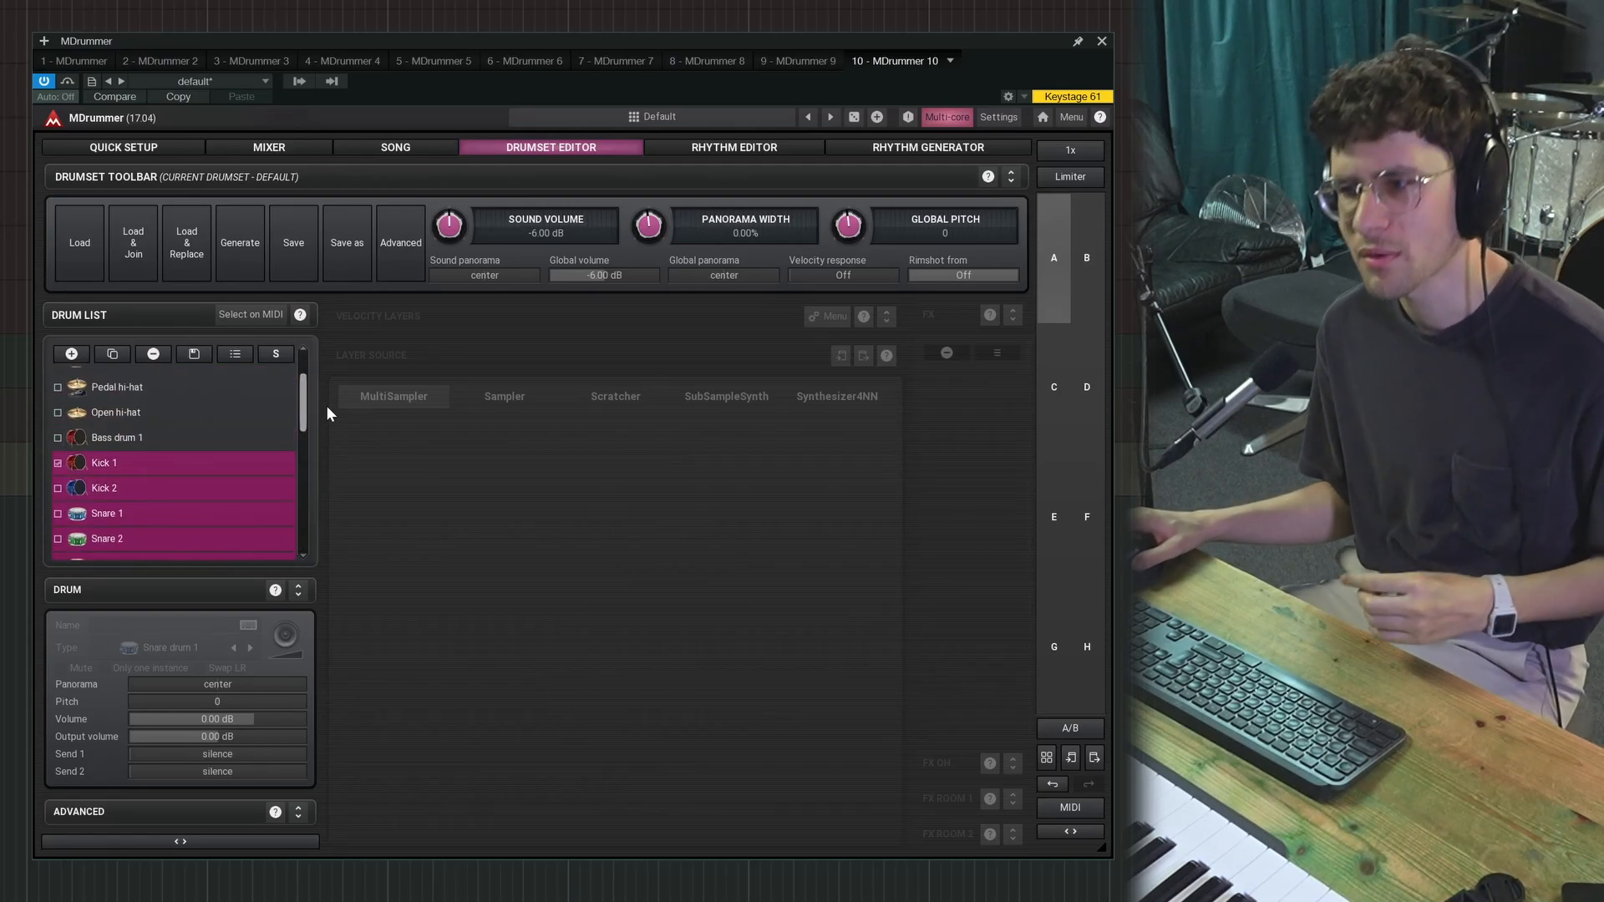
{"action": "left_click", "coordinate": [122, 147]}
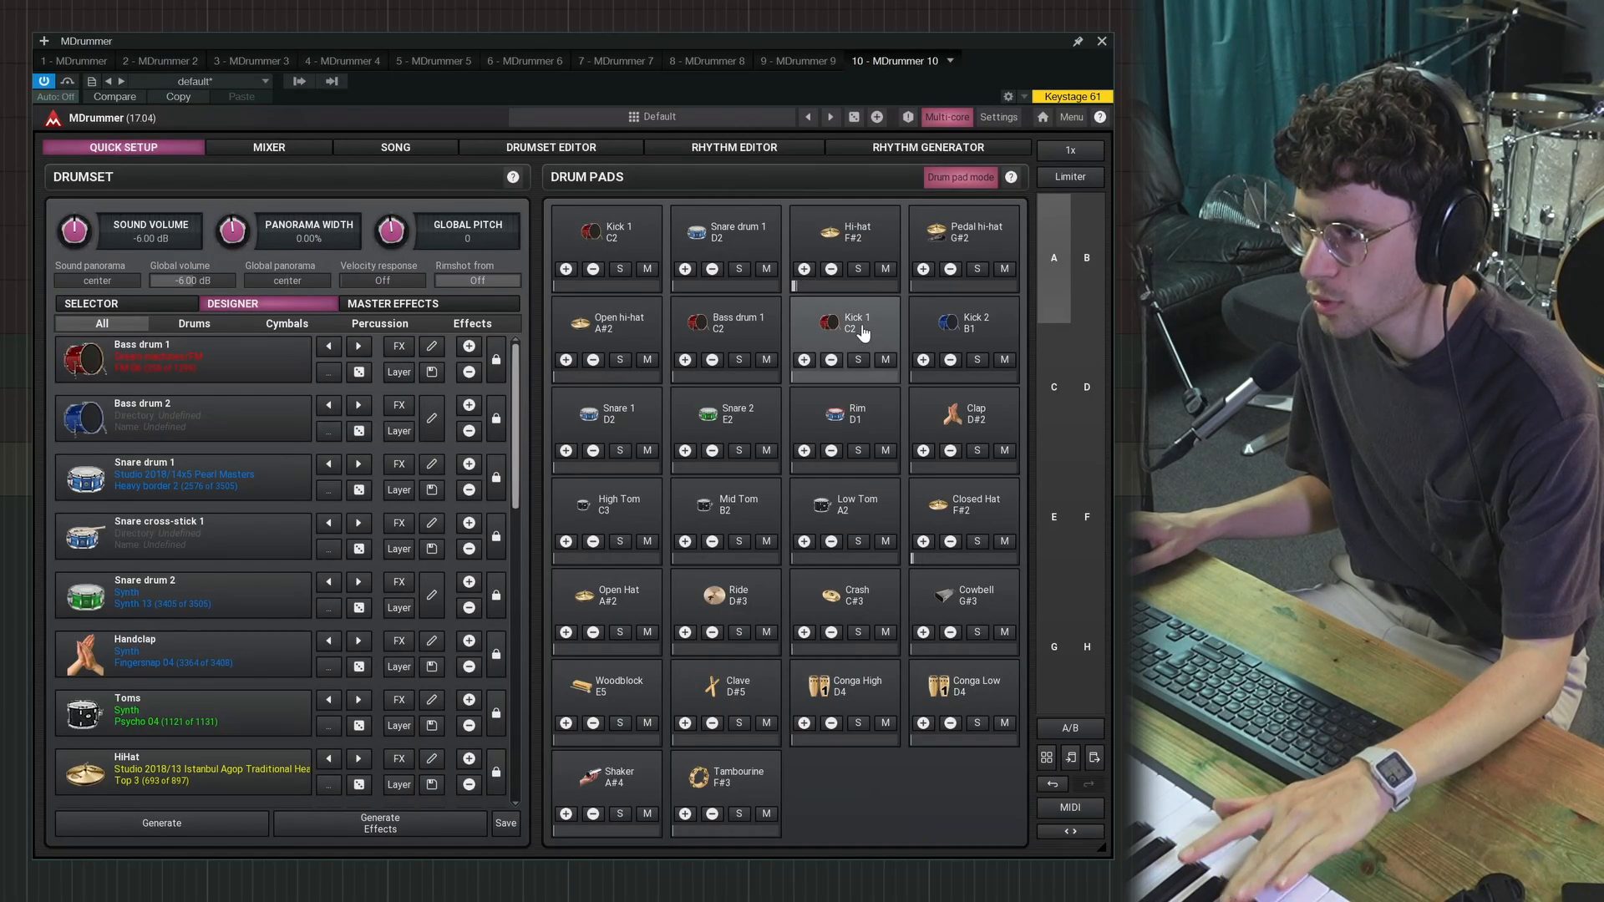
Step: Audition the joined kick pad and mute a duplicate hi-hat pad
{"action": "left_click", "coordinate": [882, 267]}
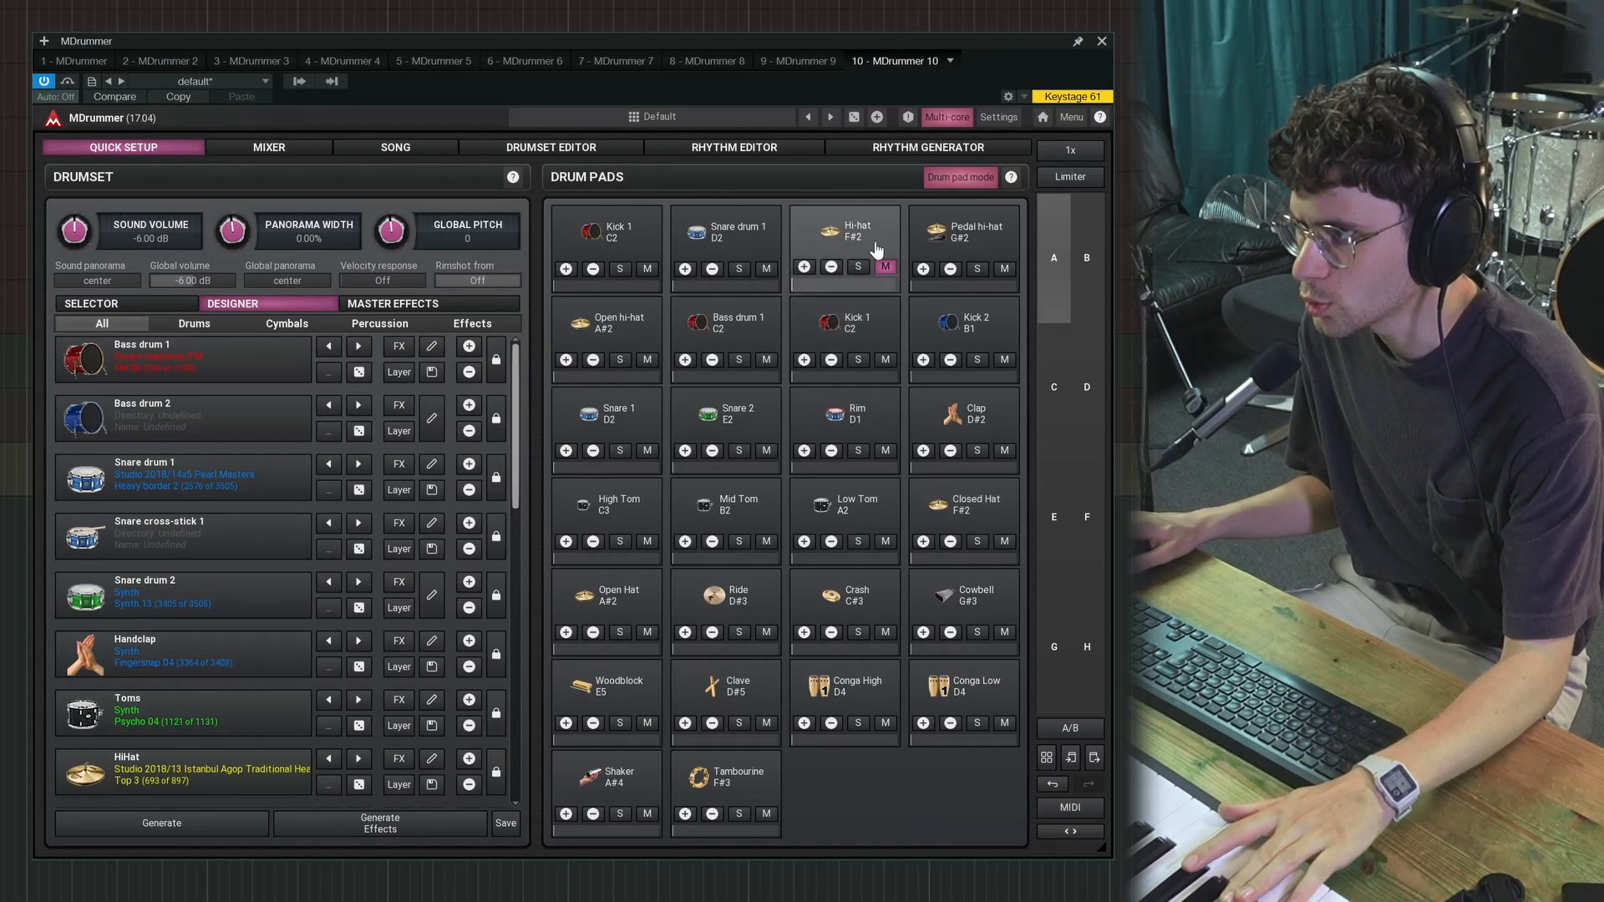
{"action": "left_click", "coordinate": [1004, 541]}
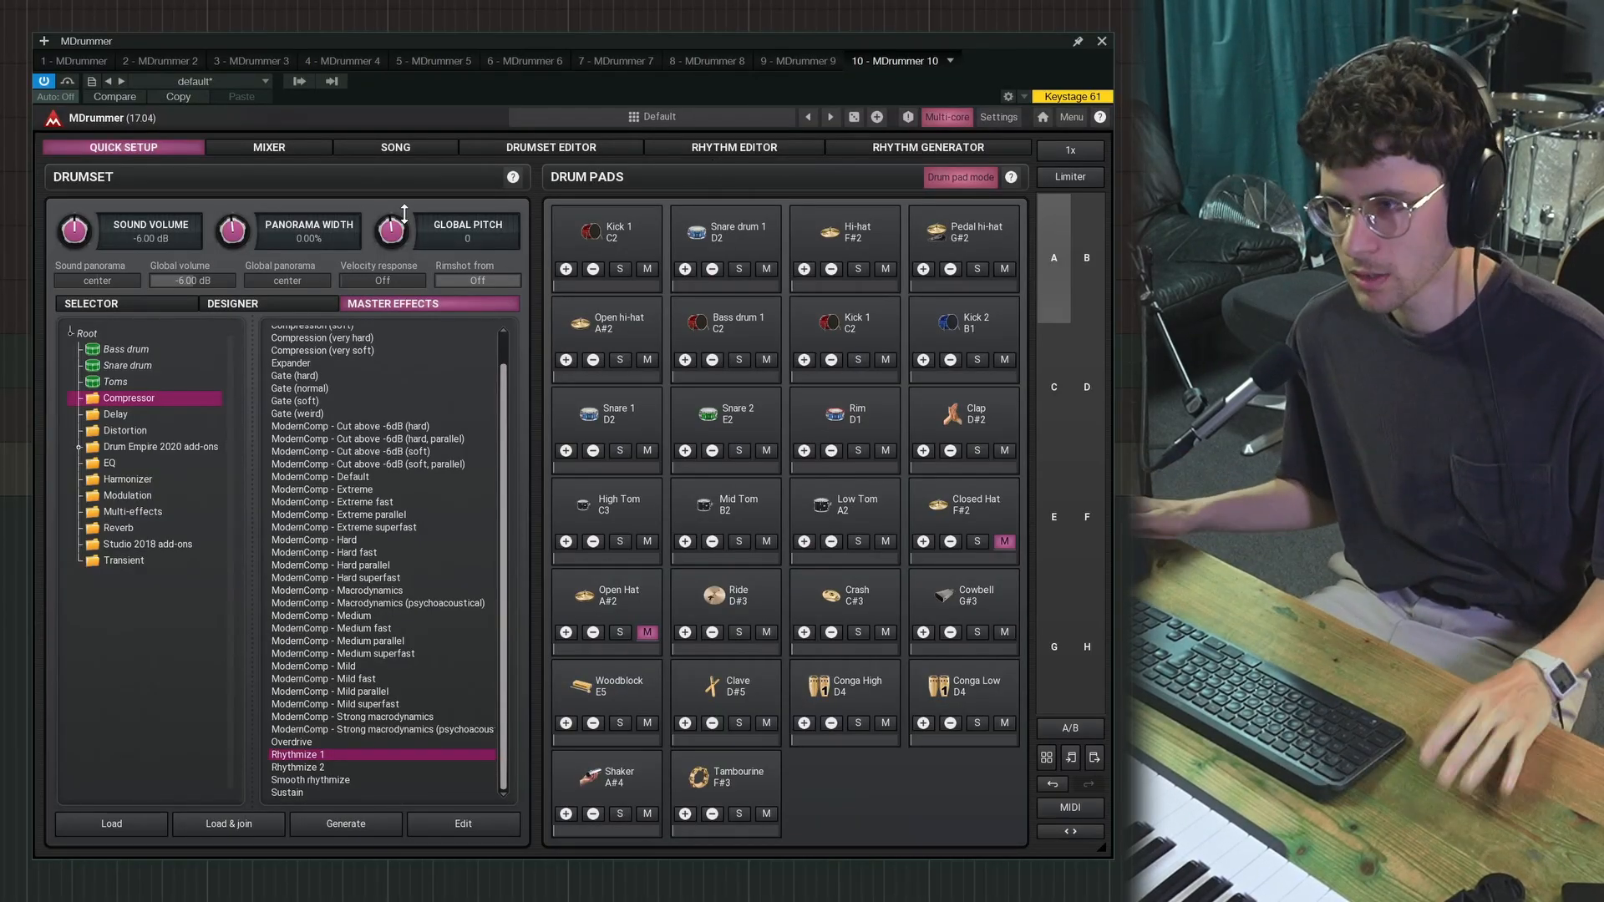
Step: Check the mixer's output channels, then load the Chicken funk drumset from the selector
{"action": "left_click", "coordinate": [268, 147]}
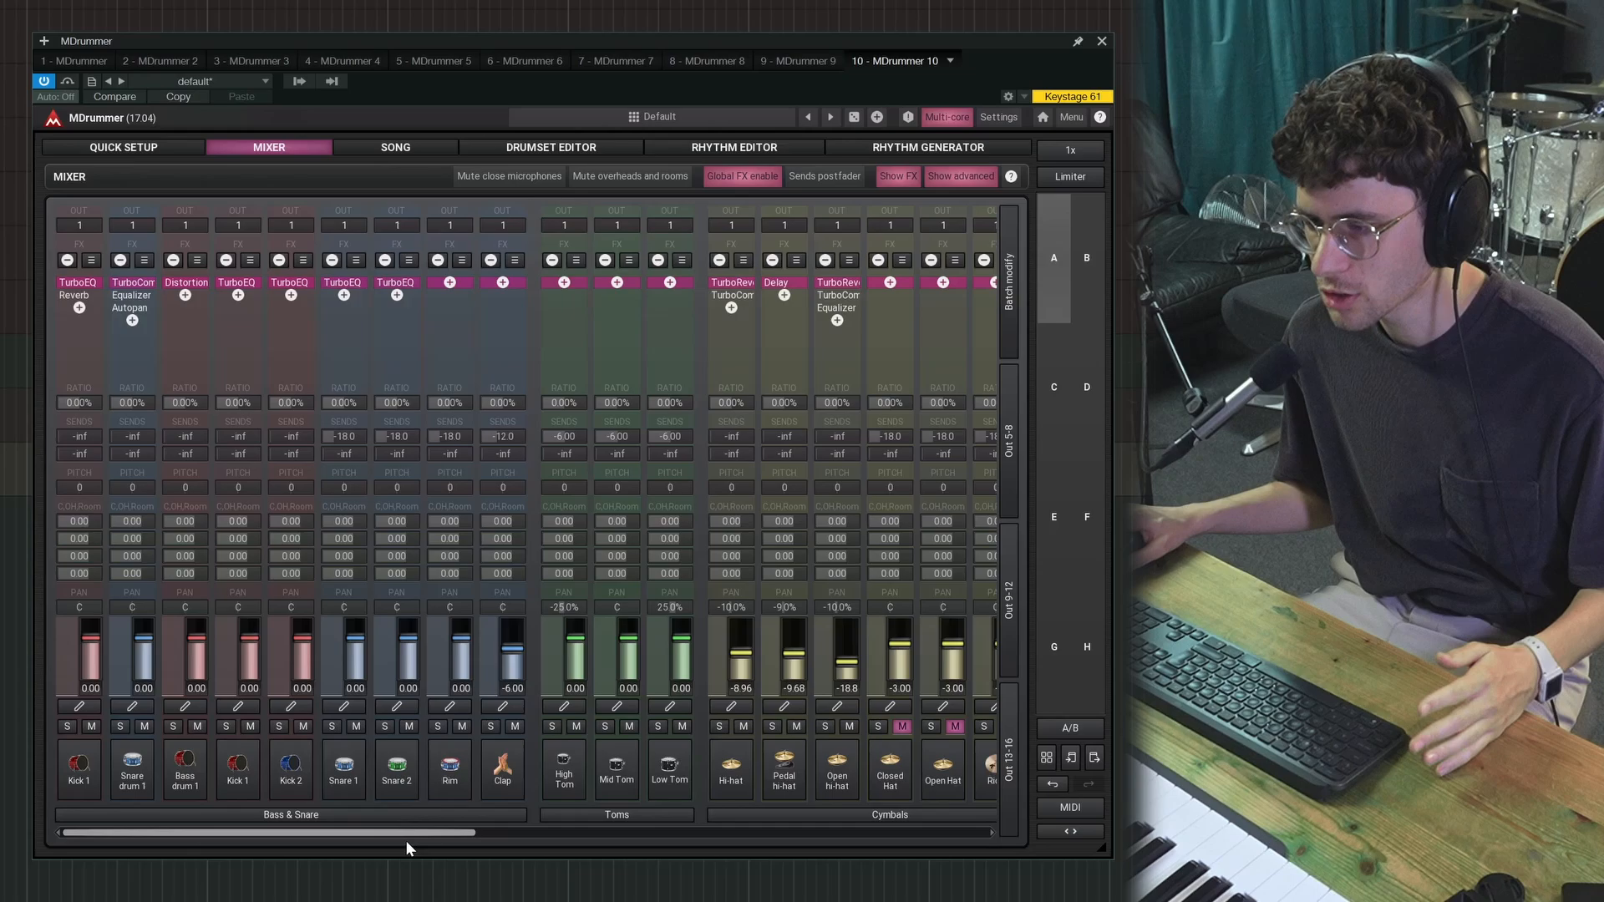
{"action": "scroll", "scroll_direction": "right", "scroll_amount": 3}
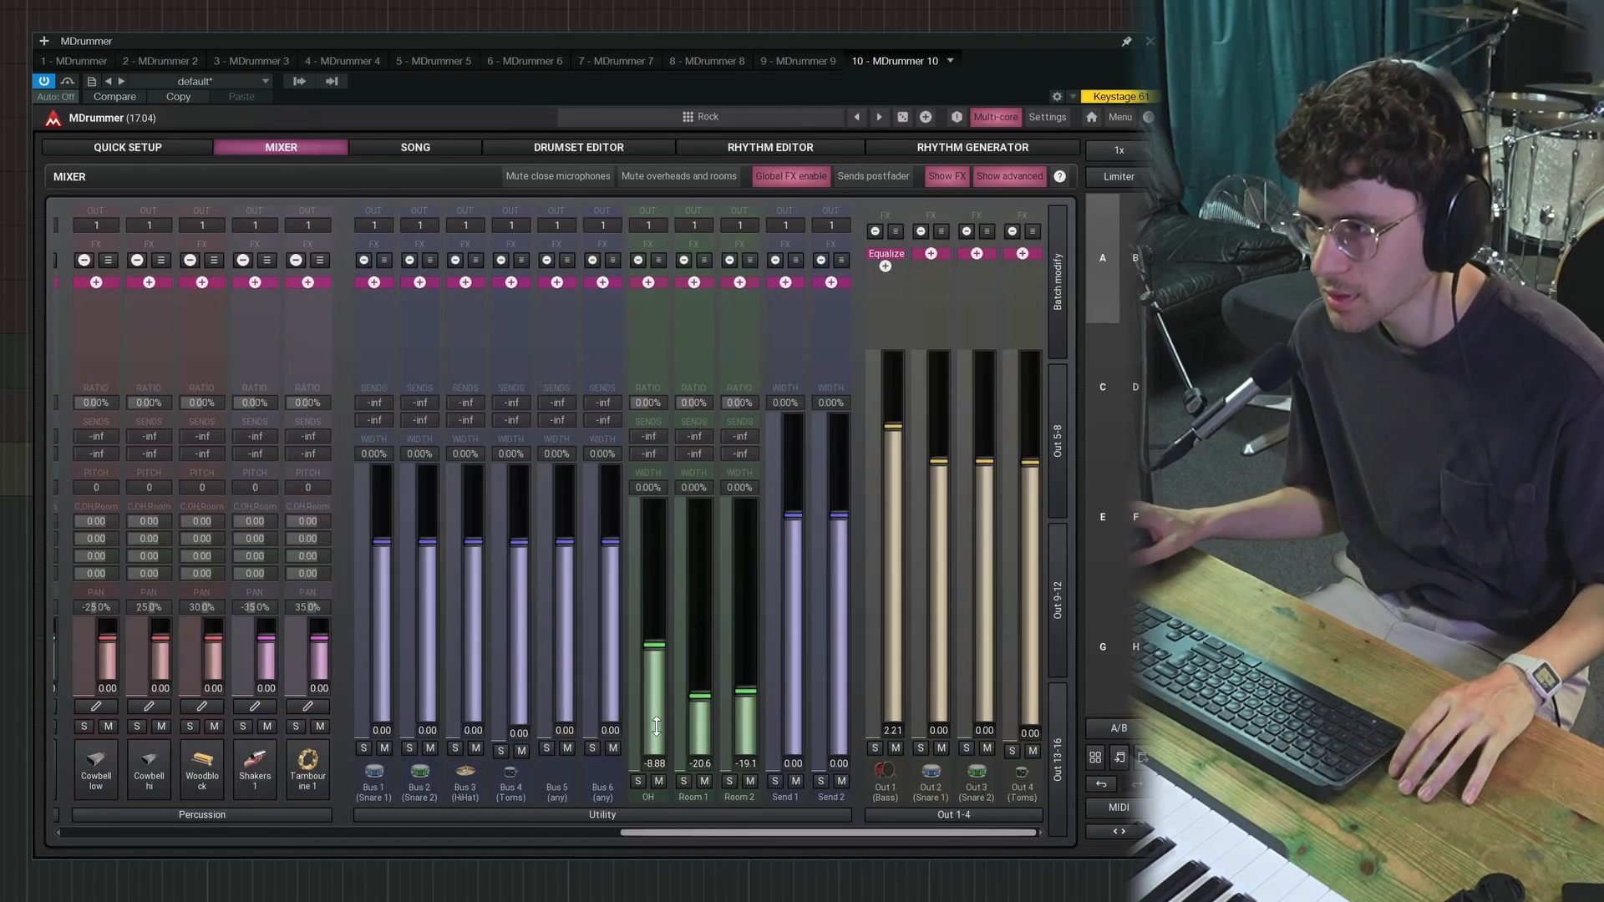
{"action": "mouse_move", "coordinate": [671, 541]}
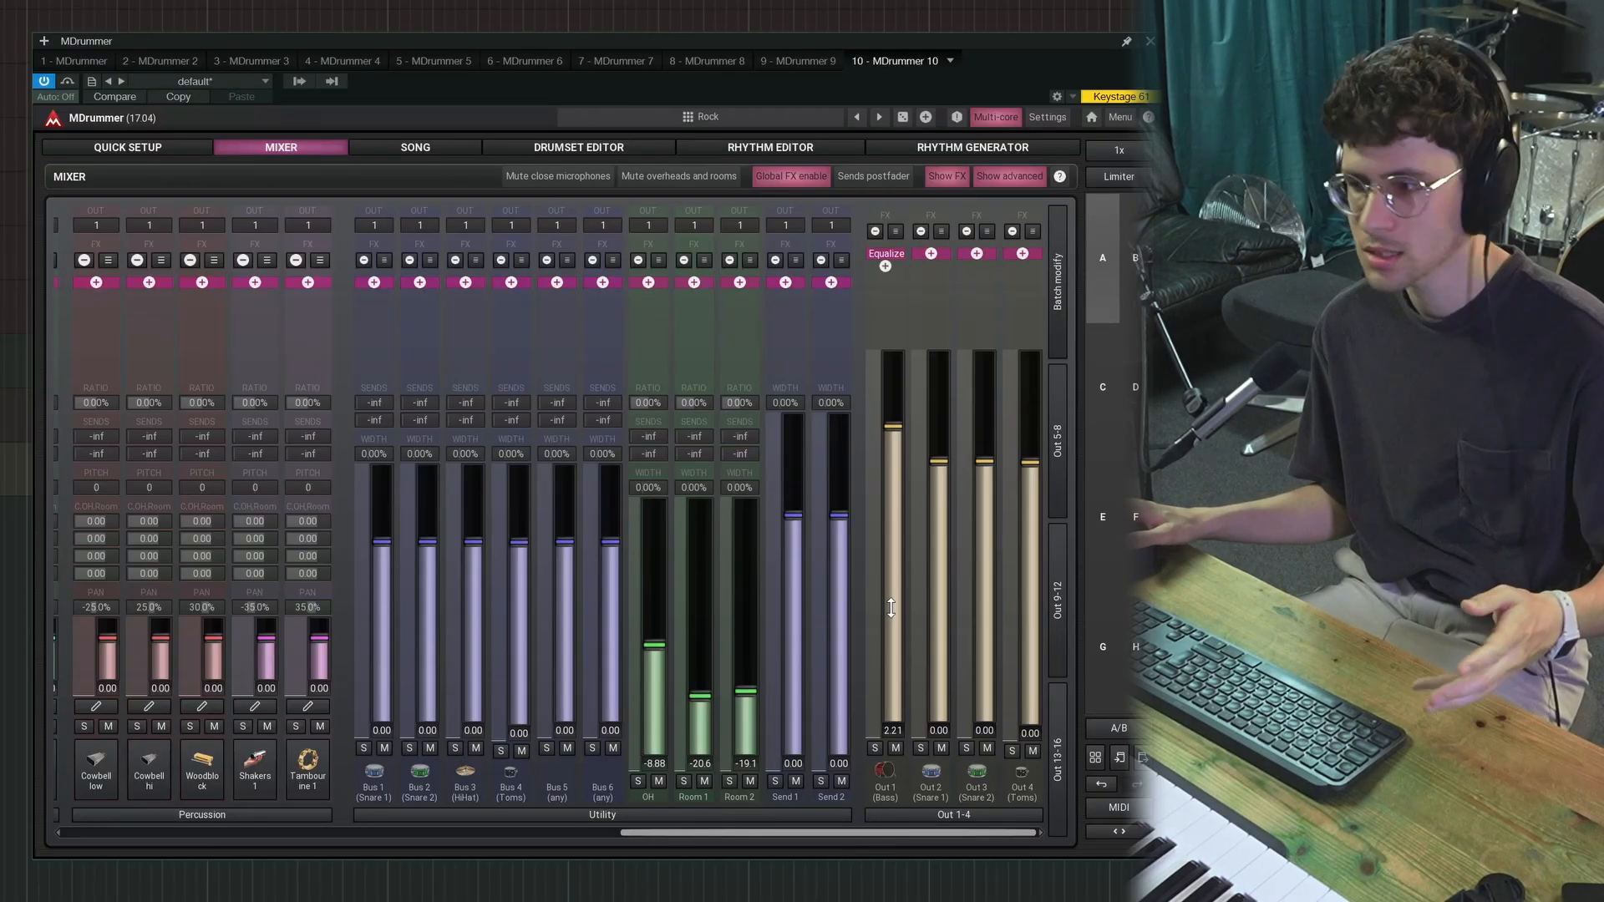
{"action": "left_click", "coordinate": [125, 147]}
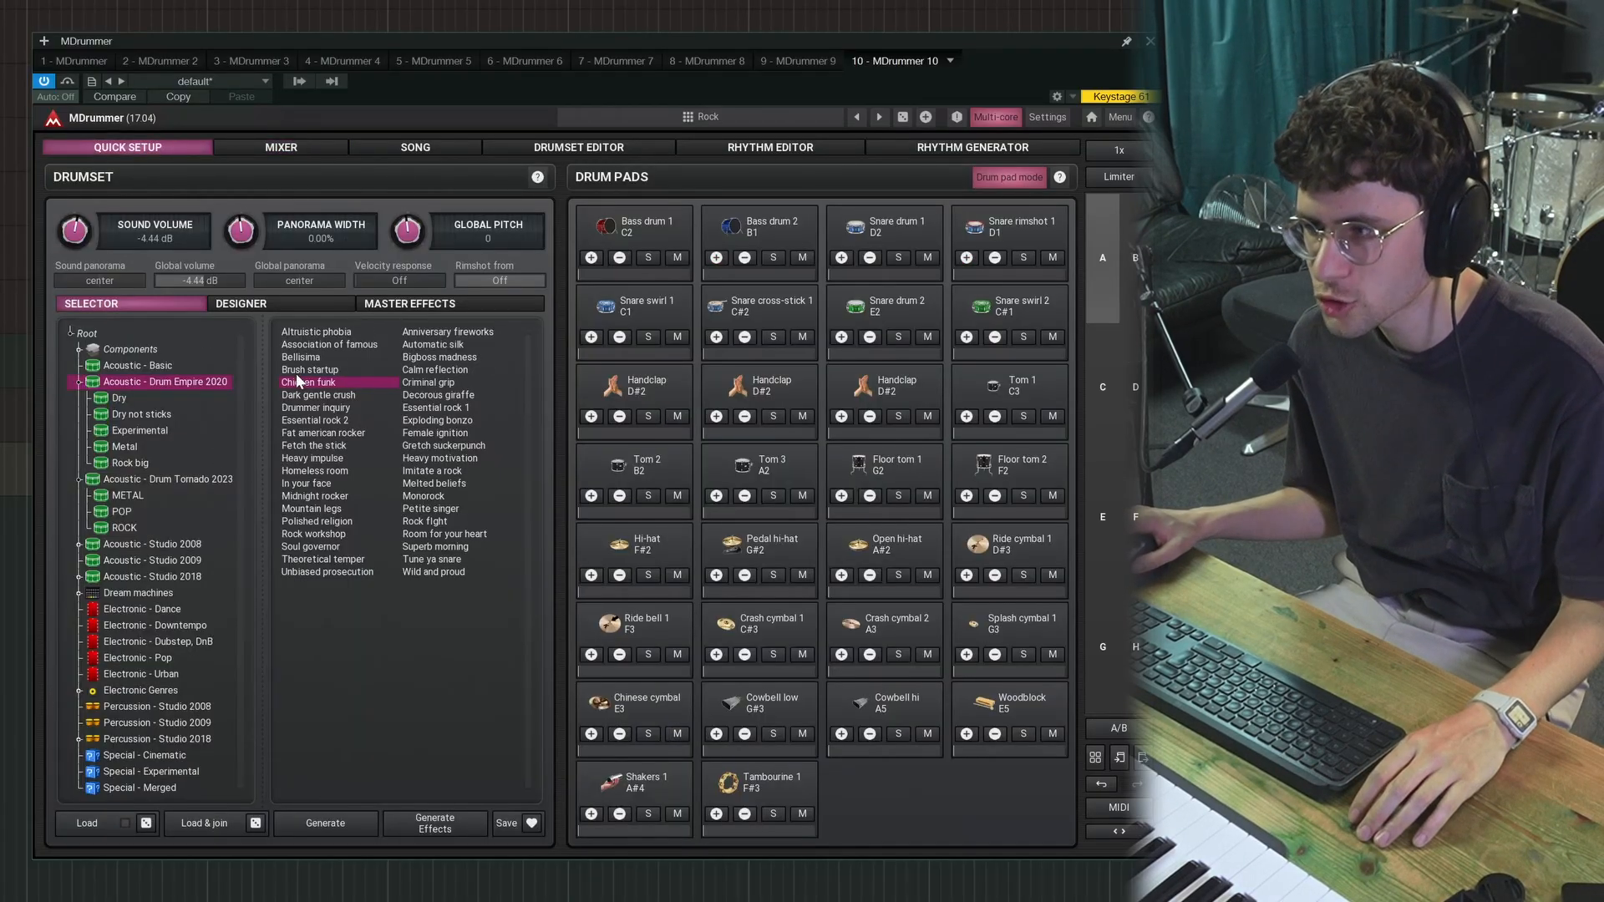
{"action": "left_click", "coordinate": [280, 147]}
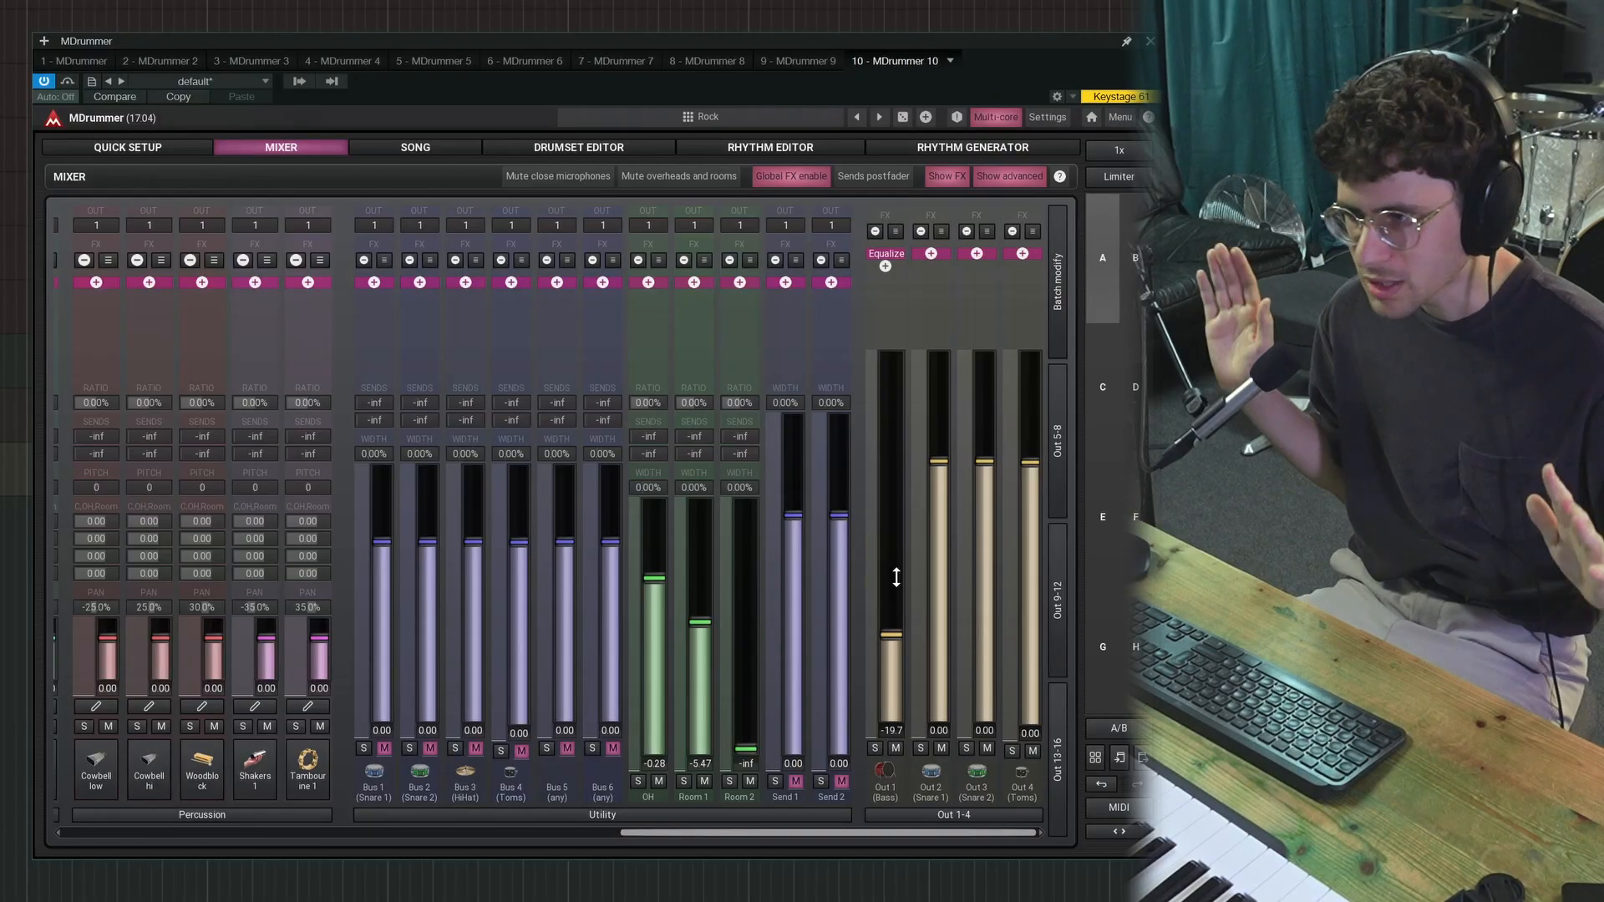
Step: Visit the Song and Rhythm Editor views, then expand the Components category in the selector
{"action": "left_click", "coordinate": [415, 147]}
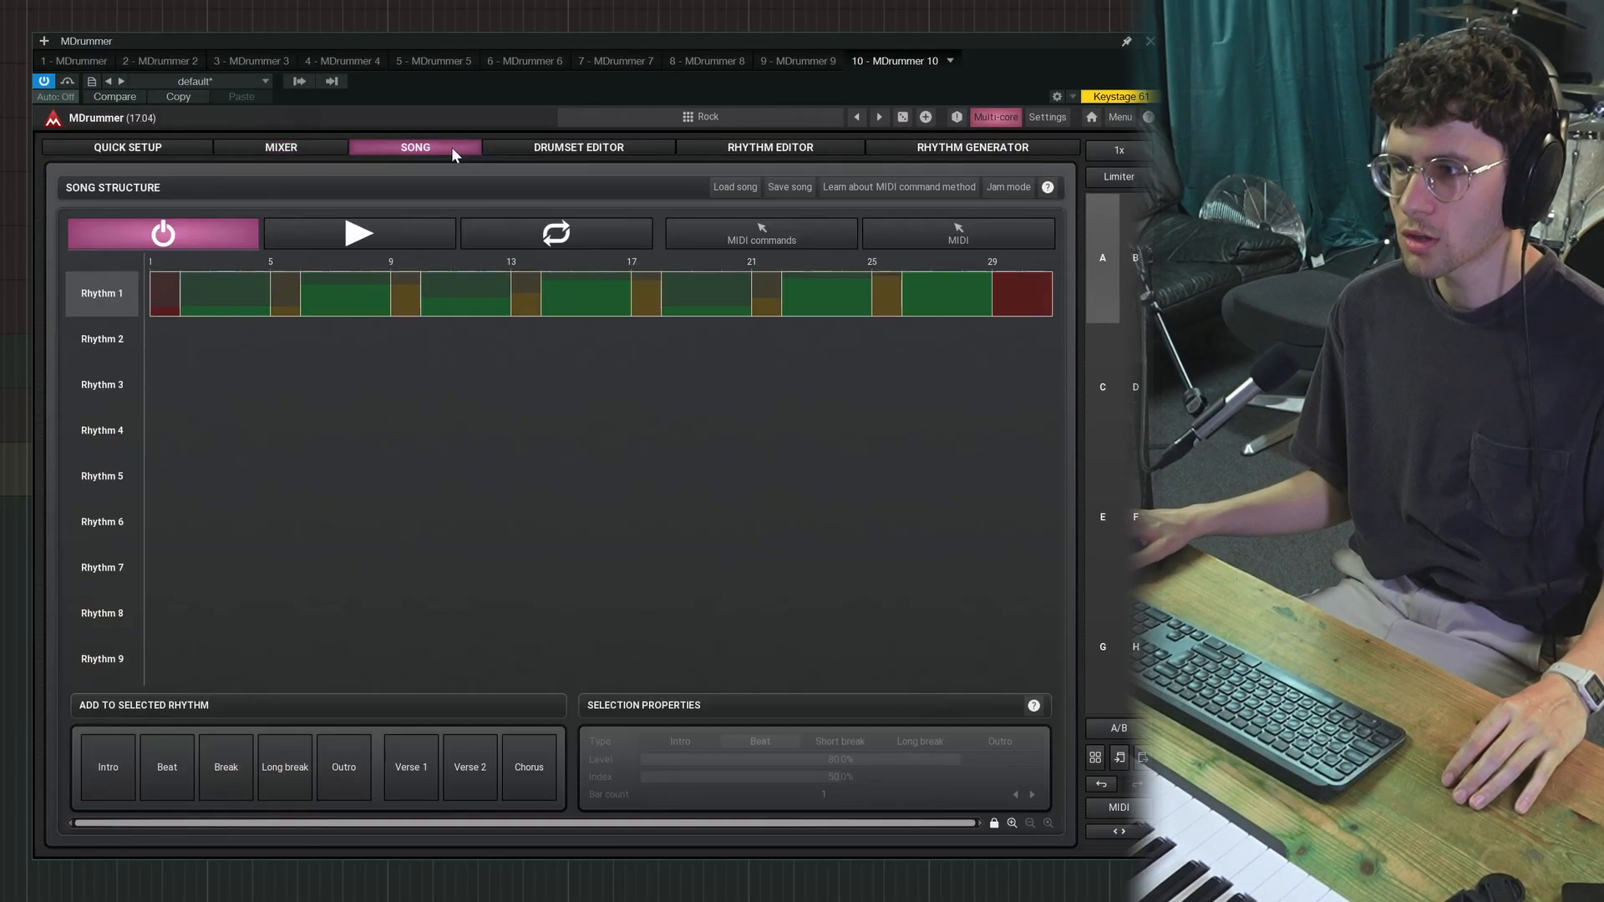
{"action": "mouse_move", "coordinate": [273, 369]}
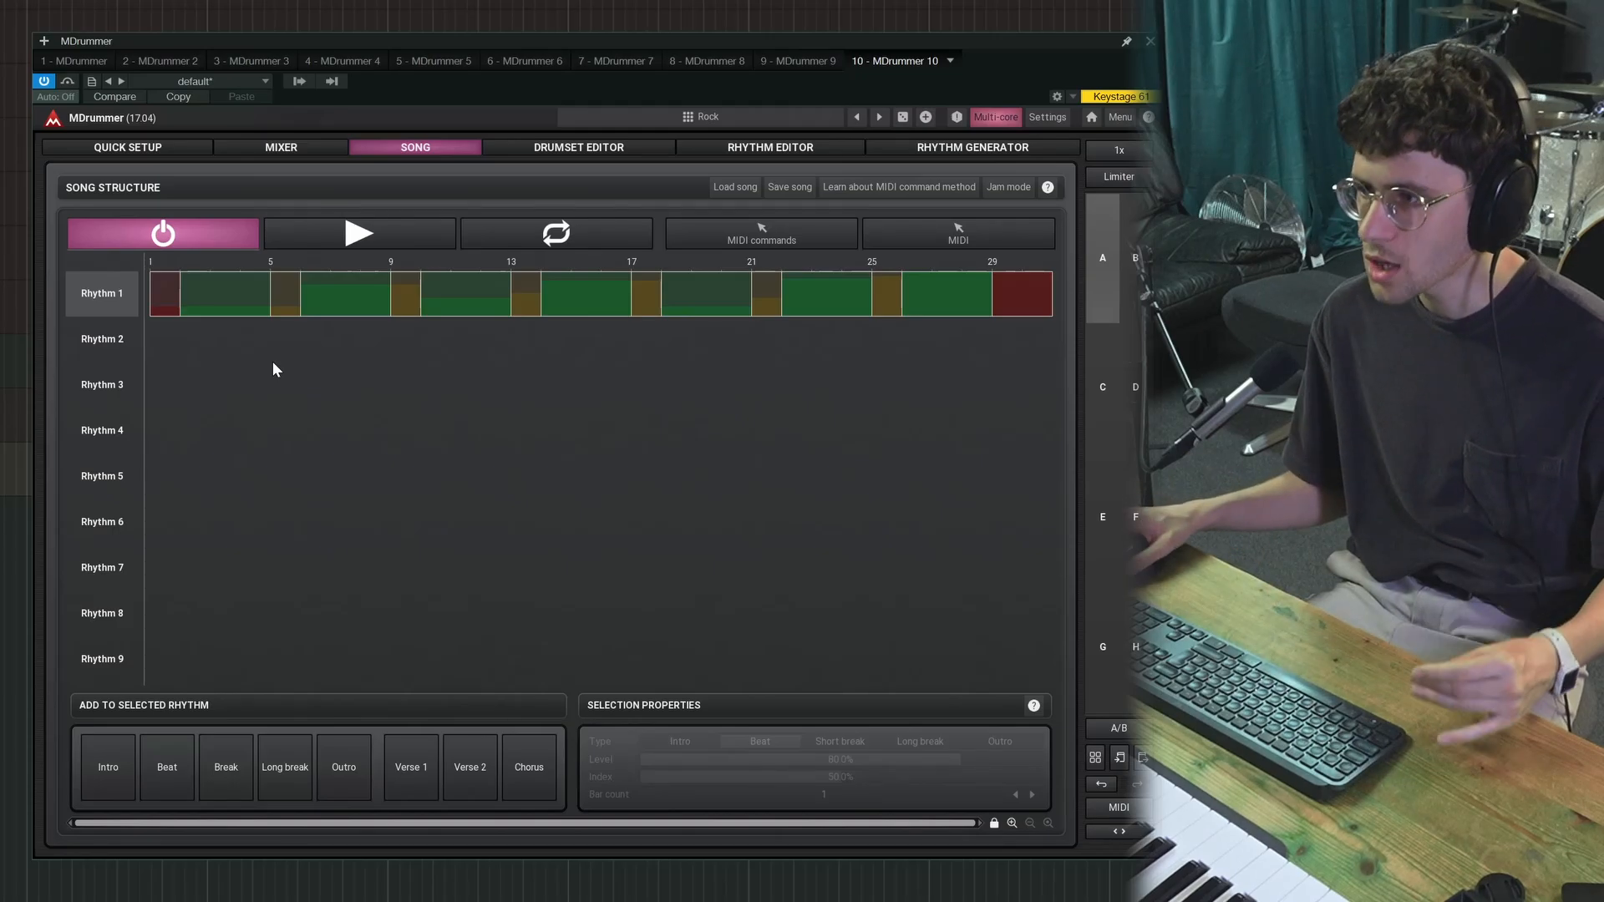
{"action": "left_click", "coordinate": [768, 147]}
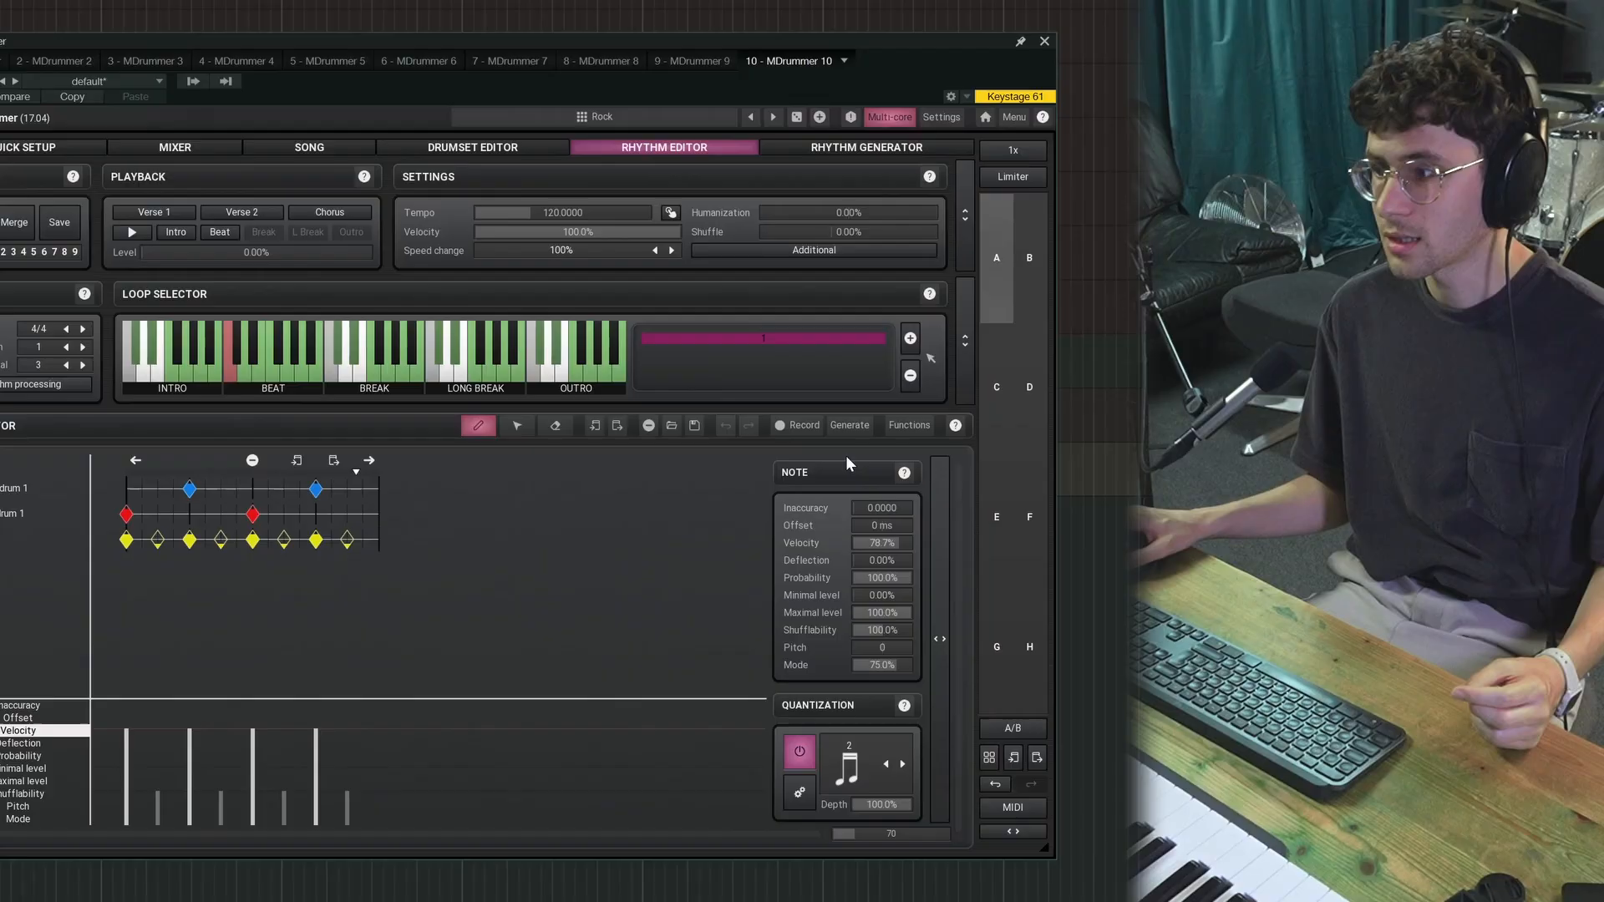
{"action": "left_click", "coordinate": [907, 425]}
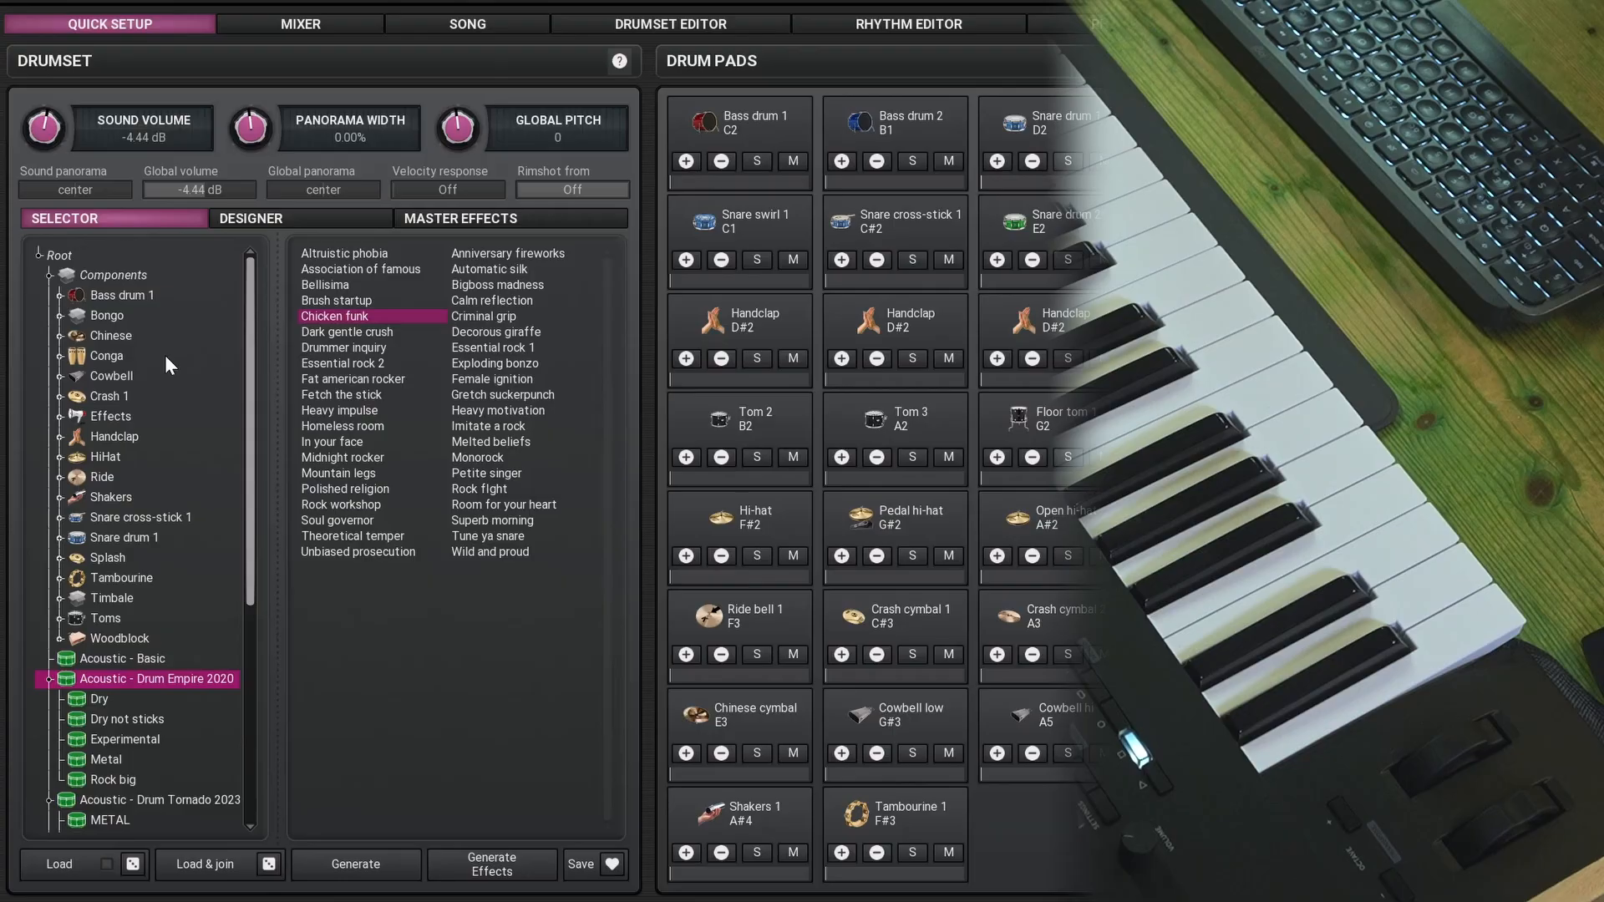
{"action": "mouse_move", "coordinate": [117, 309]}
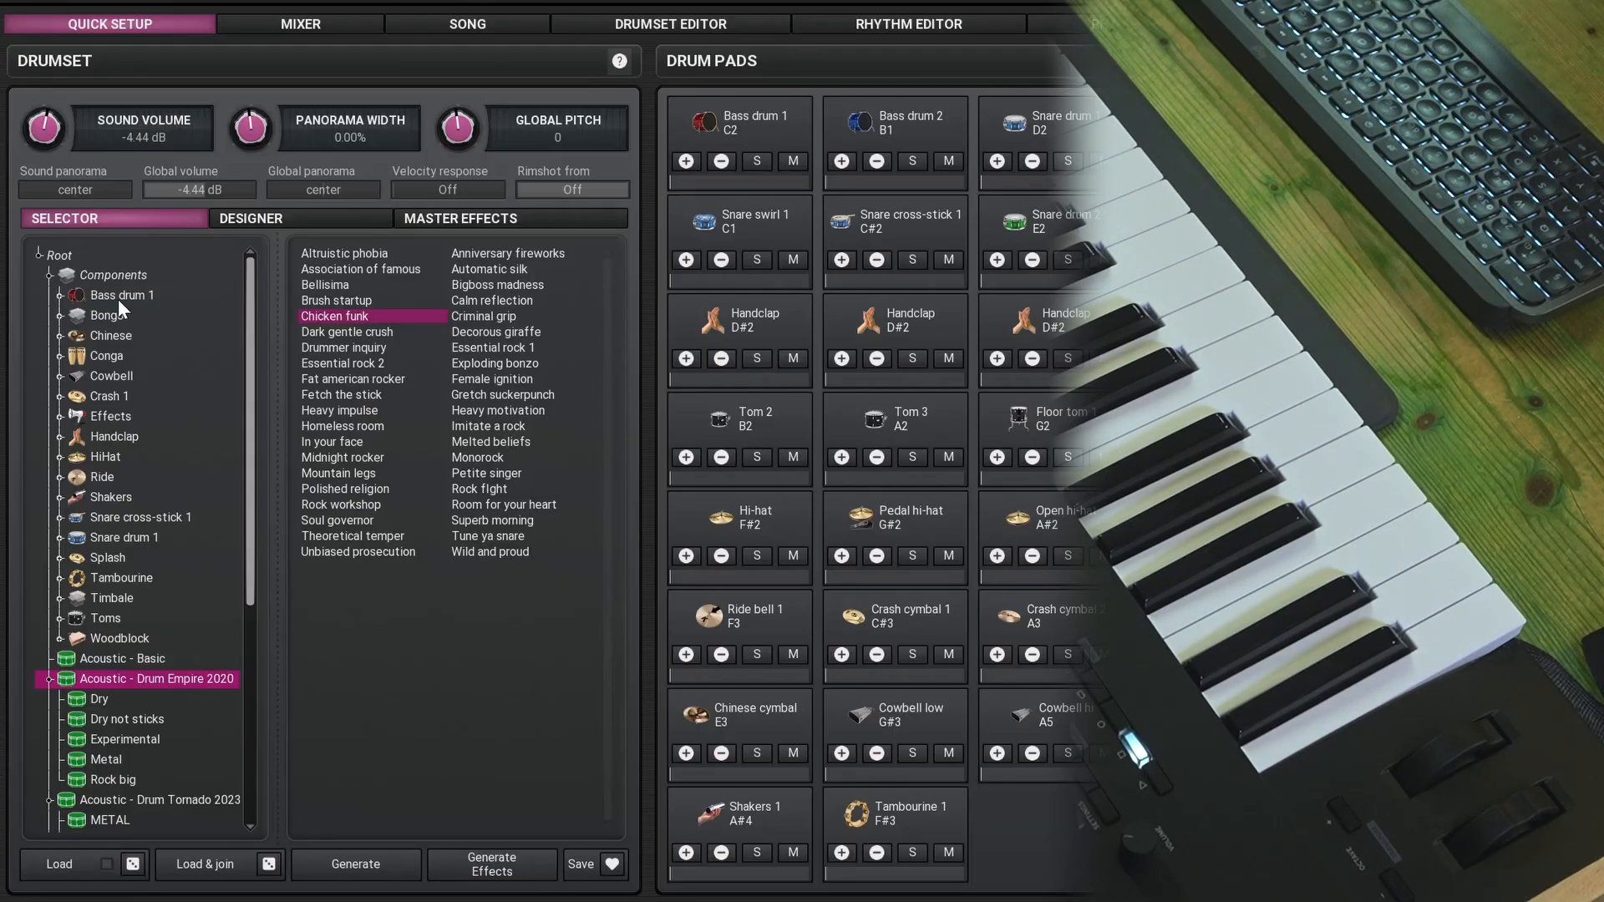
Step: Collapse Components, load a heavy kit from Acoustic - Basic and browse Studio 2008
{"action": "left_click", "coordinate": [60, 254]}
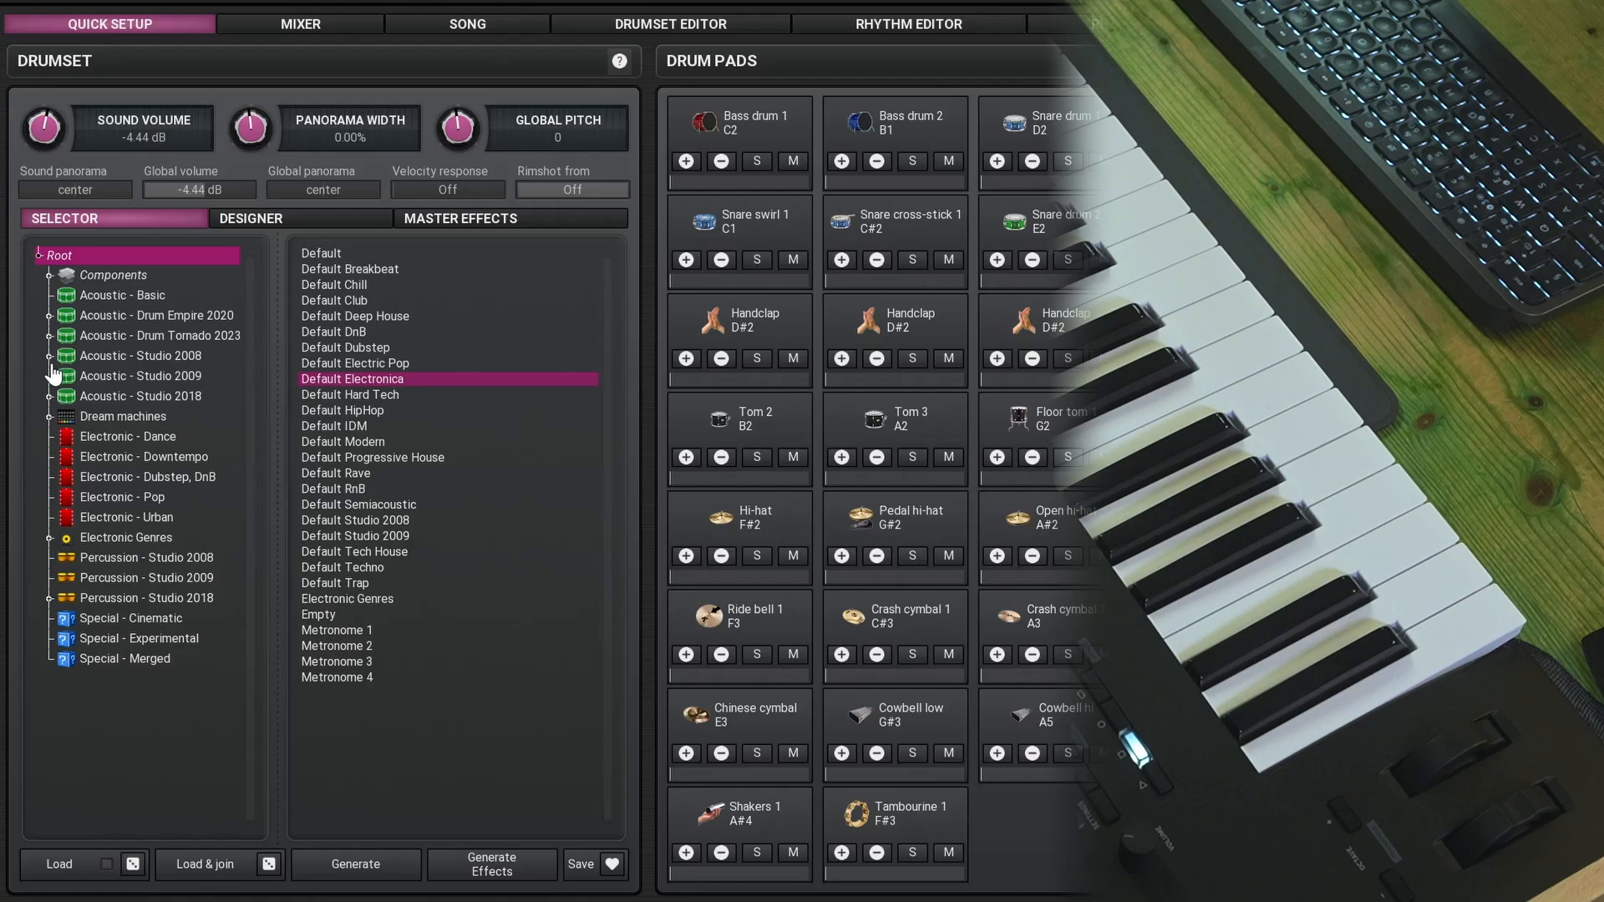
{"action": "left_click", "coordinate": [123, 294]}
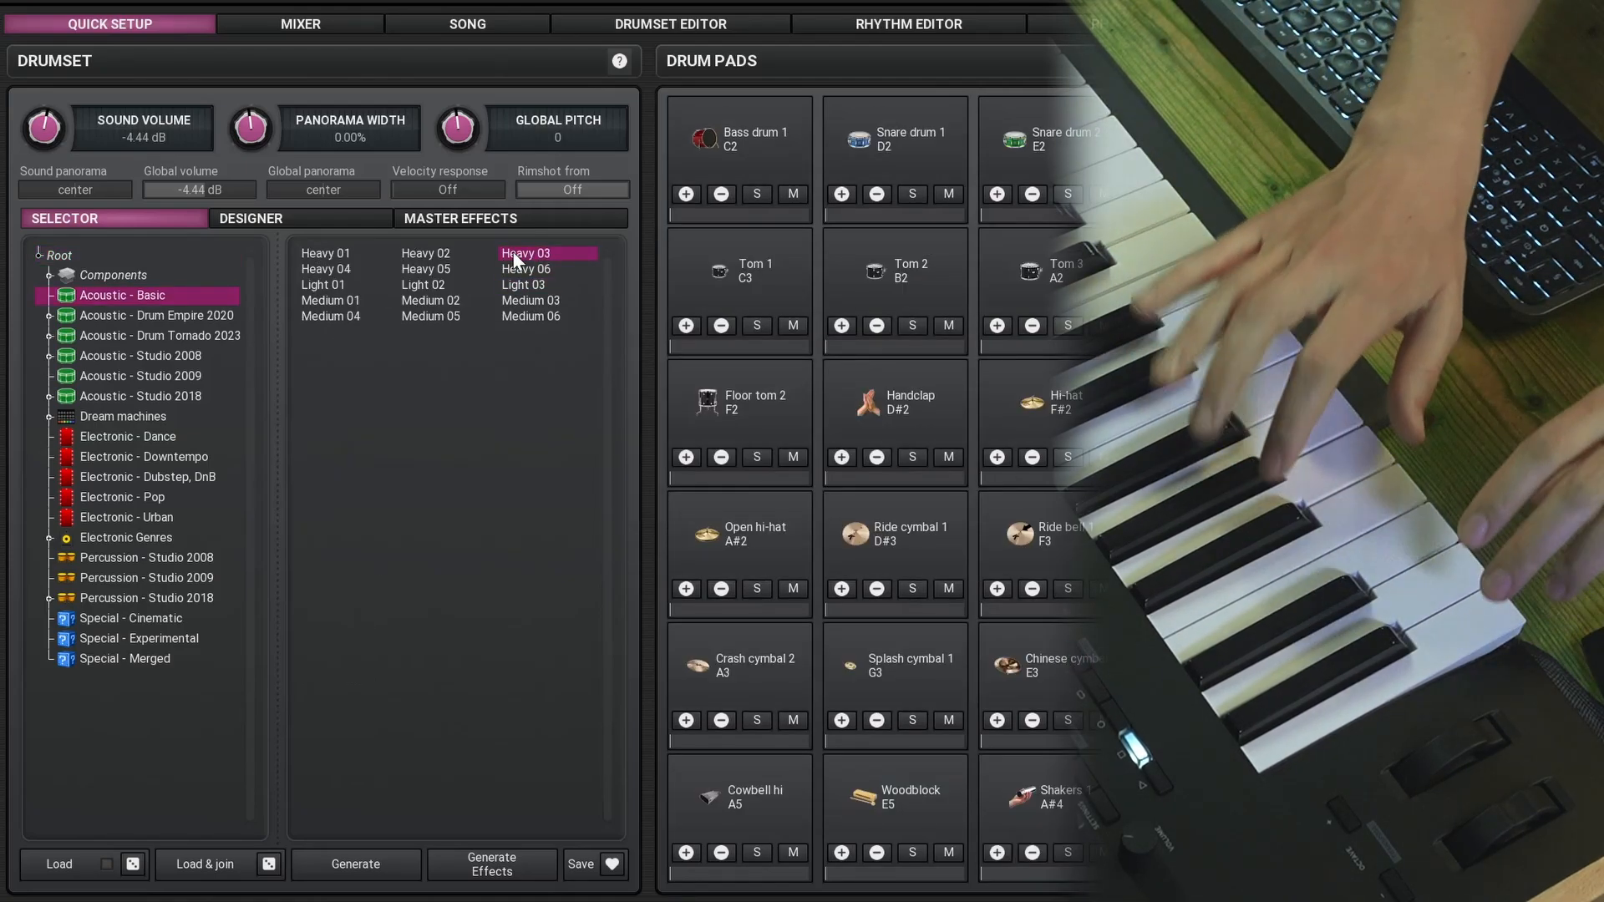
{"action": "left_click", "coordinate": [326, 252]}
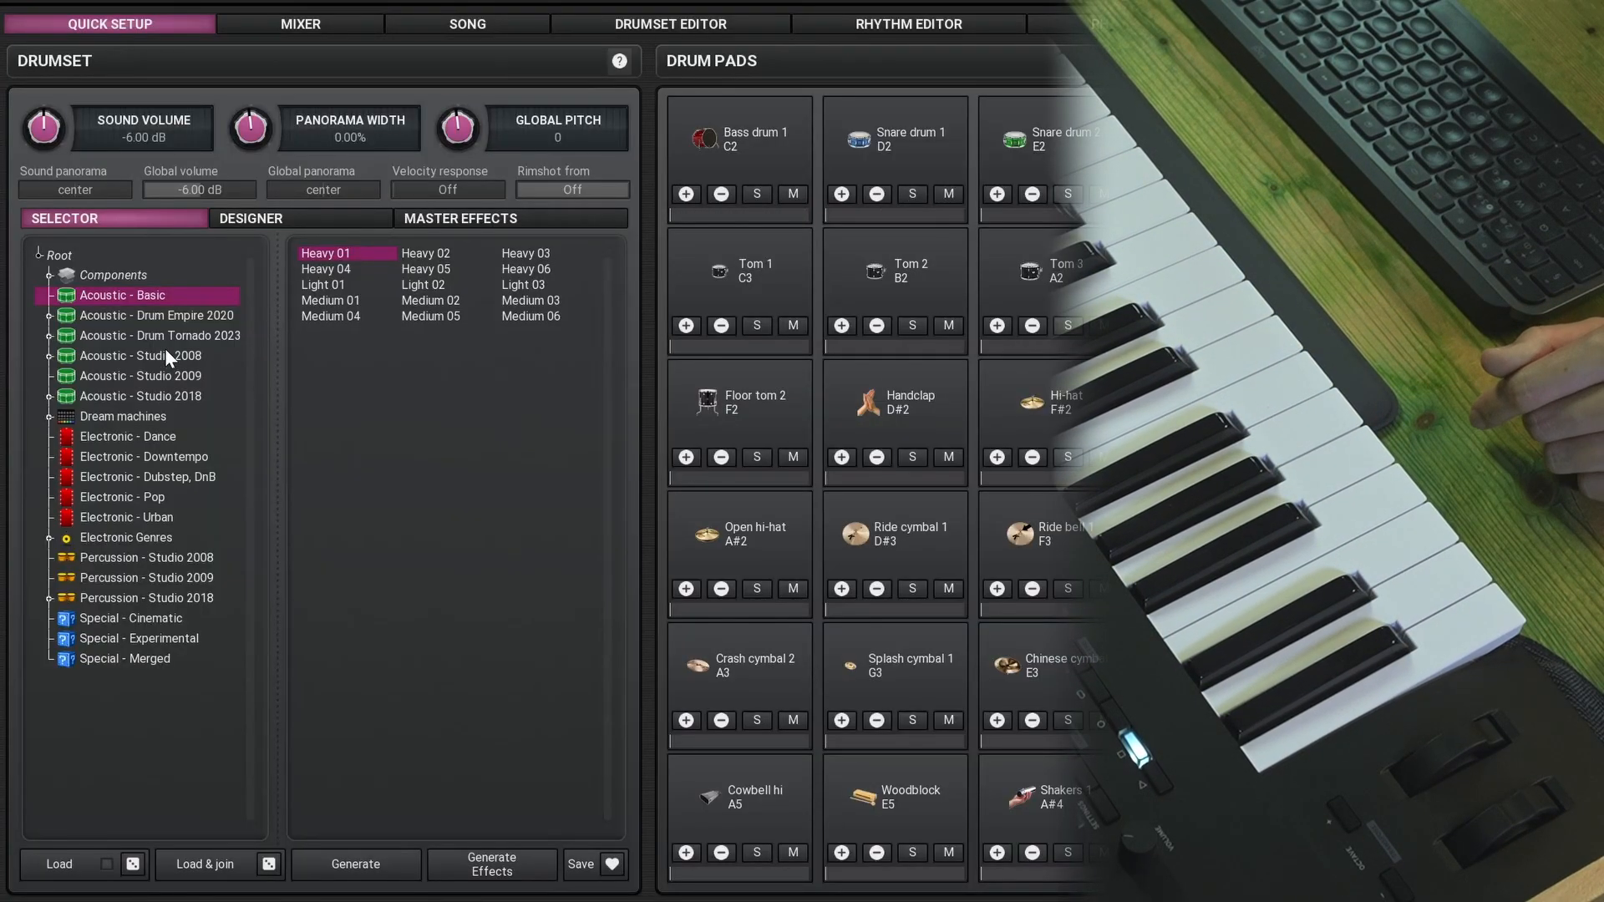
{"action": "left_click", "coordinate": [140, 354]}
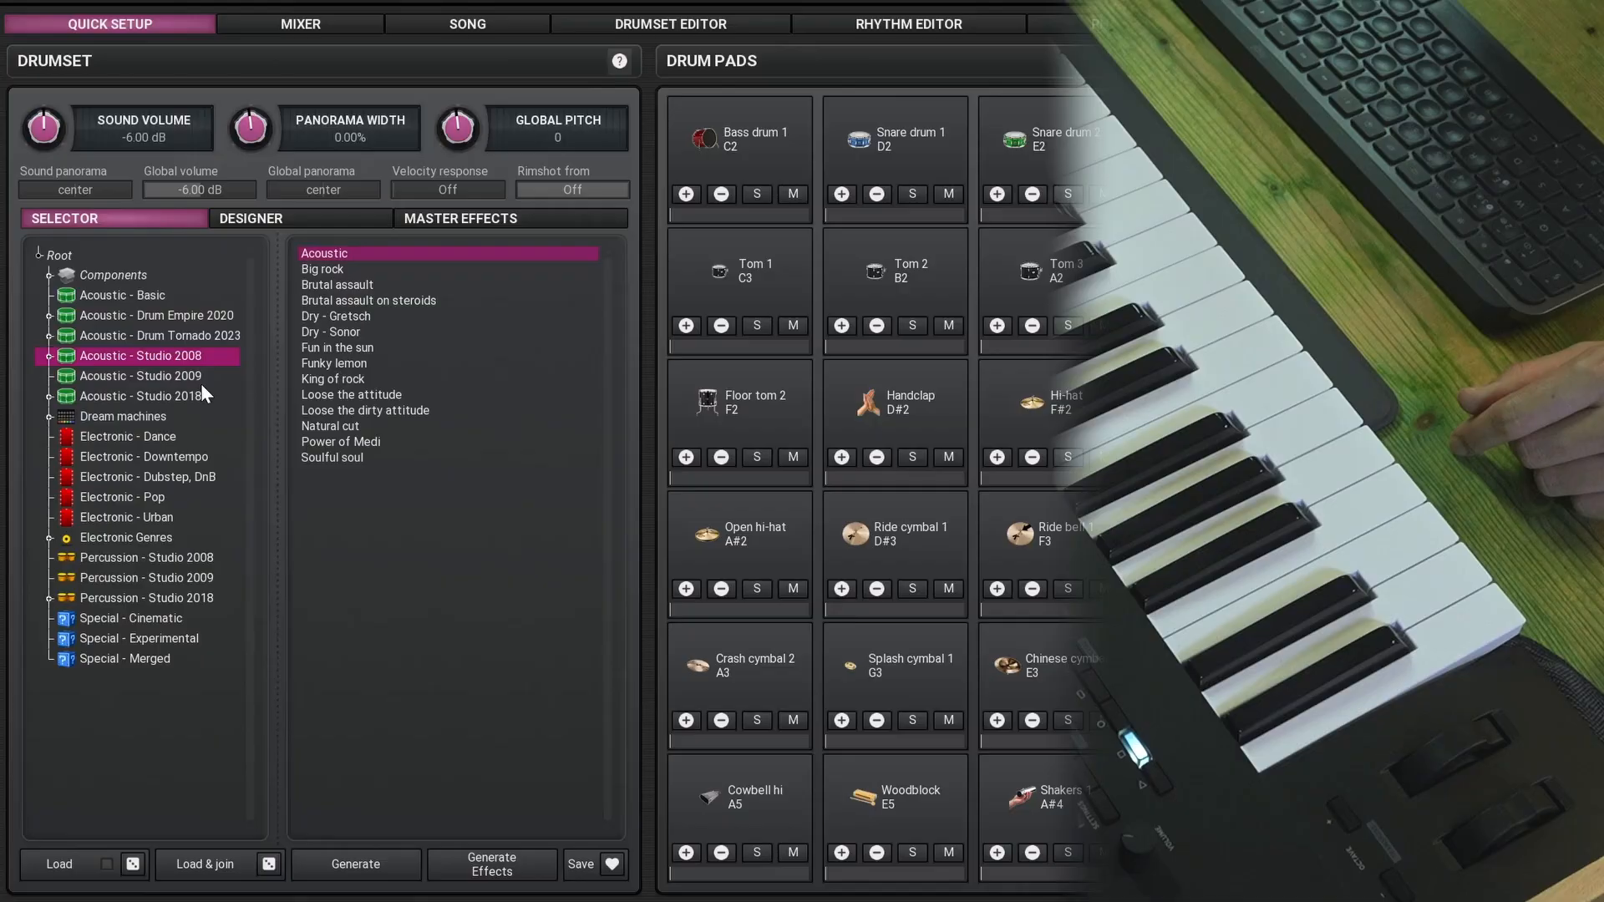
Step: Load 80s freedom from Studio 2018 Vintage, then browse Acoustic - Drum Empire 2020
{"action": "left_click", "coordinate": [140, 397]}
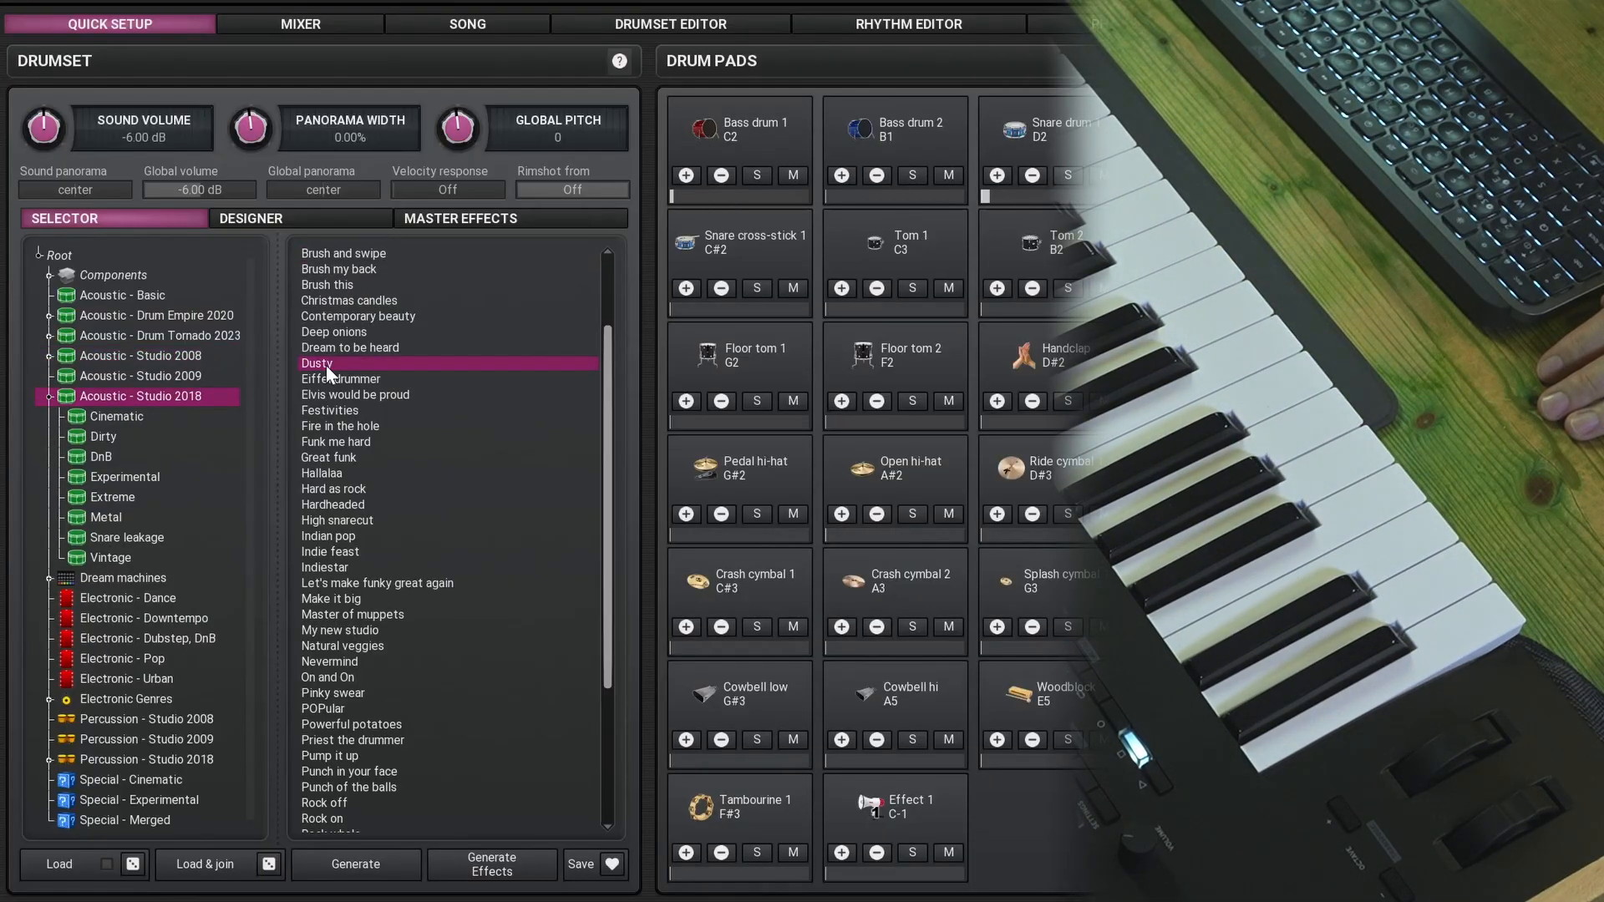
{"action": "left_click", "coordinate": [109, 558]}
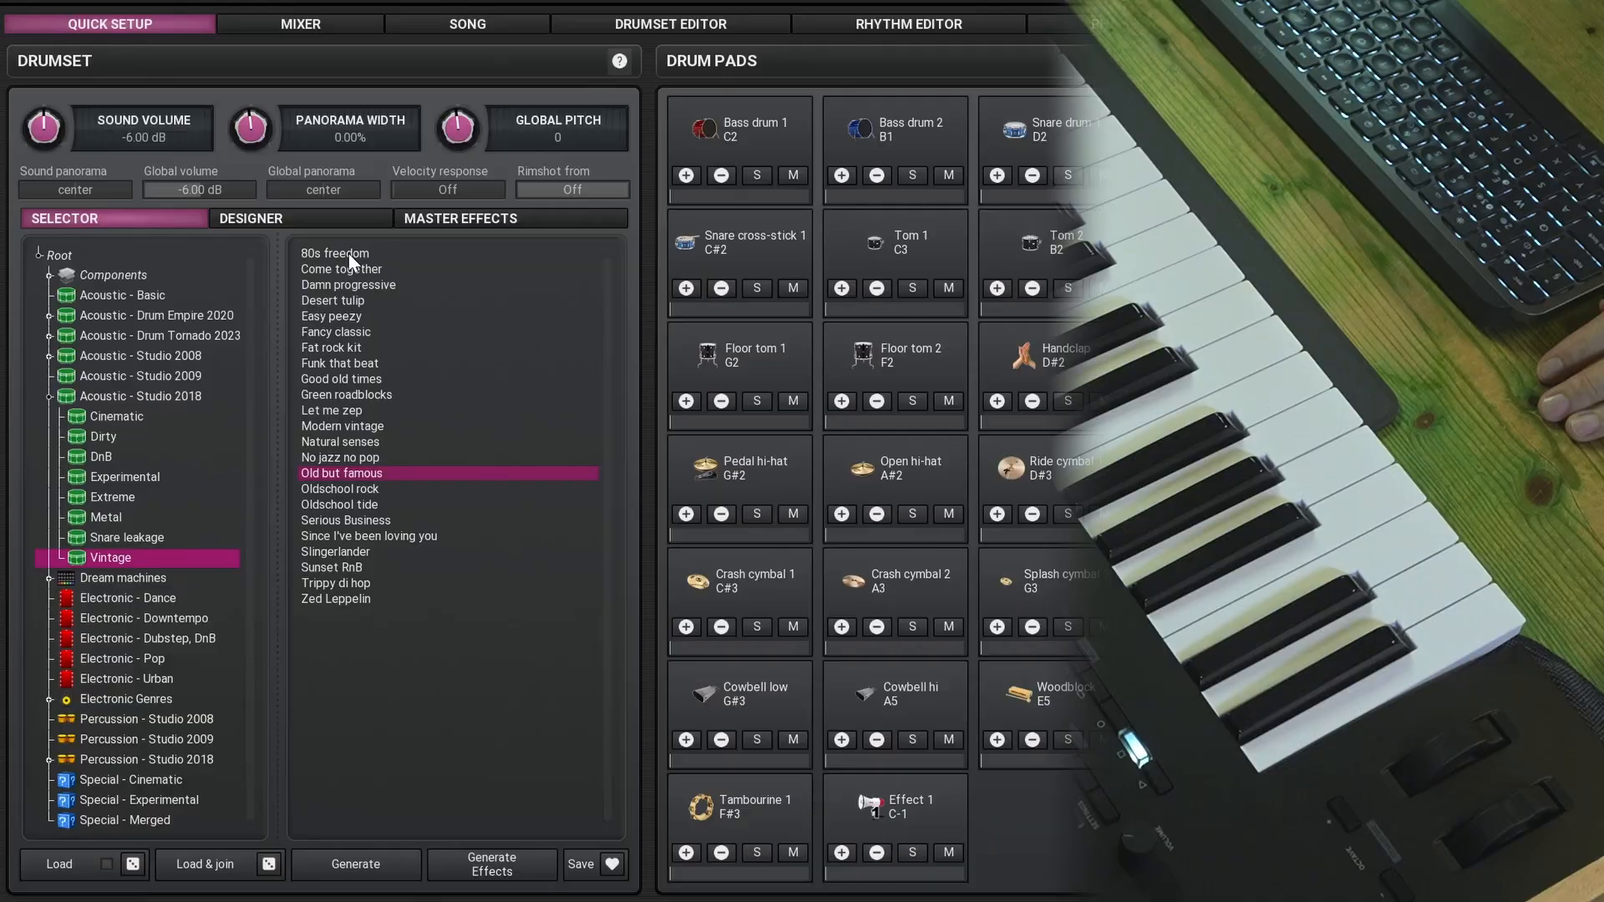
{"action": "left_click", "coordinate": [334, 252]}
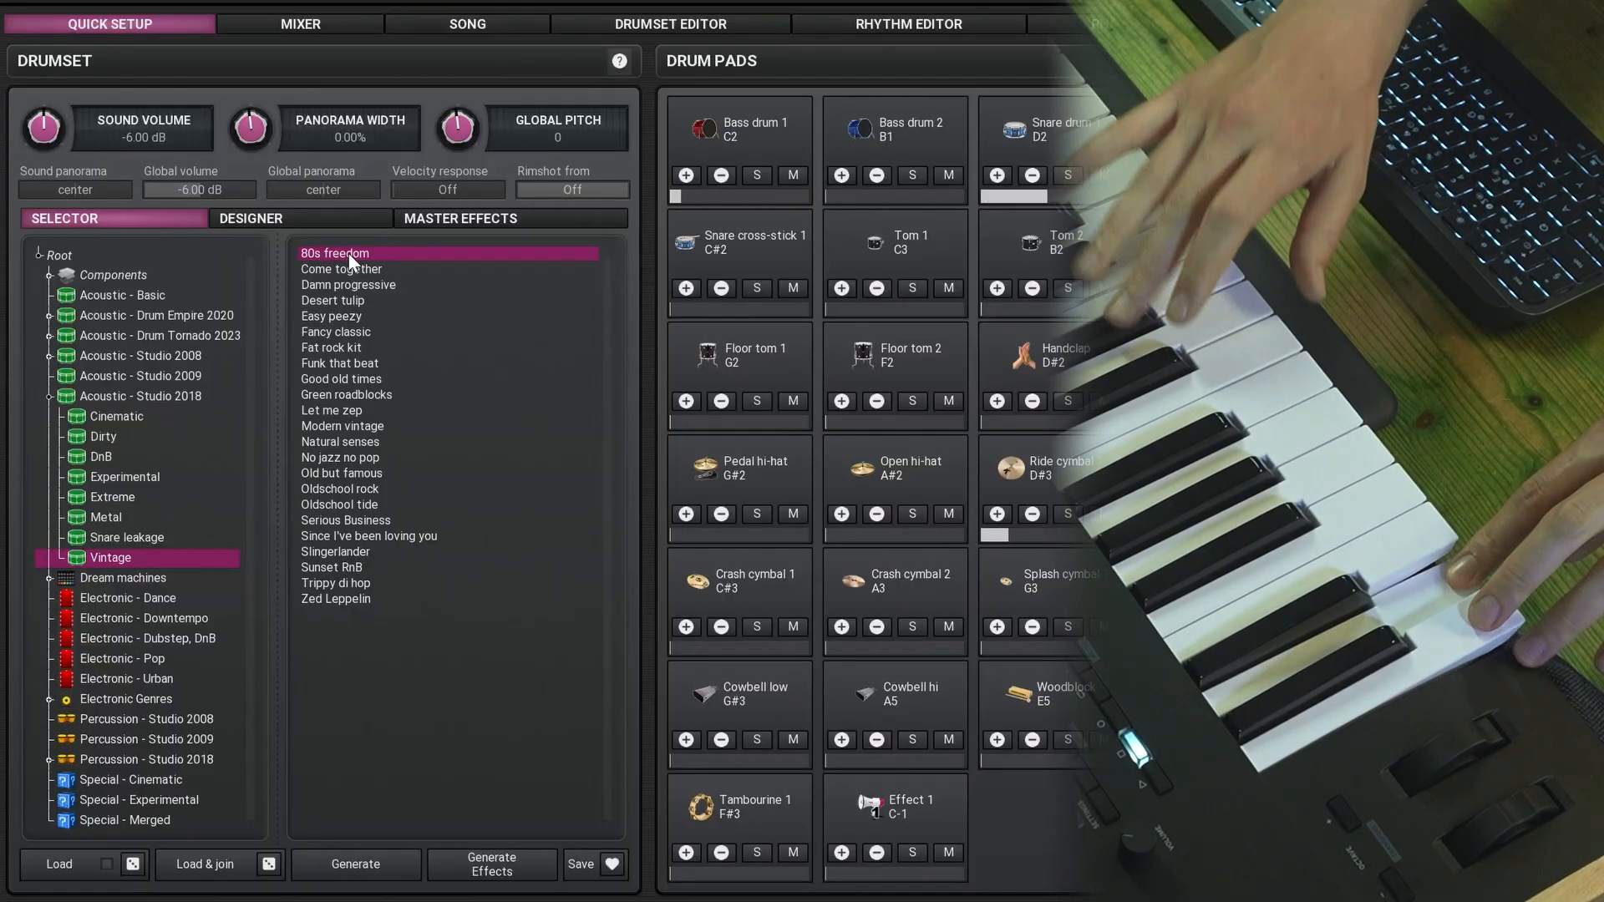
{"action": "left_click", "coordinate": [157, 315]}
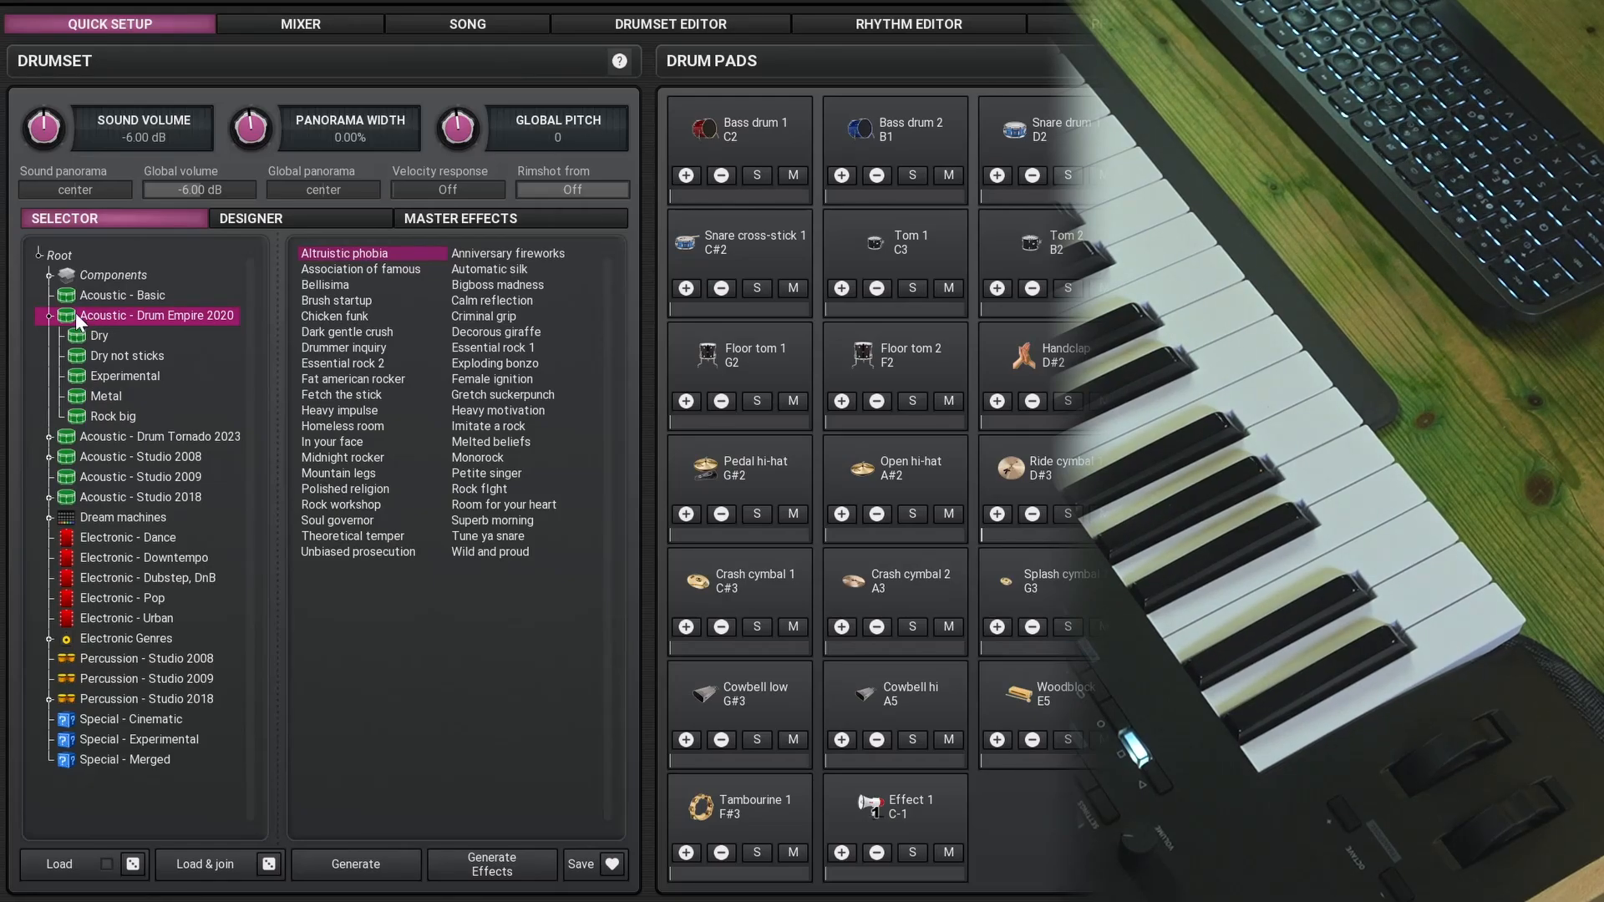
{"action": "mouse_move", "coordinate": [152, 349]}
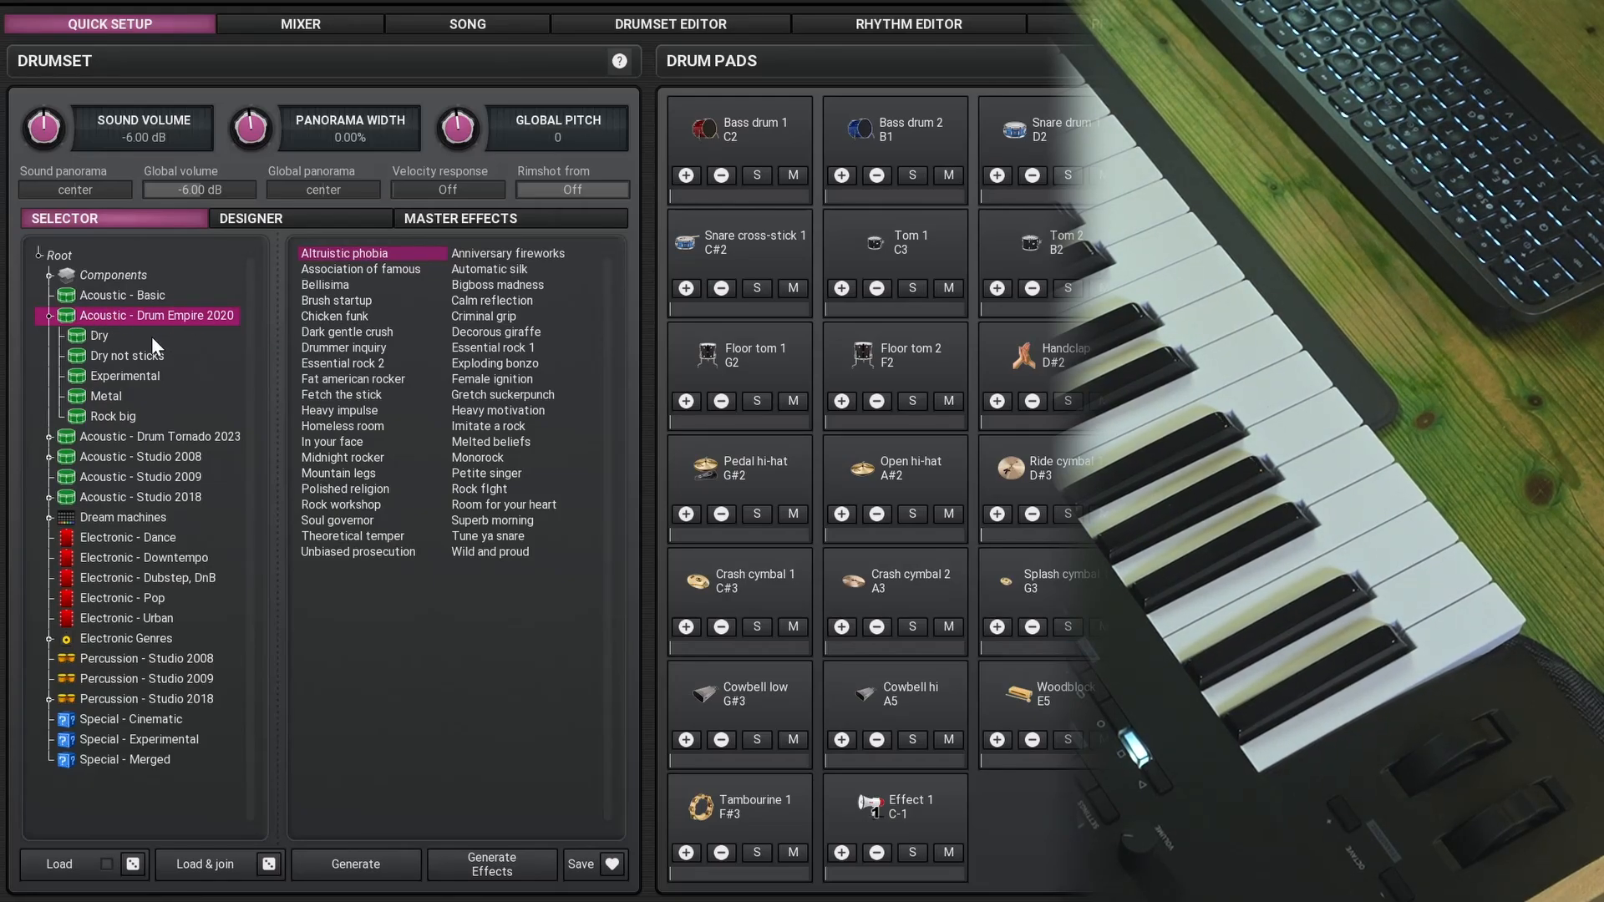
Step: Load the Jungleset kit from Drum Empire 2020 Dry and show its mixer channels
{"action": "left_click", "coordinate": [158, 436]}
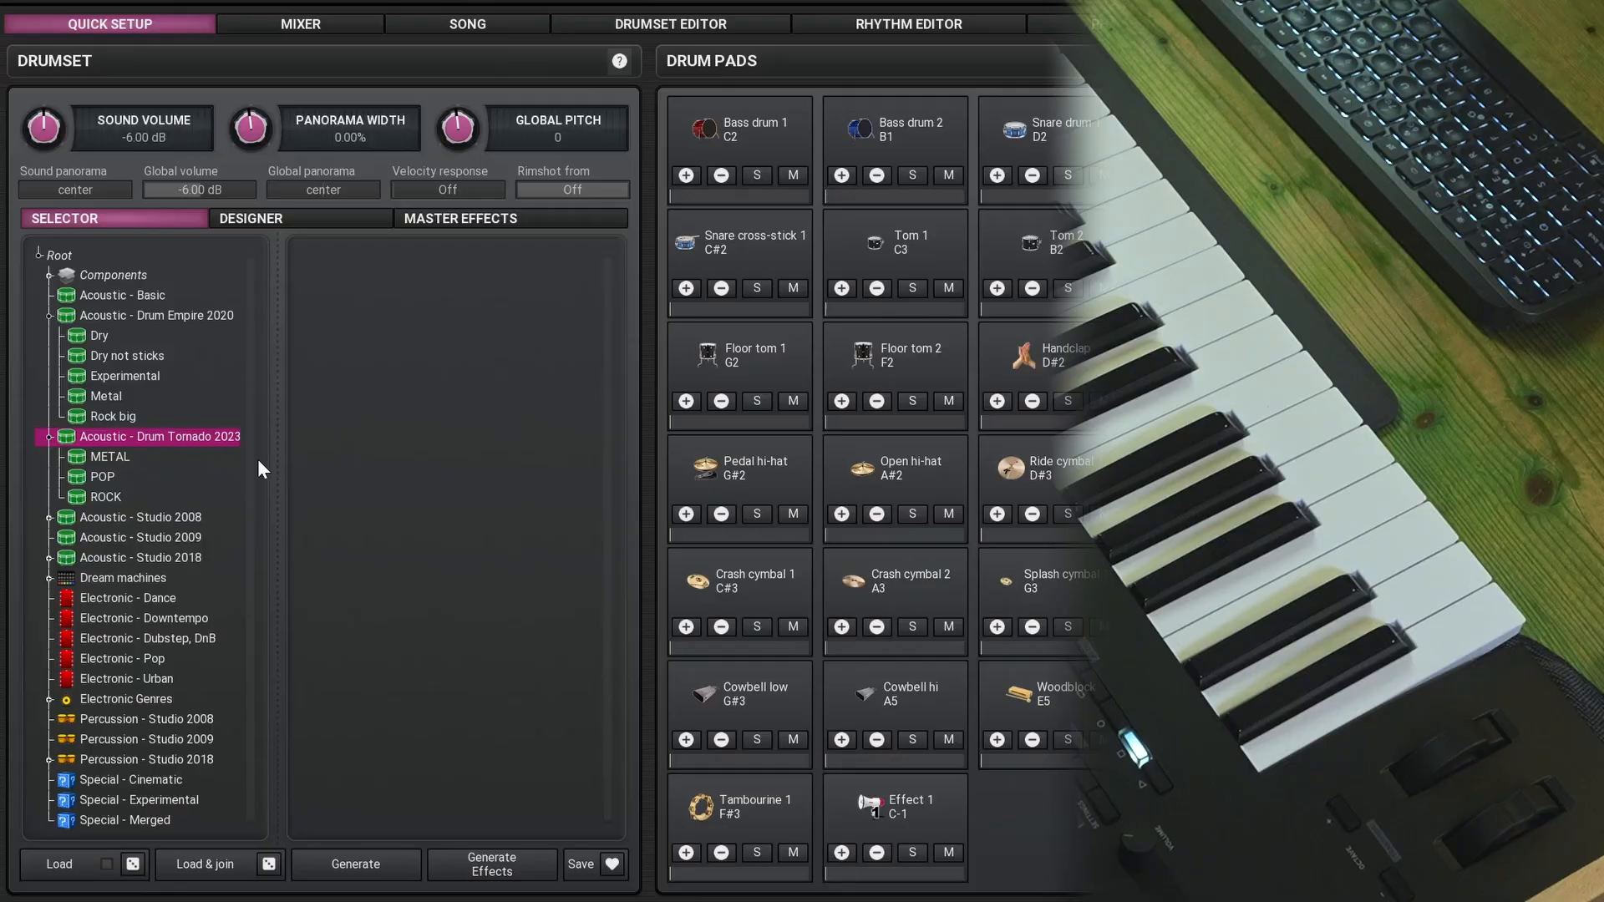
{"action": "mouse_move", "coordinate": [120, 353]}
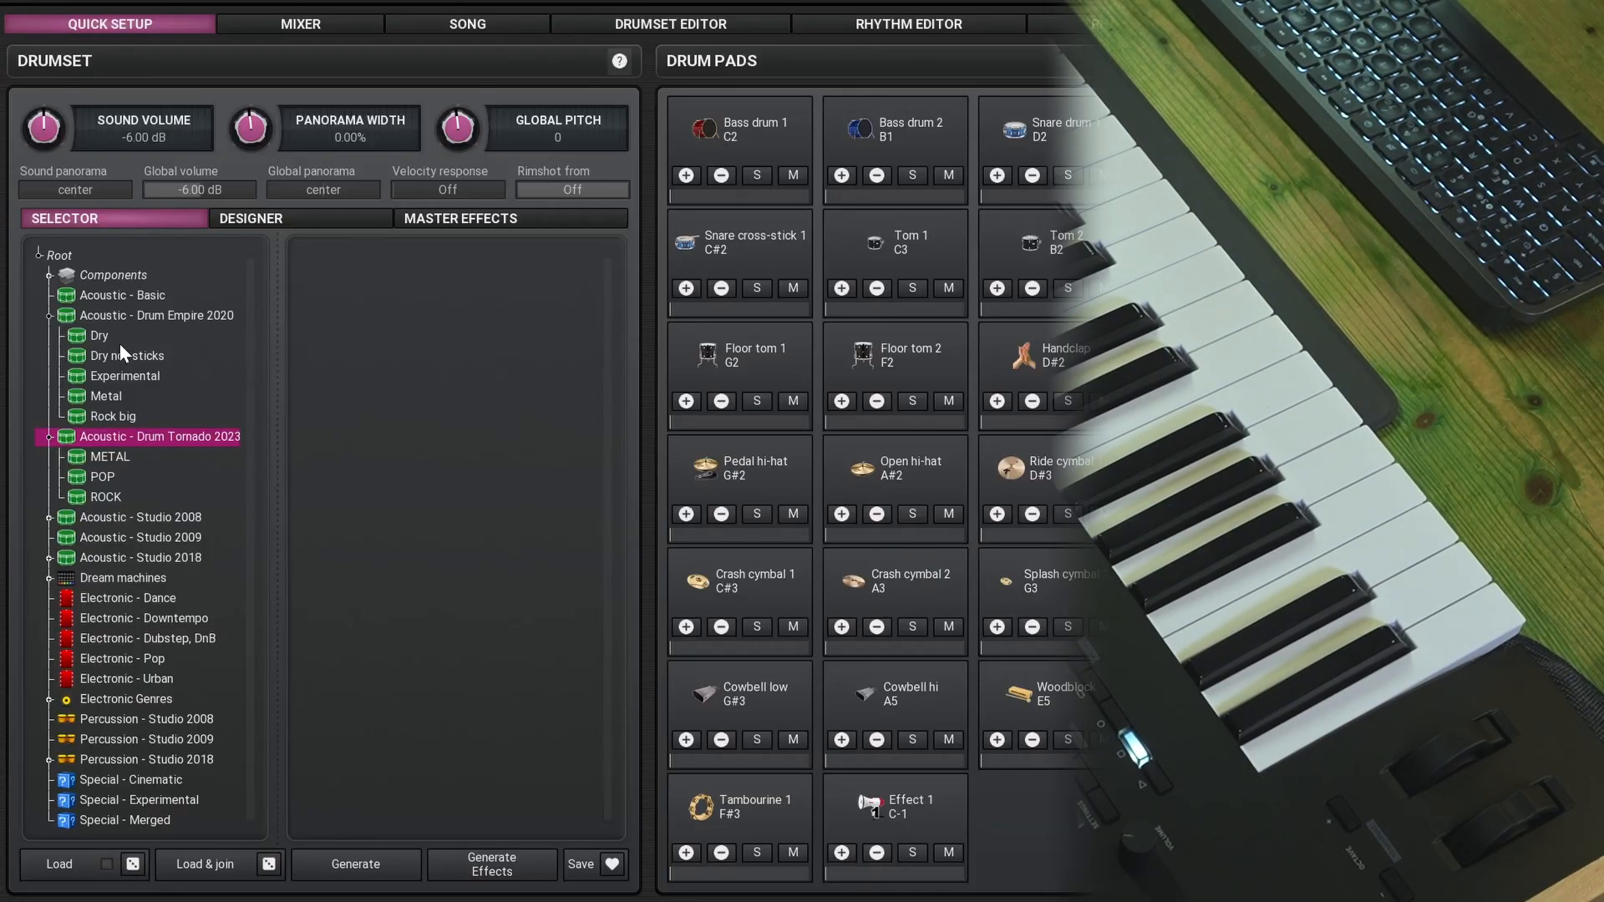
{"action": "left_click", "coordinate": [98, 336]}
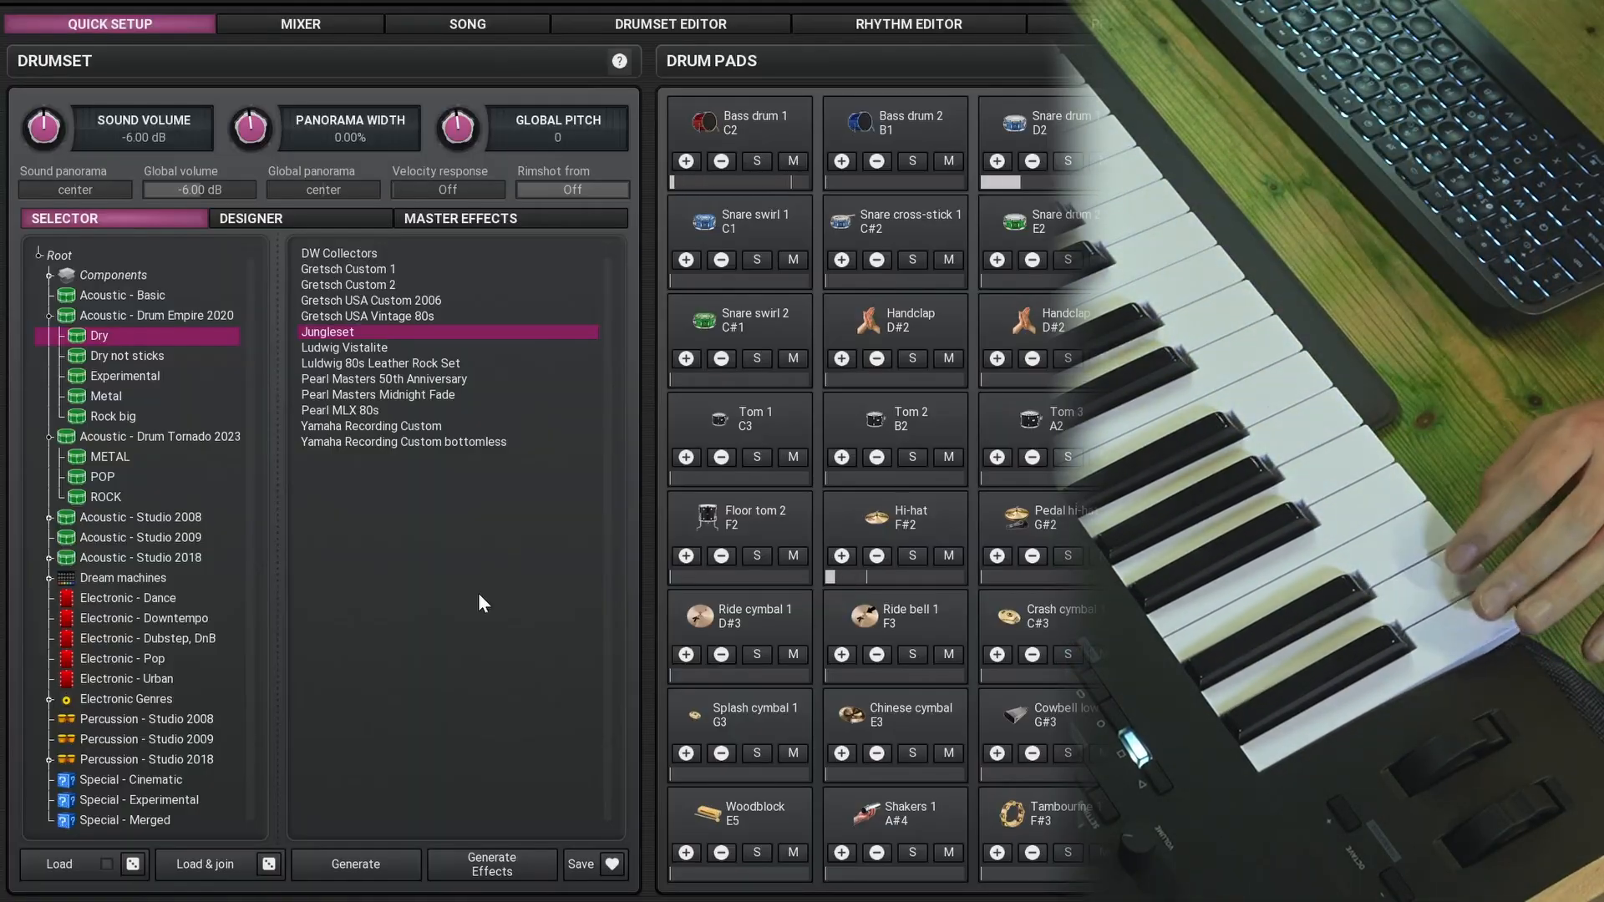
{"action": "left_click", "coordinate": [299, 24]}
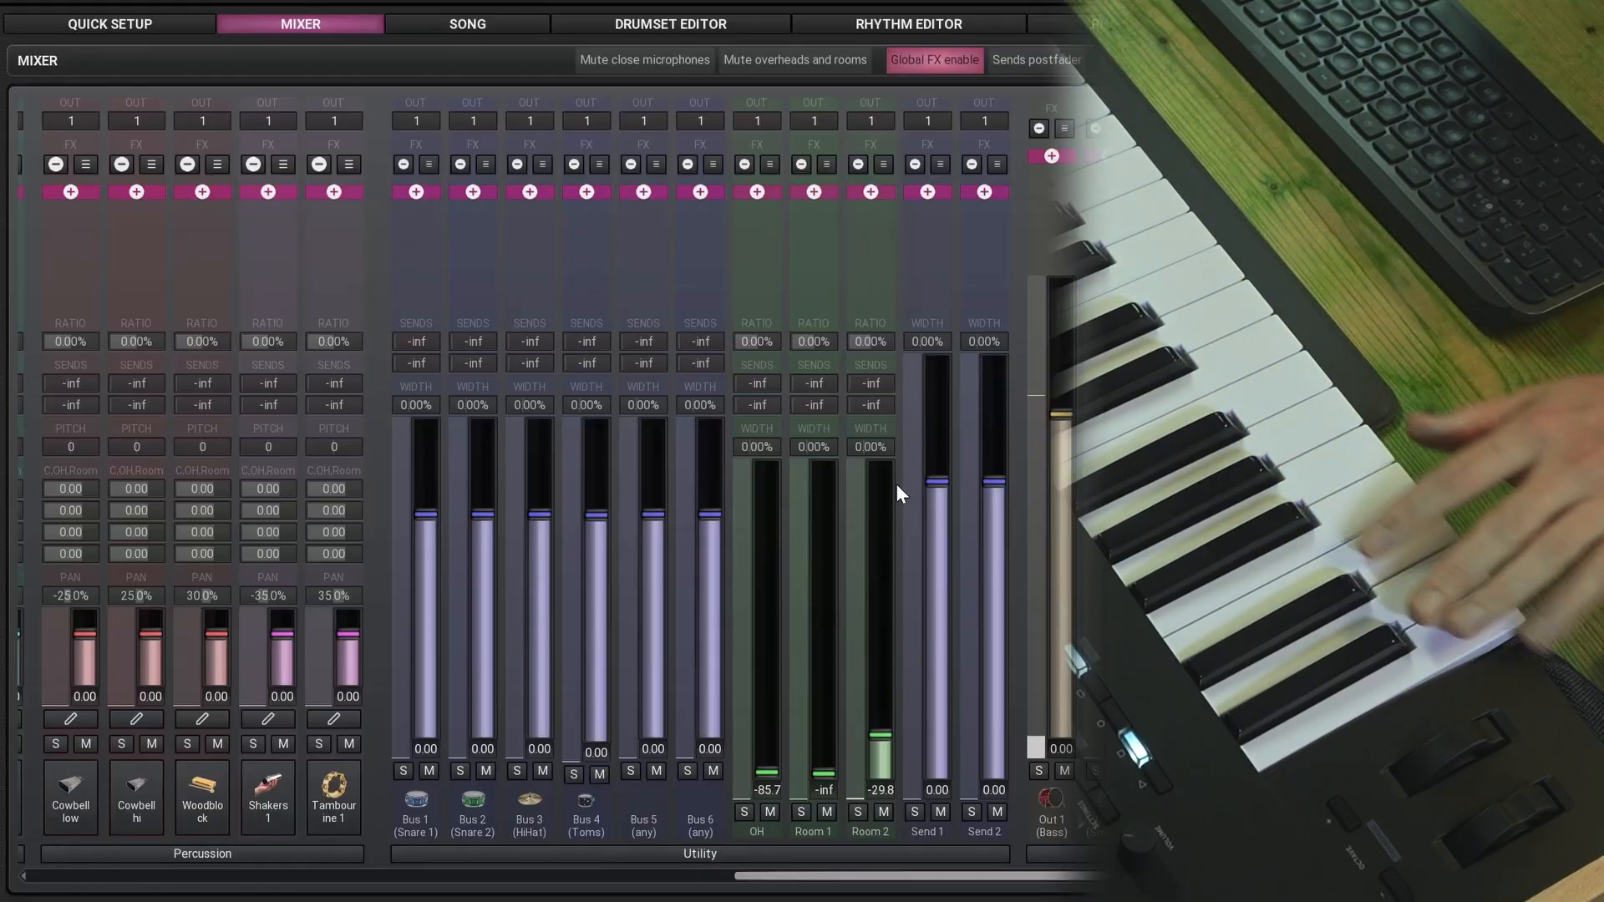
{"action": "mouse_move", "coordinate": [872, 466]}
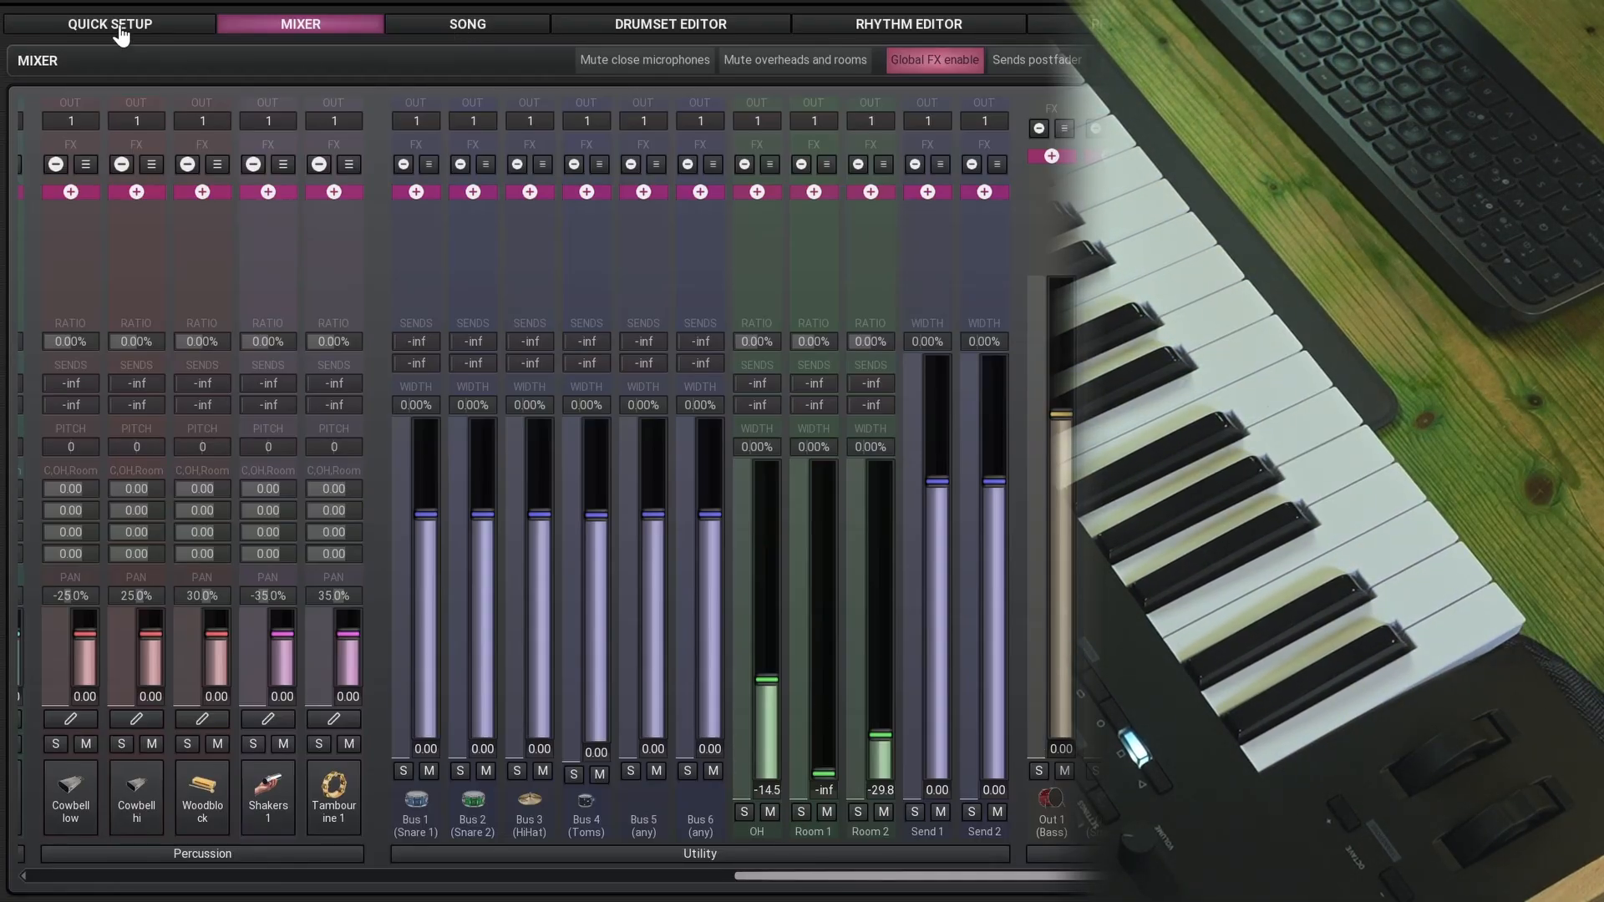
Step: Return from the mixer to the Quick Setup drumset view
{"action": "left_click", "coordinate": [109, 23]}
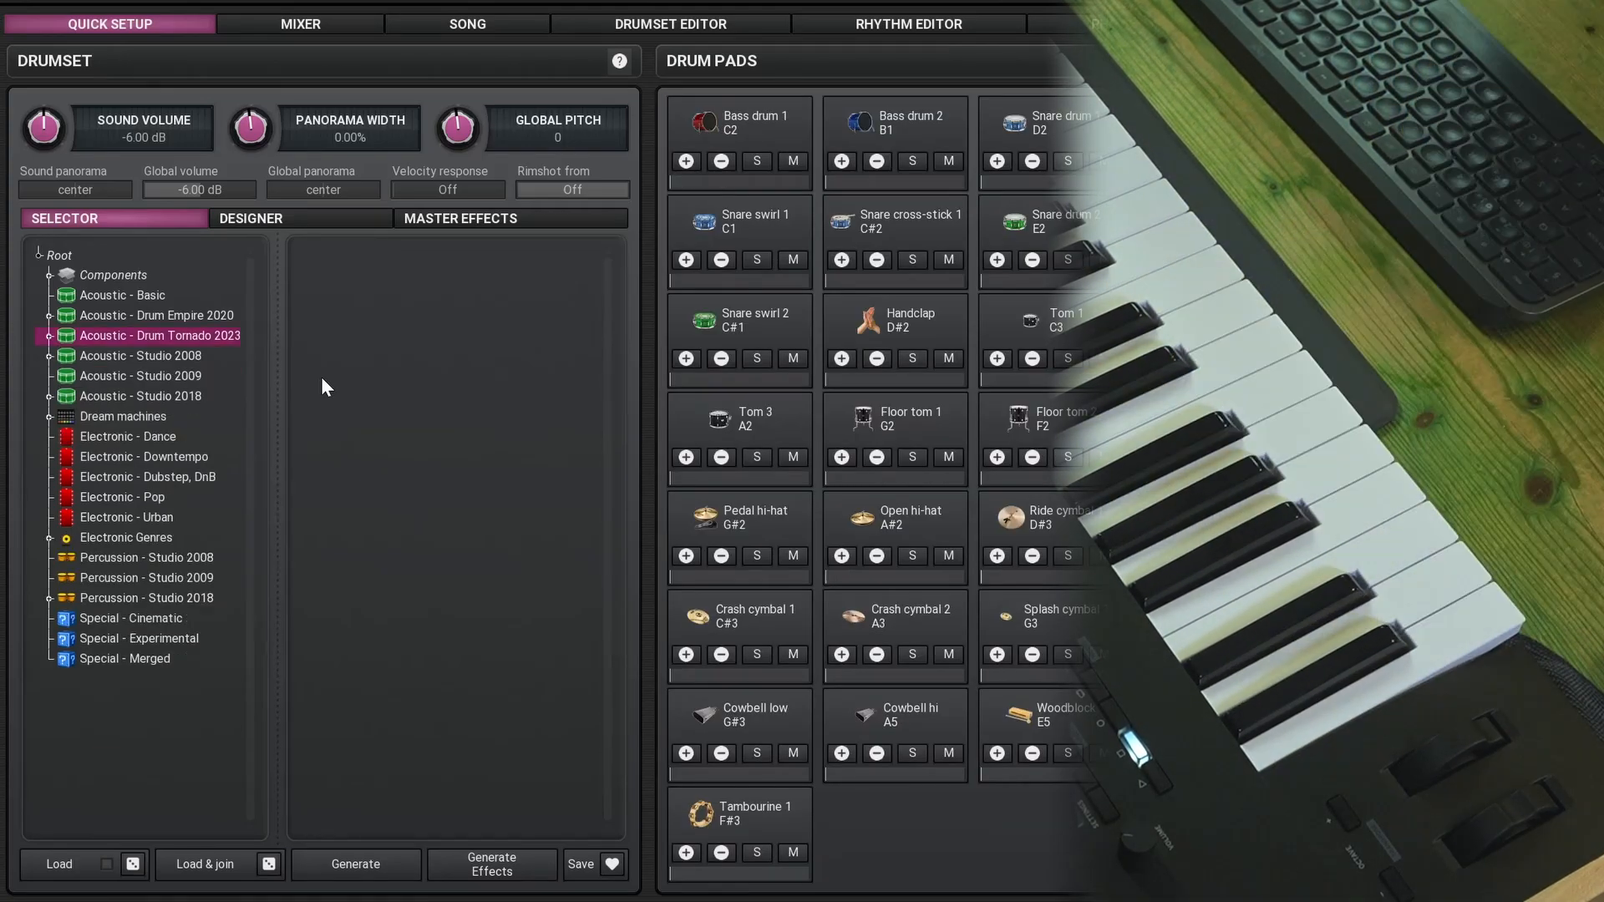
{"action": "mouse_move", "coordinate": [152, 466]}
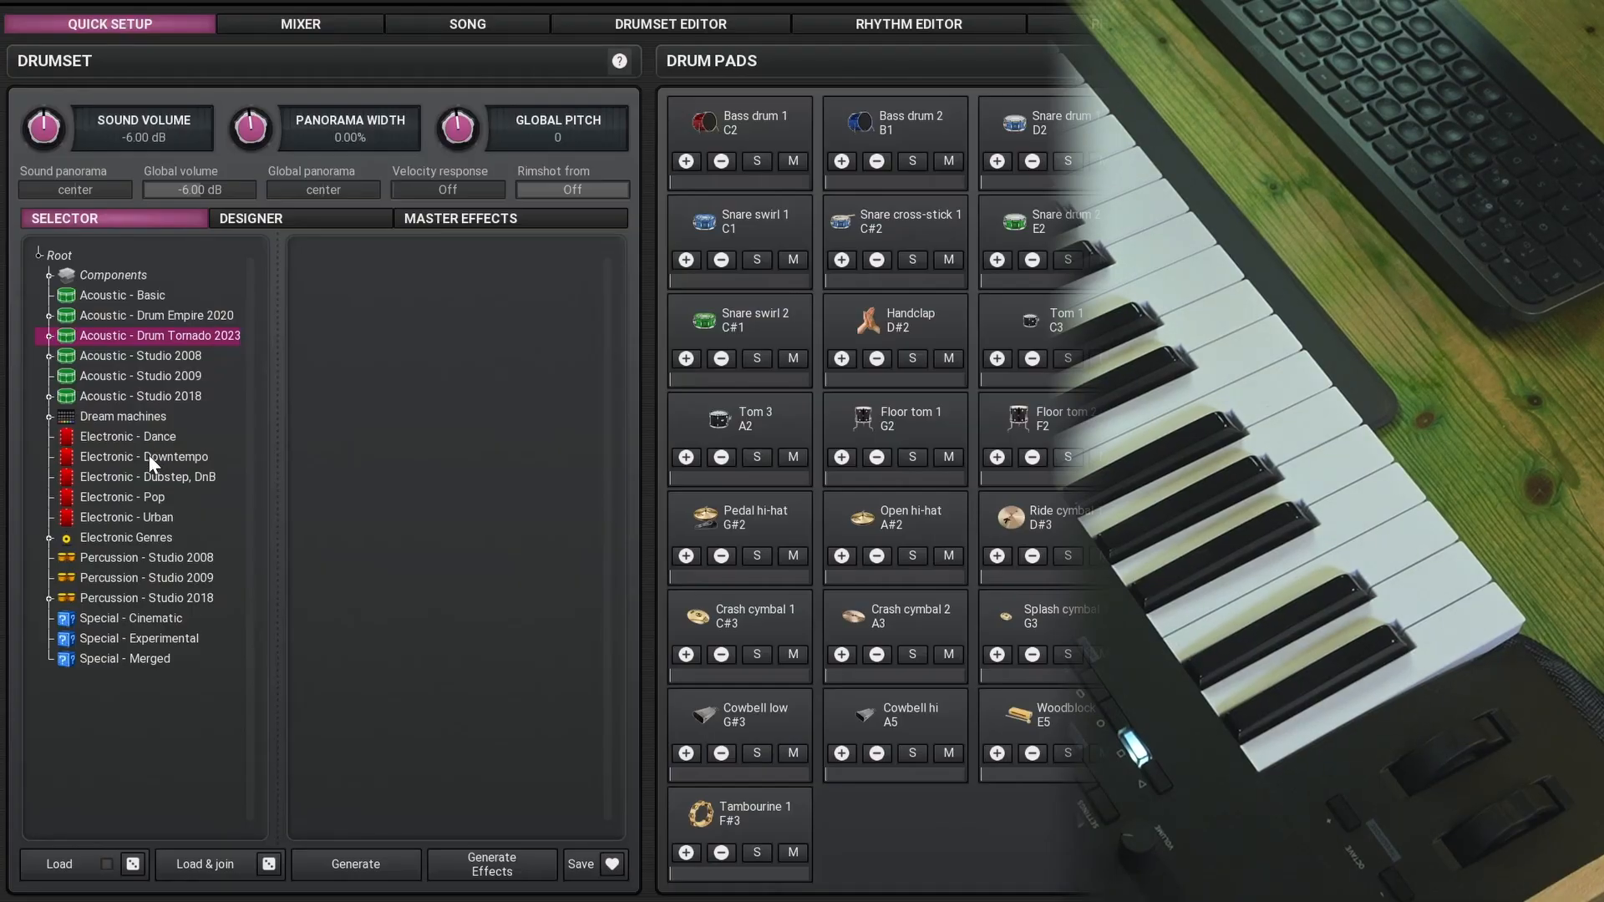
Step: Browse Electronic - Pop and Downtempo kits and load an FM Dream machines kit
{"action": "left_click", "coordinate": [123, 497]}
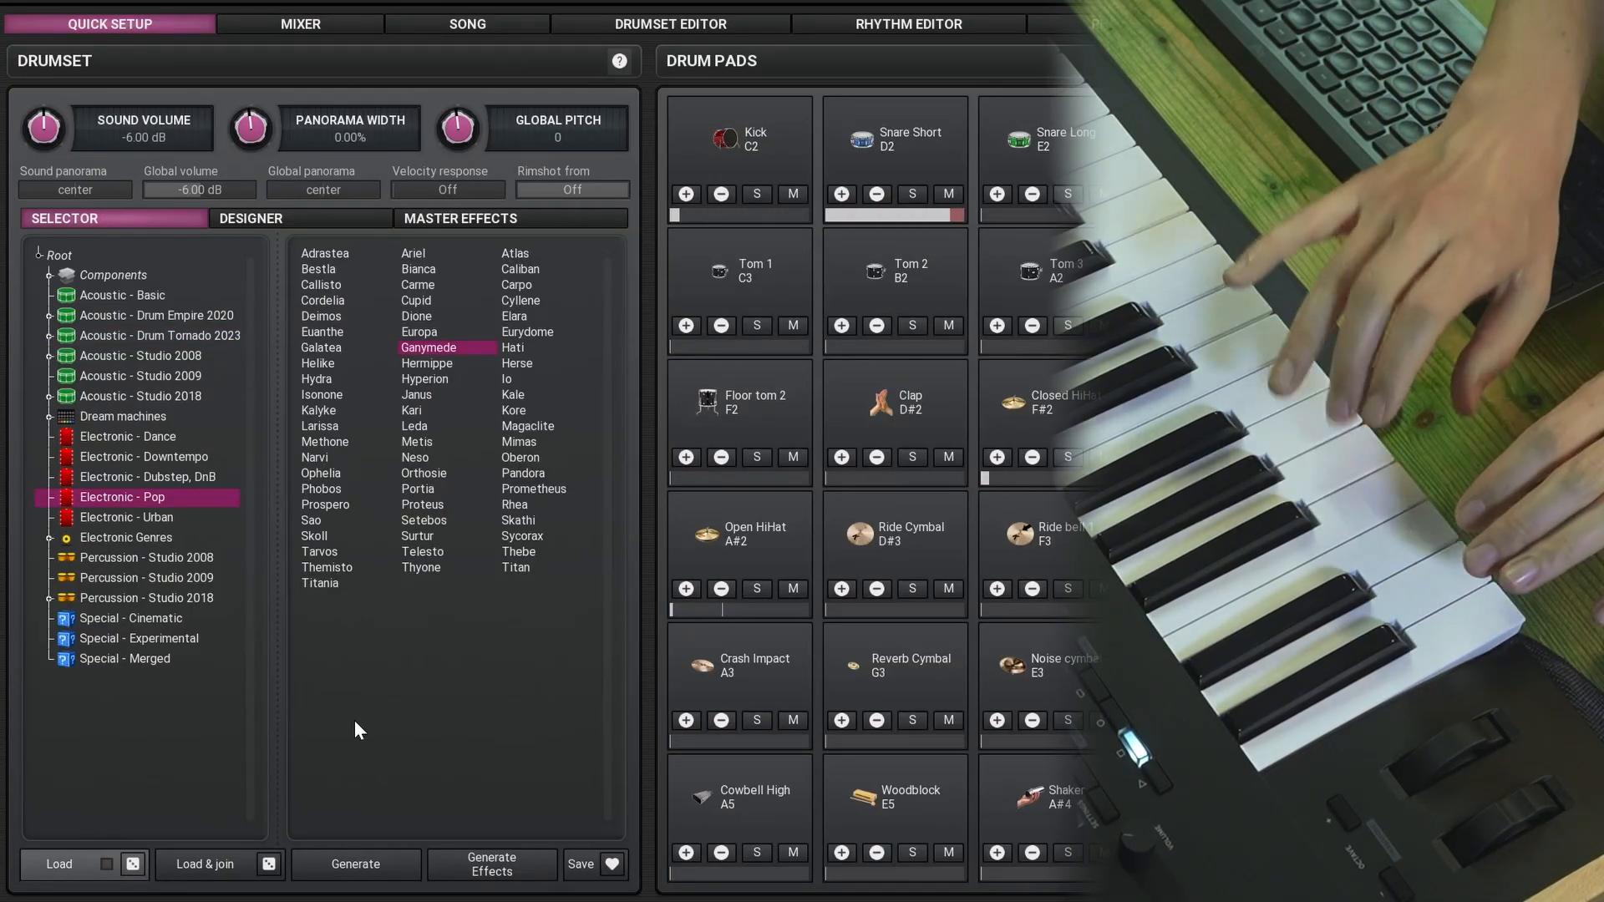
{"action": "left_click", "coordinate": [149, 456]}
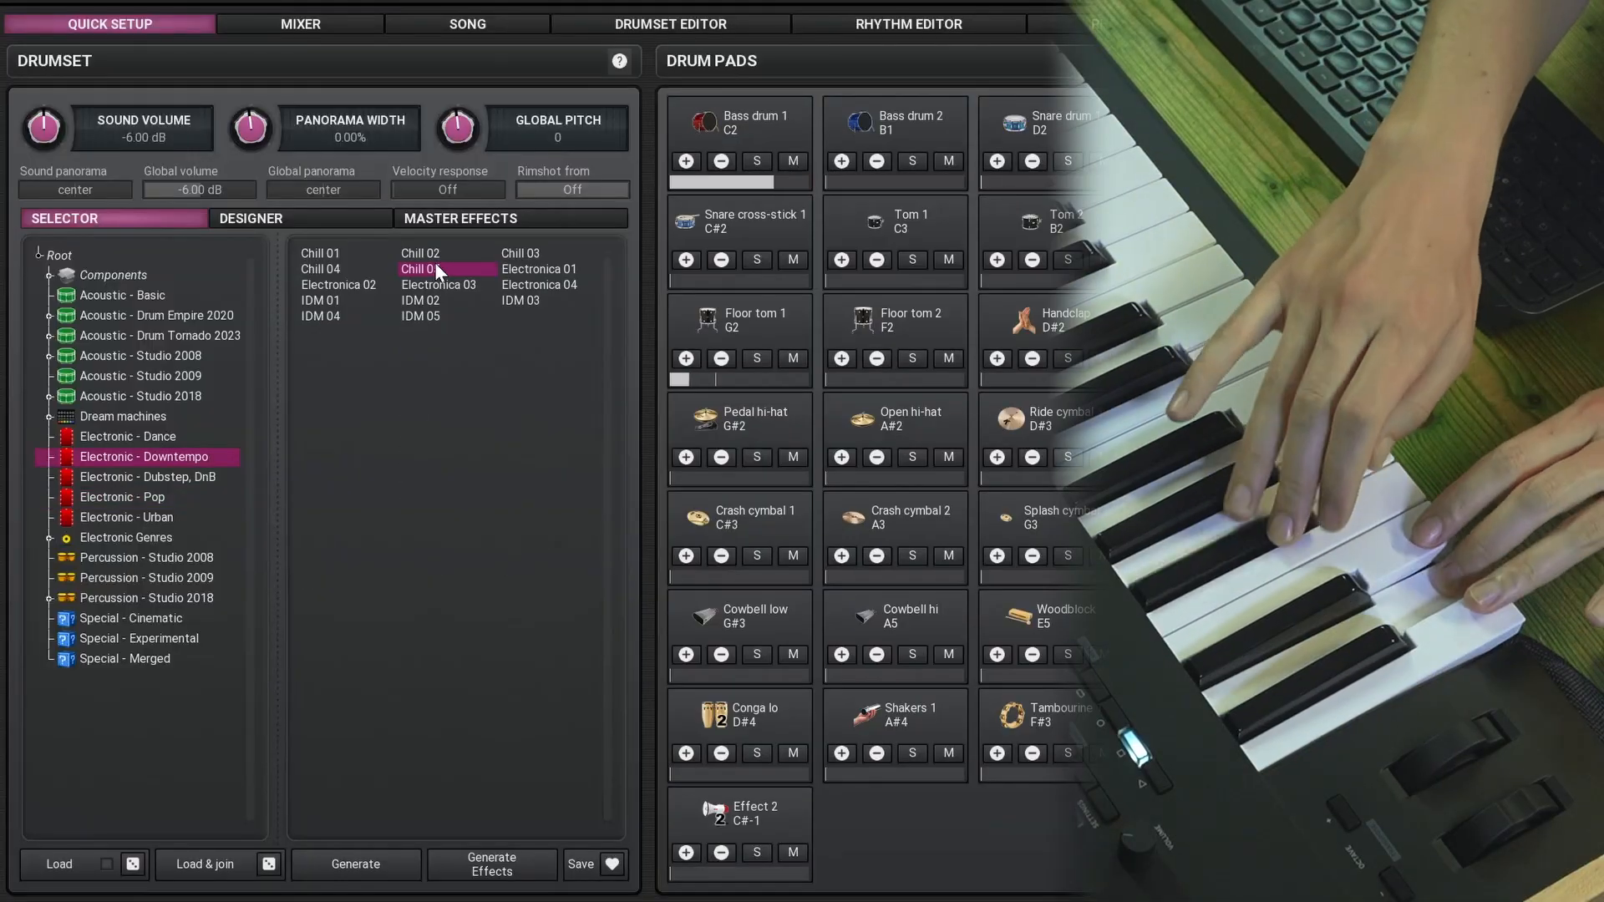
{"action": "left_click", "coordinate": [50, 416]}
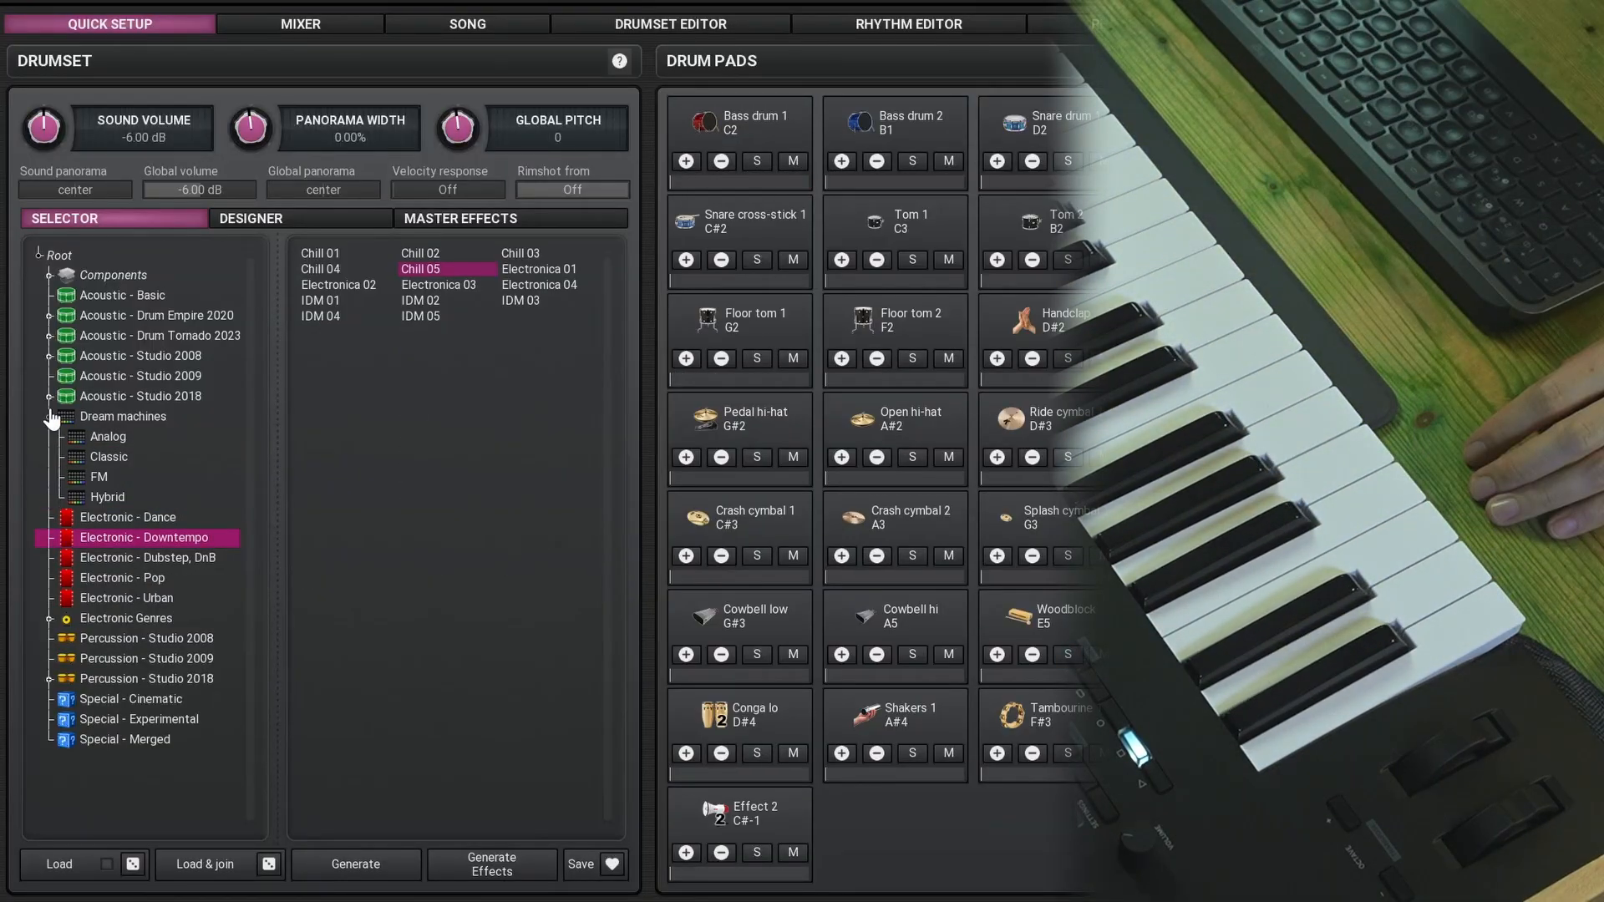
{"action": "mouse_move", "coordinate": [107, 481]}
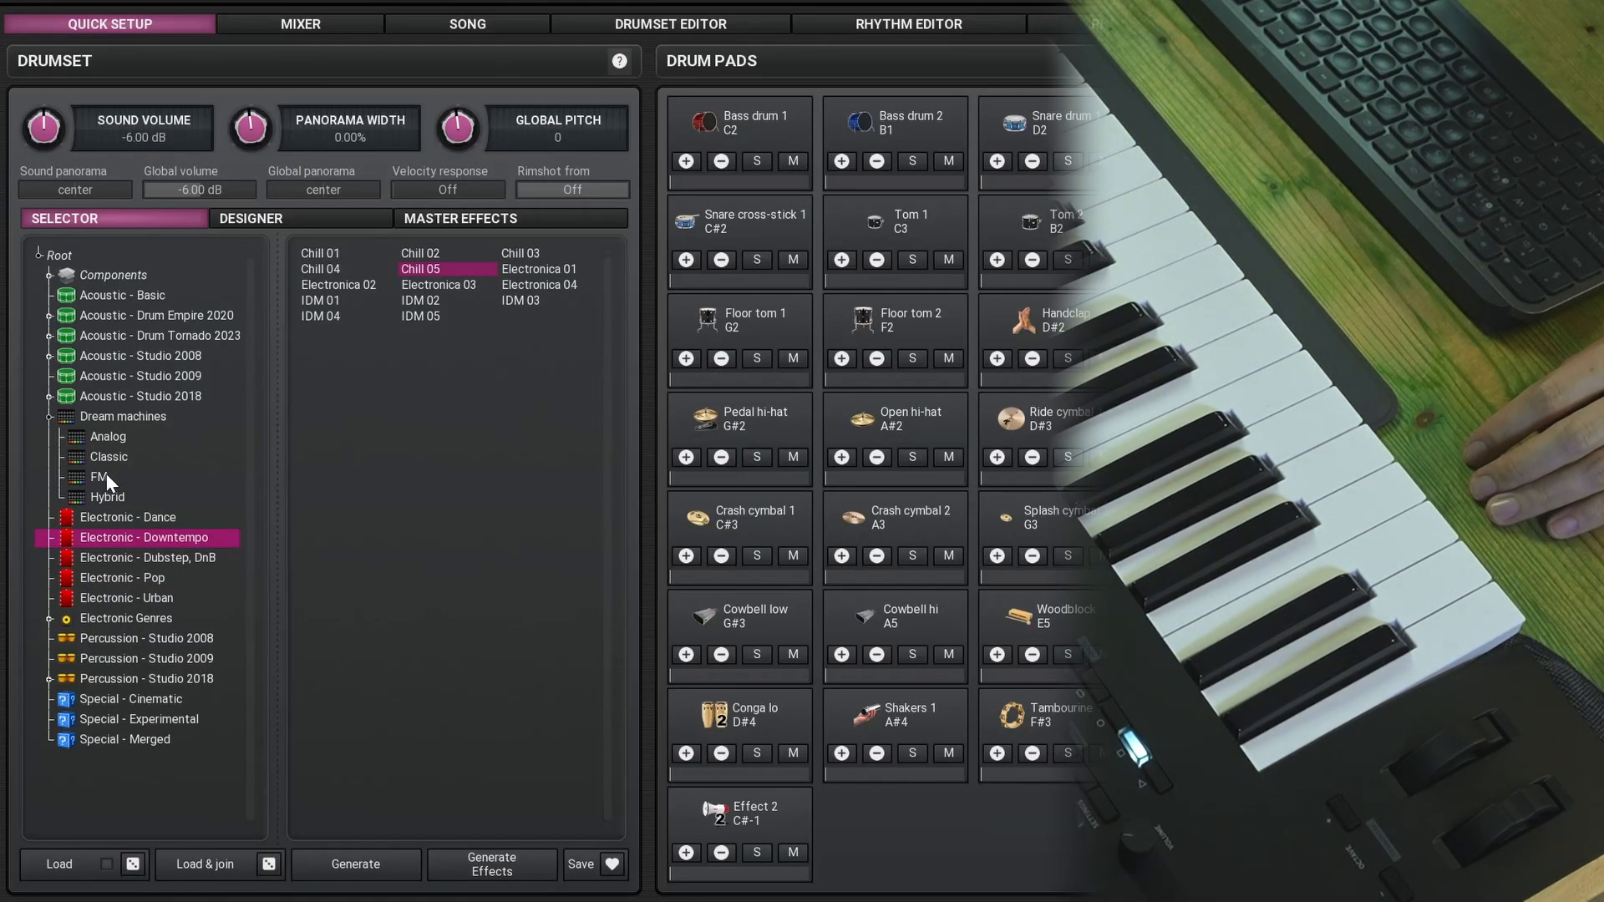
{"action": "left_click", "coordinate": [97, 476]}
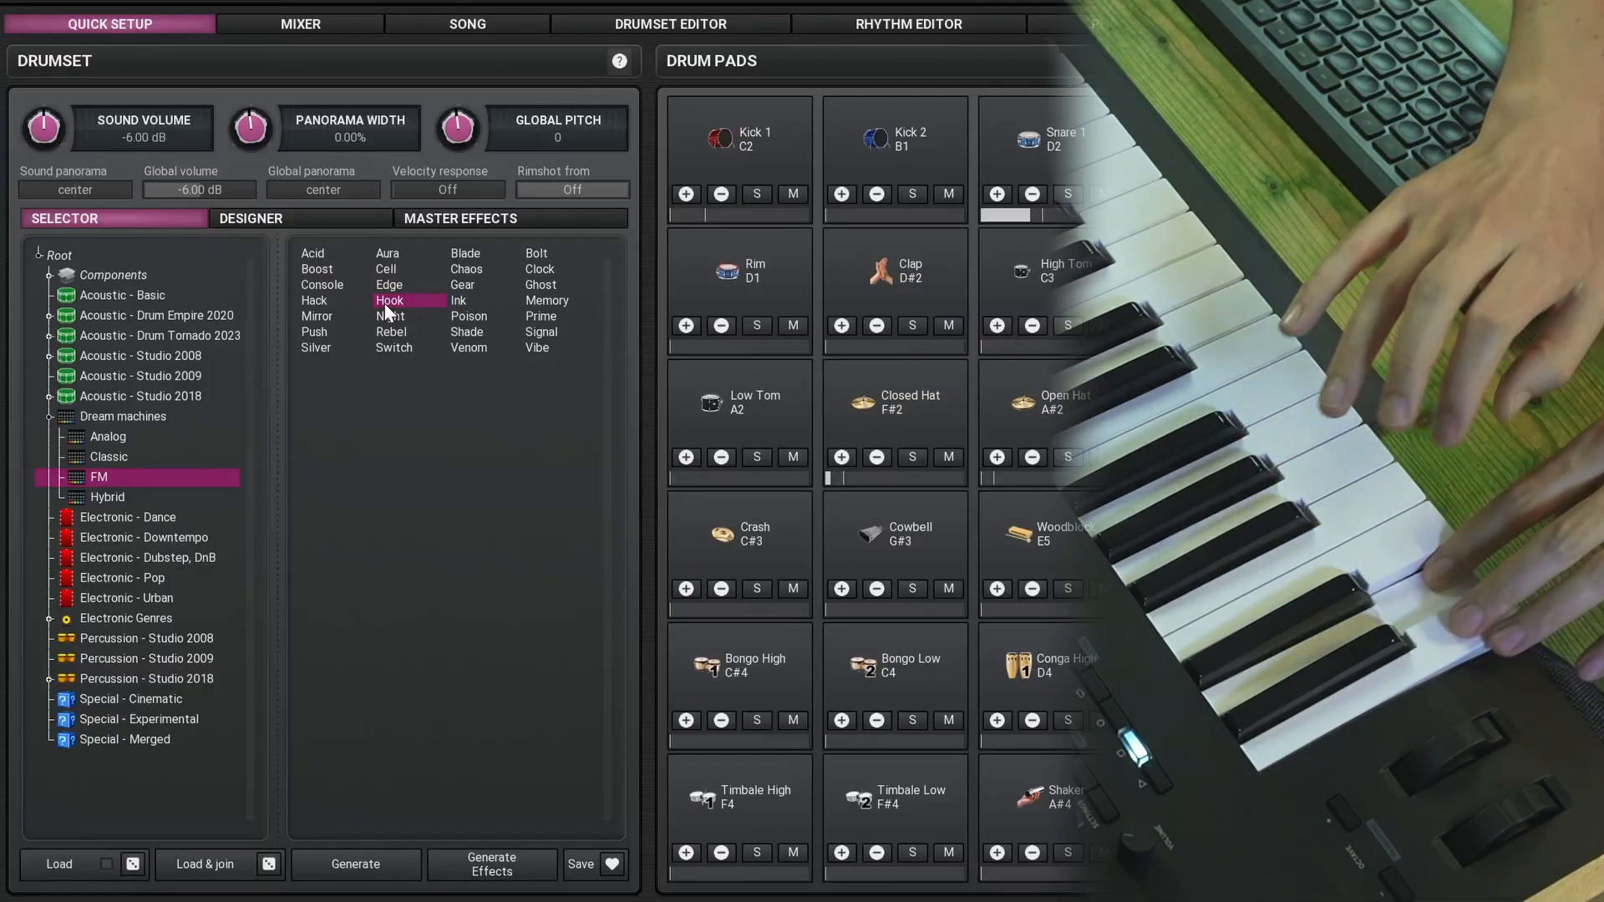
Step: Audition DnB 03 and load Dubstep 04, then list the Percussion - Studio 2008 presets
{"action": "left_click", "coordinate": [107, 498]}
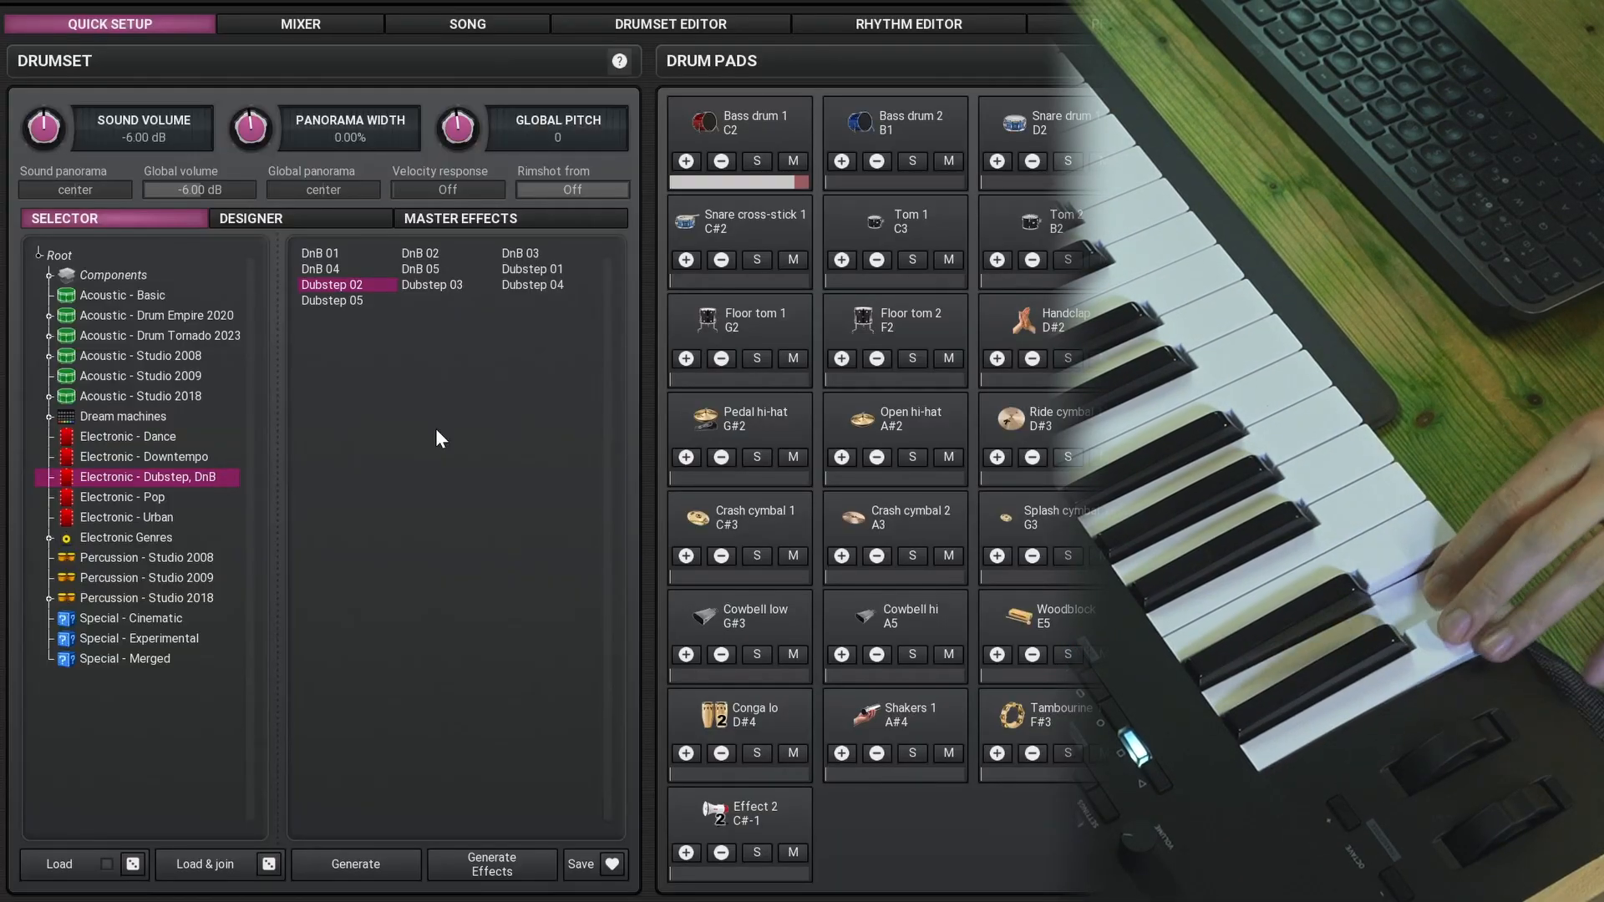
{"action": "left_click", "coordinate": [519, 252]}
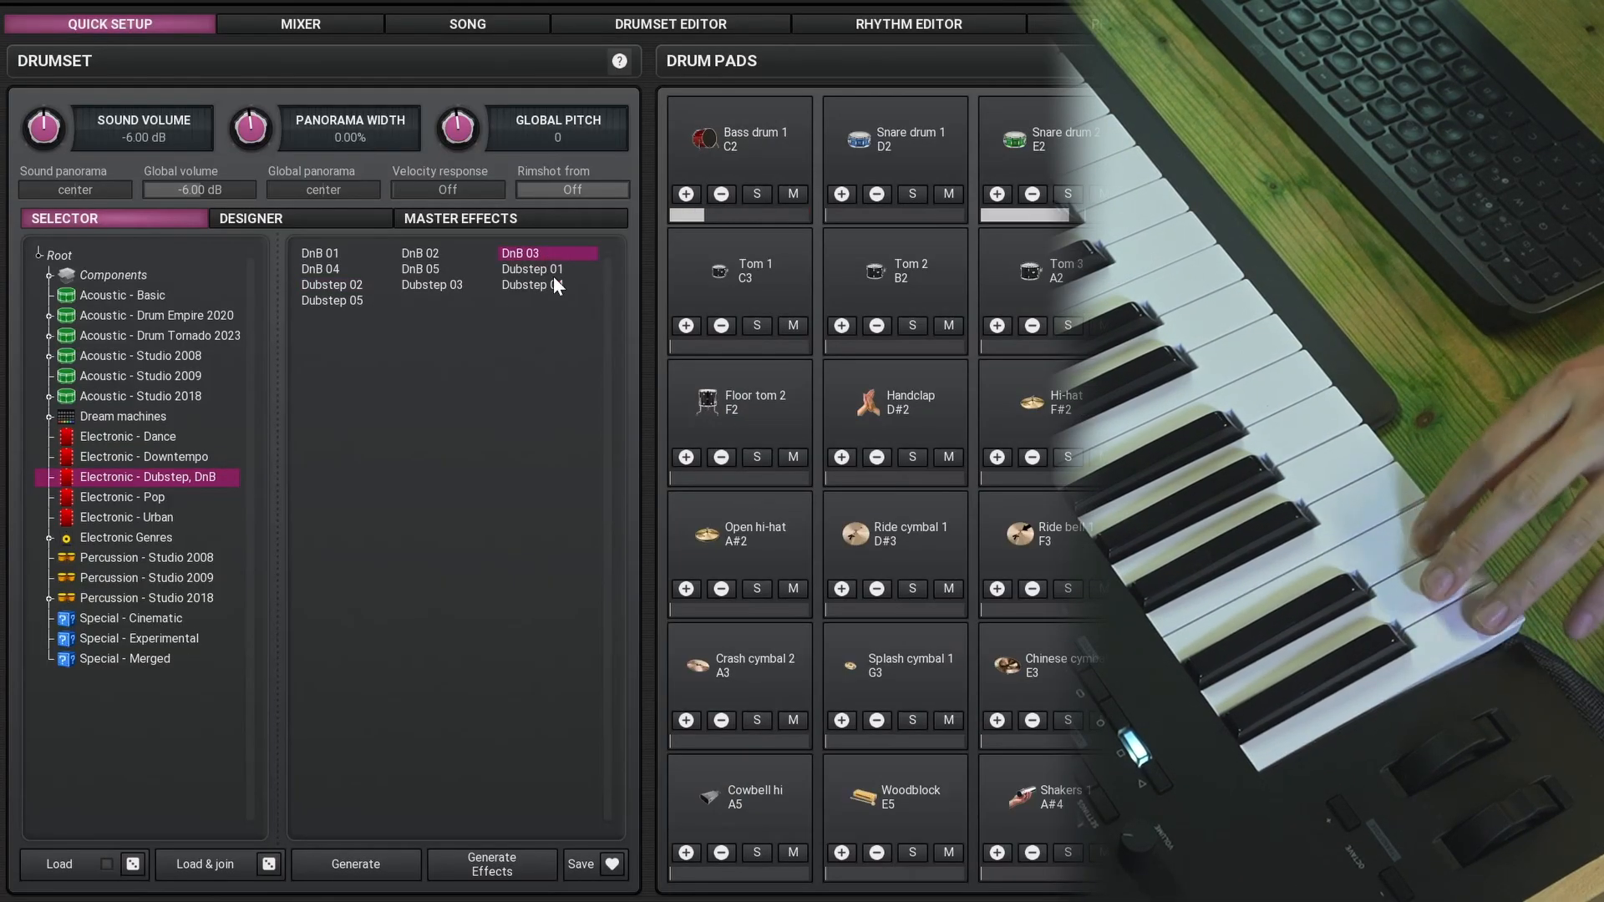
{"action": "left_click", "coordinate": [532, 284]}
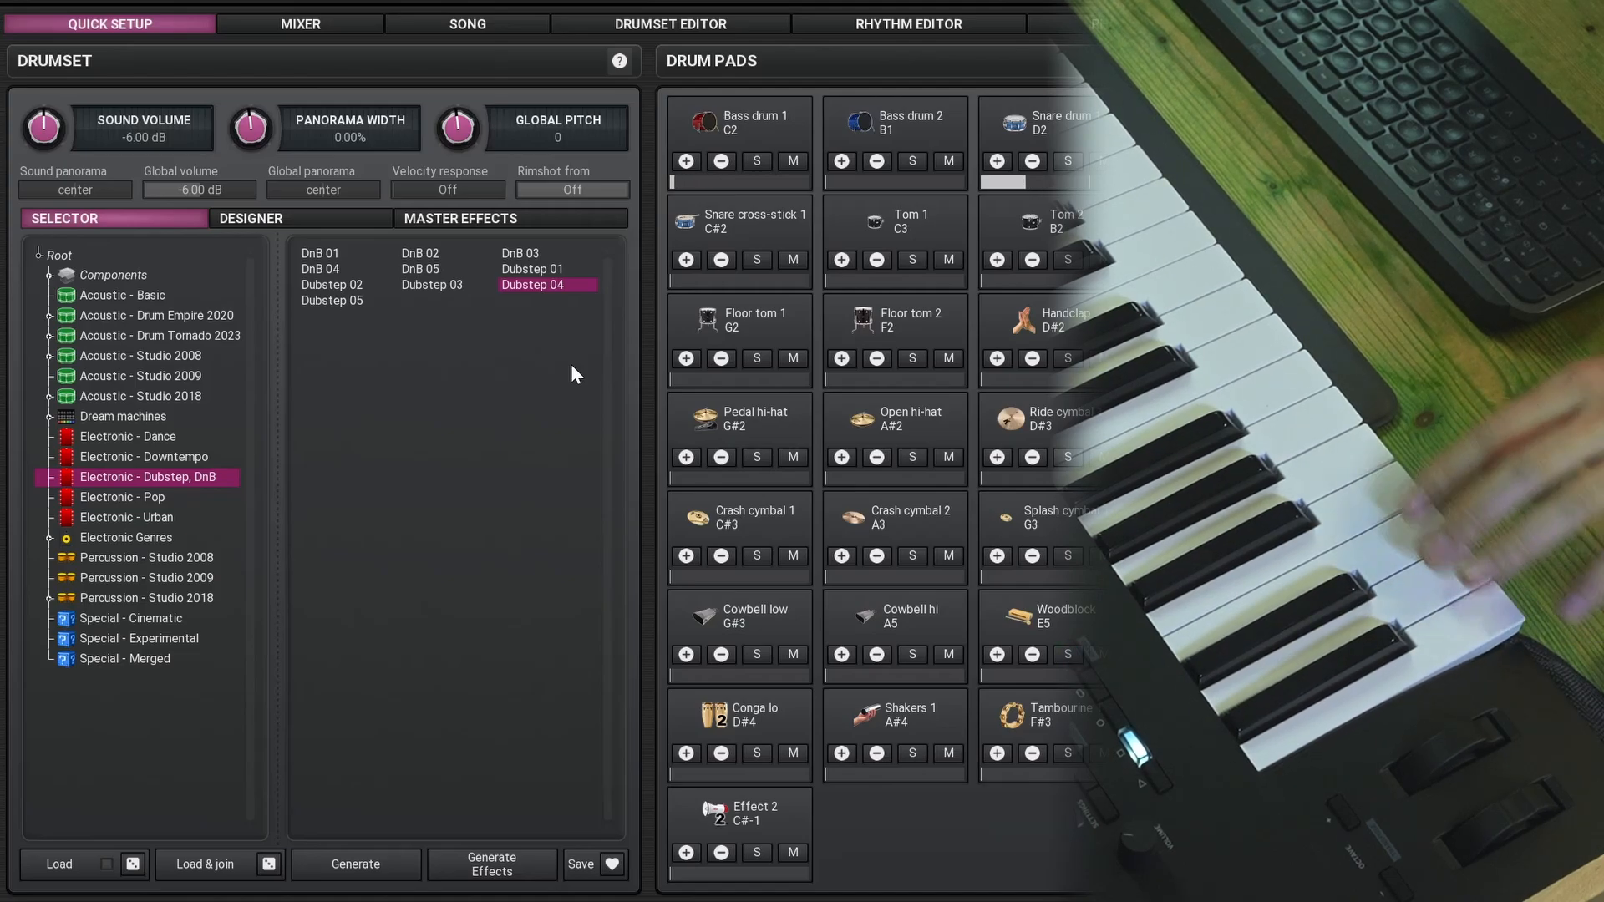
{"action": "mouse_move", "coordinate": [426, 429]}
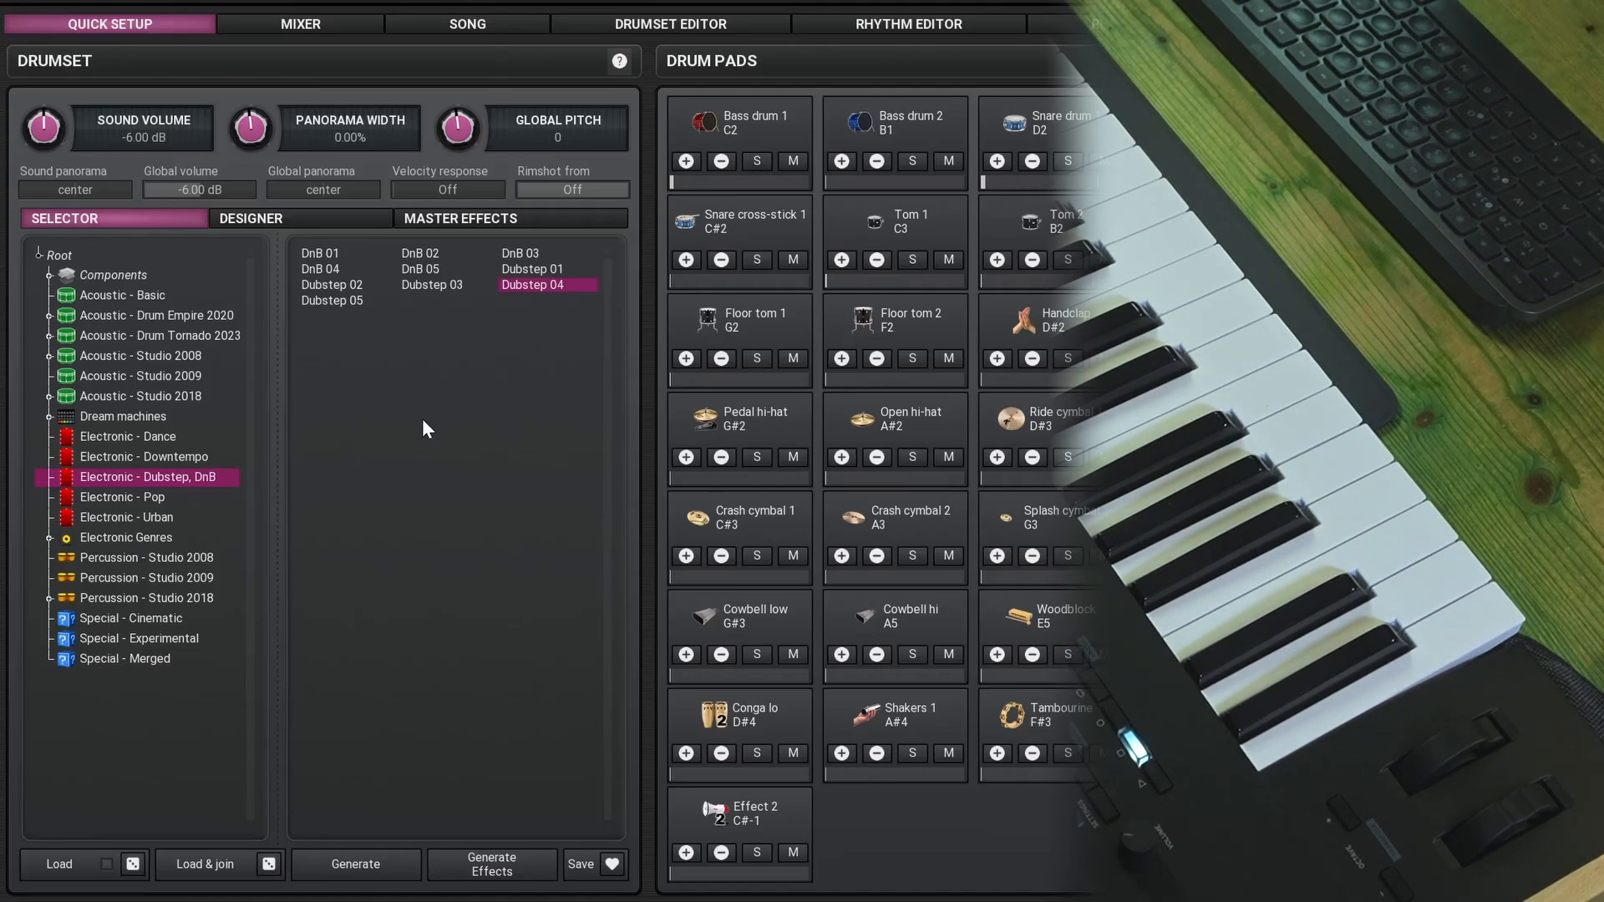
{"action": "left_click", "coordinate": [147, 558]}
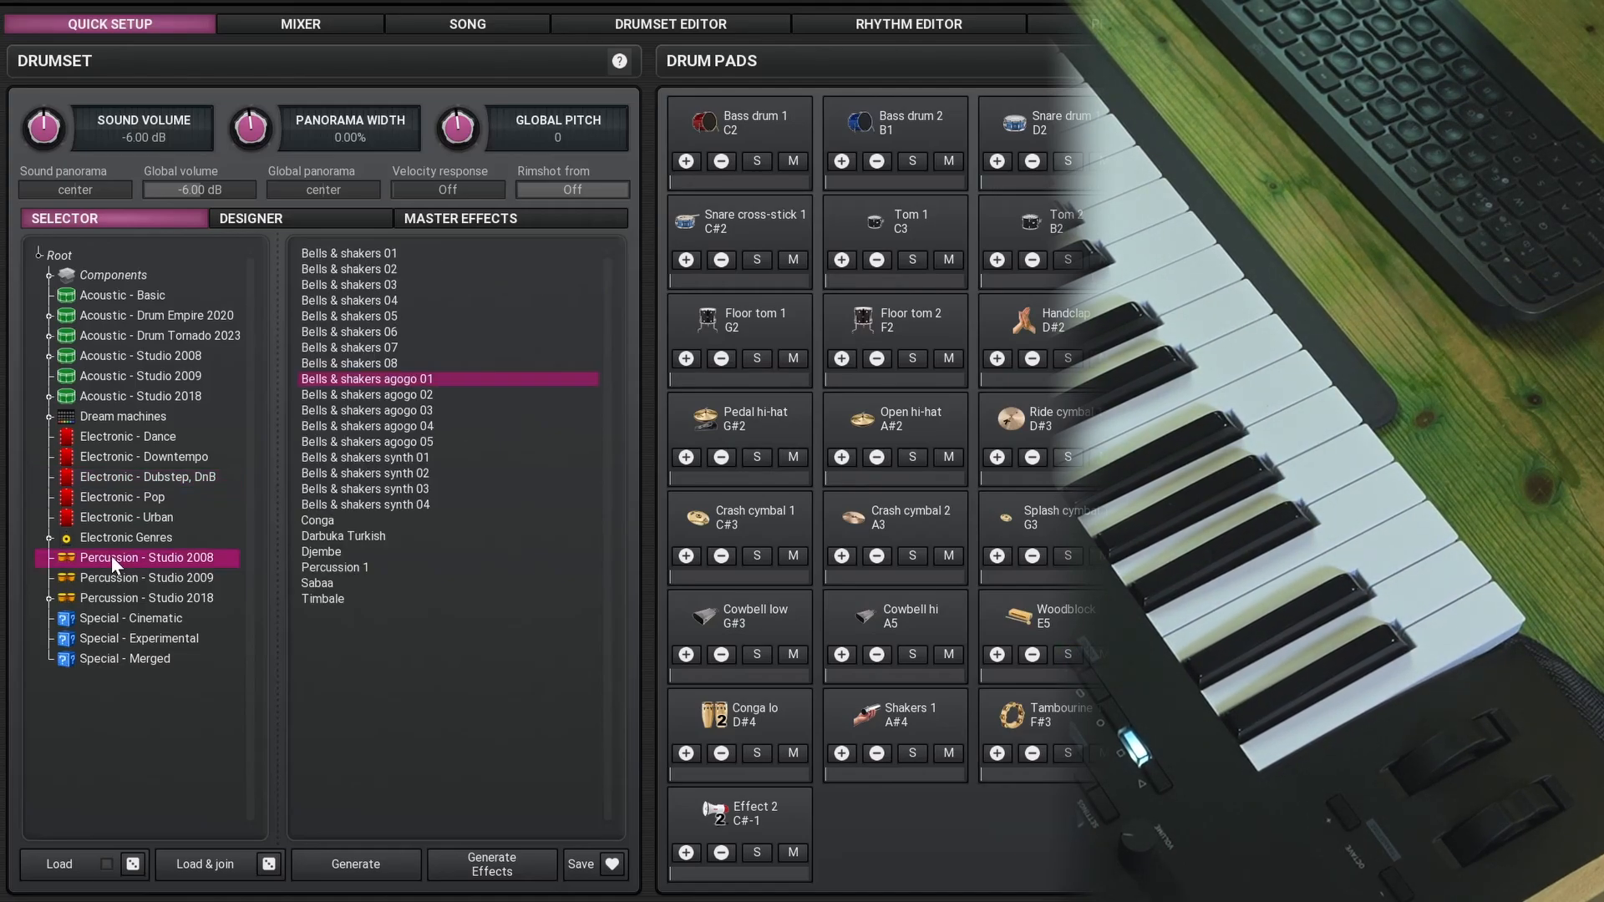
Step: Audition Studio 2009 Djembe and Cajon sounds, then load the Studio 2018 Latin rim kit
{"action": "left_click", "coordinate": [147, 577]}
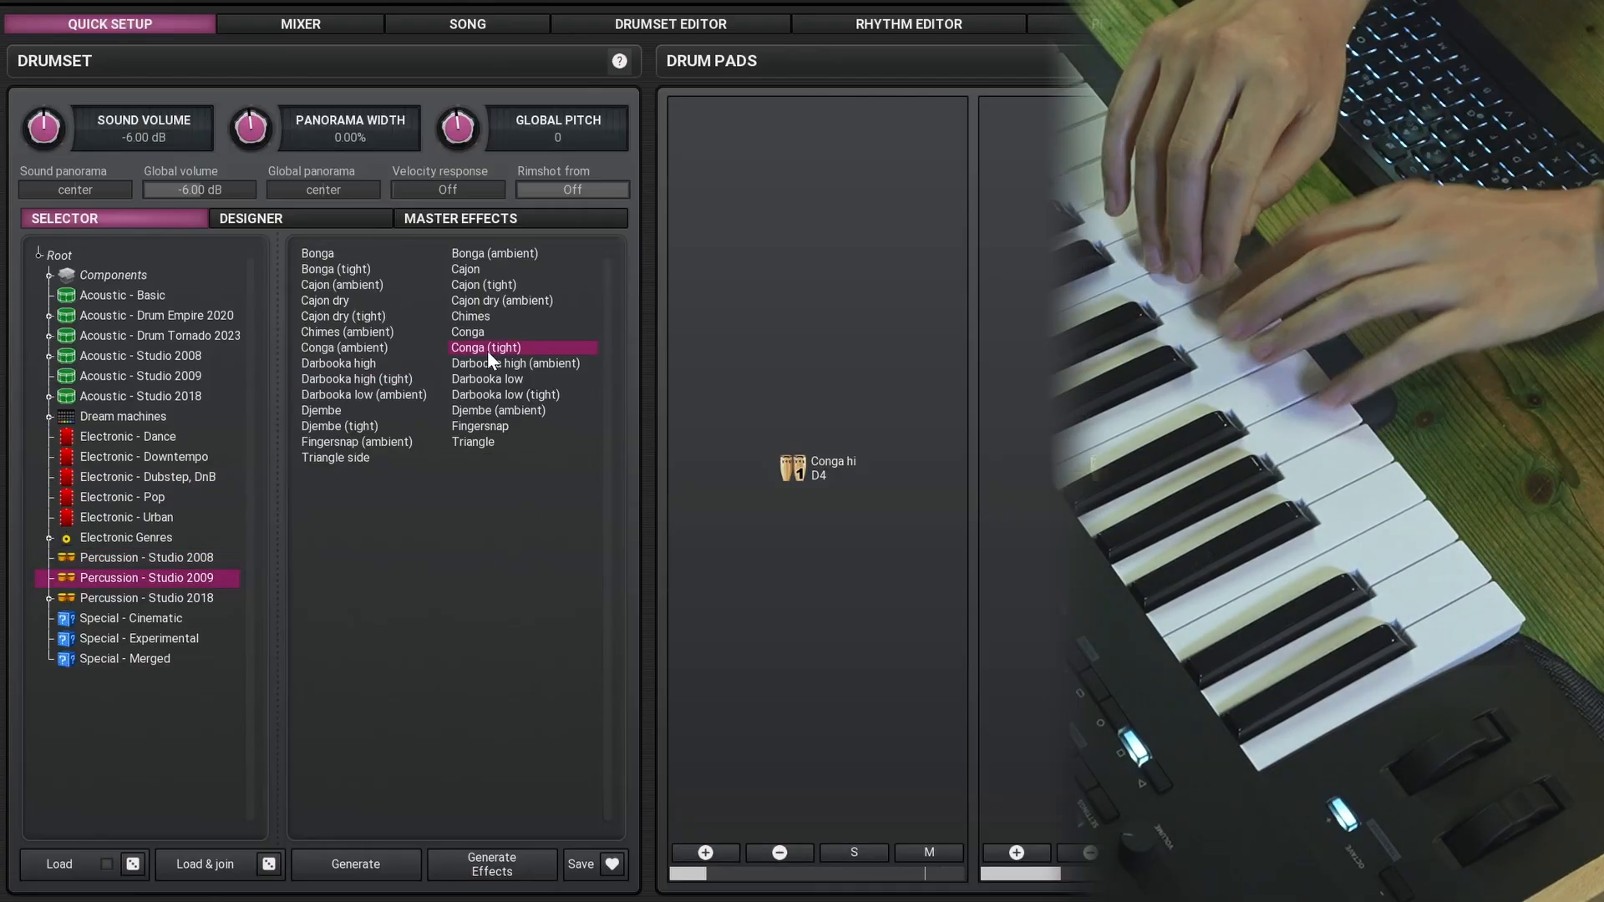
{"action": "left_click", "coordinate": [339, 426]}
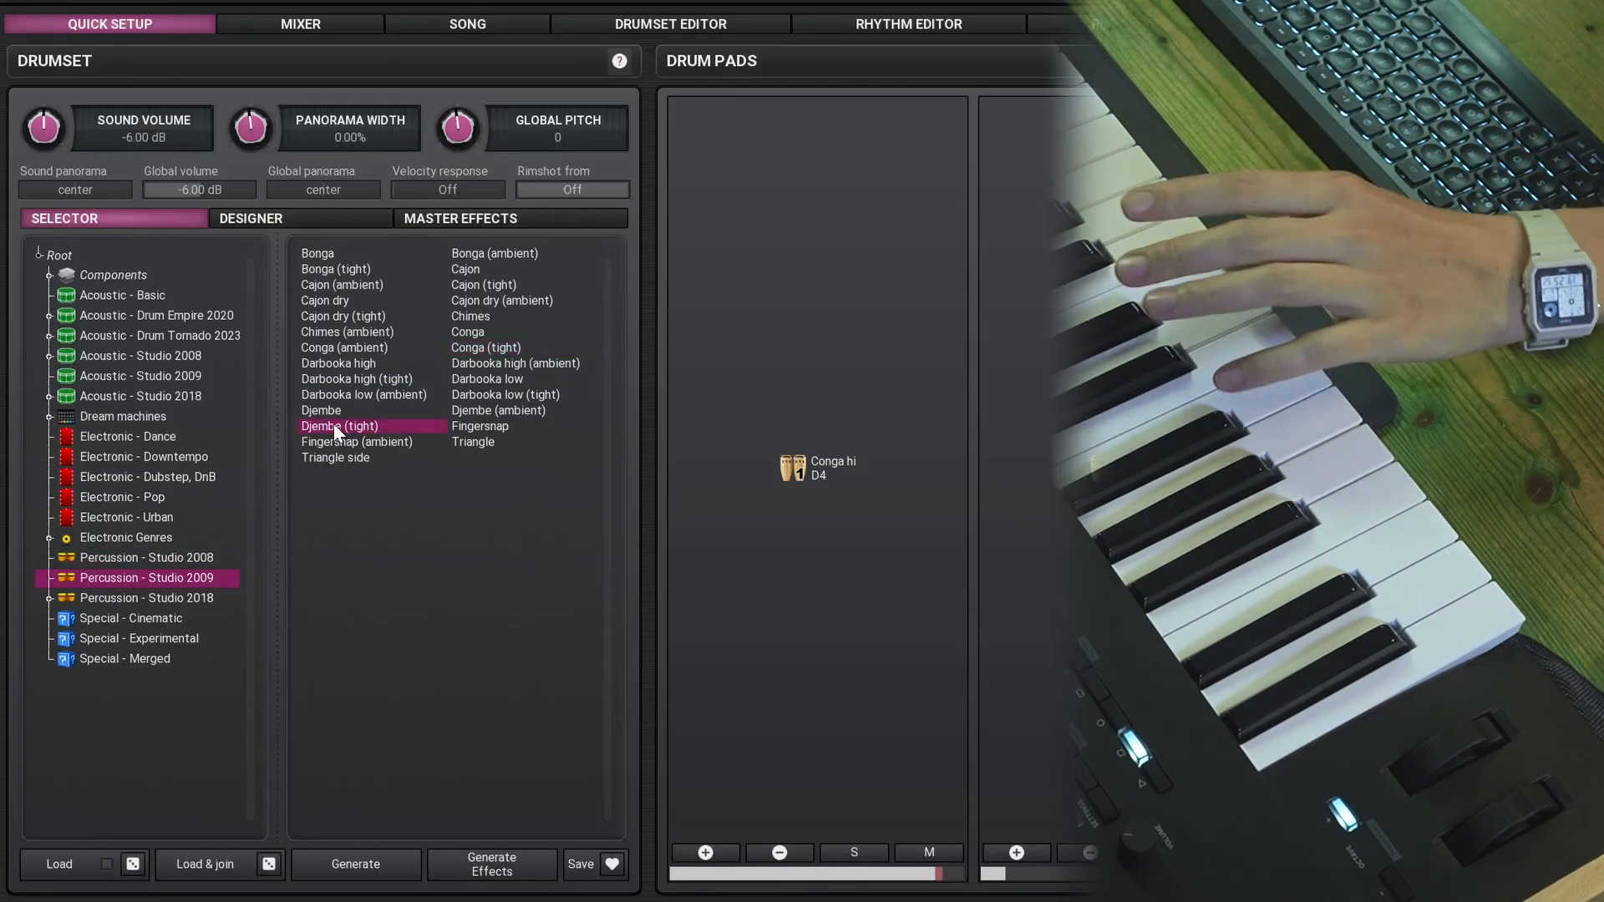
{"action": "left_click", "coordinate": [466, 269]}
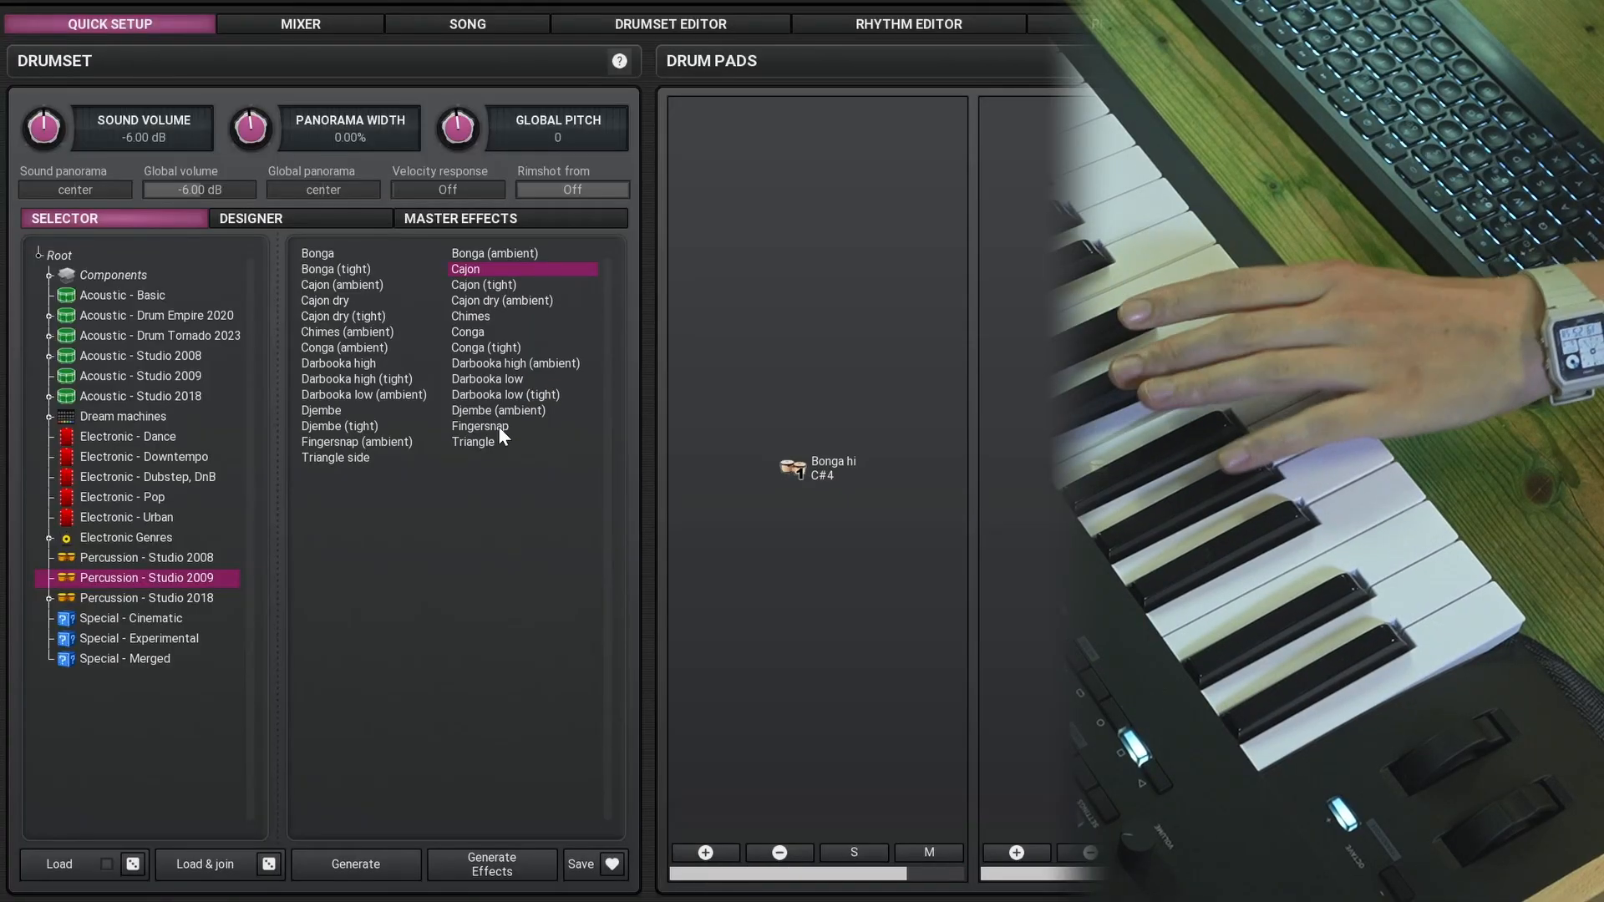
{"action": "left_click", "coordinate": [147, 598]}
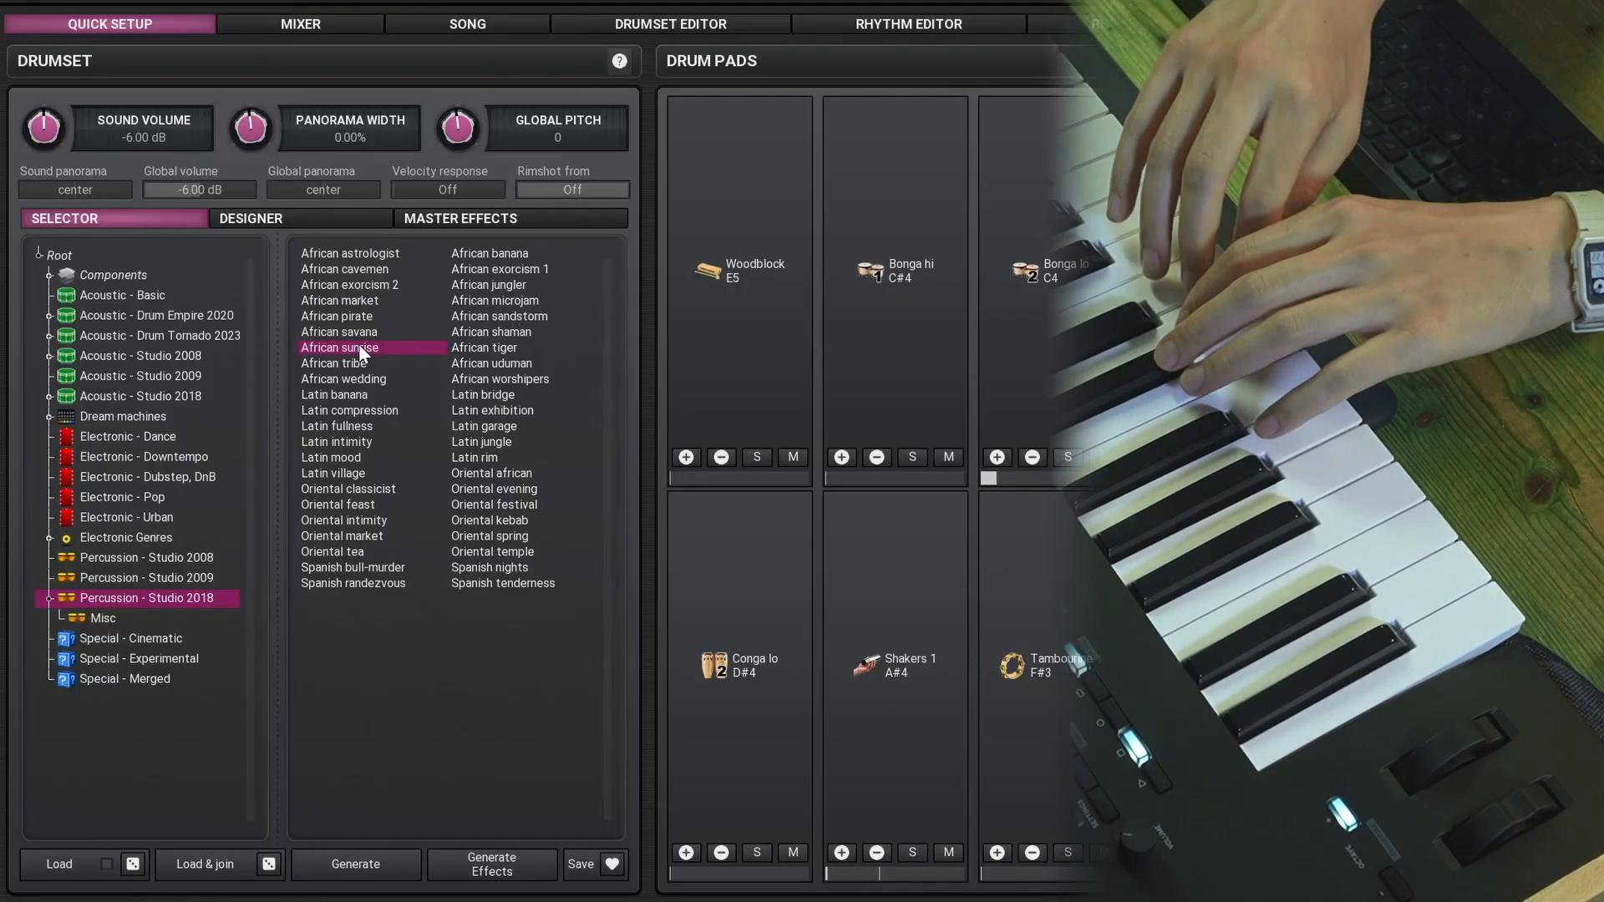
{"action": "left_click", "coordinate": [475, 458]}
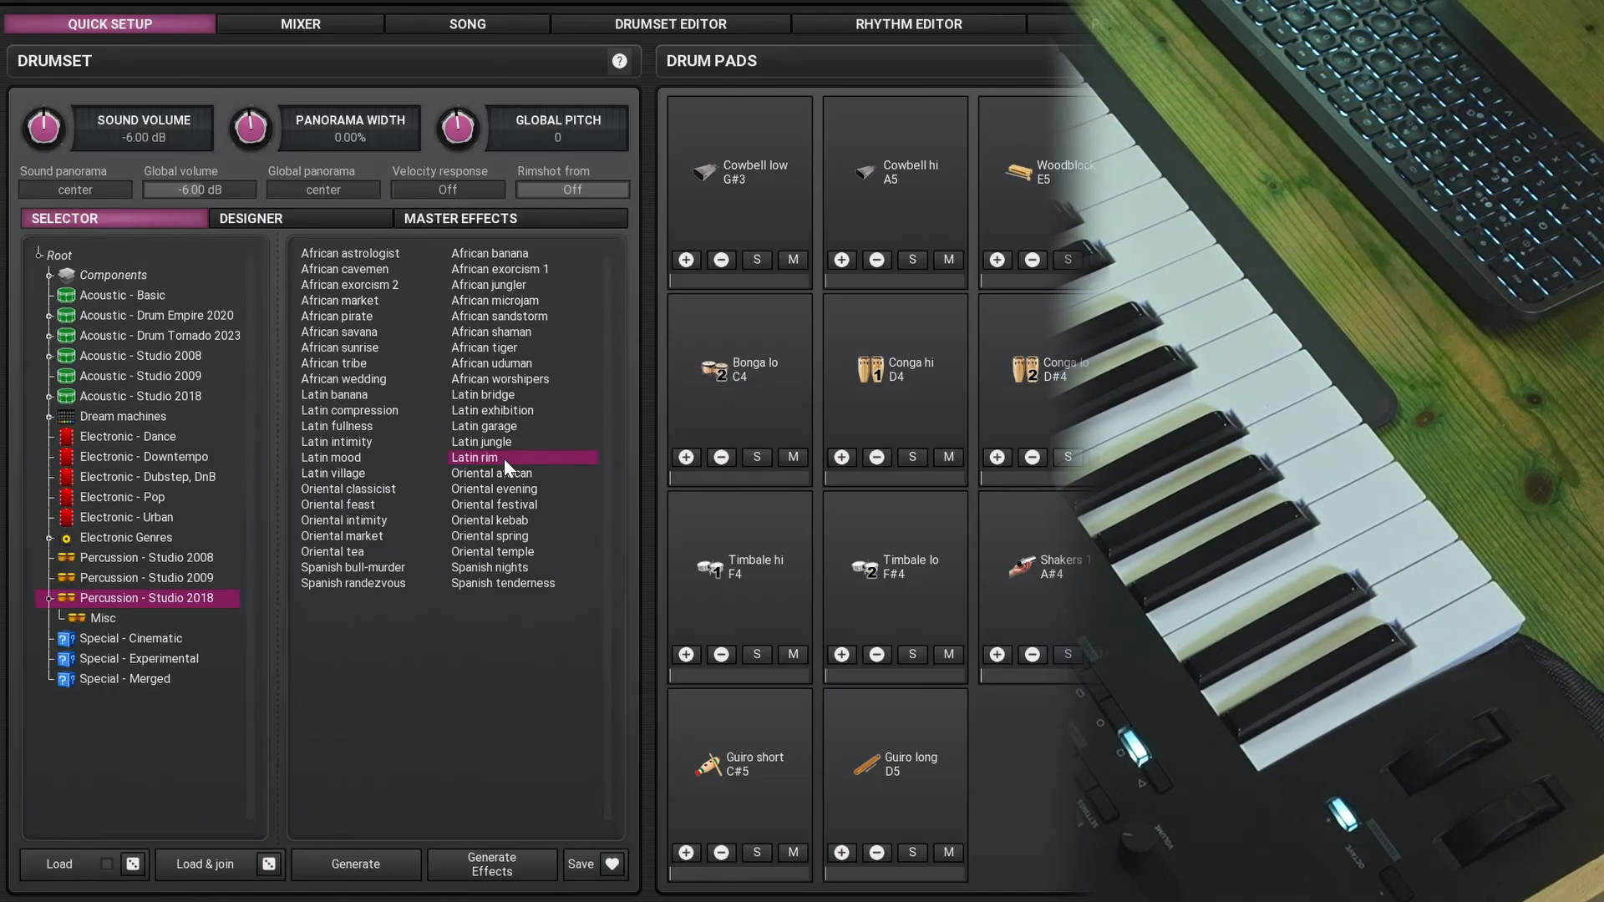
Step: Switch to the rhythm browser and list the Studio 2018 African rhythms for 80 bpm Tsumeb
{"action": "left_click", "coordinate": [909, 23]}
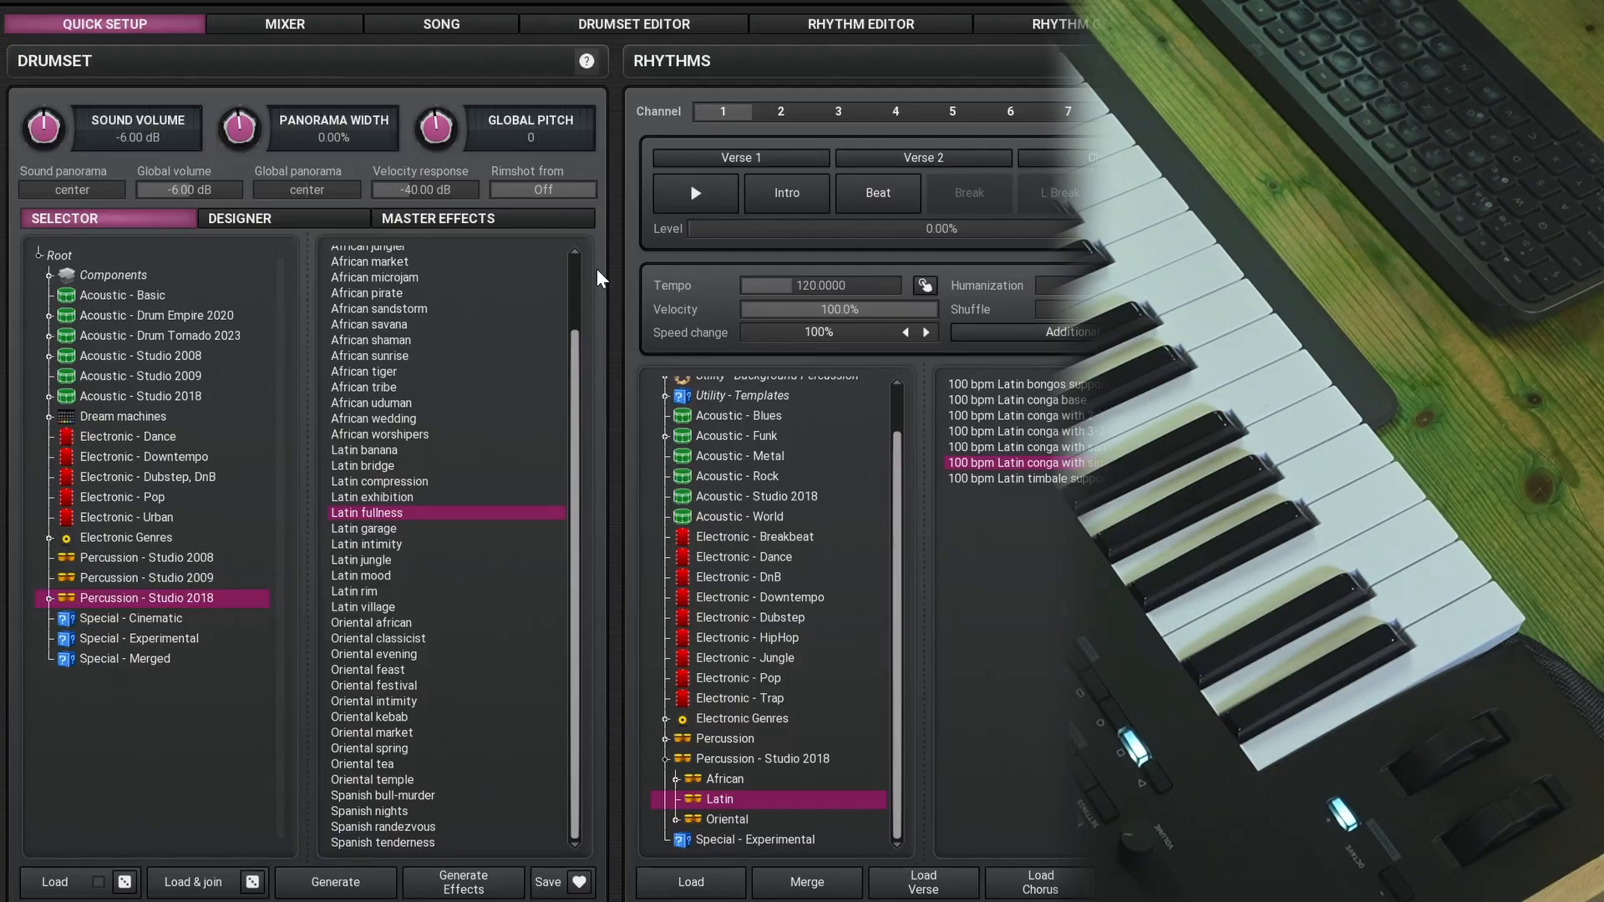
{"action": "mouse_move", "coordinate": [648, 263]}
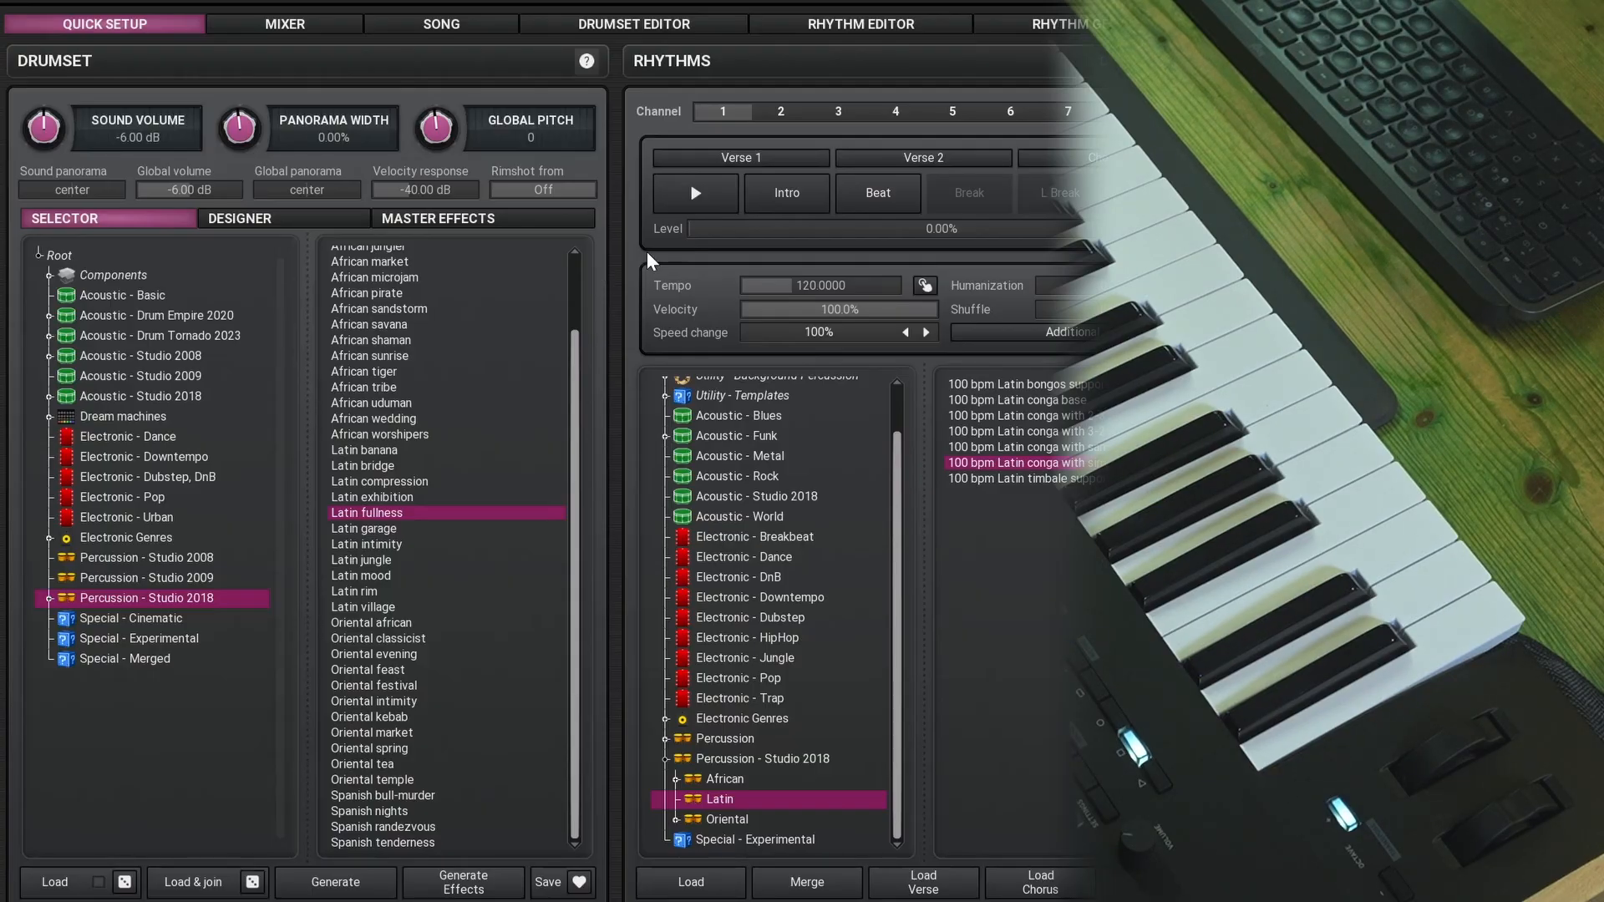
{"action": "mouse_move", "coordinate": [695, 194]}
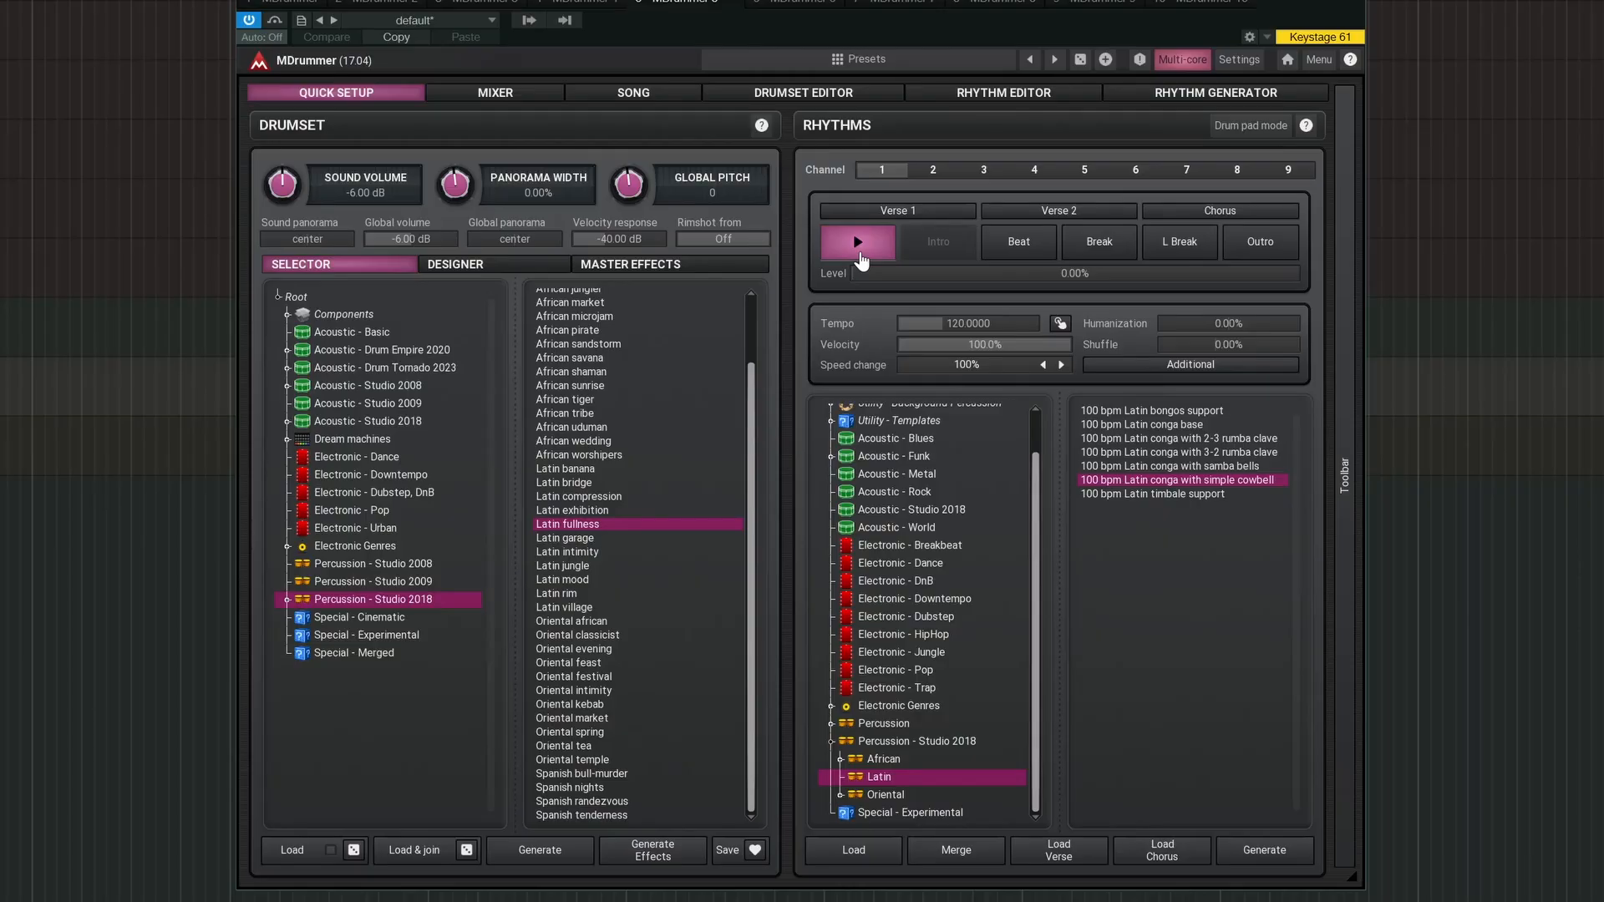
{"action": "mouse_move", "coordinate": [1117, 490]}
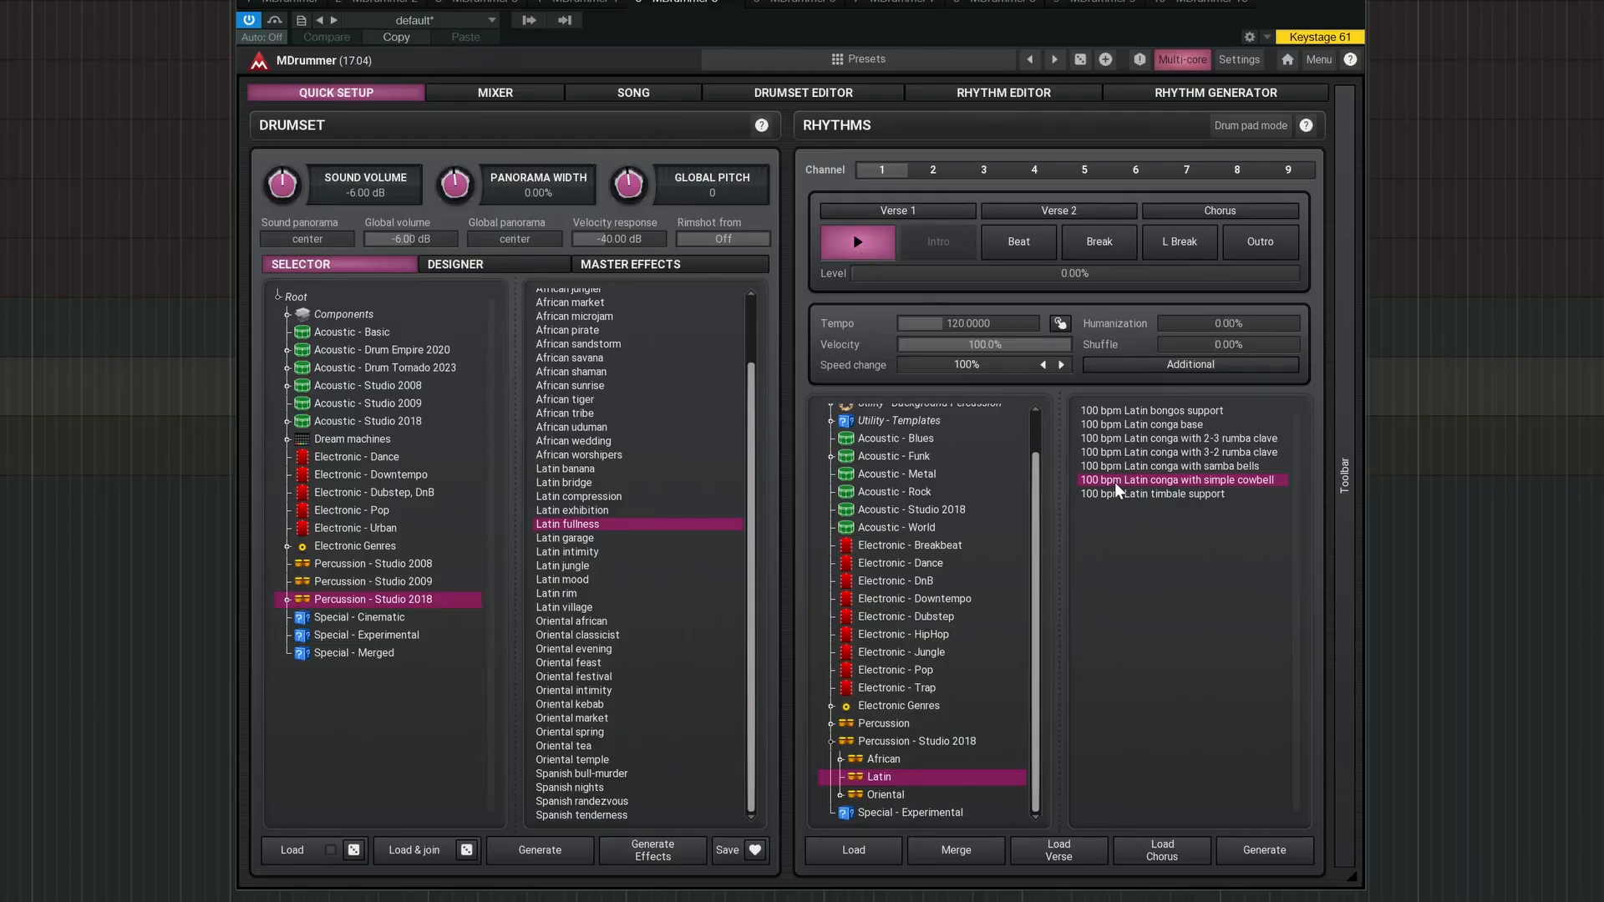
{"action": "left_click", "coordinate": [882, 758]}
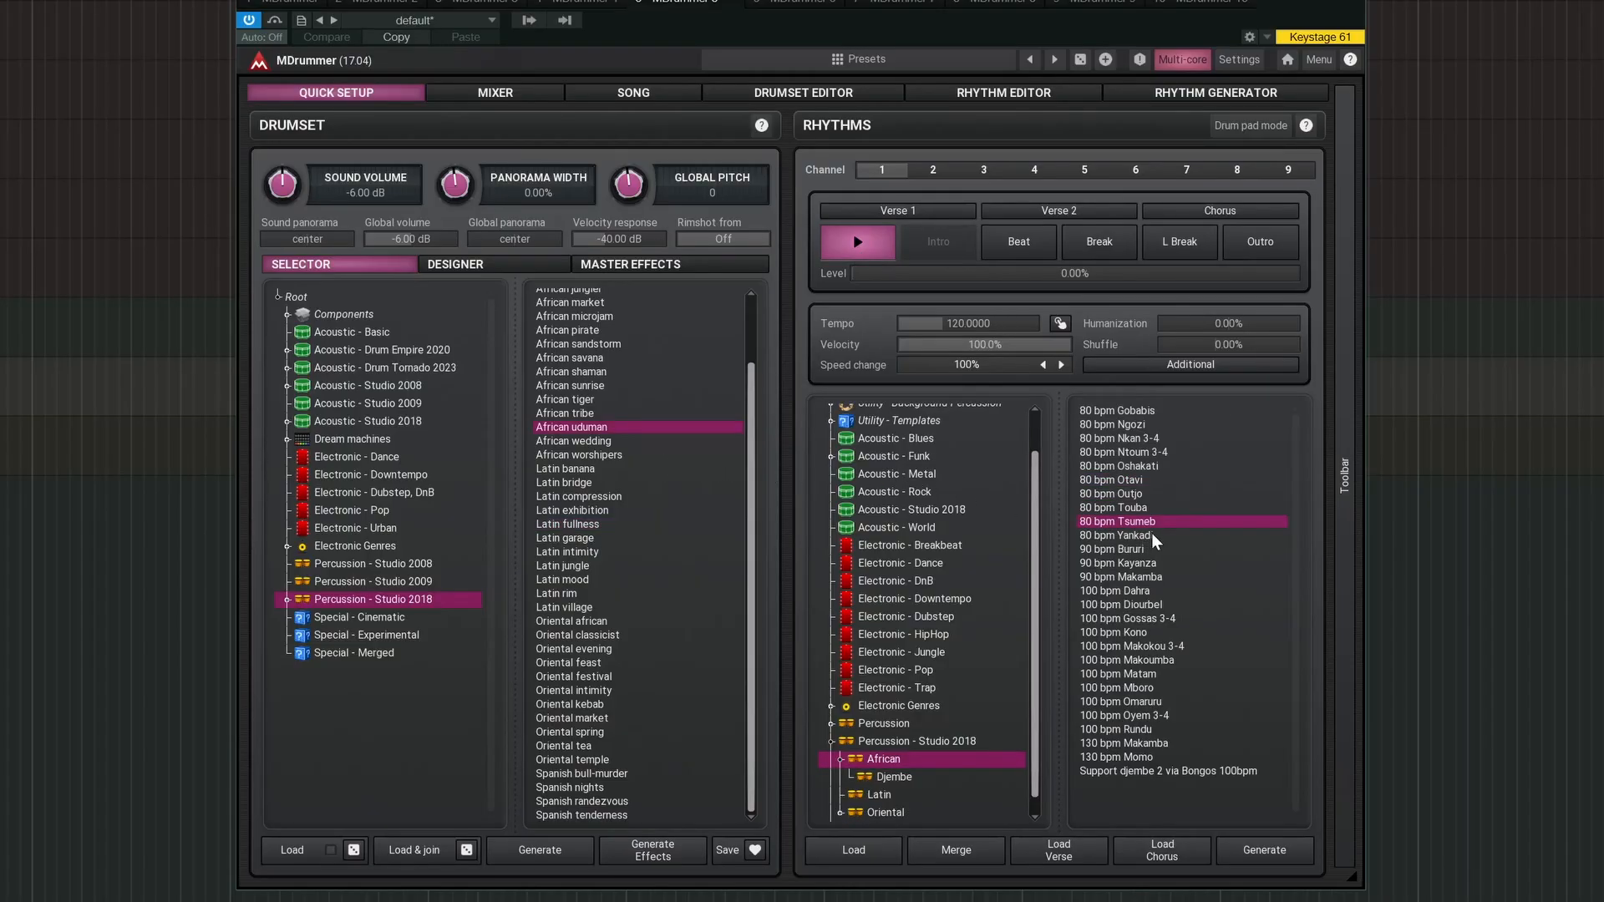
{"action": "mouse_move", "coordinate": [962, 371]}
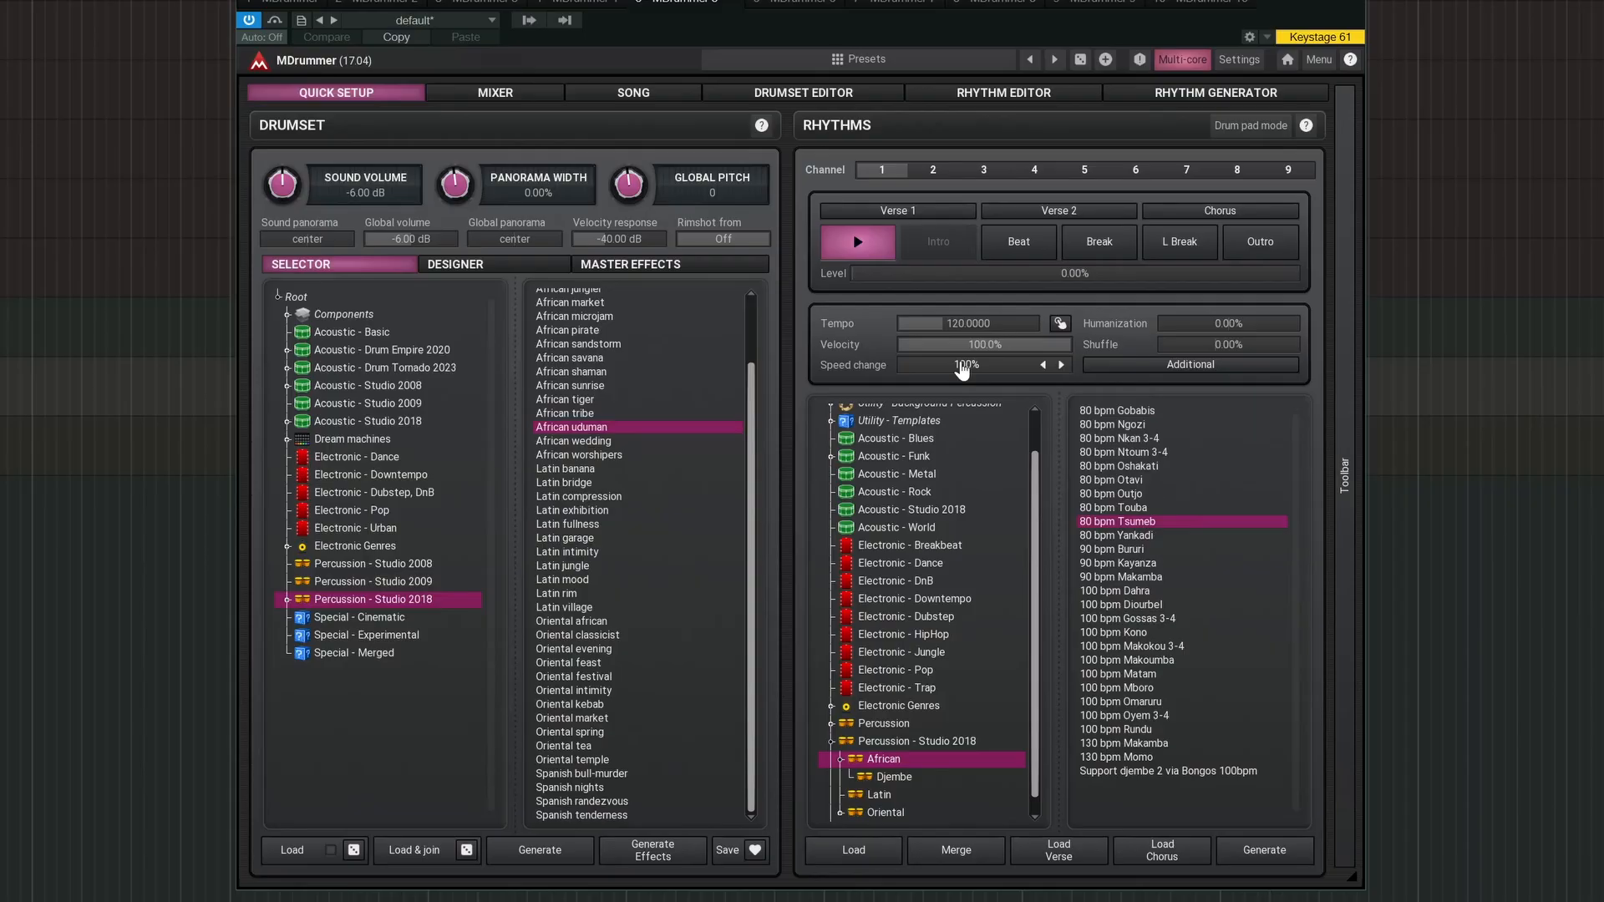